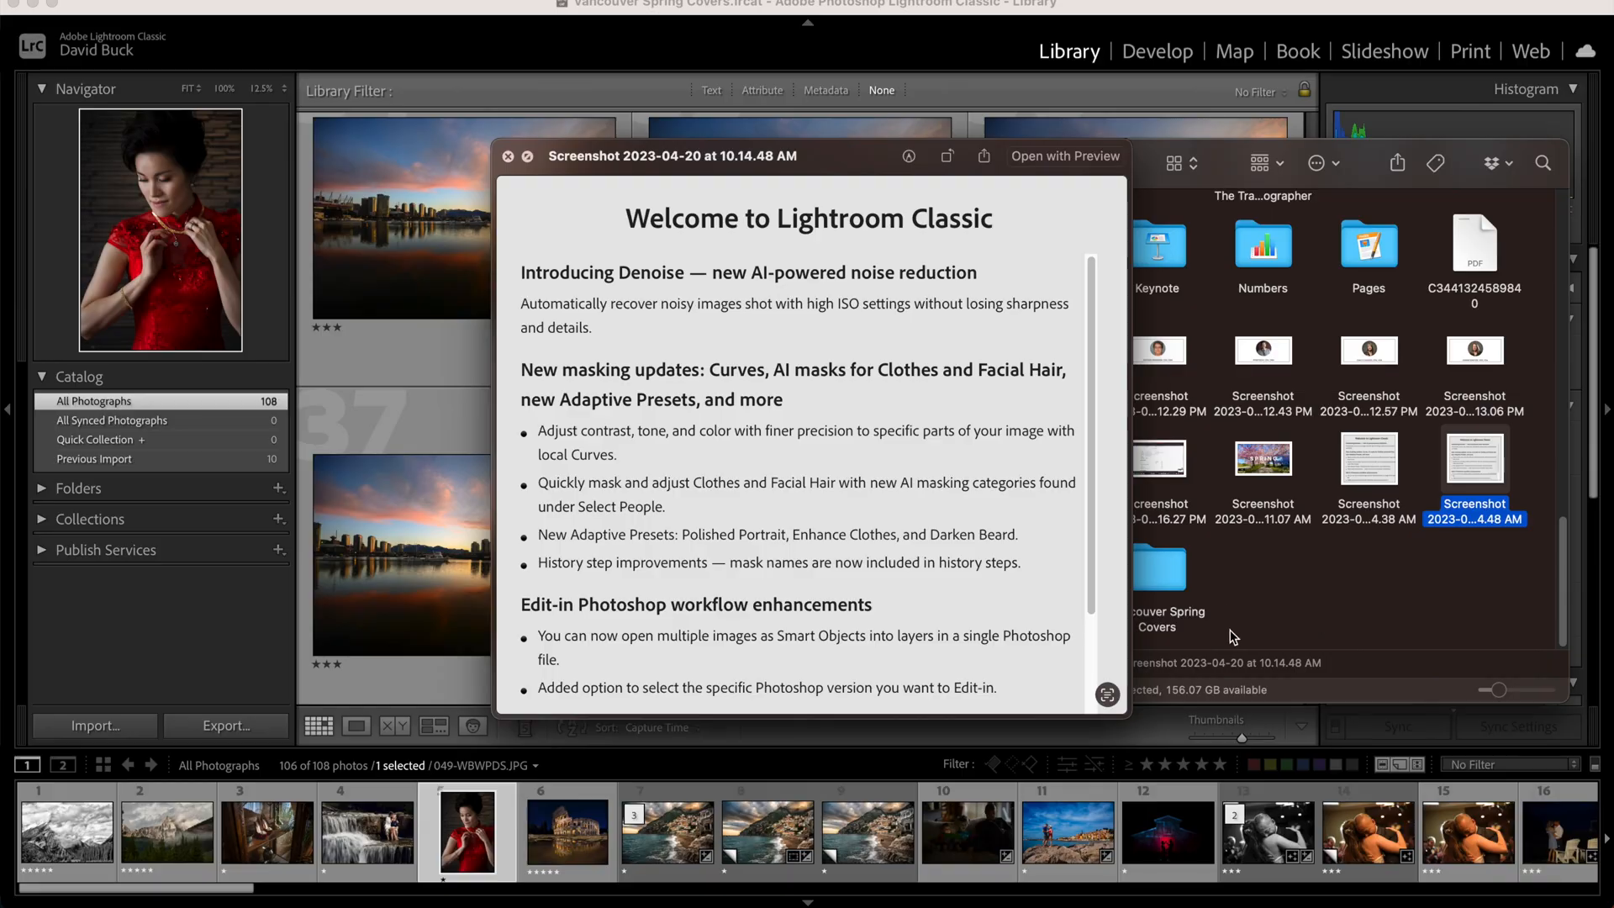
mouse_move(1044, 506)
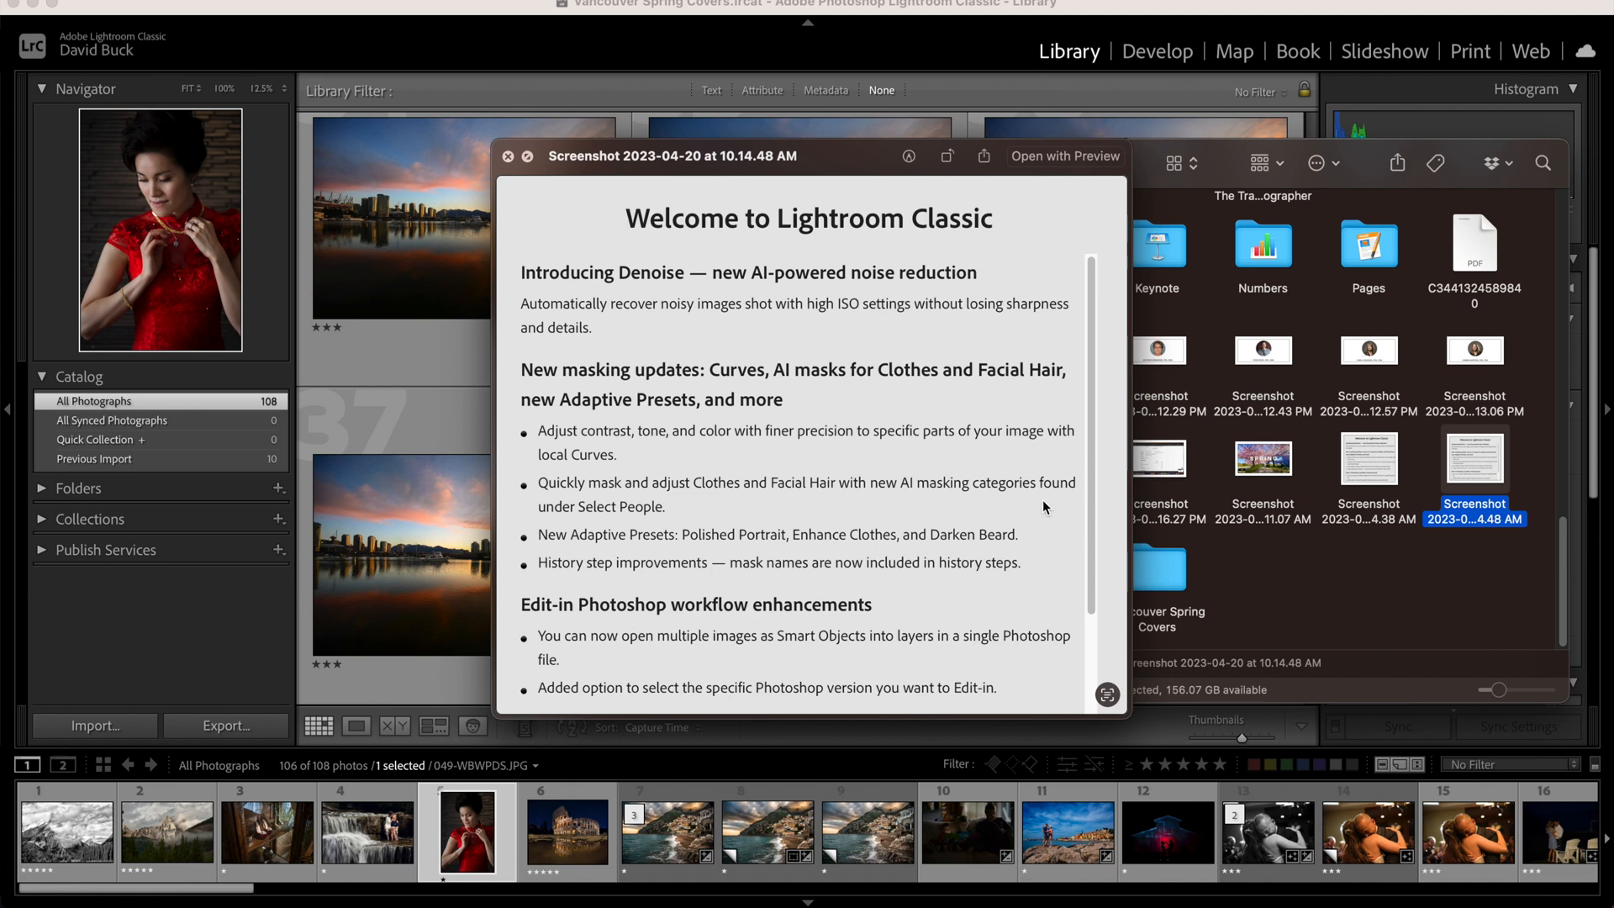
mouse_move(997, 469)
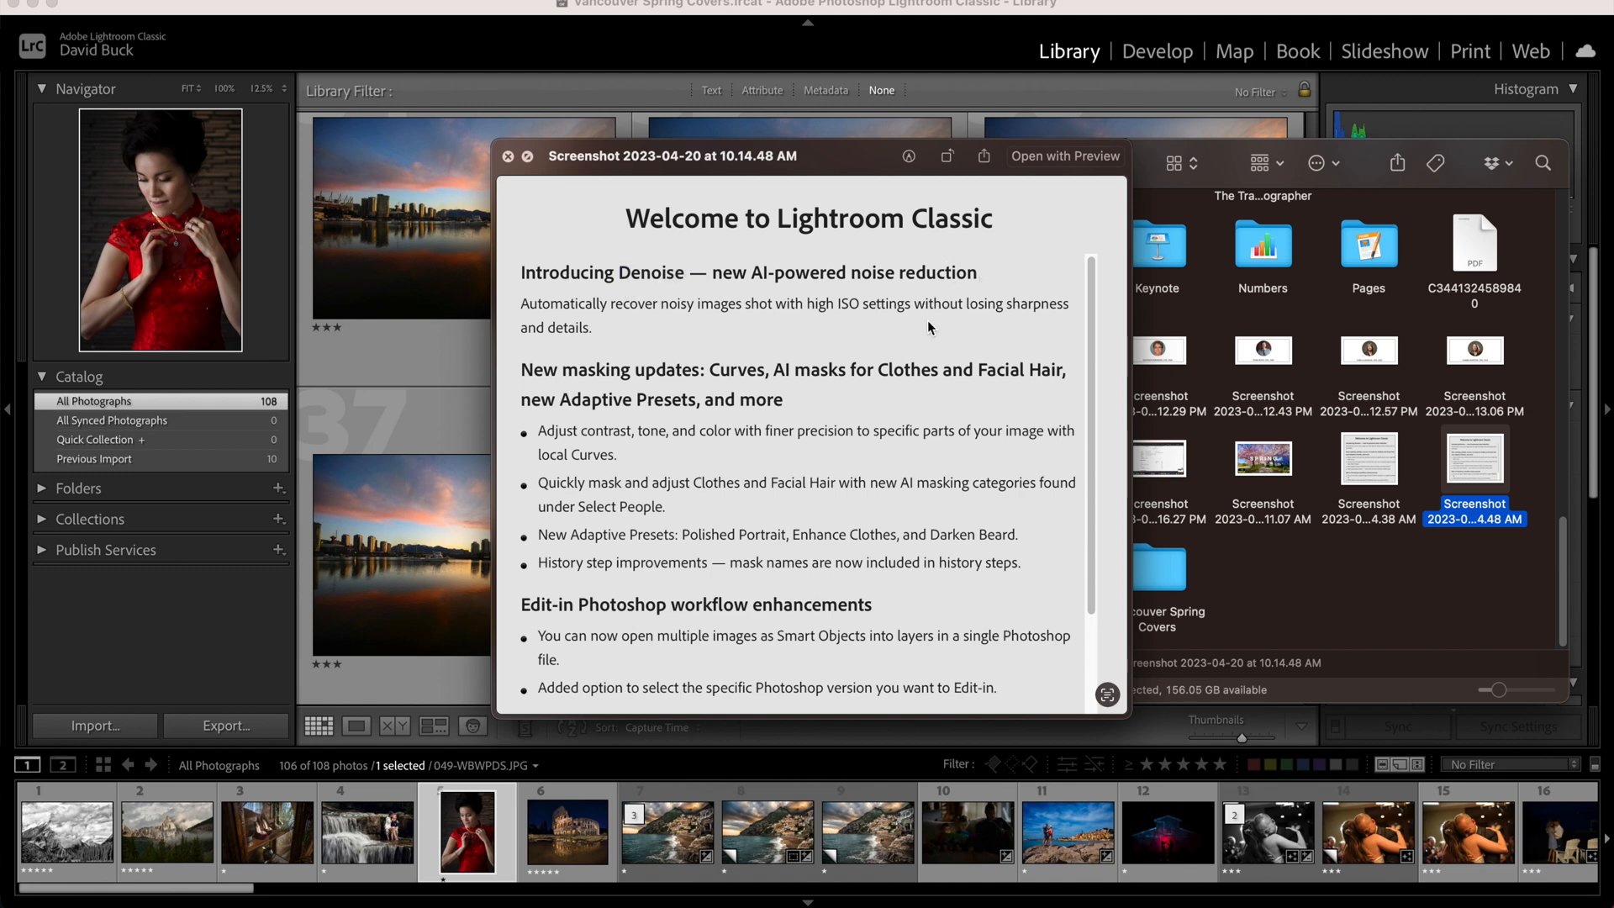
mouse_move(851, 356)
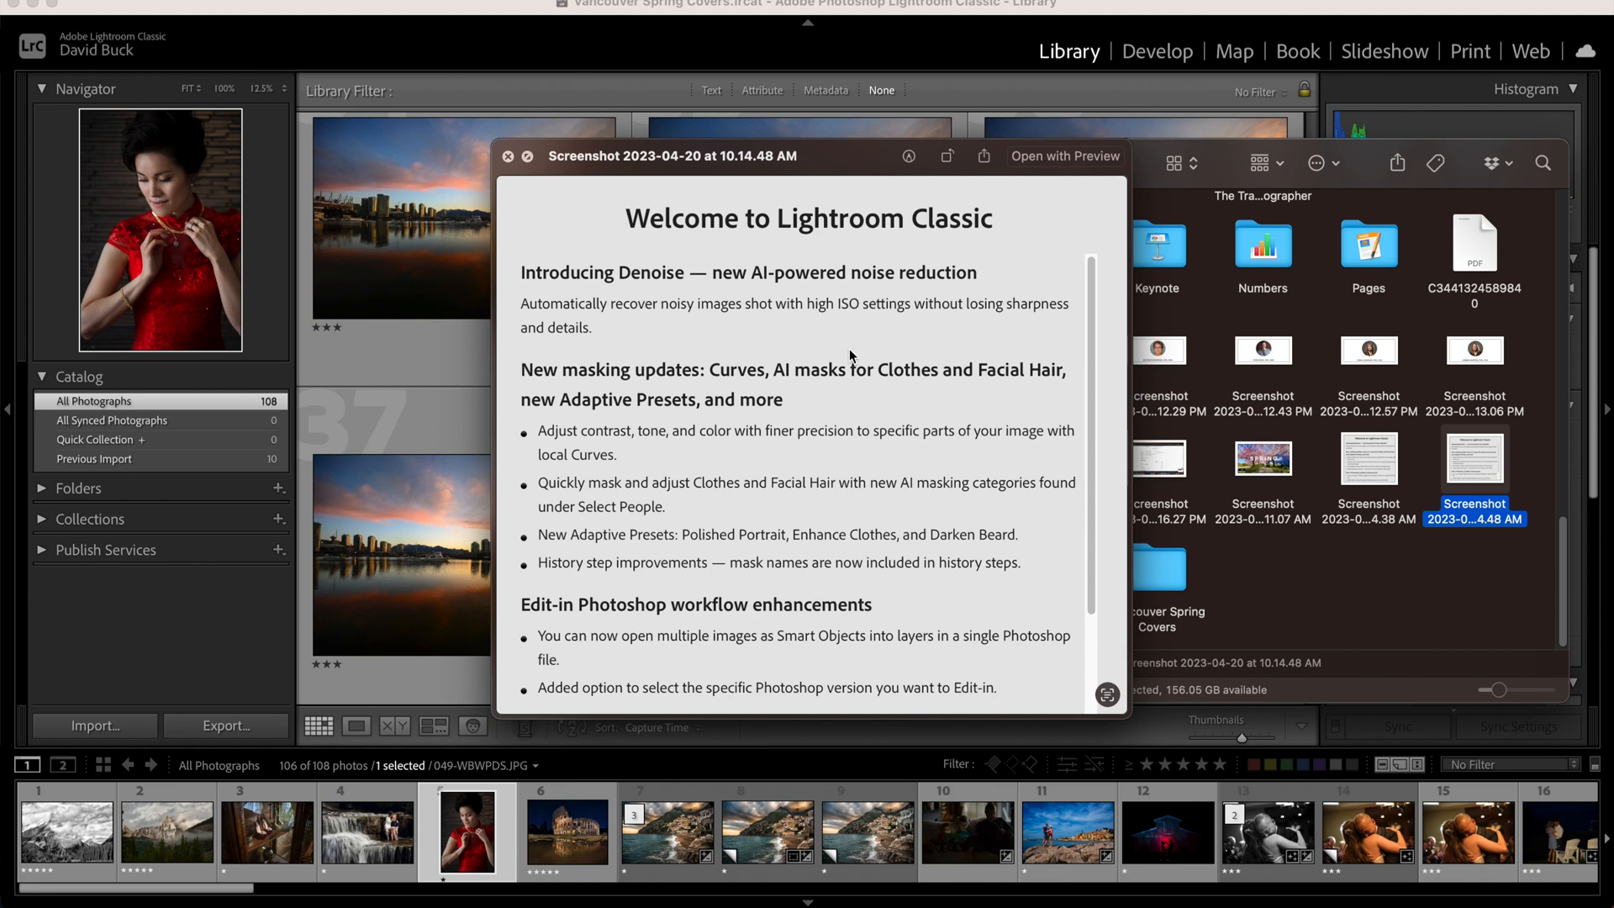
Select the red-dress portrait to prepare it for masking in Develop.
double_click(736, 370)
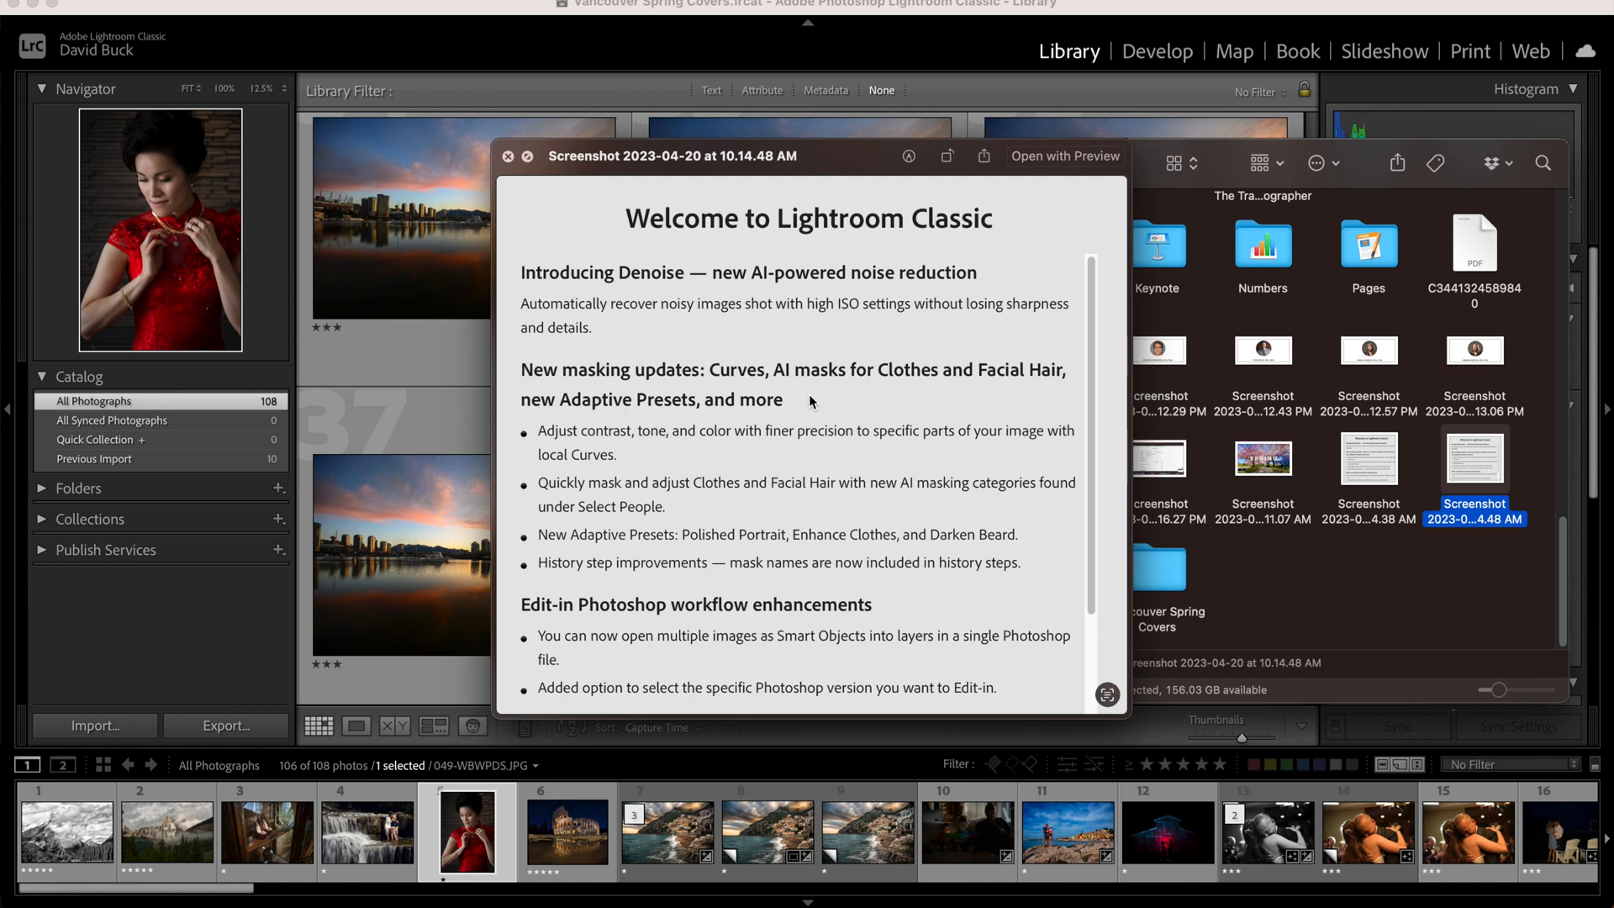
mouse_move(864, 413)
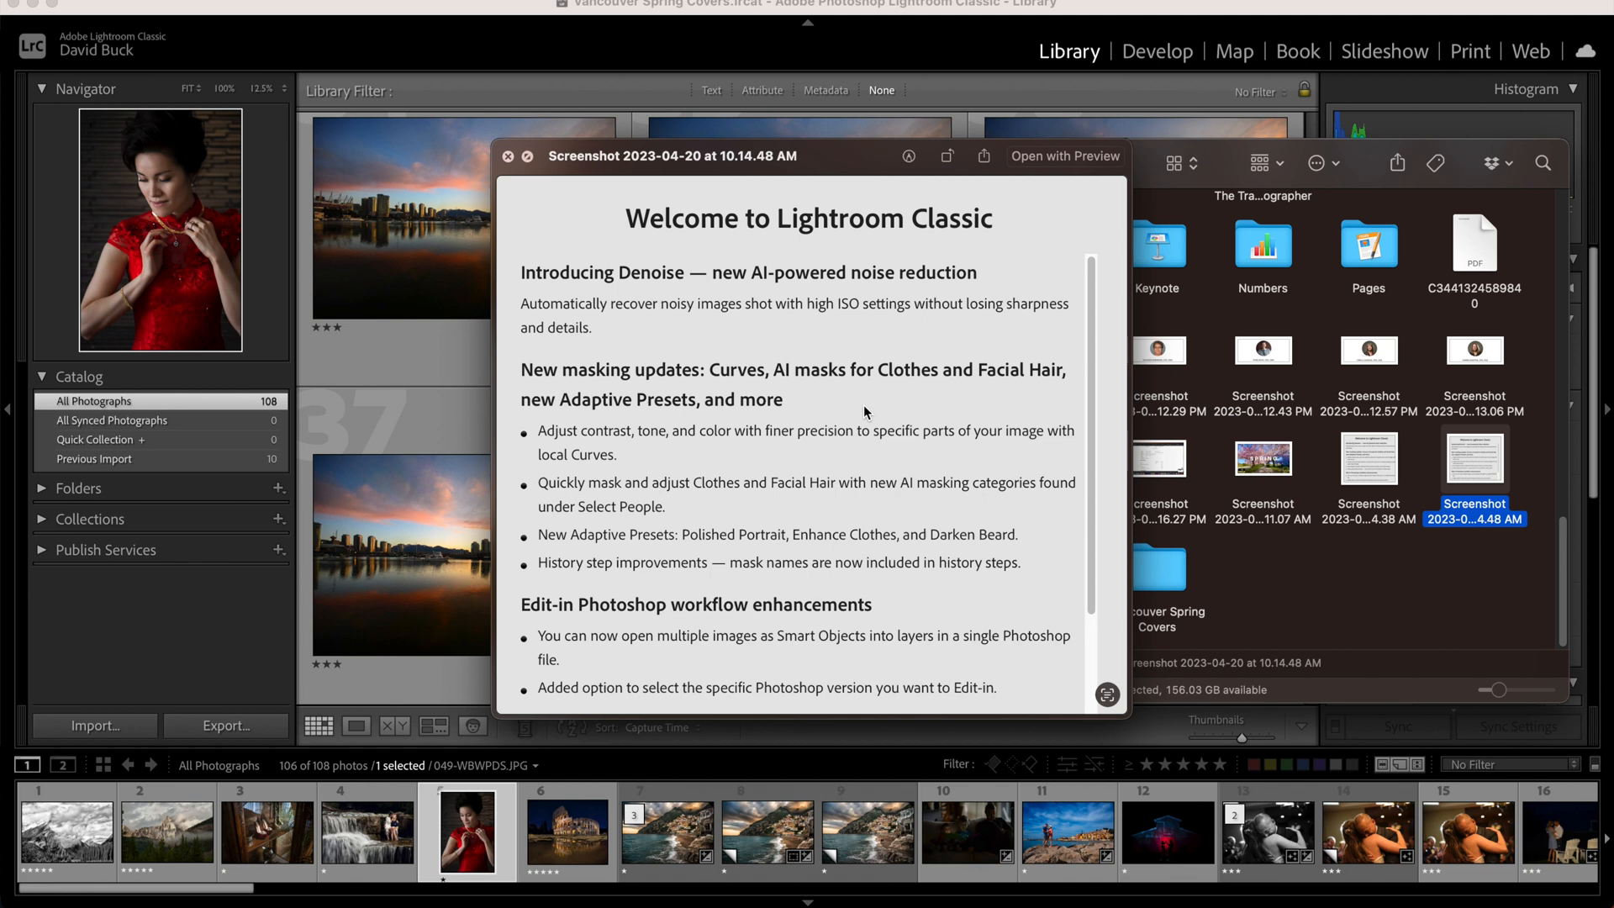
mouse_move(779, 349)
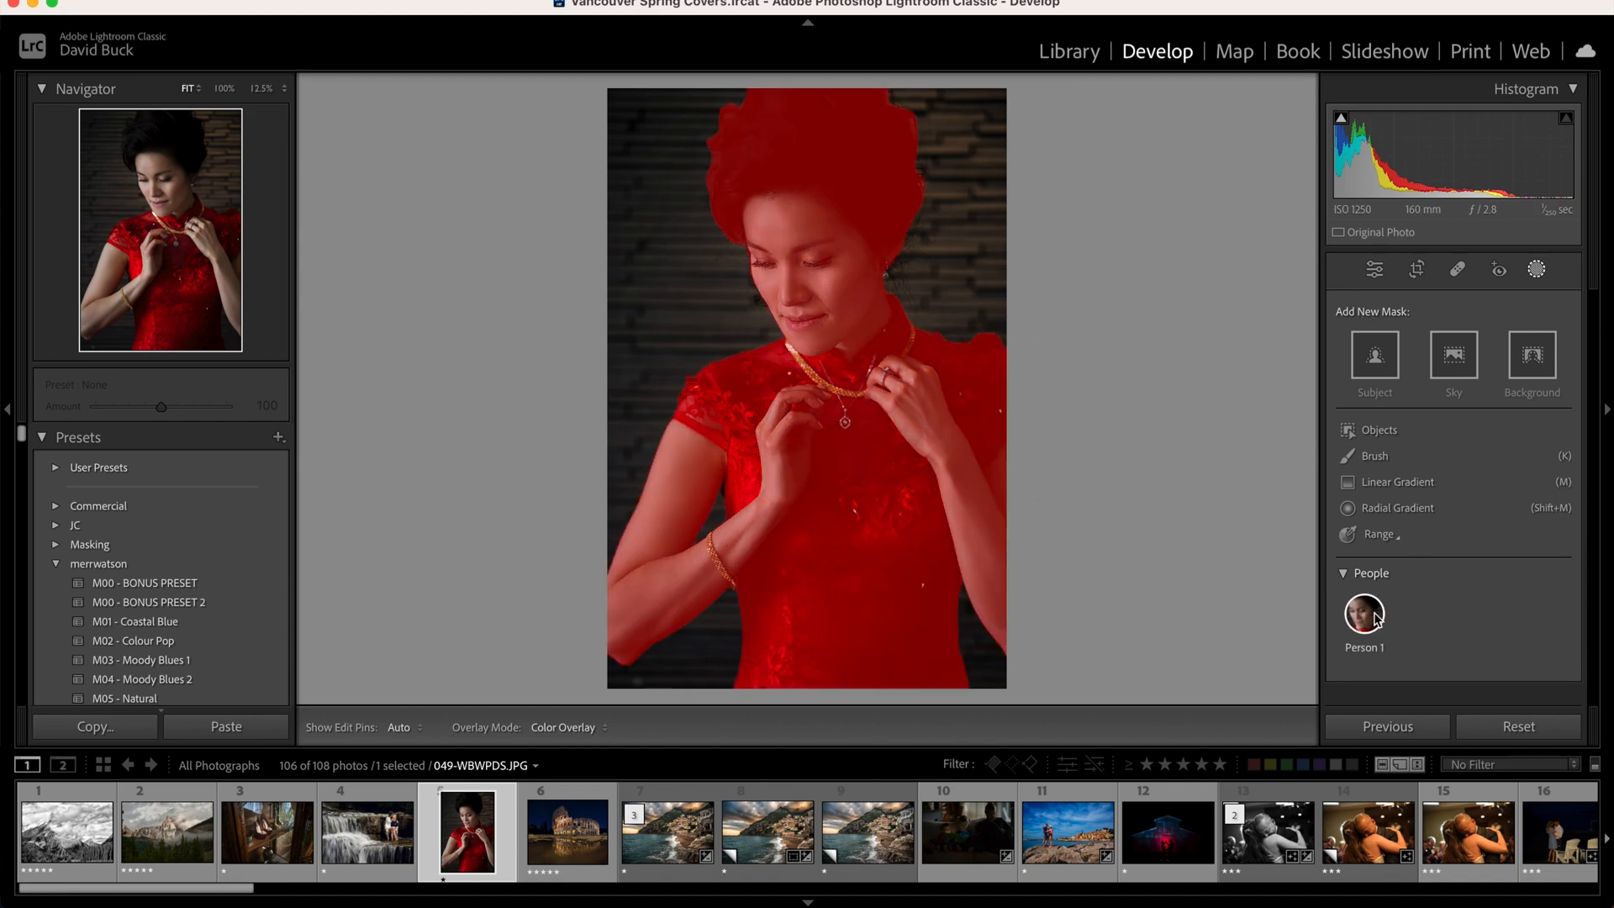
Create a Person 1 mask limited to Clothes only, replacing Entire Person.
left_click(1363, 616)
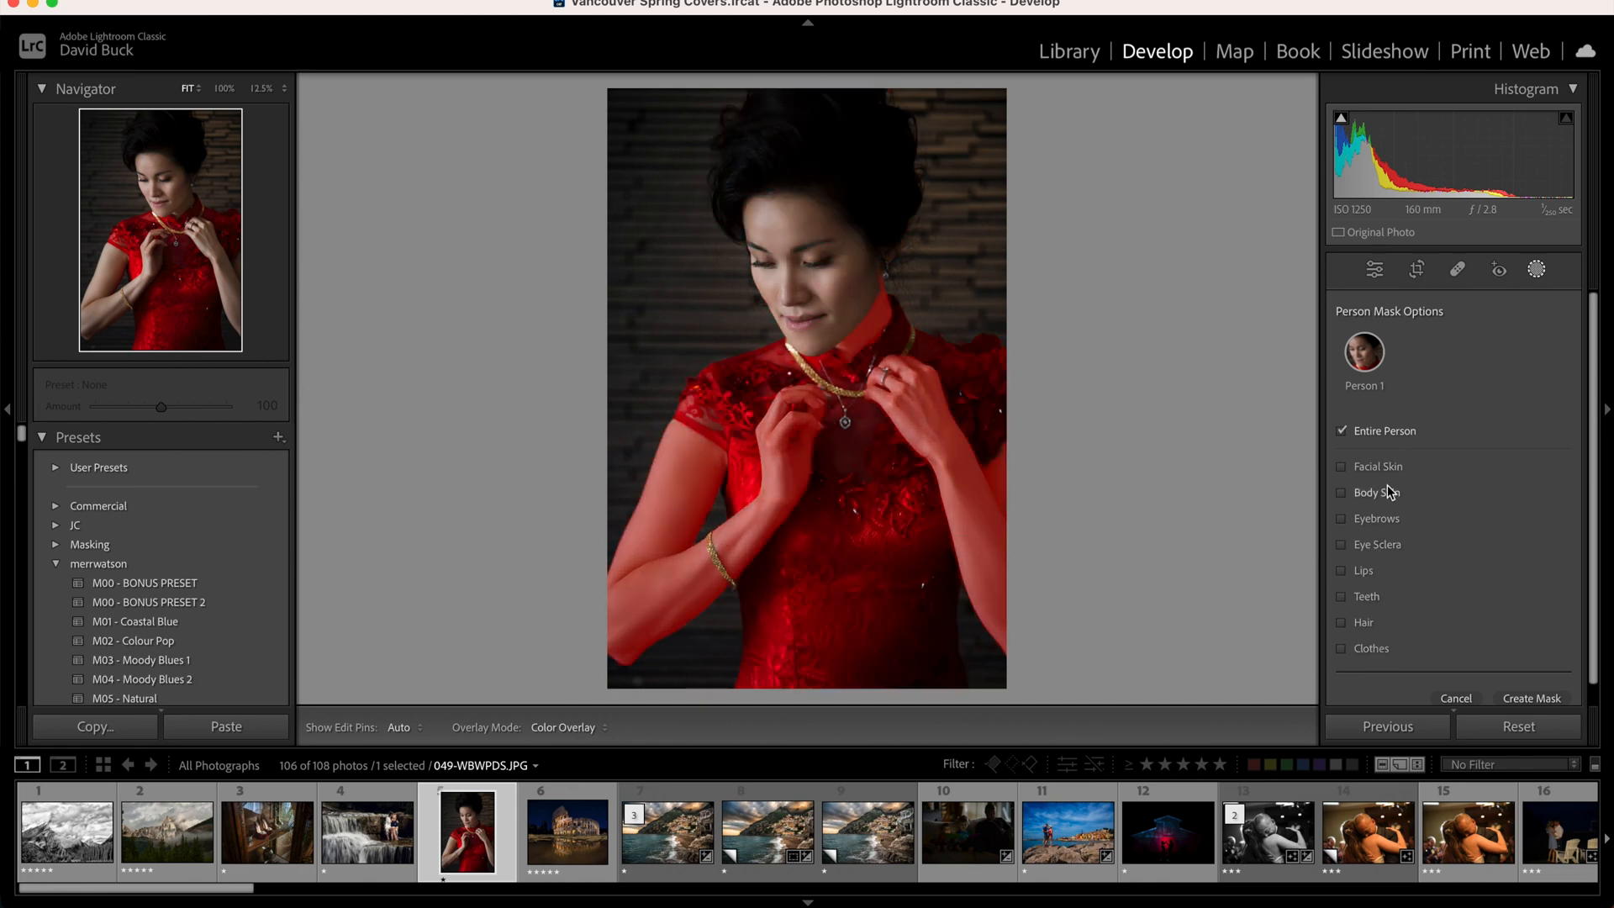
left_click(1377, 466)
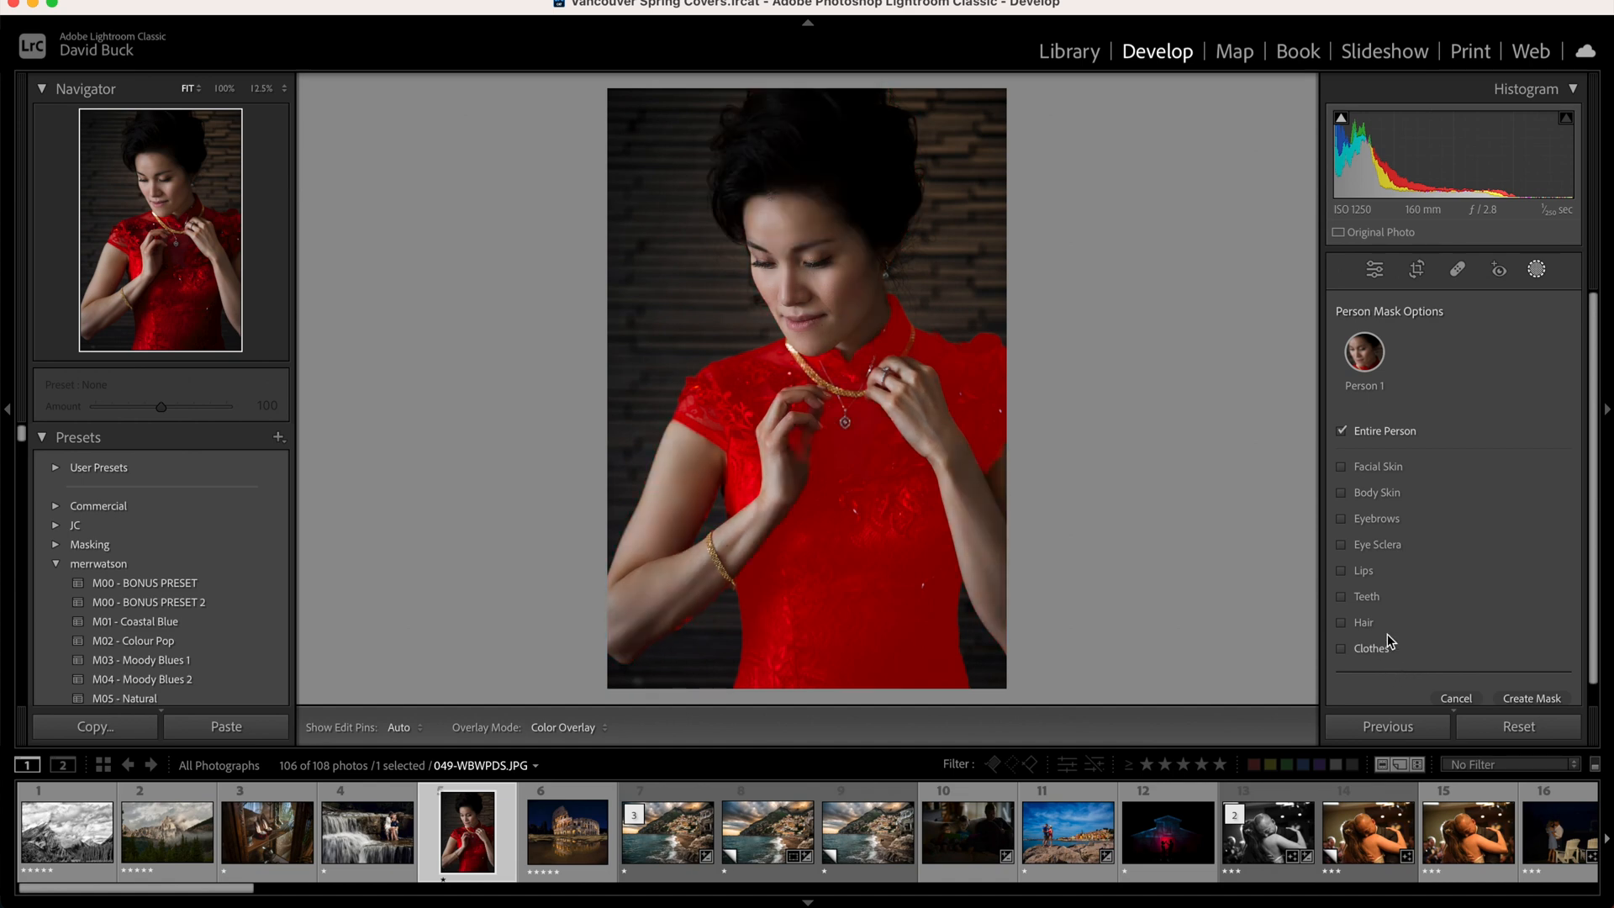
left_click(1341, 647)
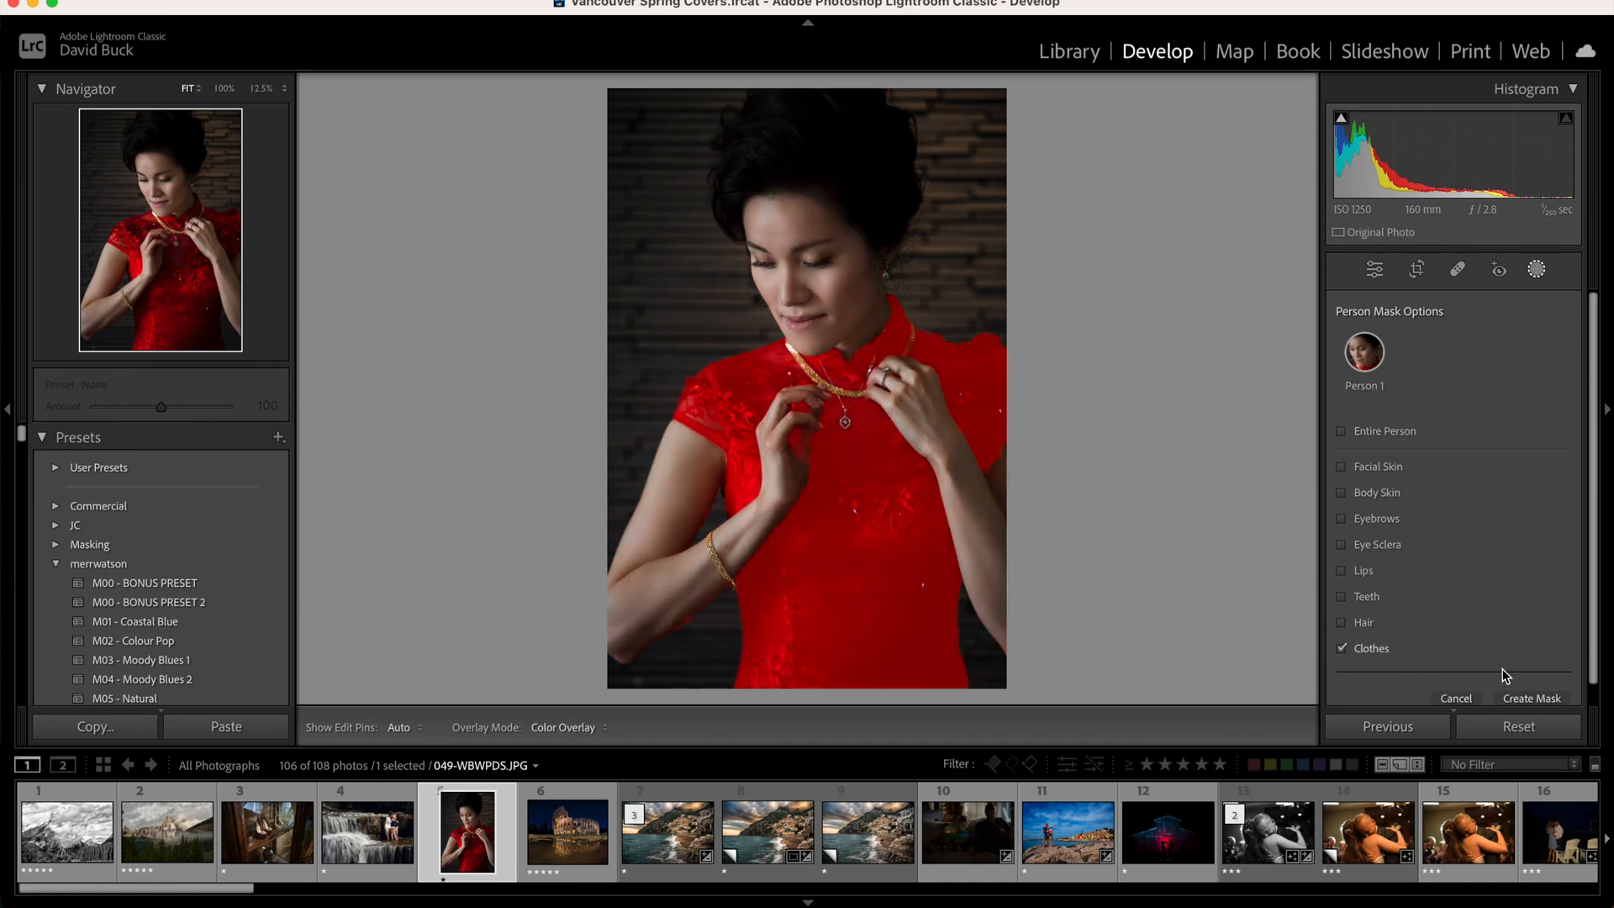
left_click(1533, 698)
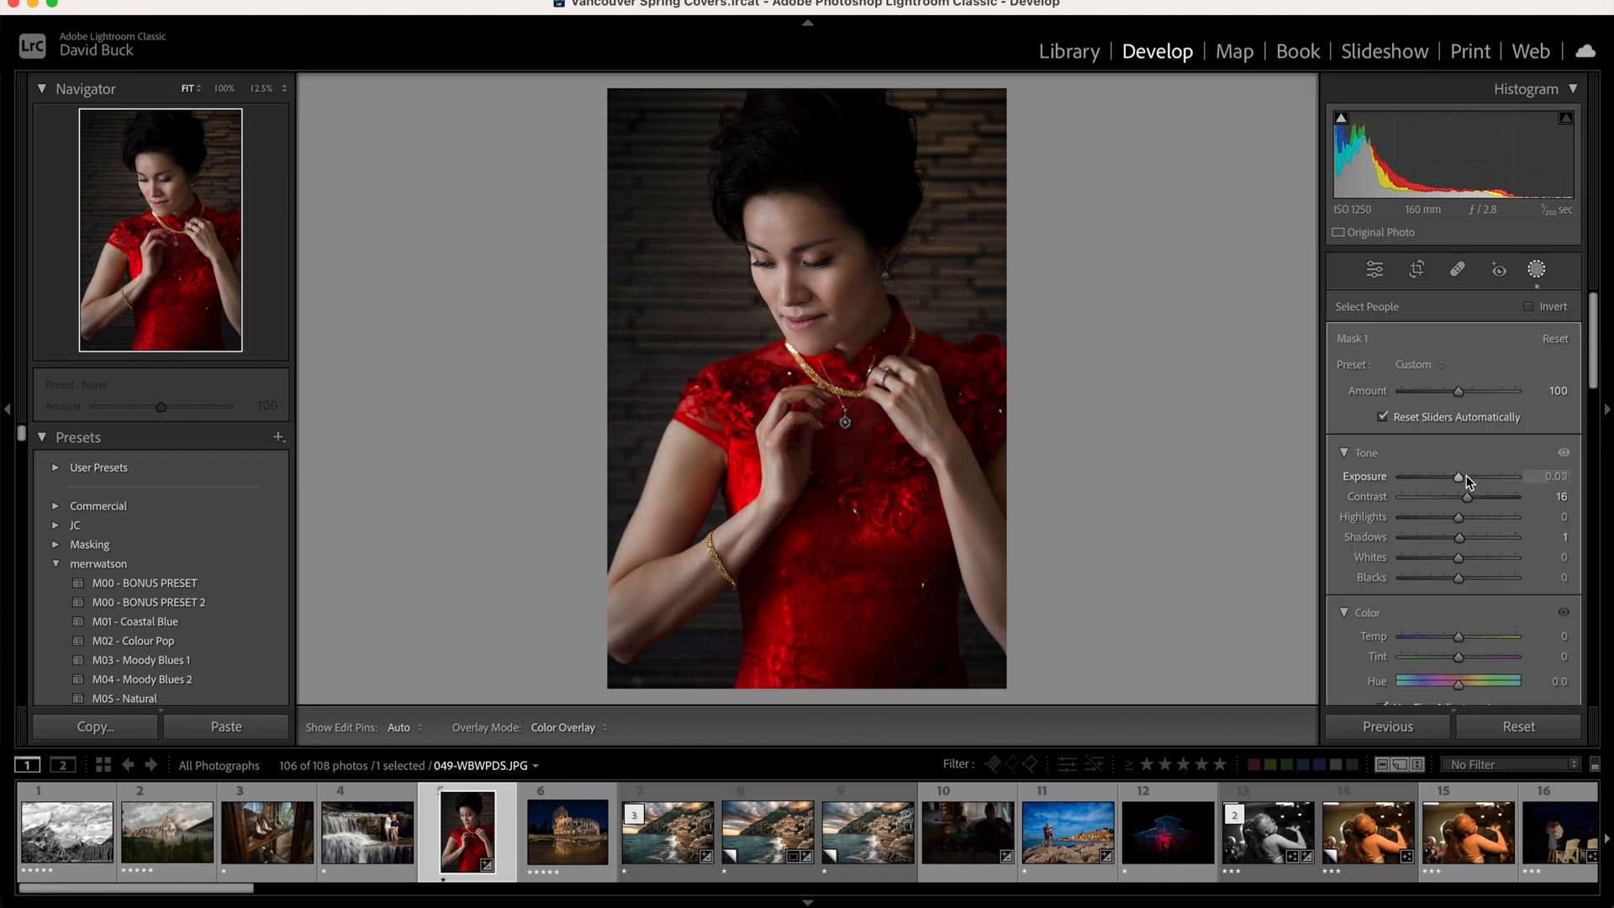
Raise the clothes mask Exposure to 0.47 and shape its tone curve with shadow and midtone points.
left_click_drag(1456, 476, 1466, 475)
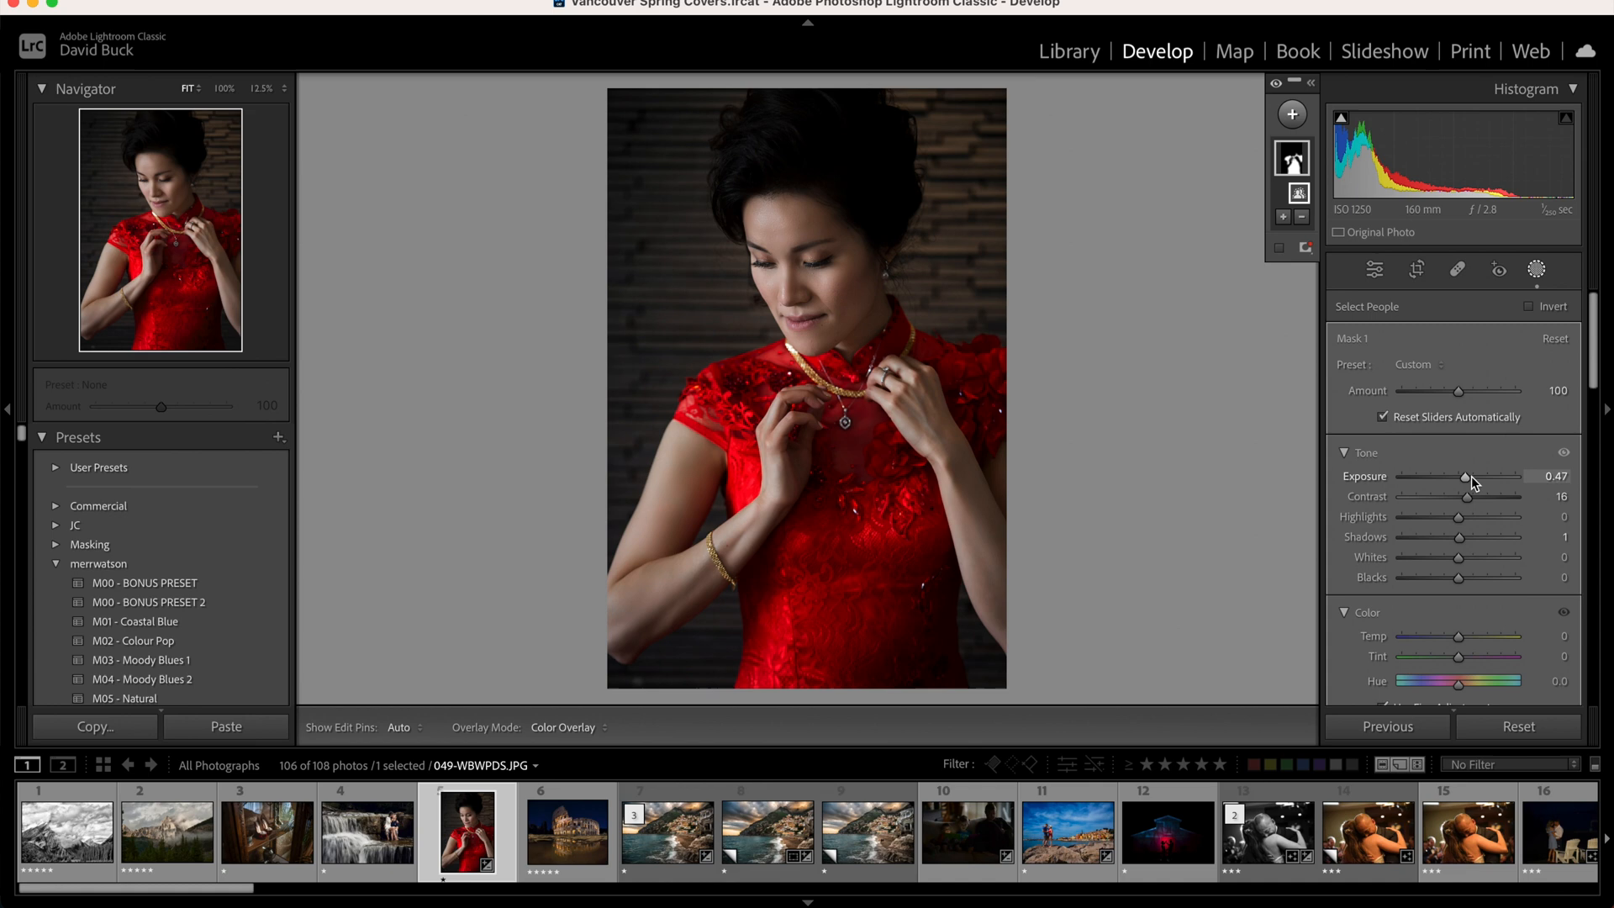
scroll("down", 3)
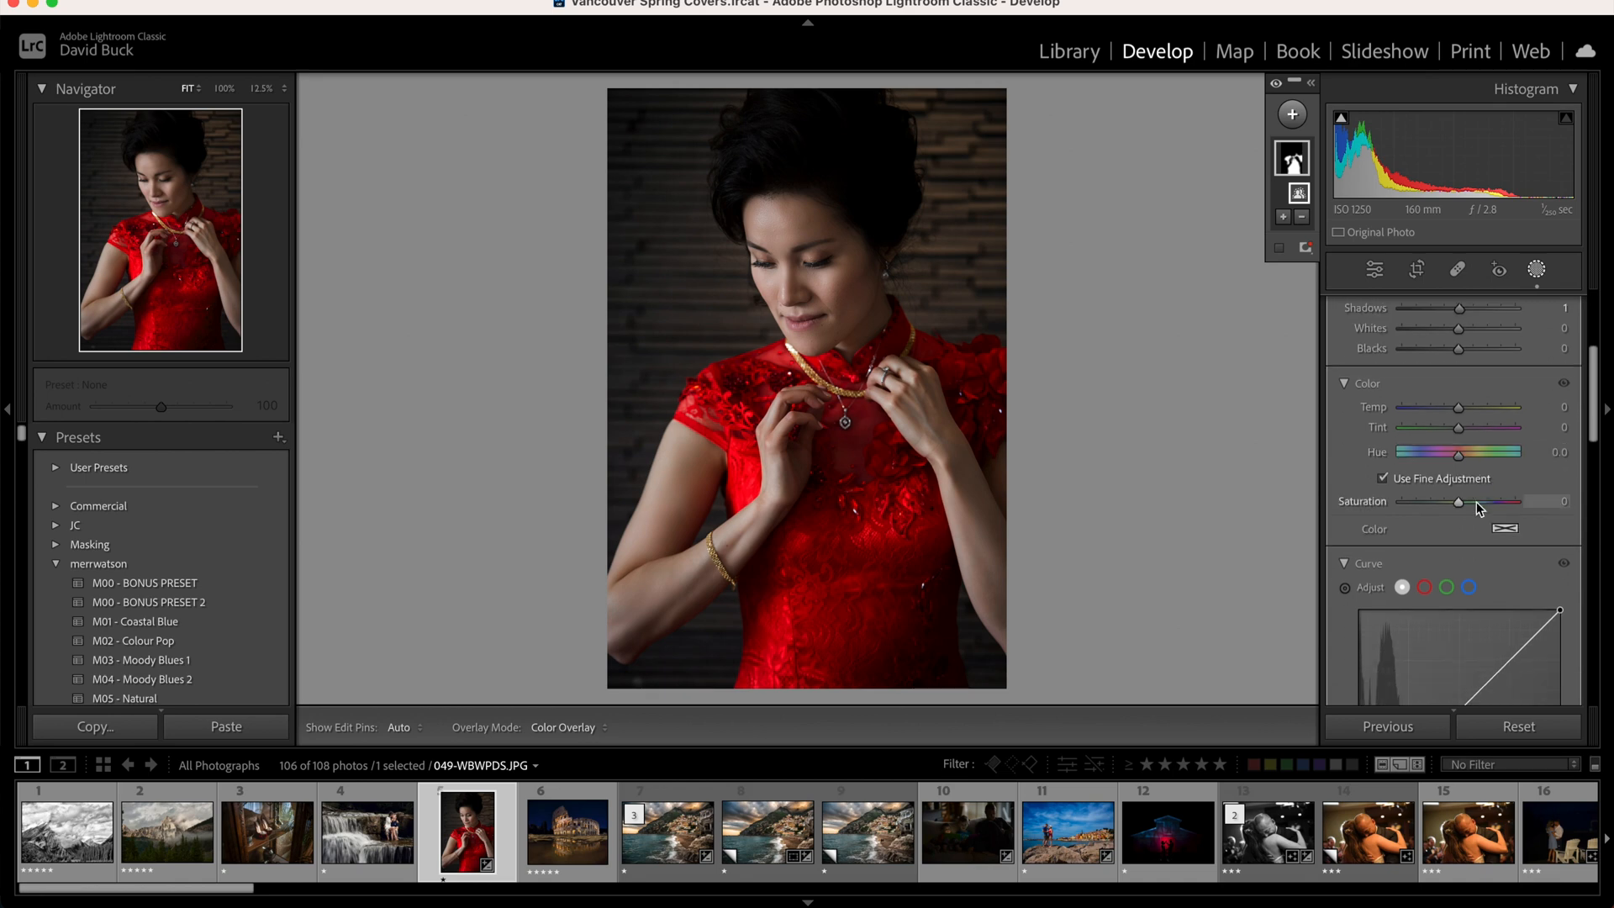
scroll("down", 3)
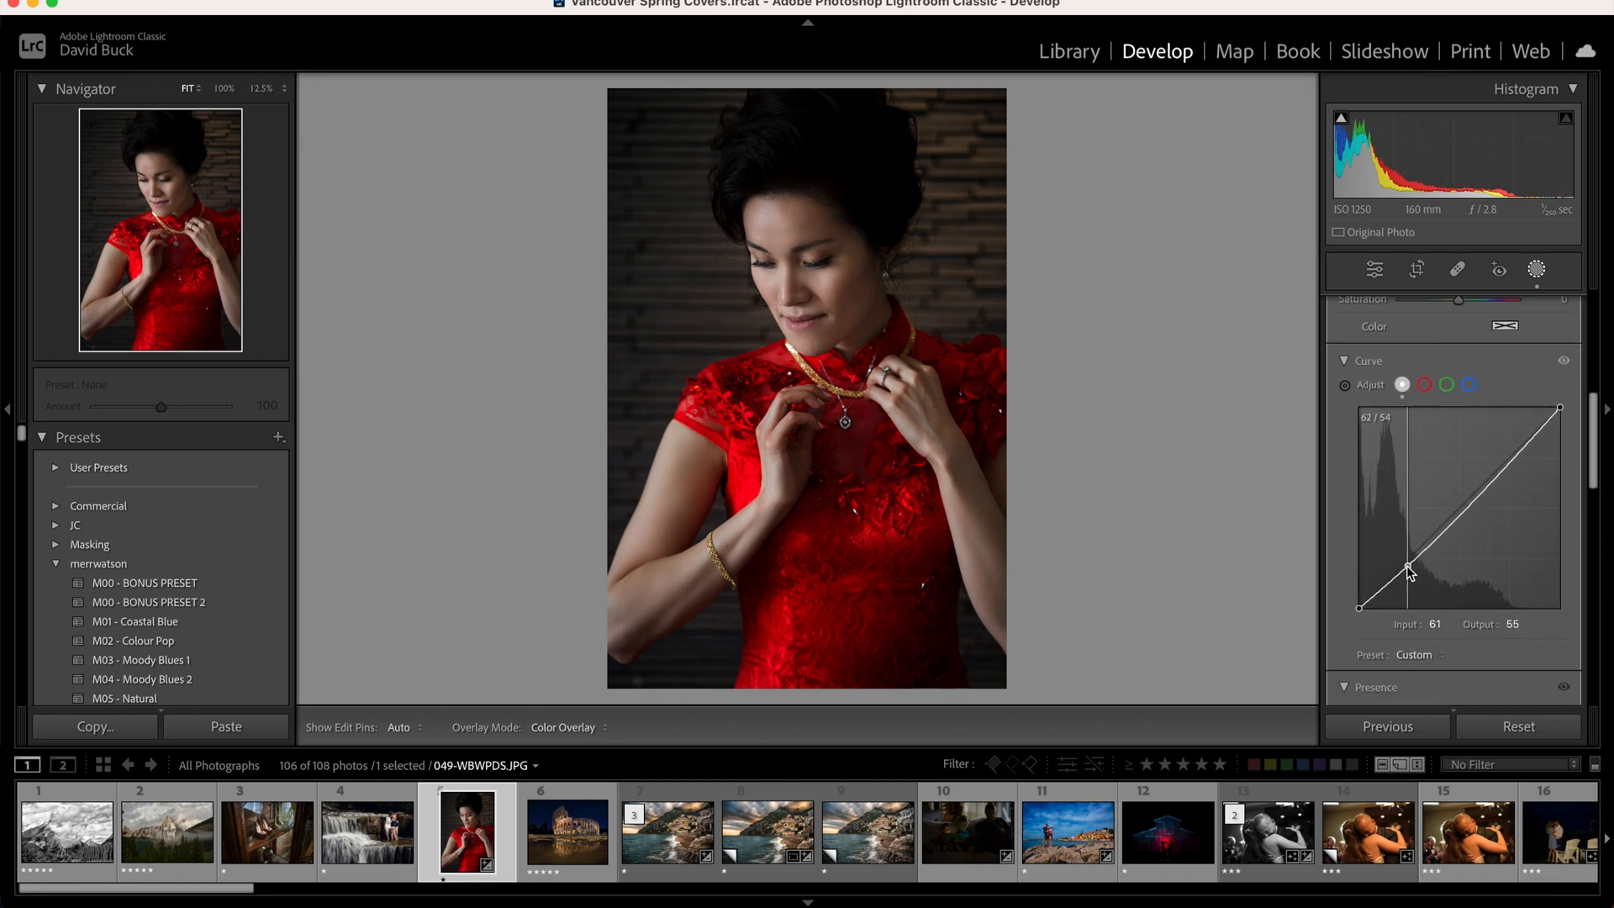
left_click_drag(1411, 572, 1478, 491)
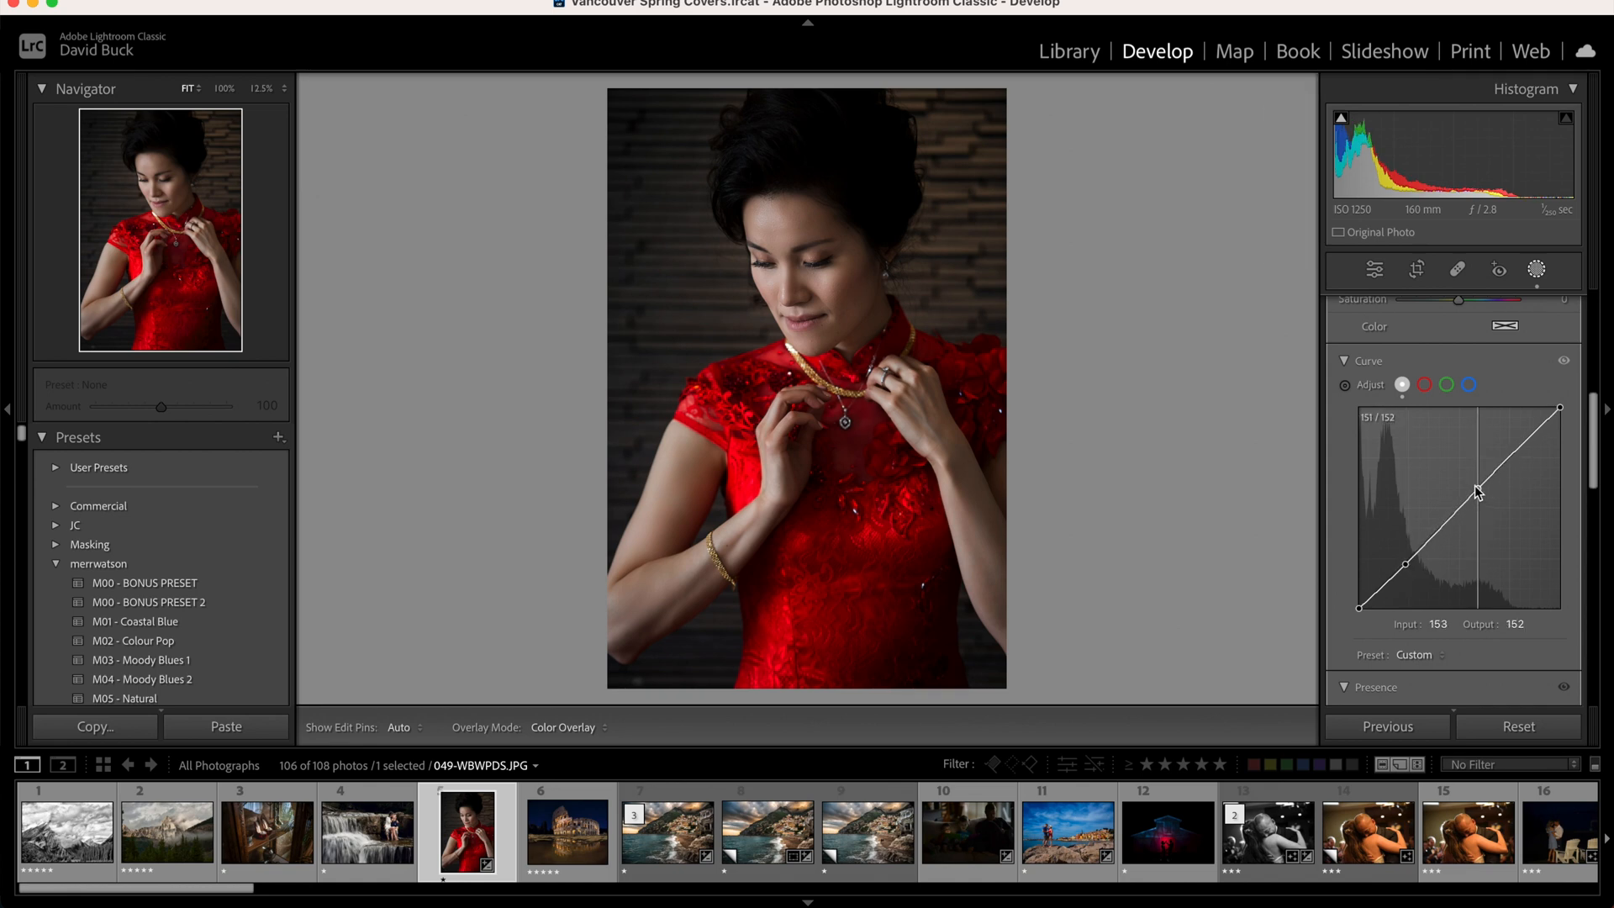
left_click_drag(1474, 490, 1478, 487)
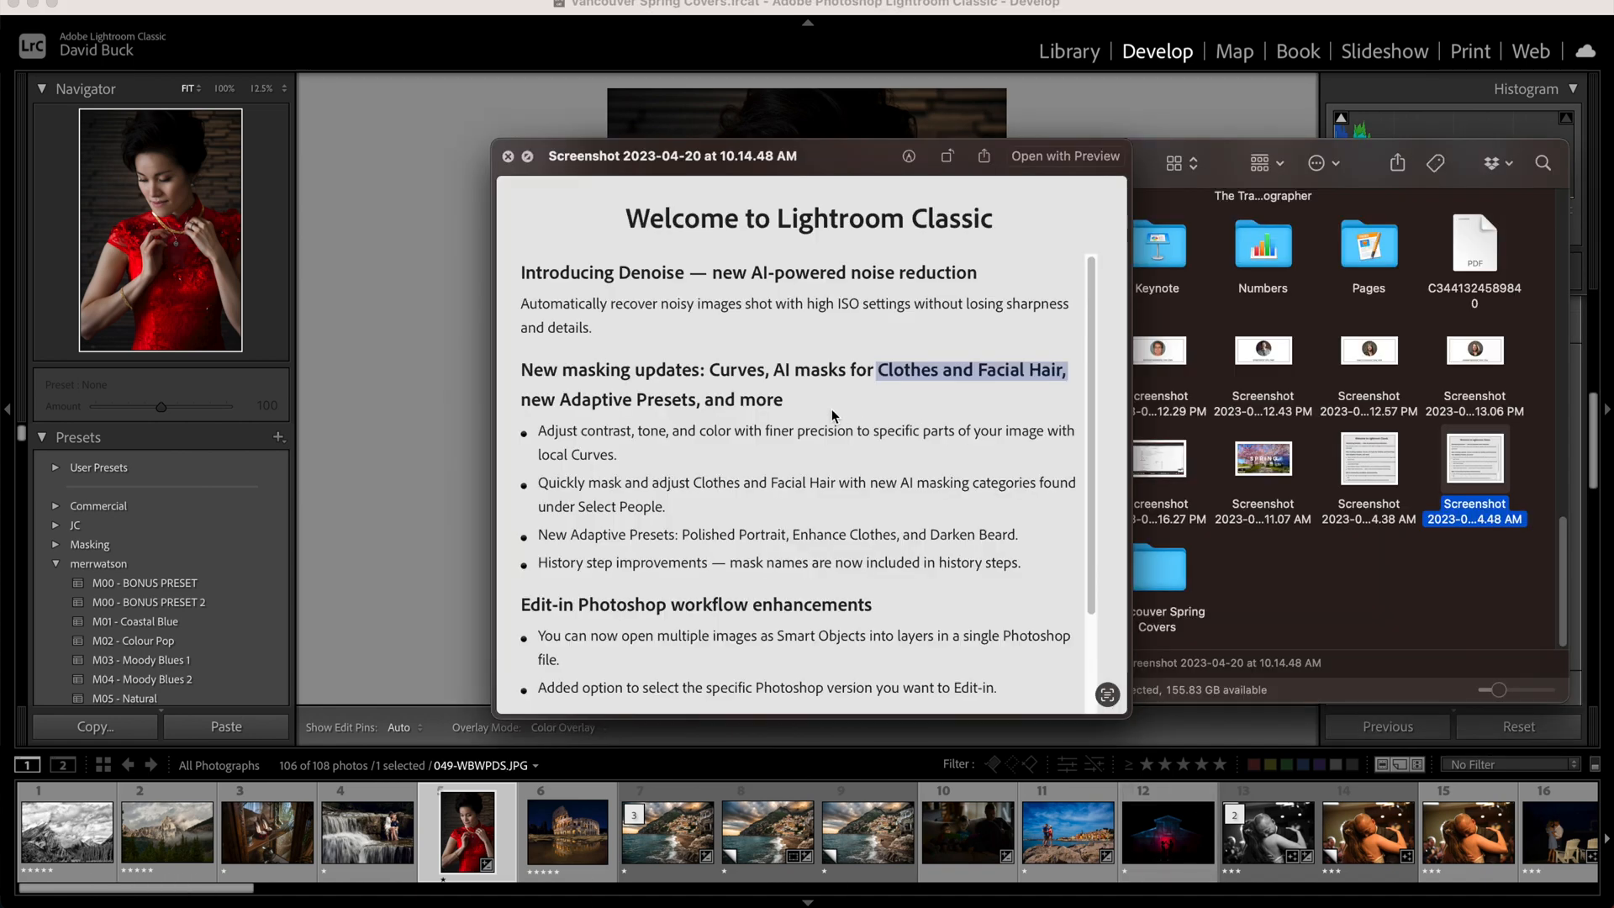
mouse_move(751, 336)
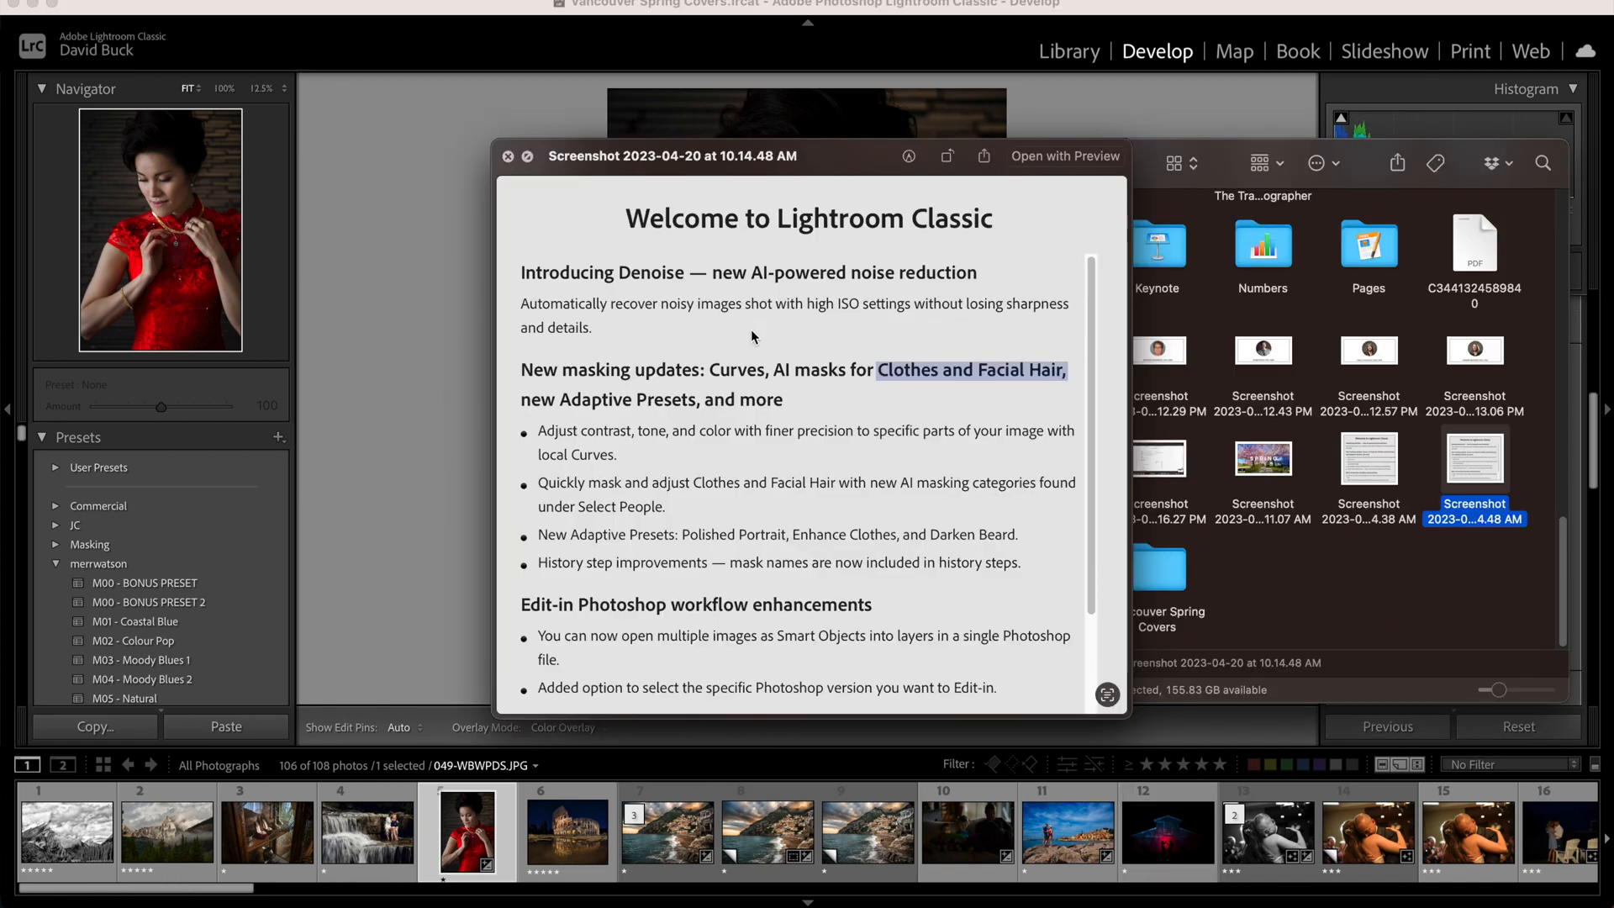
mouse_move(831, 328)
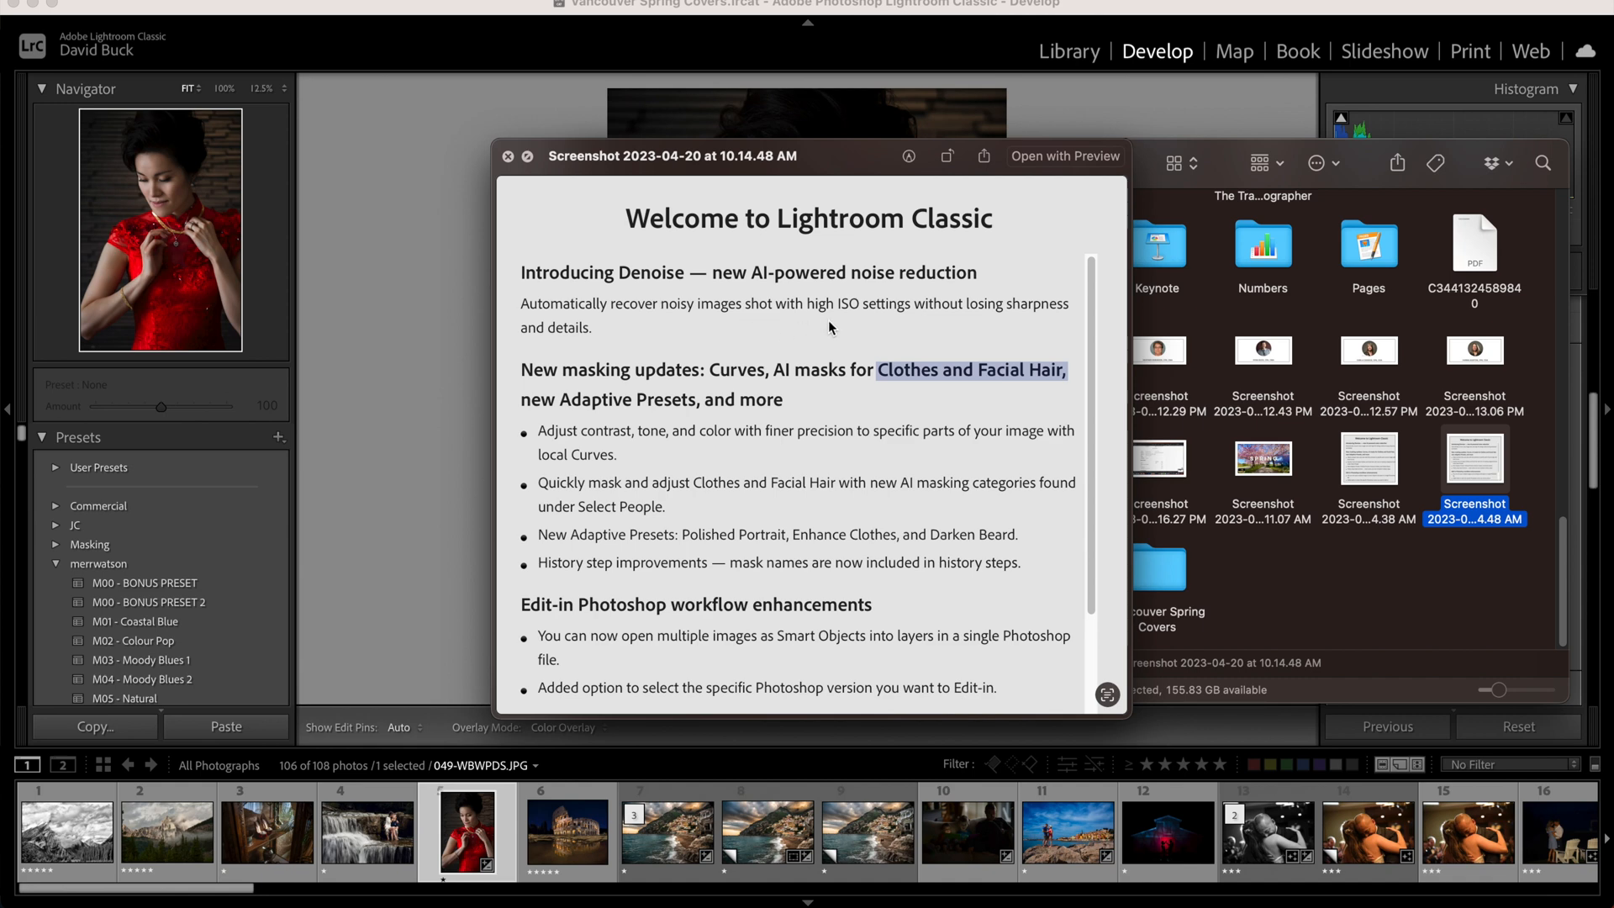
mouse_move(1032, 335)
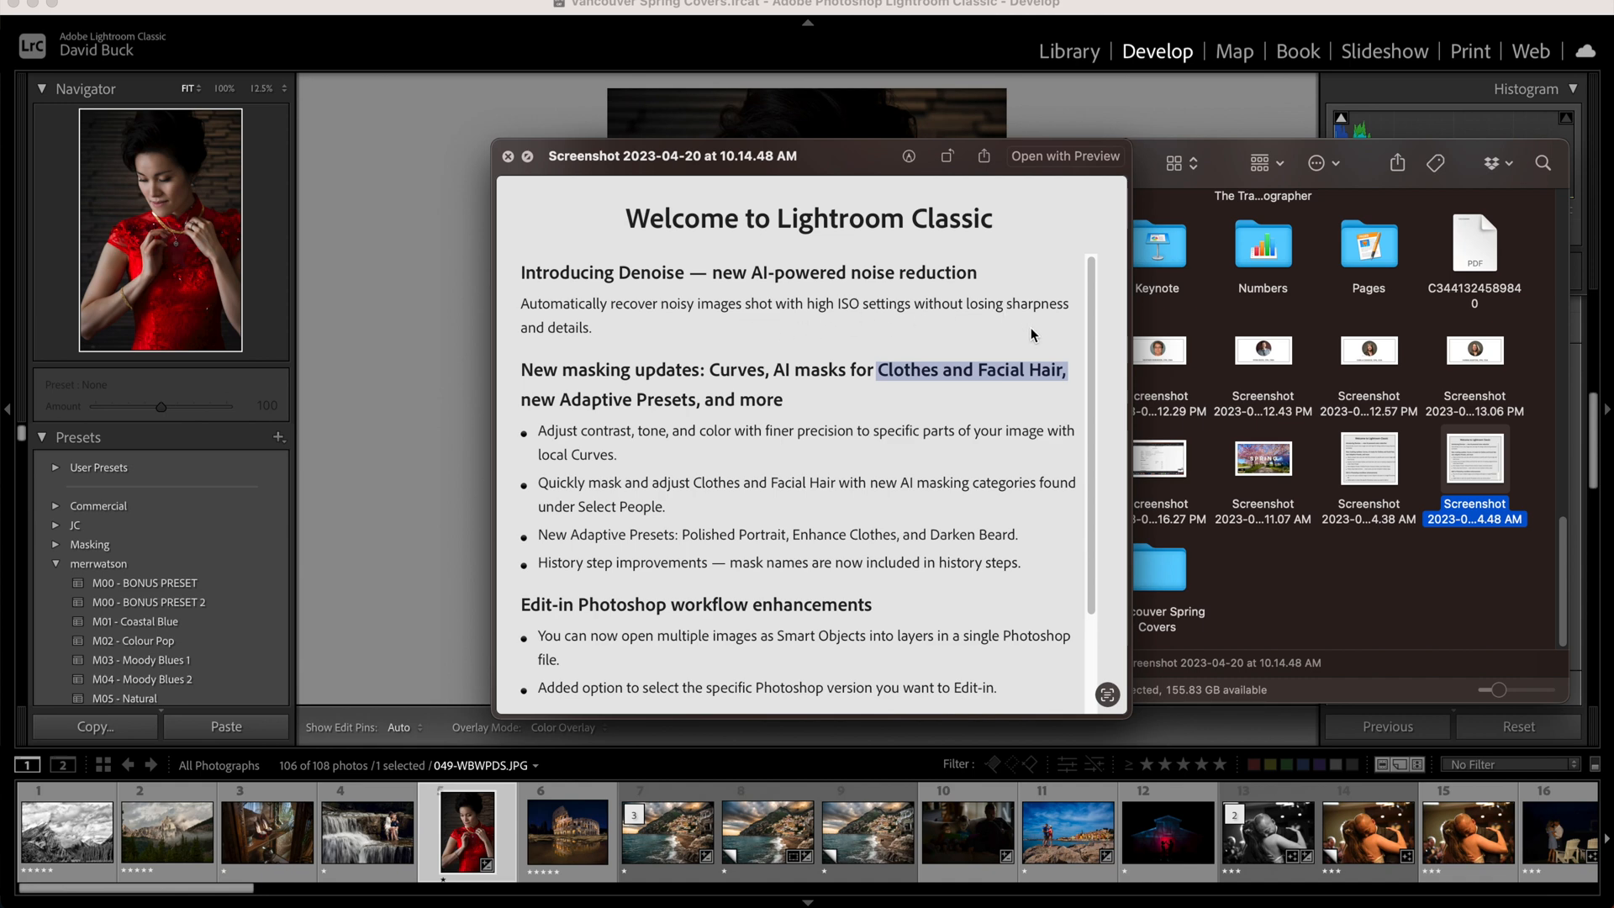
mouse_move(1120, 626)
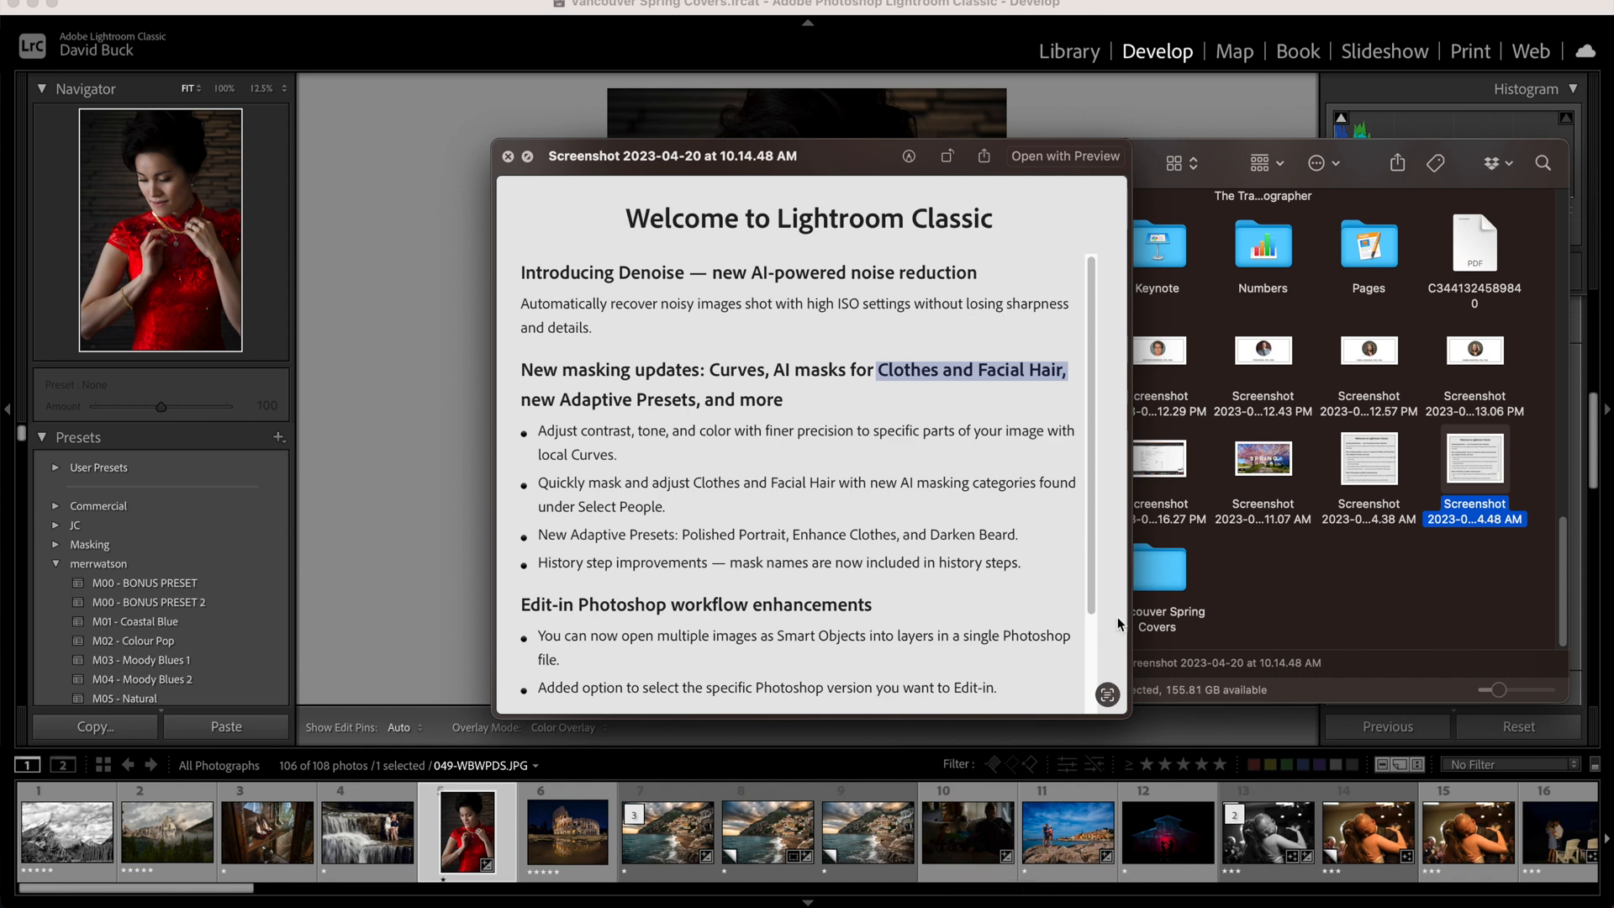
Switch to the Vancouver panorama for masking.
left_click(507, 156)
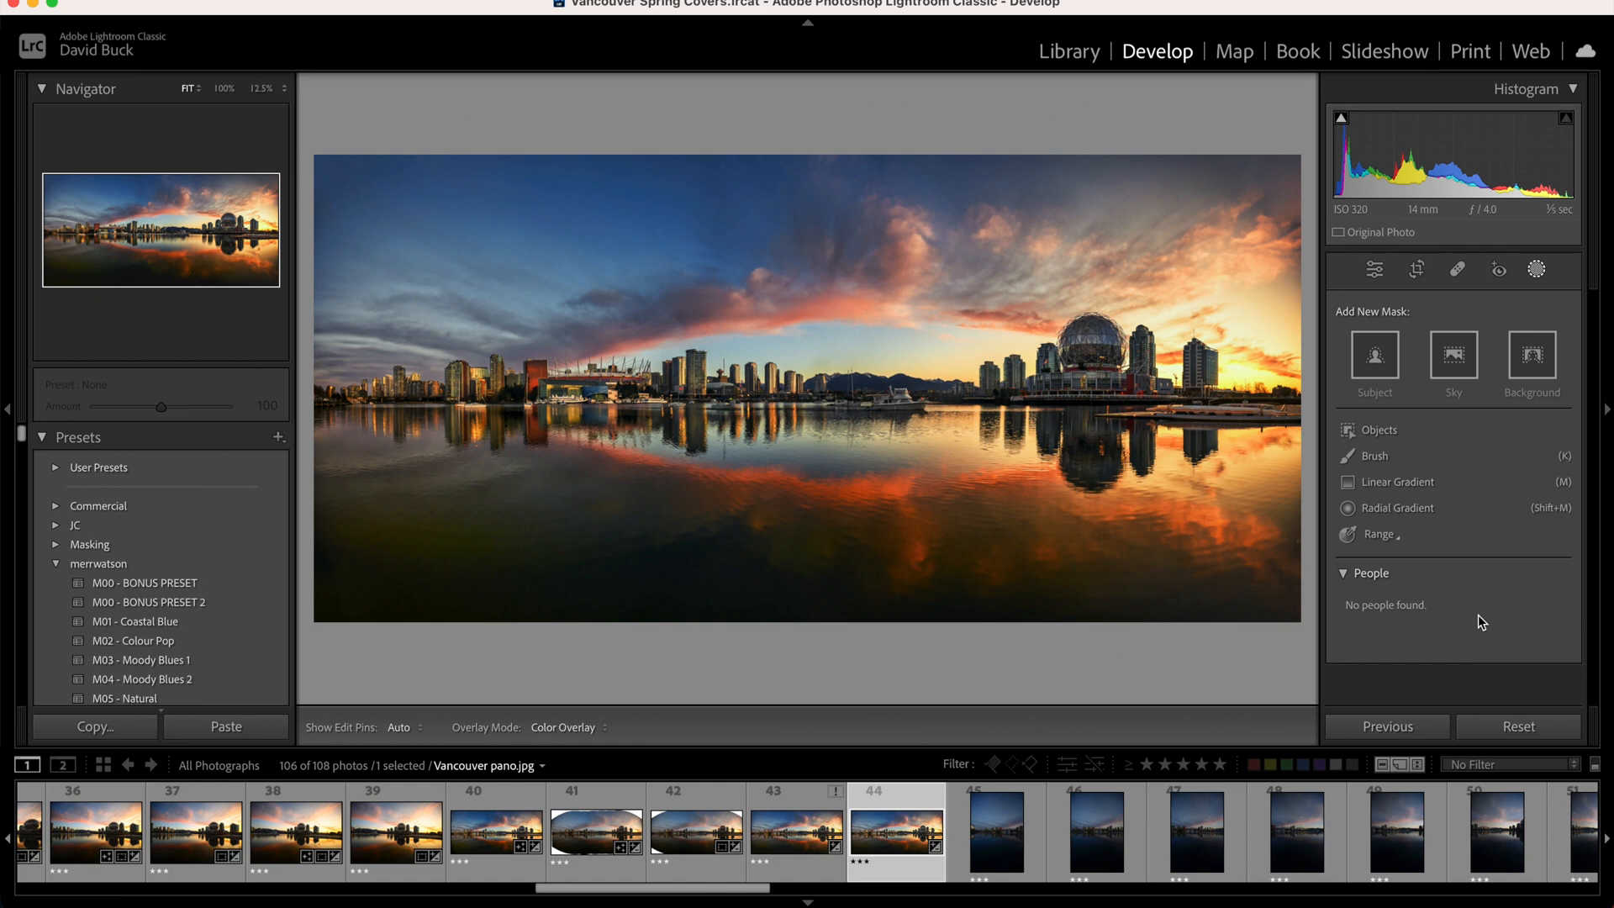
mouse_move(1504, 634)
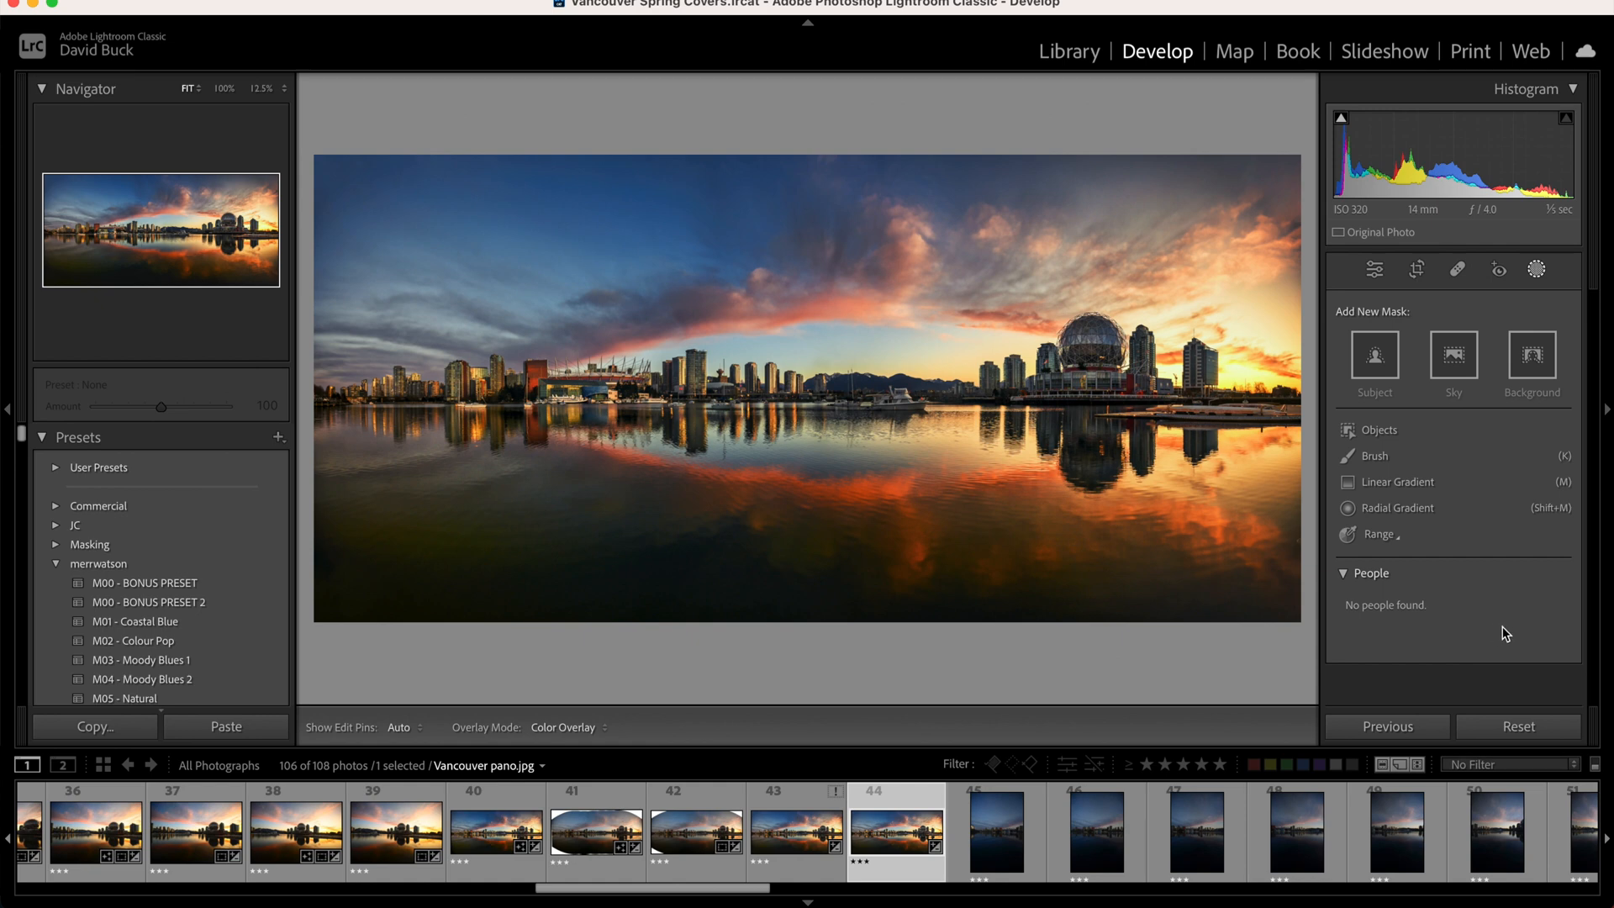
mouse_move(1473, 643)
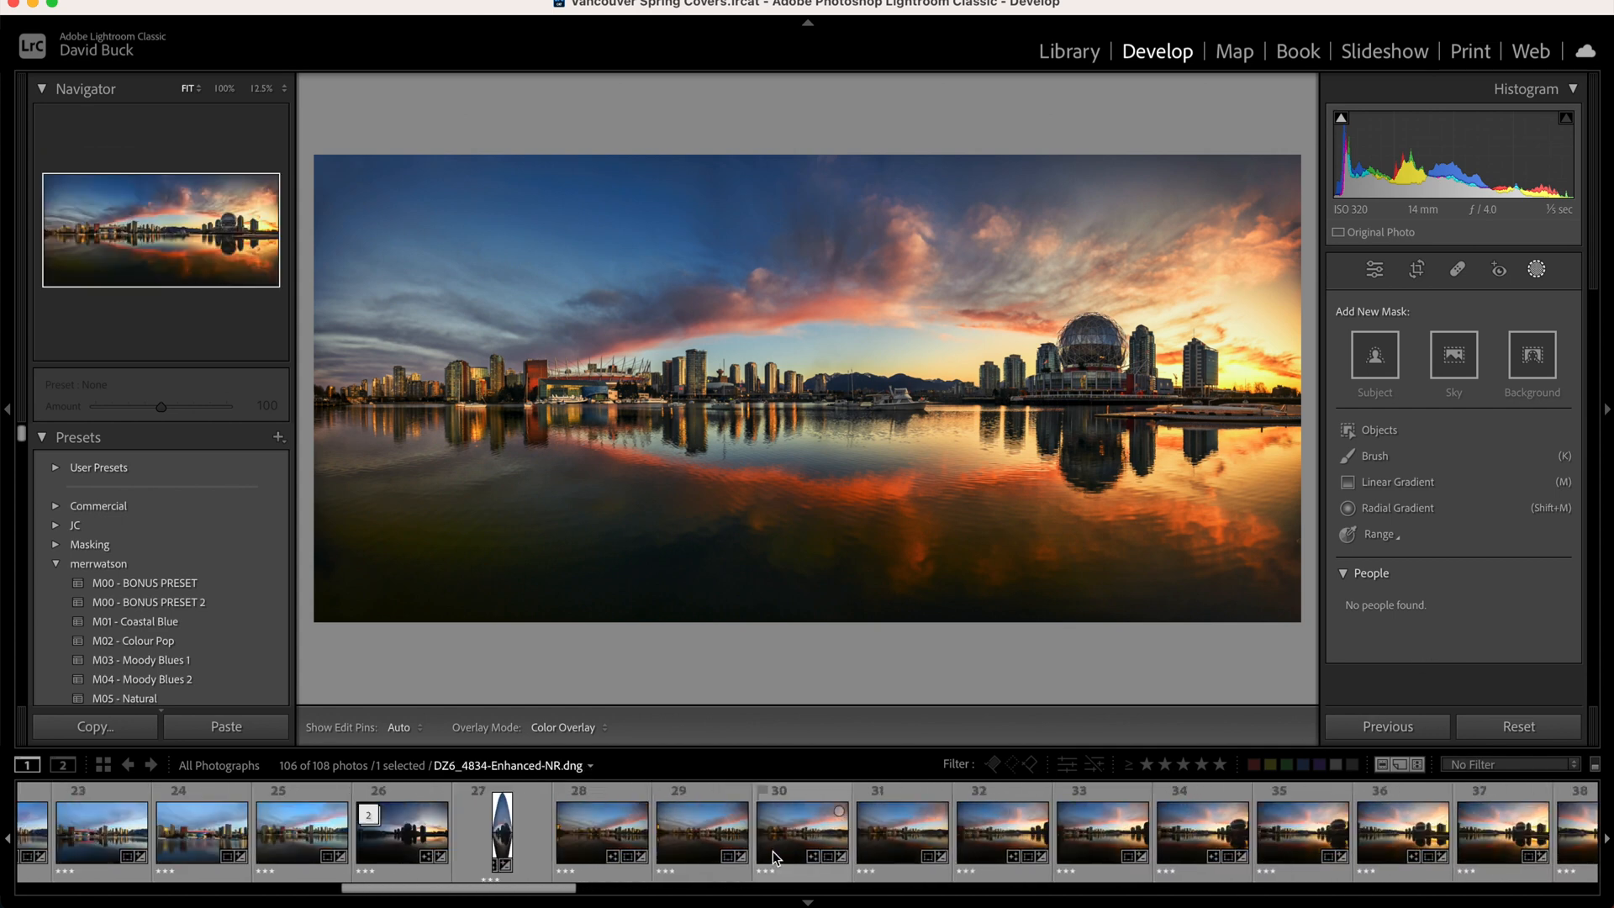
Load the unedited skyline frame DZ6_4833.NEF from the filmstrip into Develop.
left_click(666, 832)
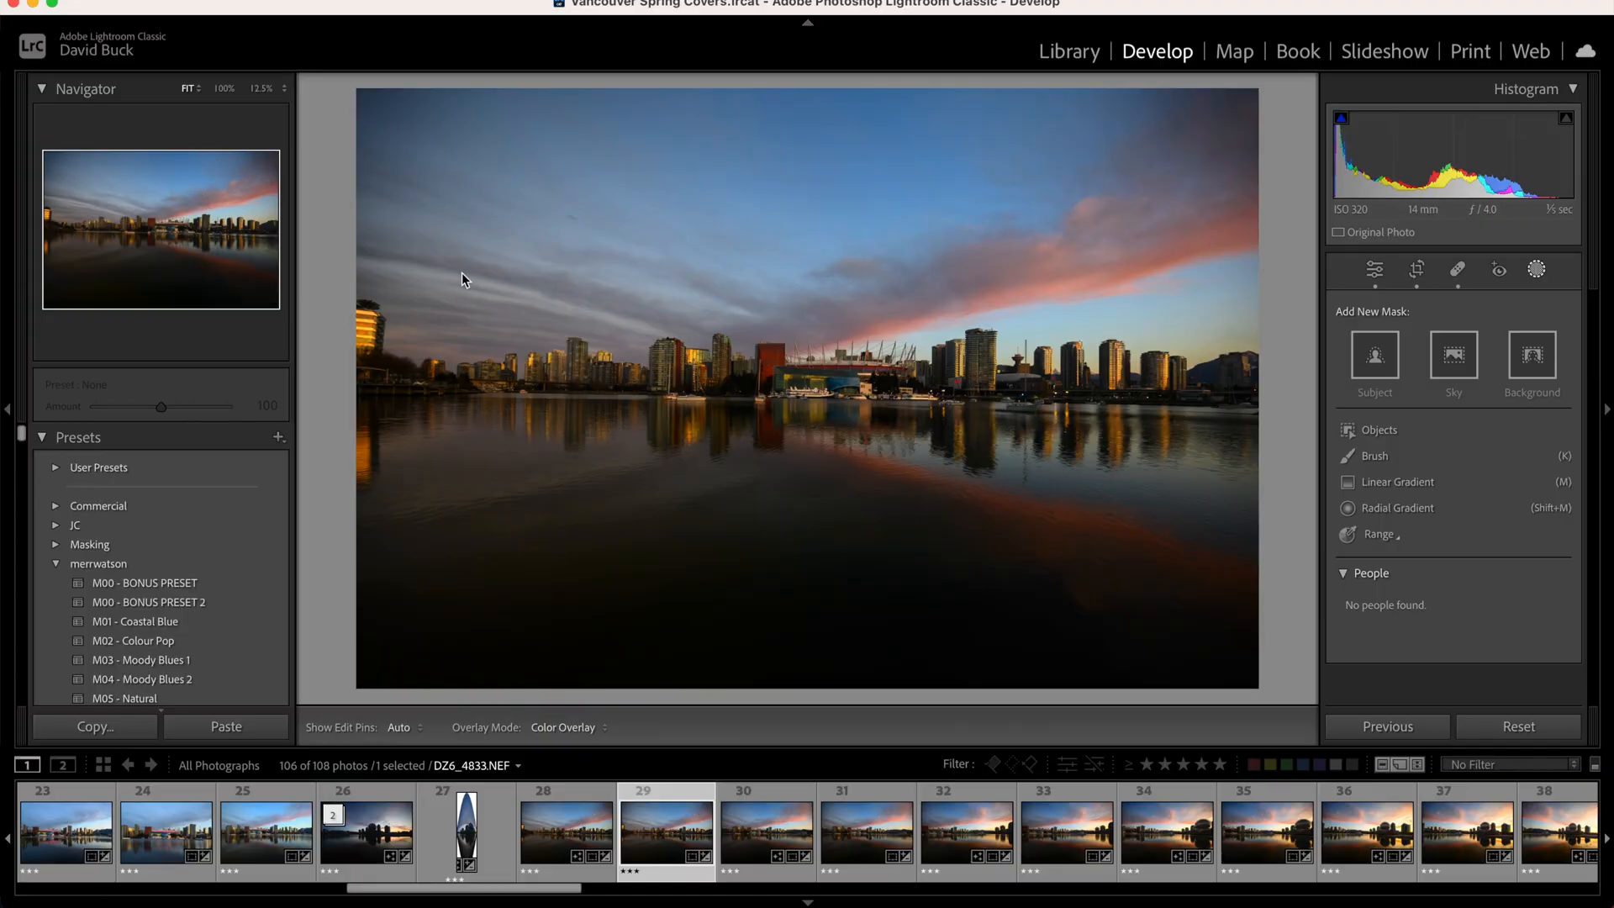
mouse_move(1225, 274)
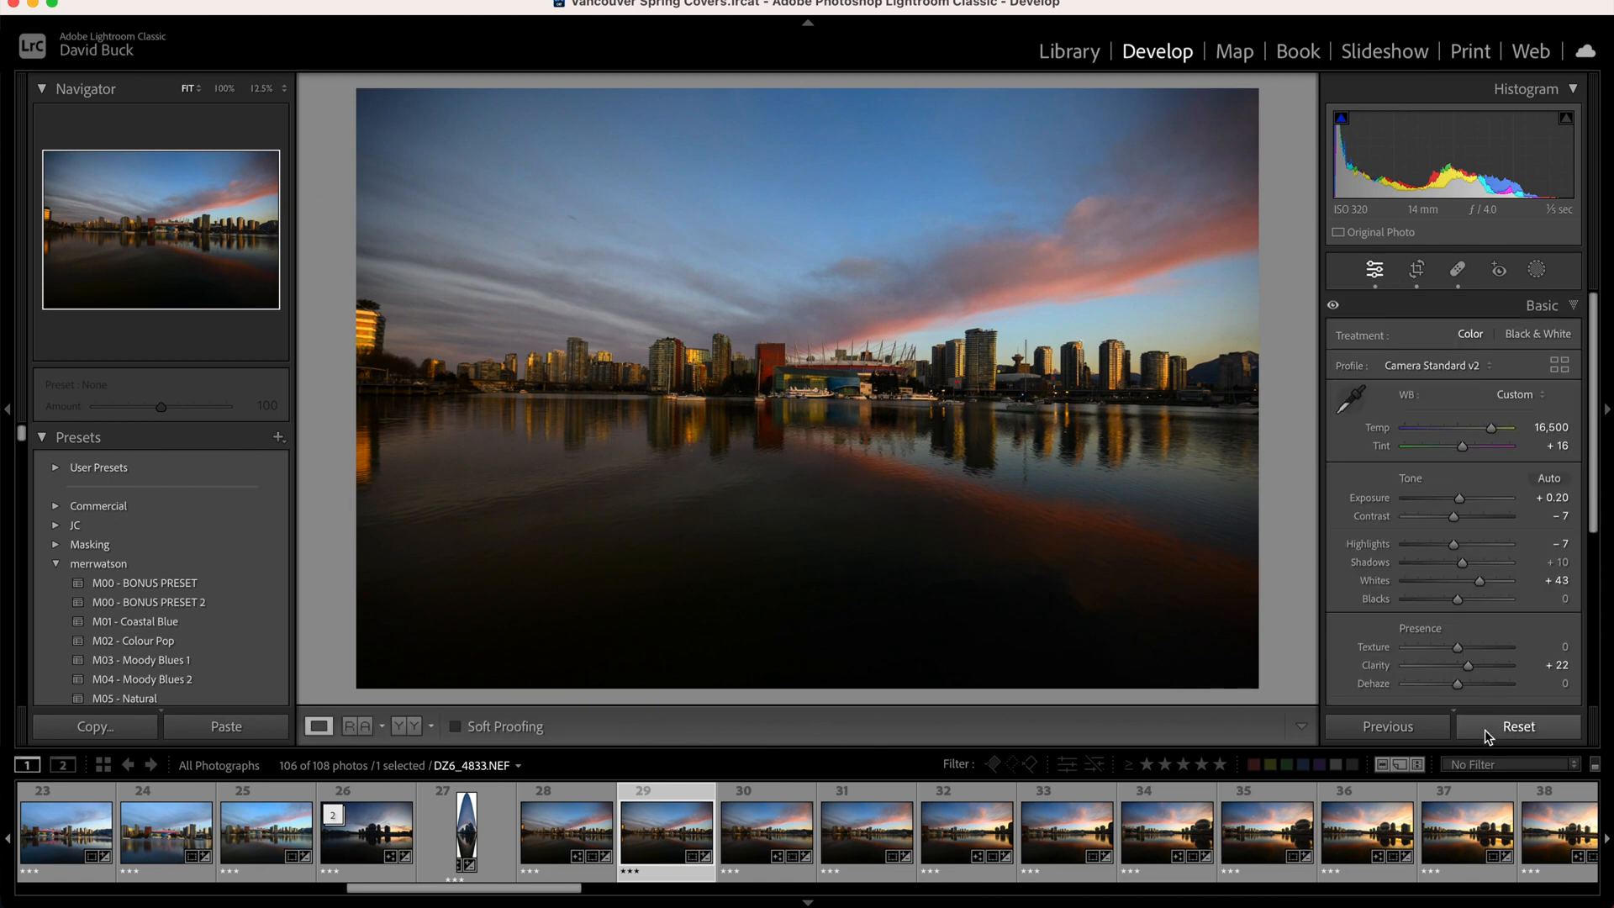
Zoom to 100% and pan along the sky and pink cloud band to inspect noise.
left_click(1517, 726)
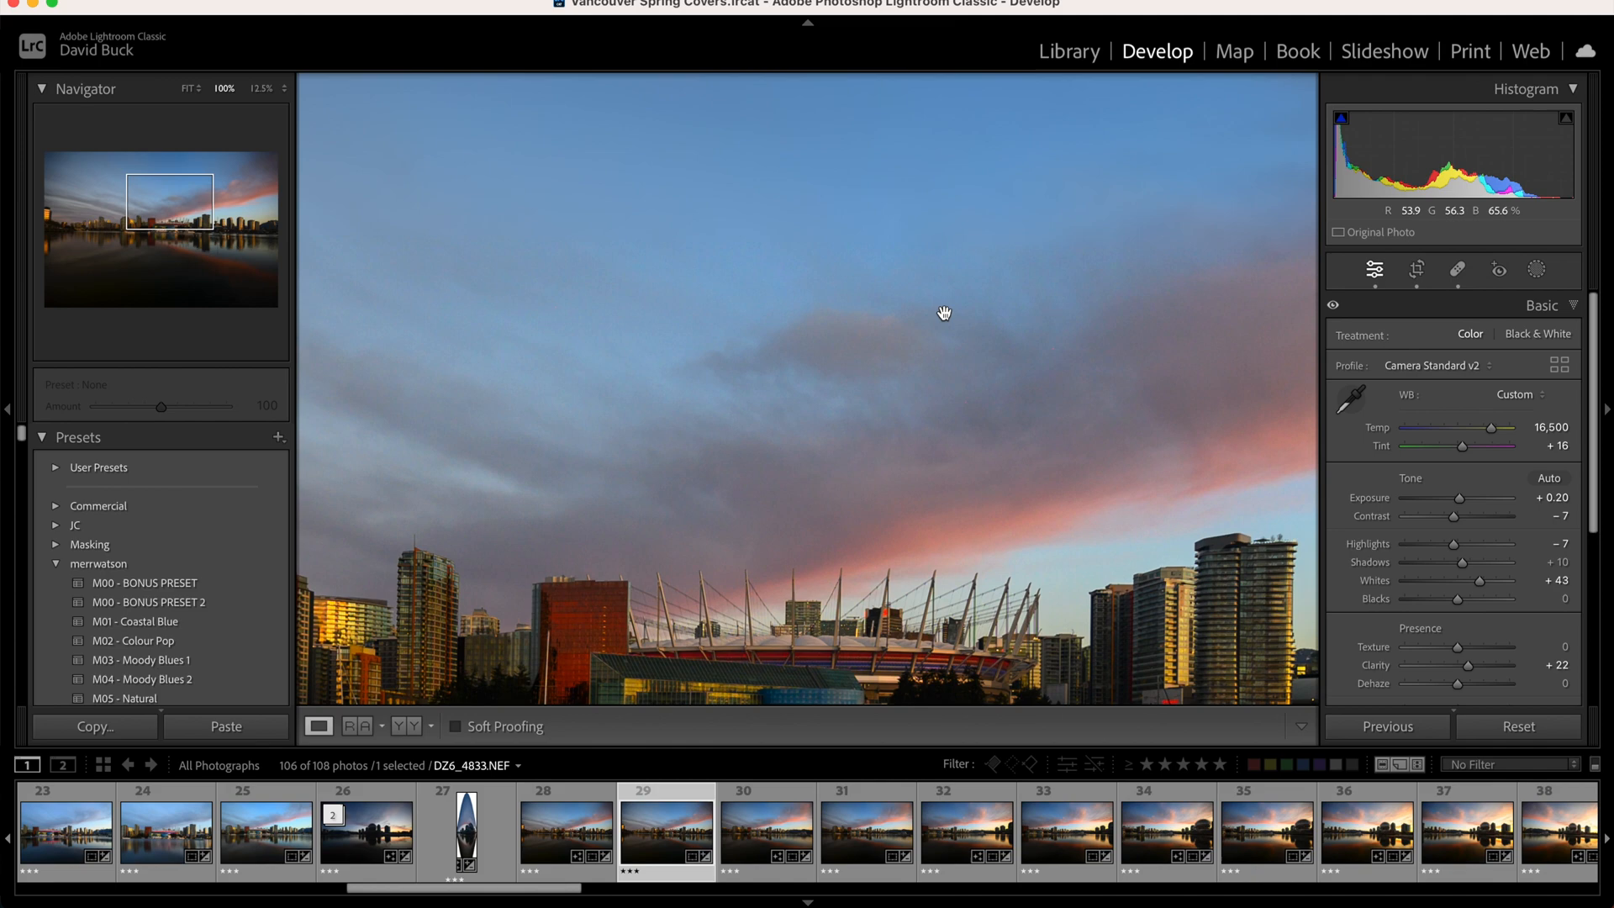
left_click_drag(943, 312, 864, 444)
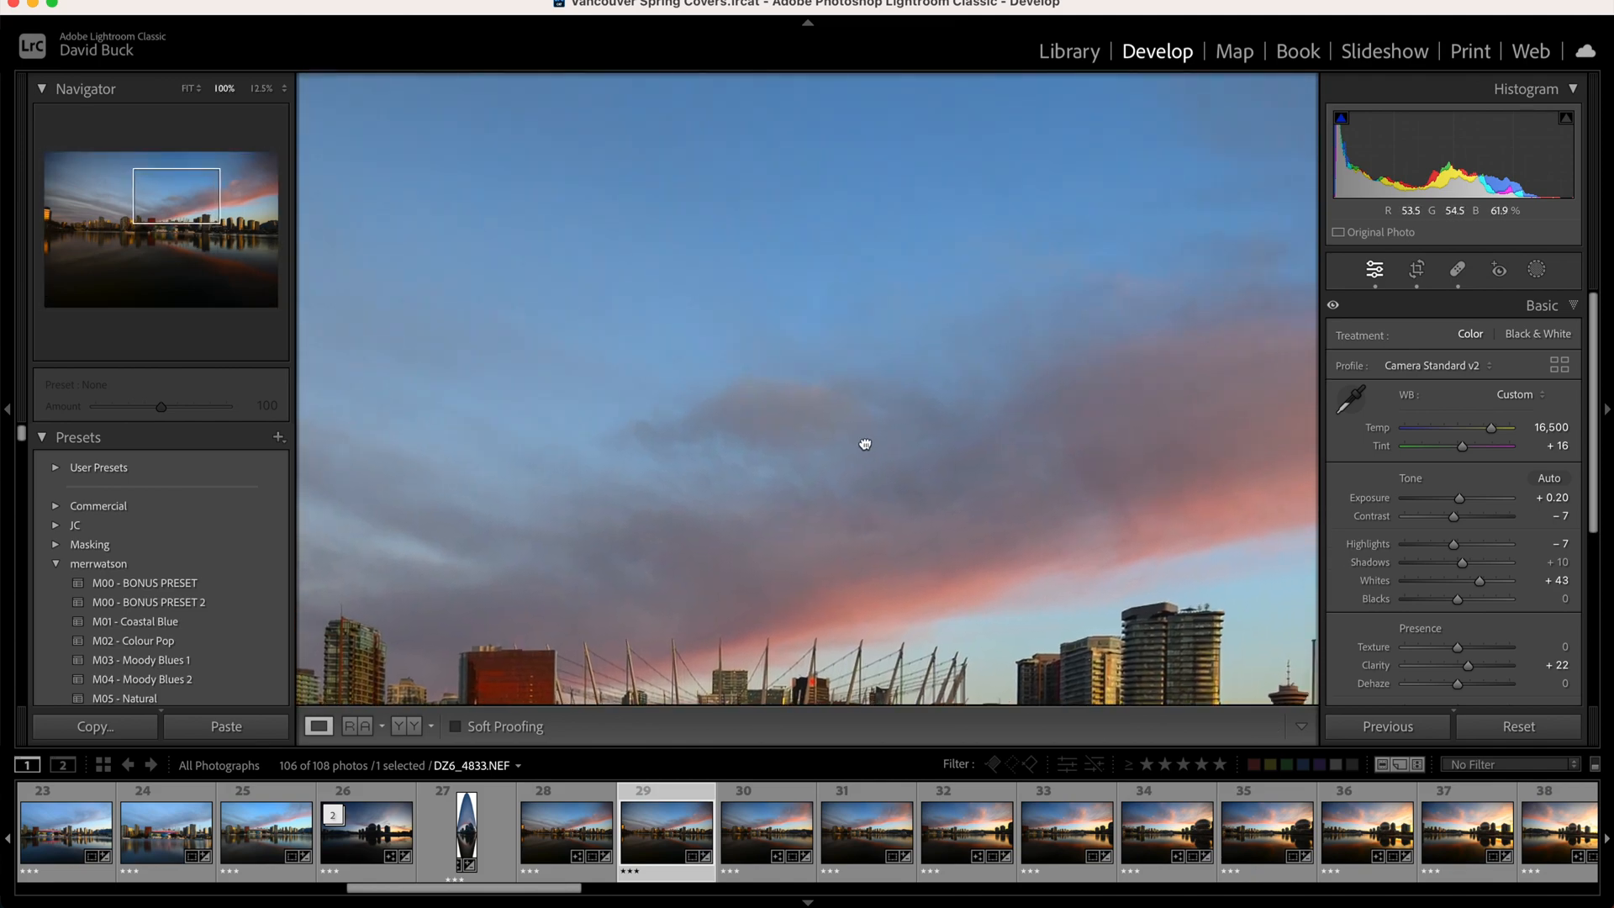
left_click_drag(864, 444, 749, 454)
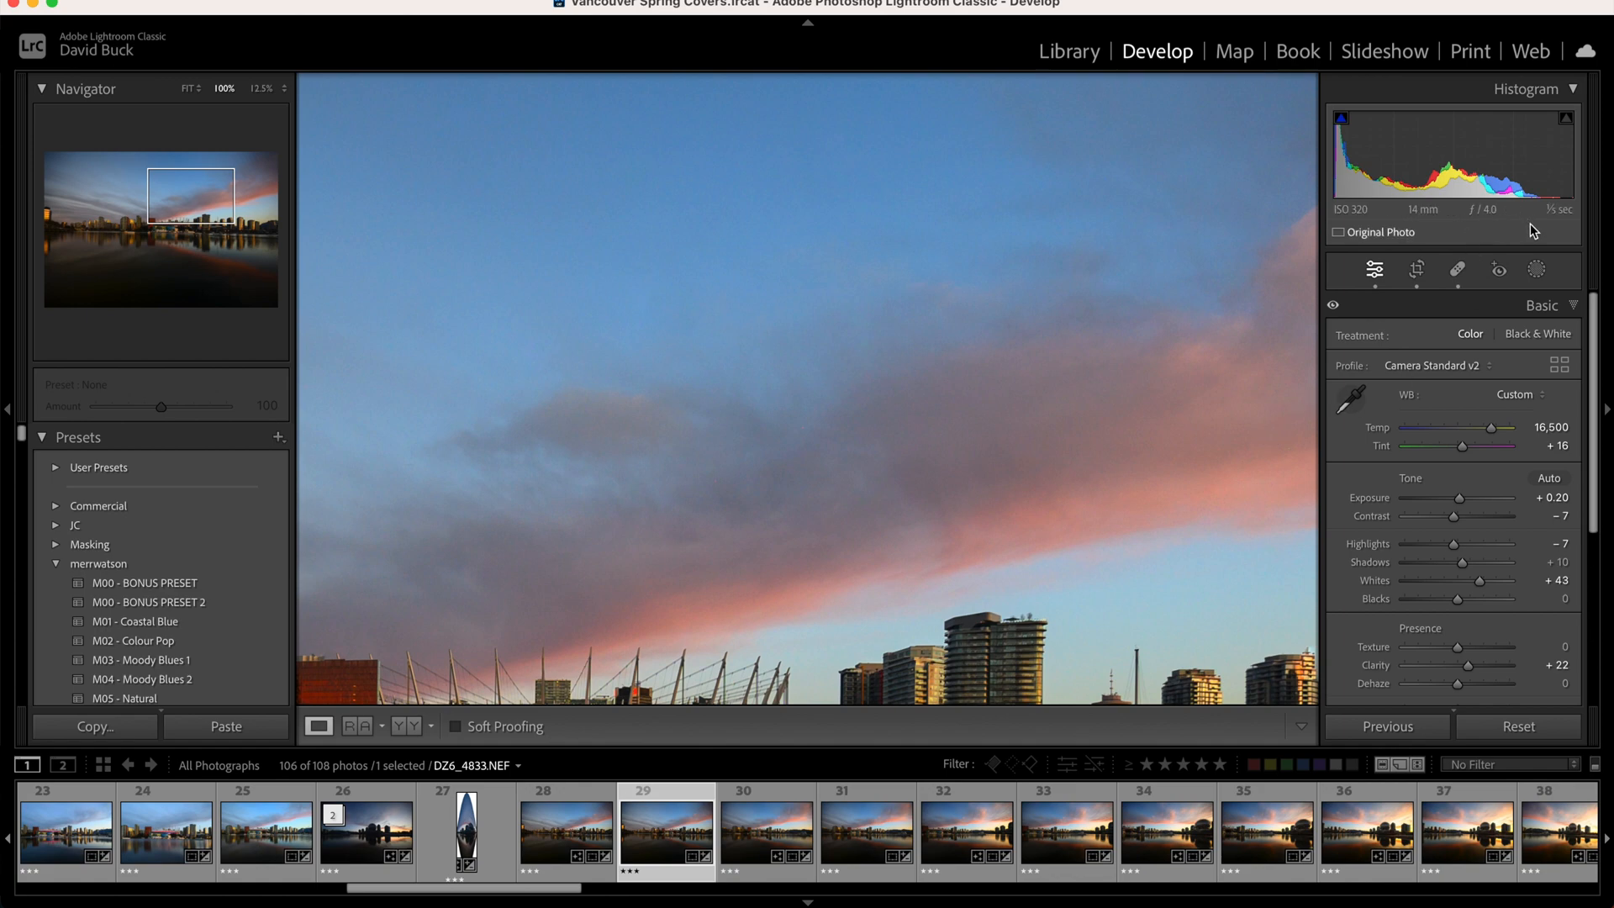
mouse_move(854, 479)
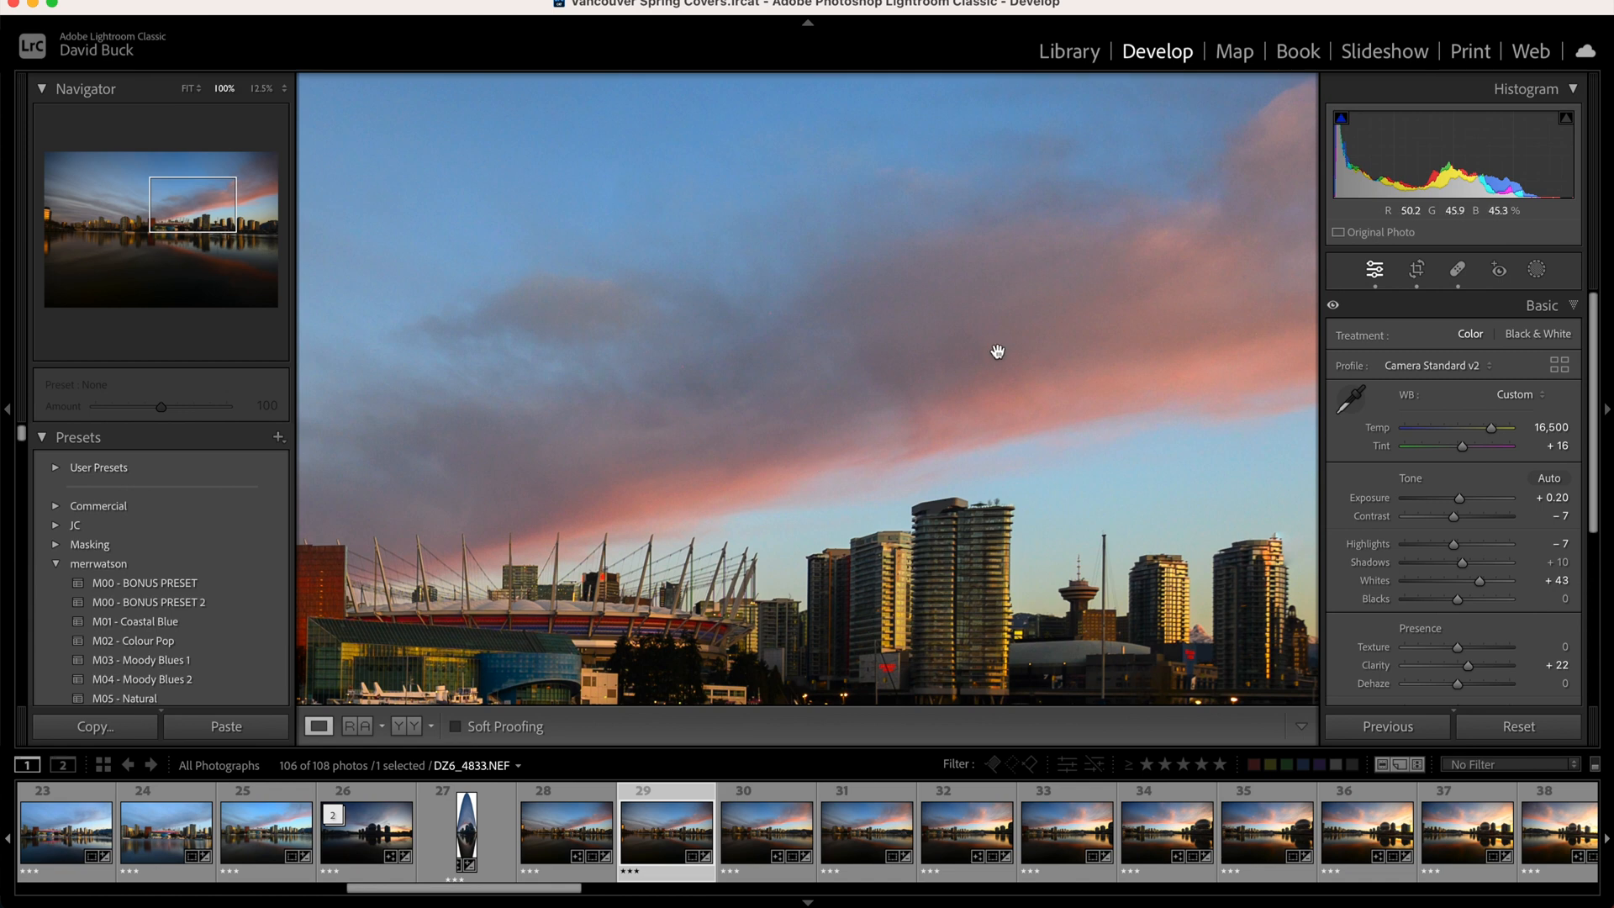
mouse_move(1380, 612)
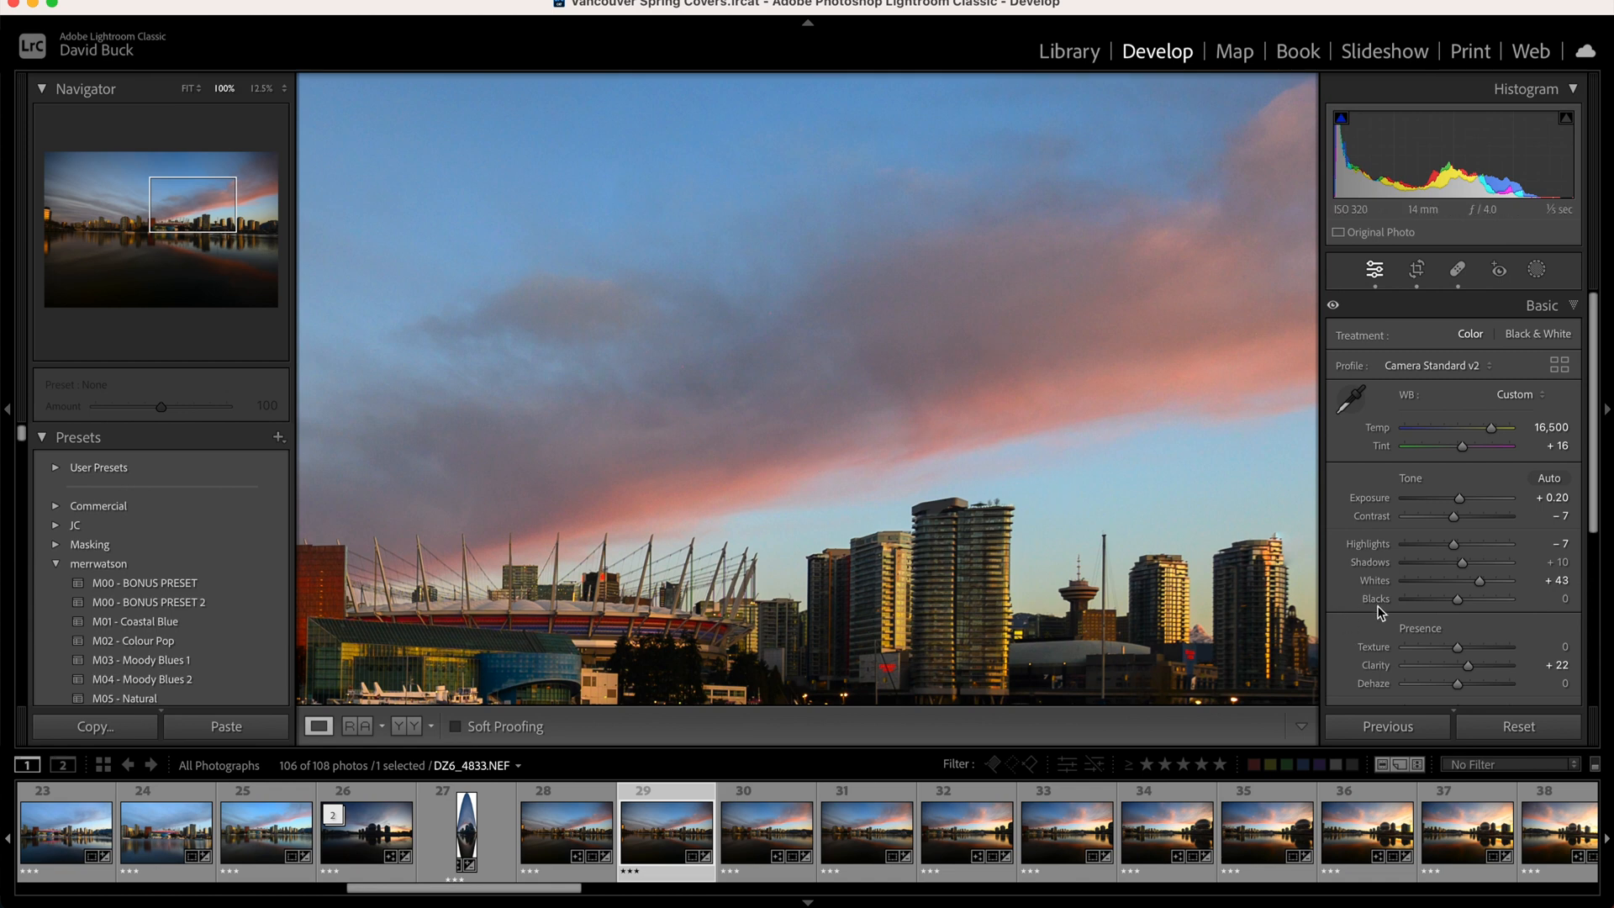
Launch the AI Denoise enhance preview from the Detail panel's Noise Reduction section.
scroll("down", 3)
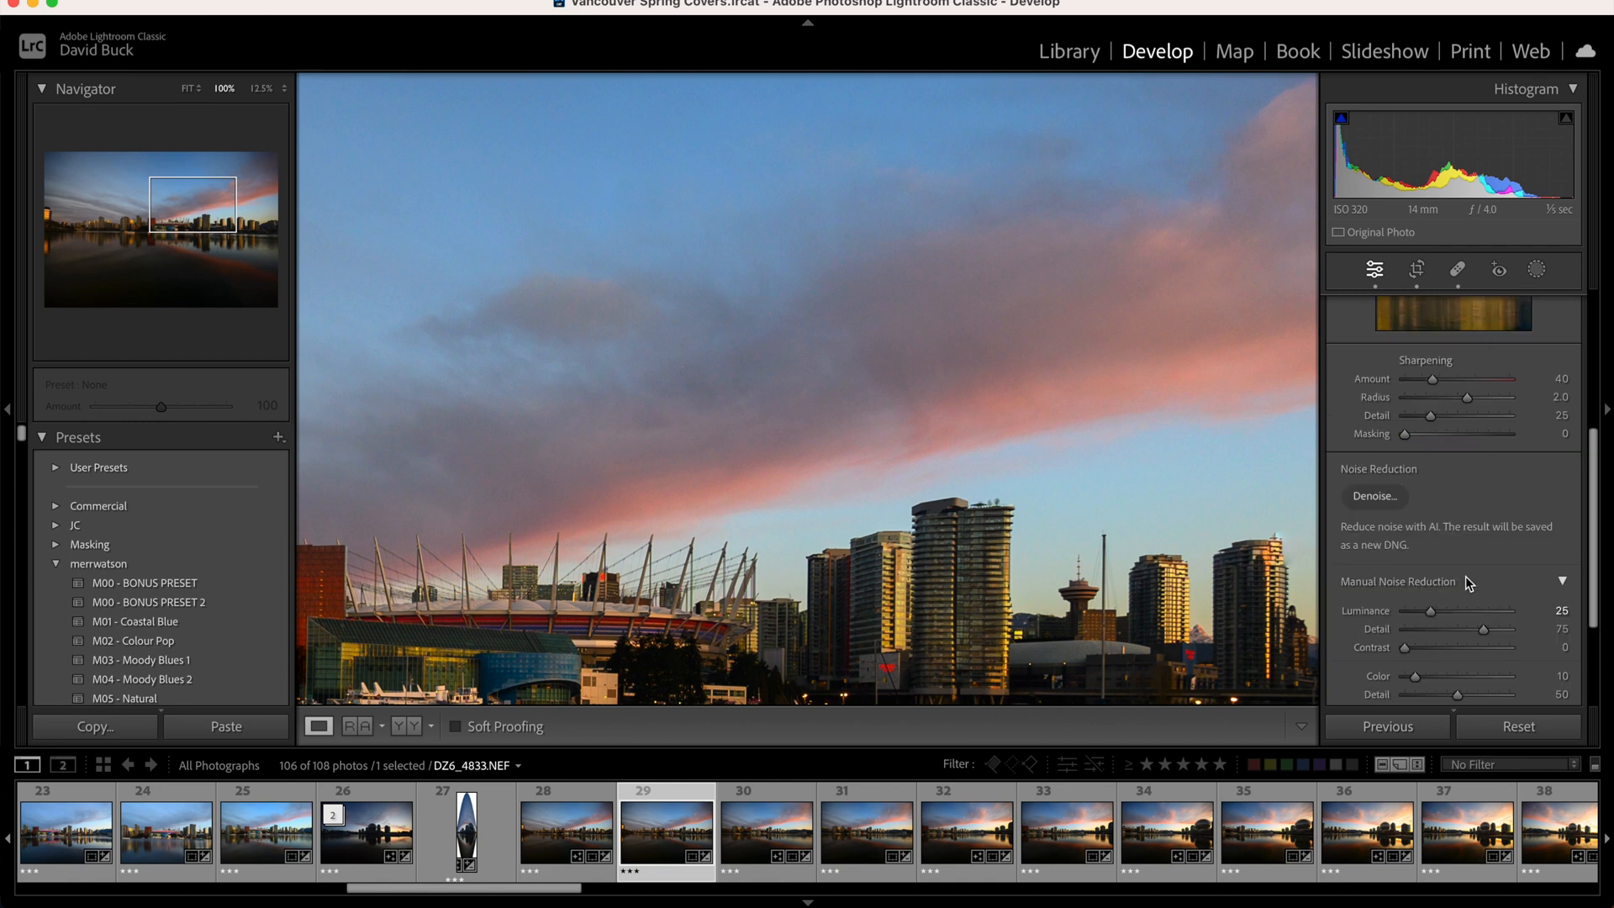
mouse_move(1511, 583)
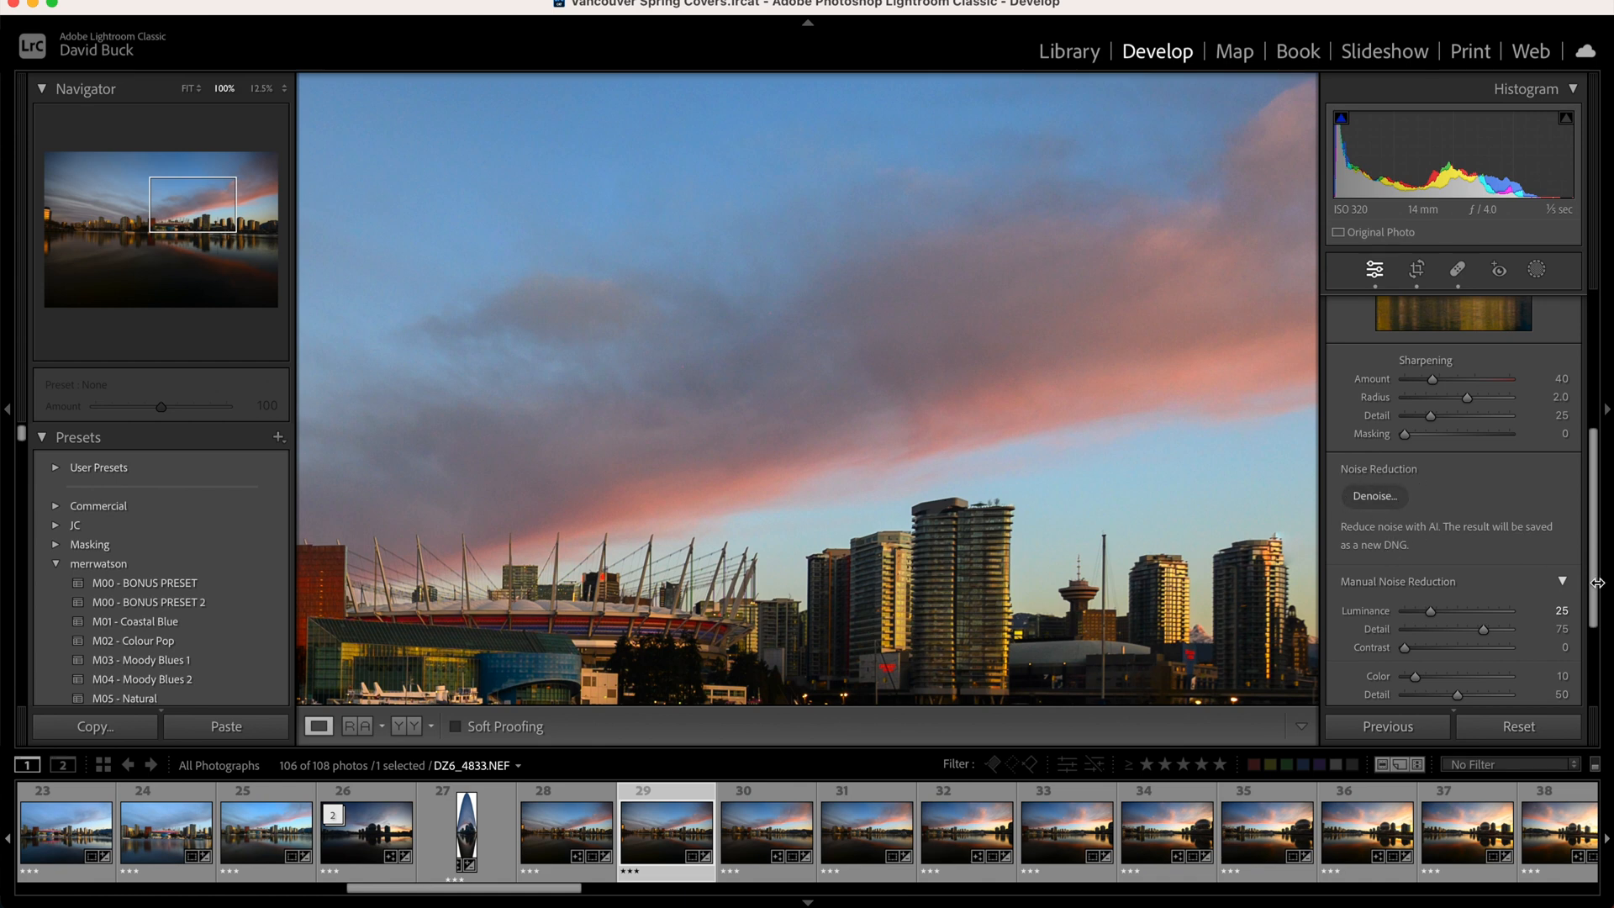
mouse_move(1370, 545)
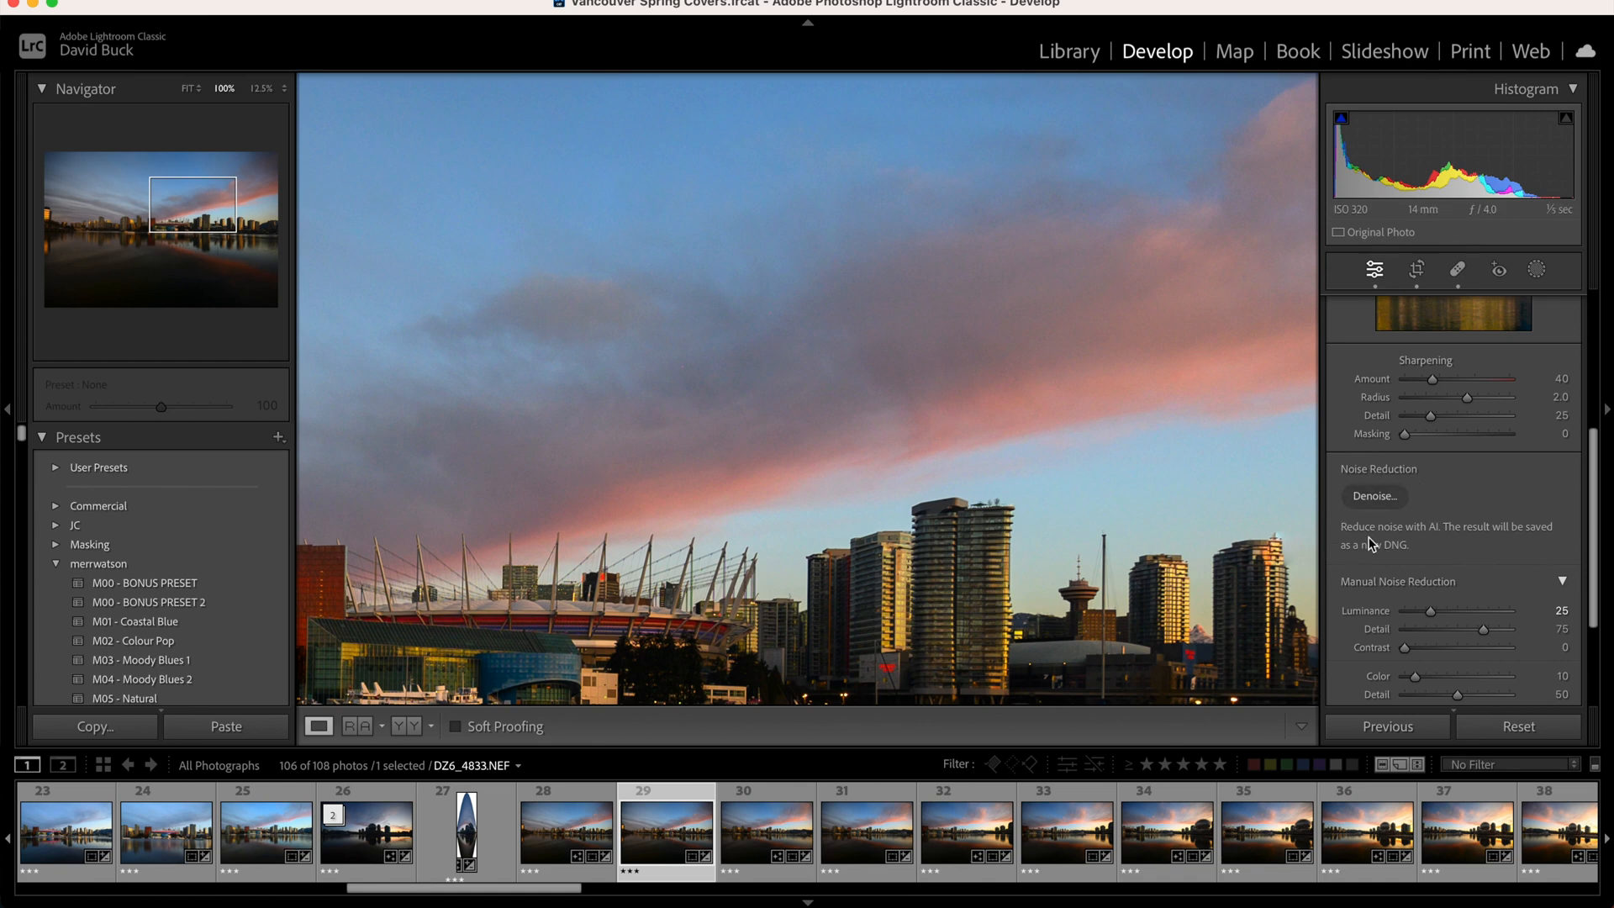
mouse_move(1406, 509)
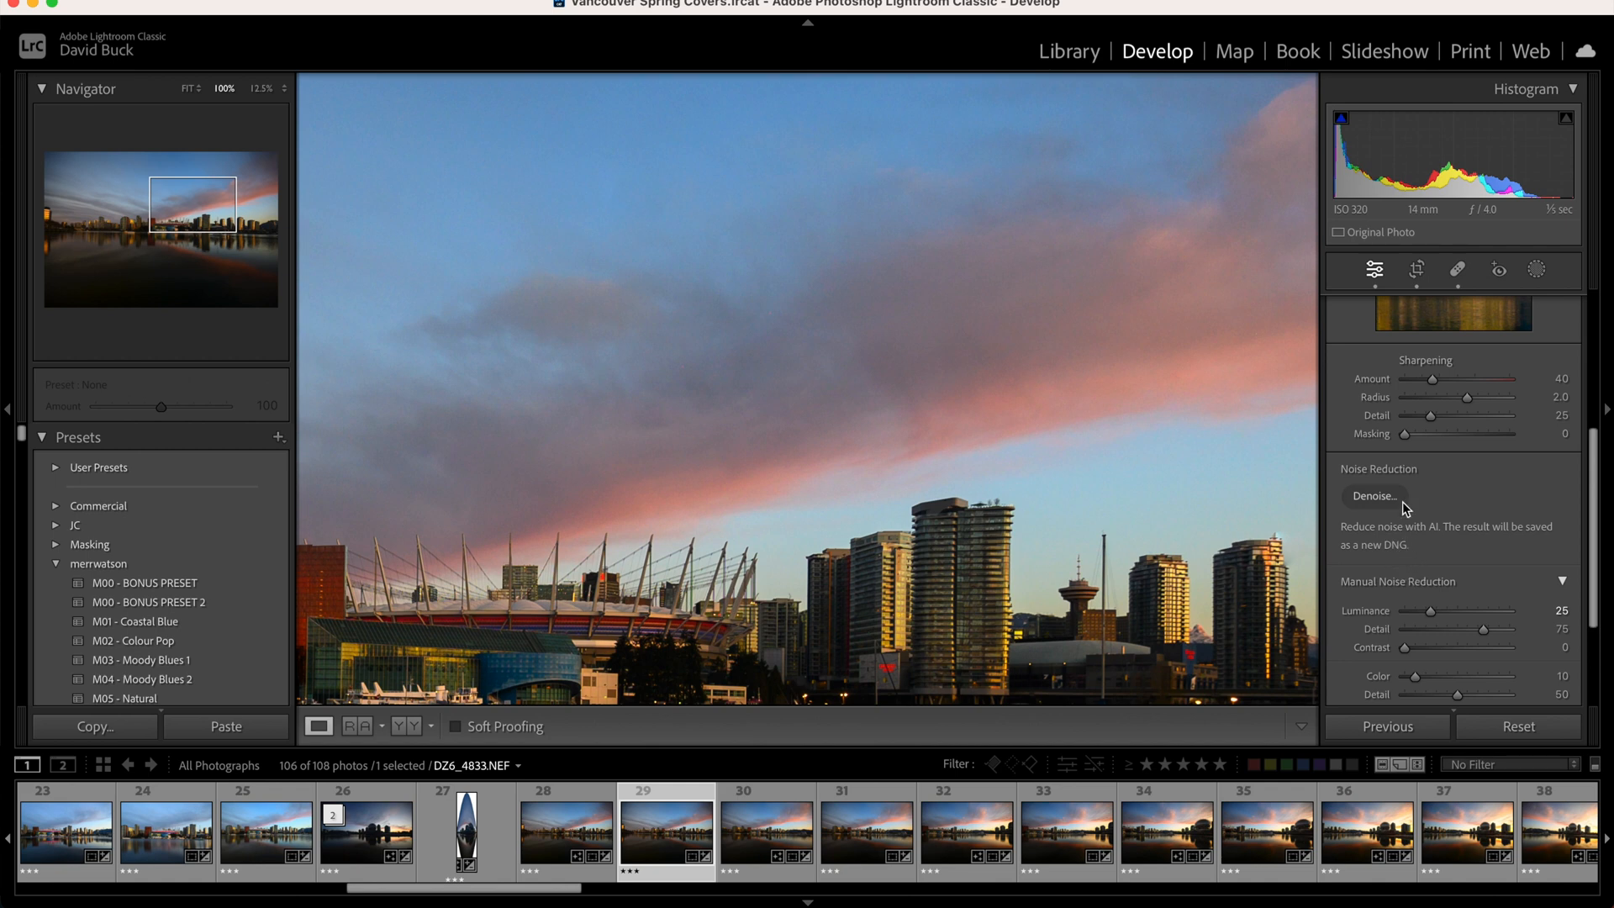
left_click(1374, 496)
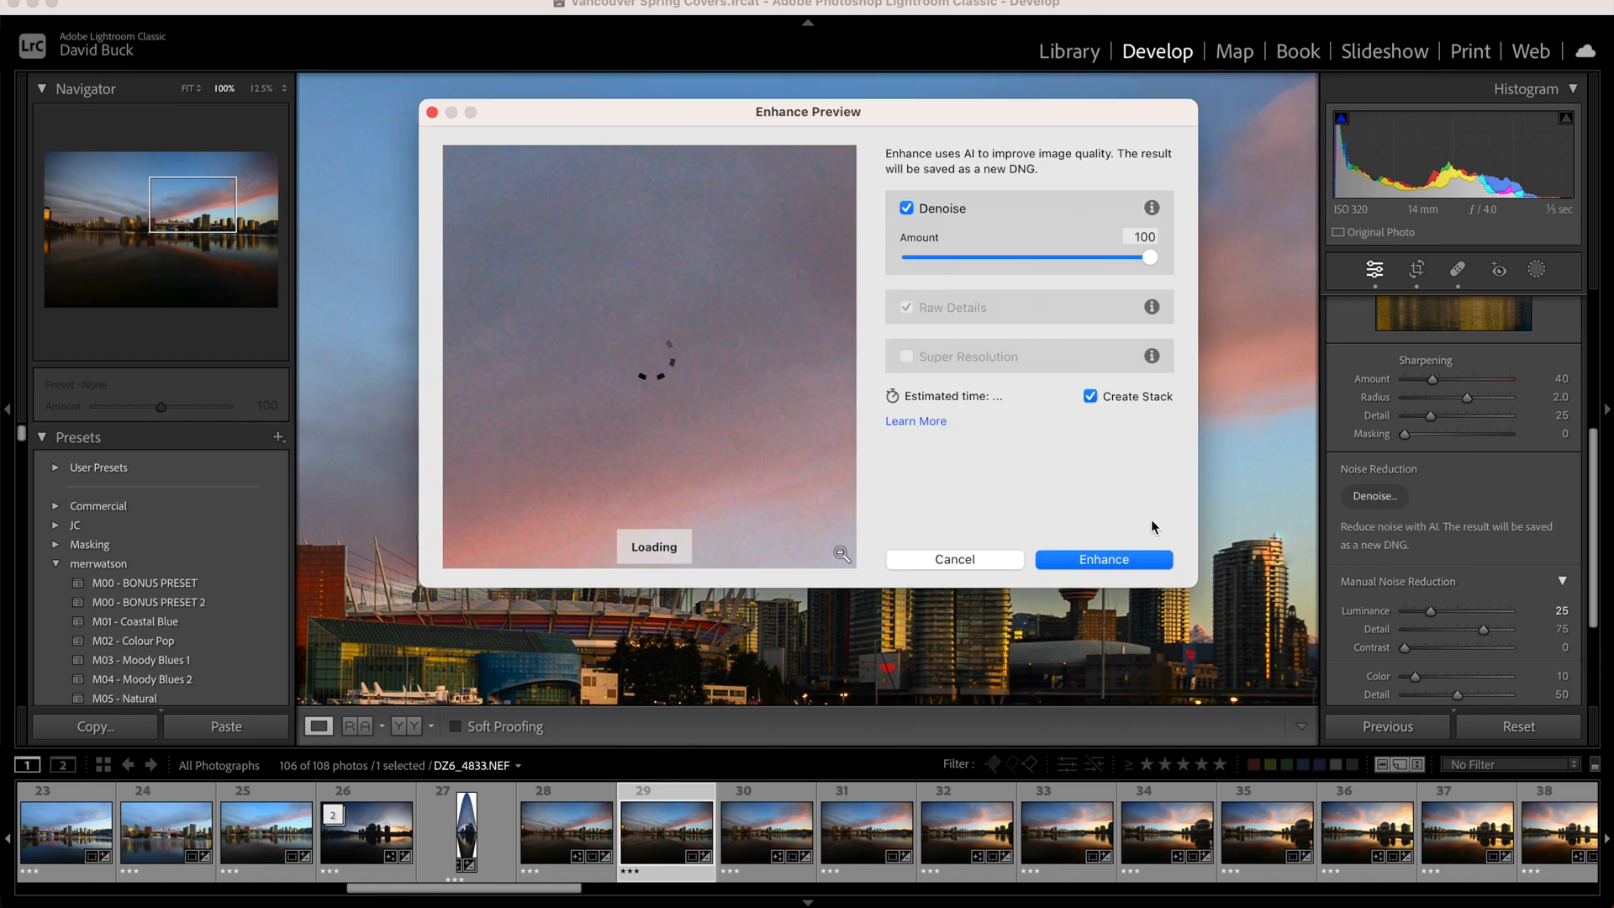
left_click_drag(1150, 257, 975, 257)
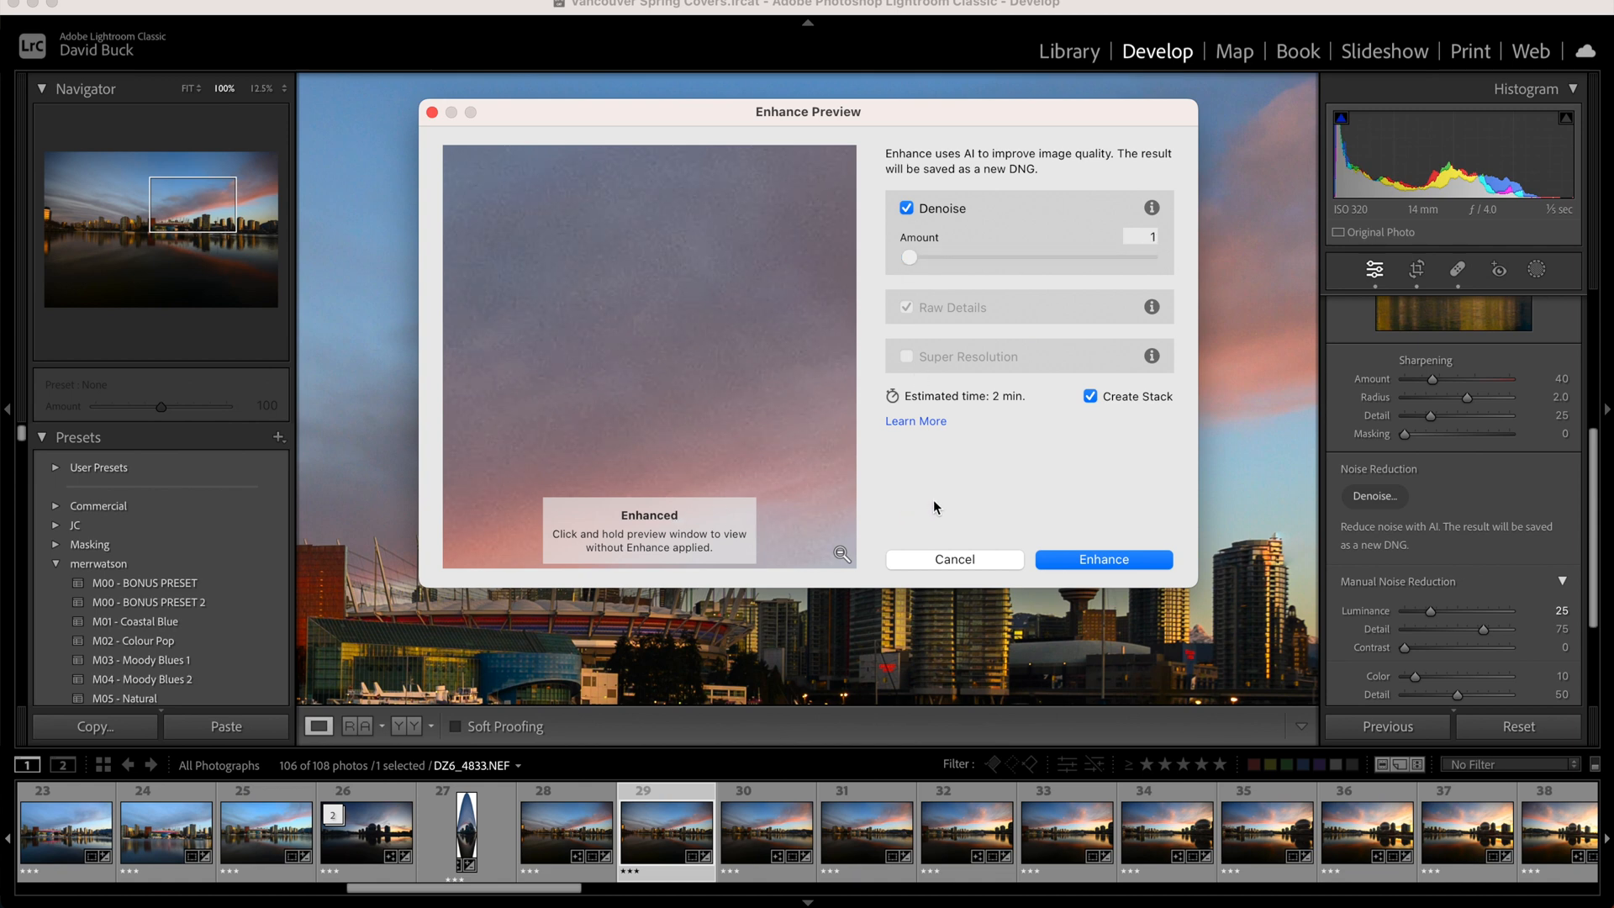
mouse_move(667, 375)
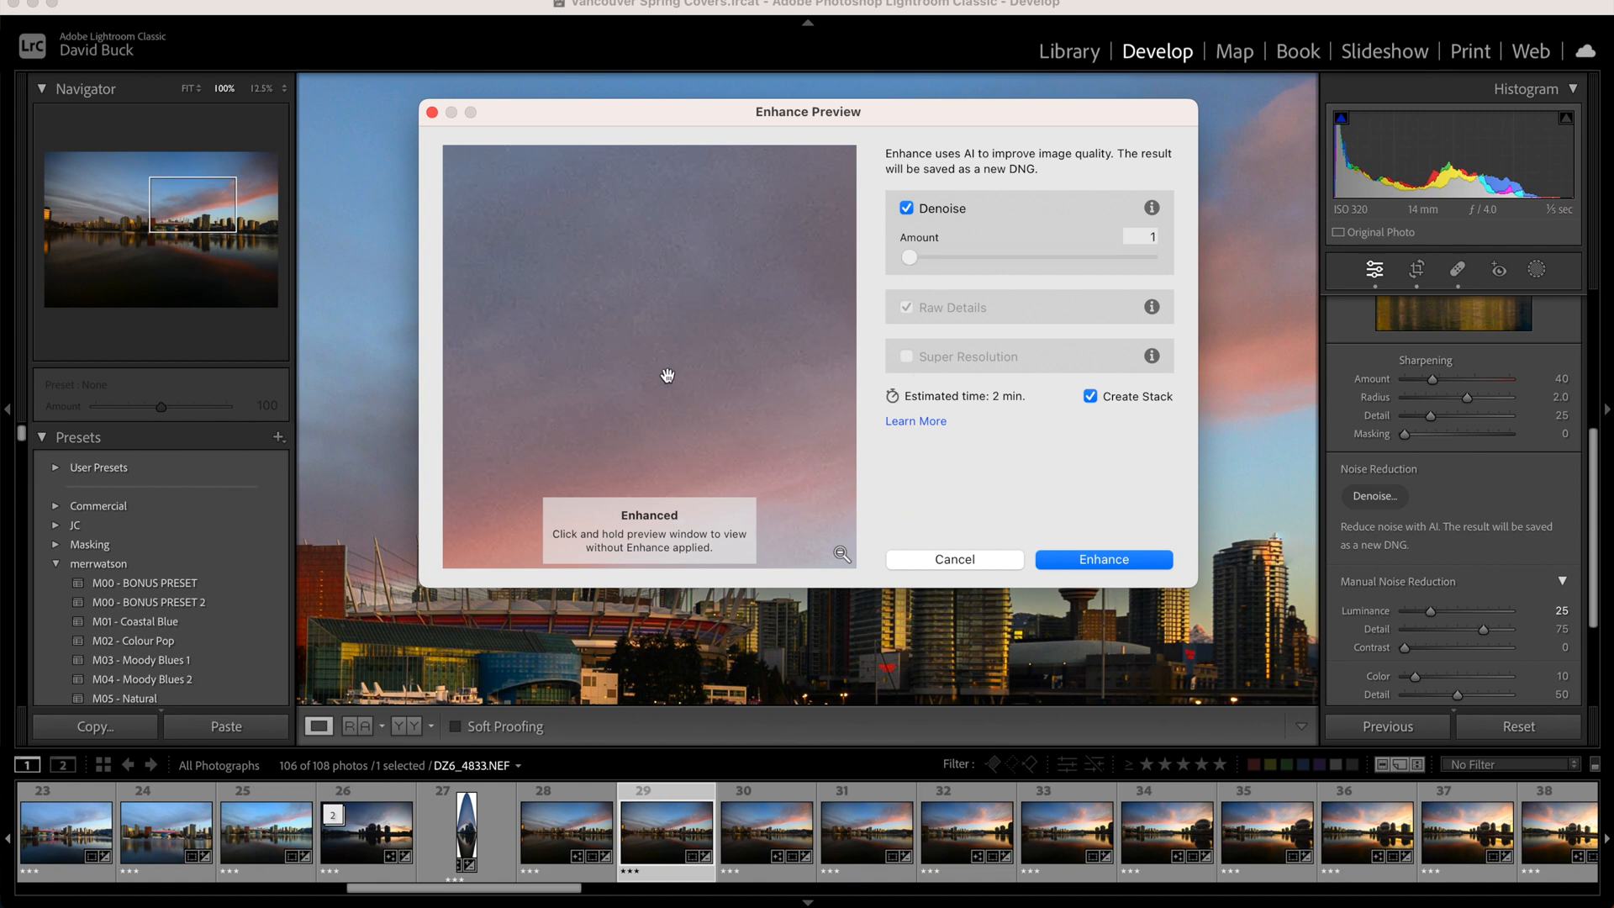
mouse_move(965, 218)
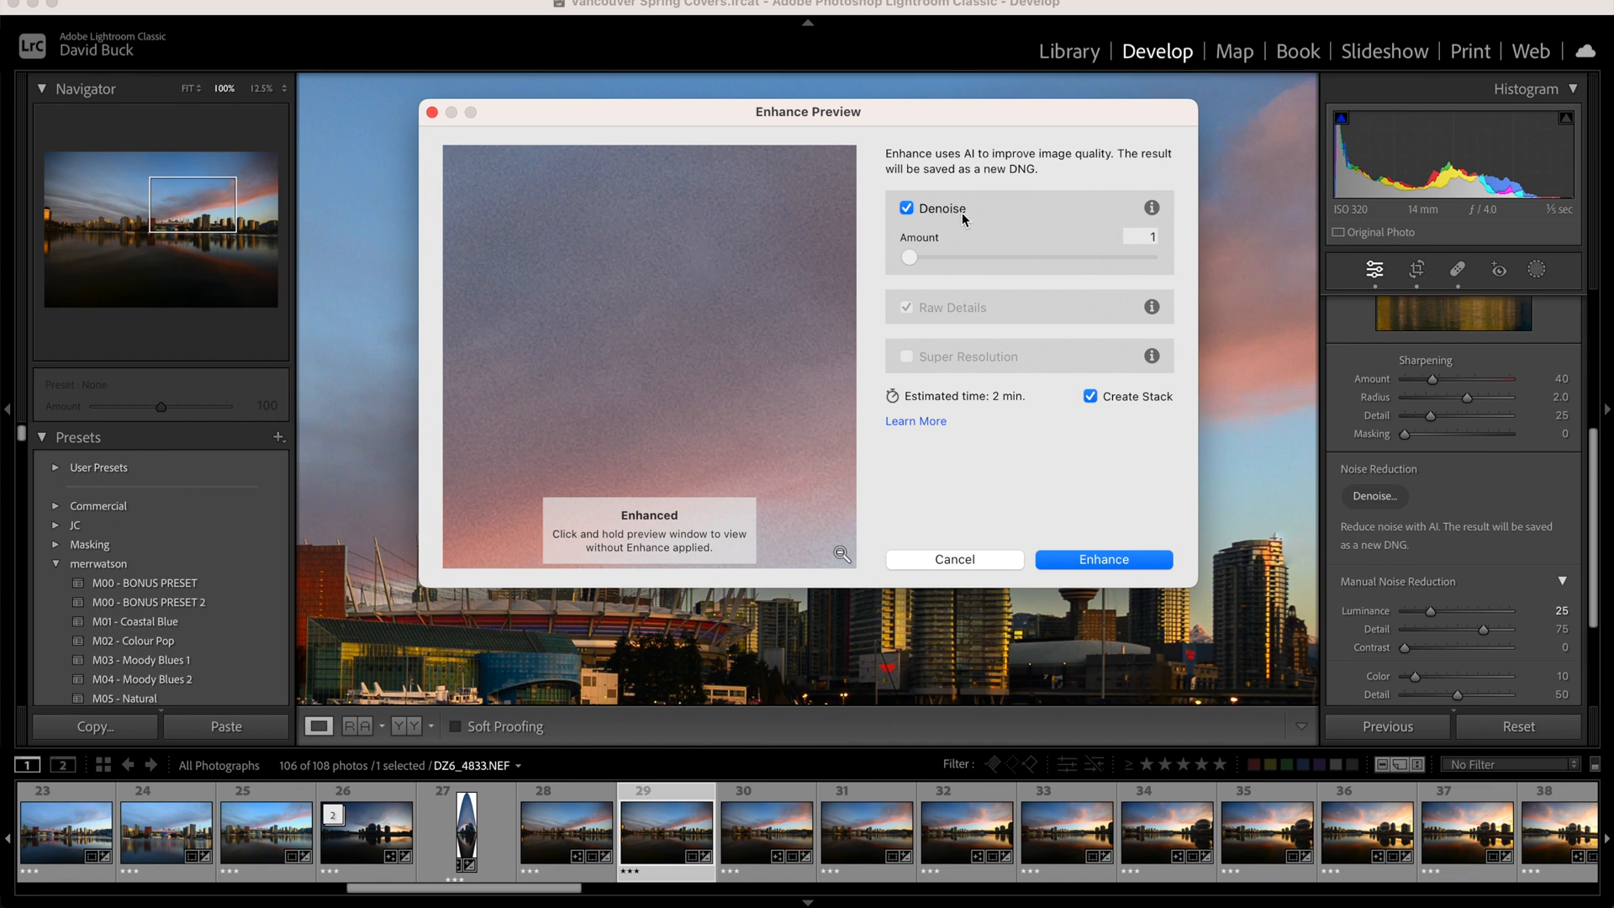
mouse_move(1109, 267)
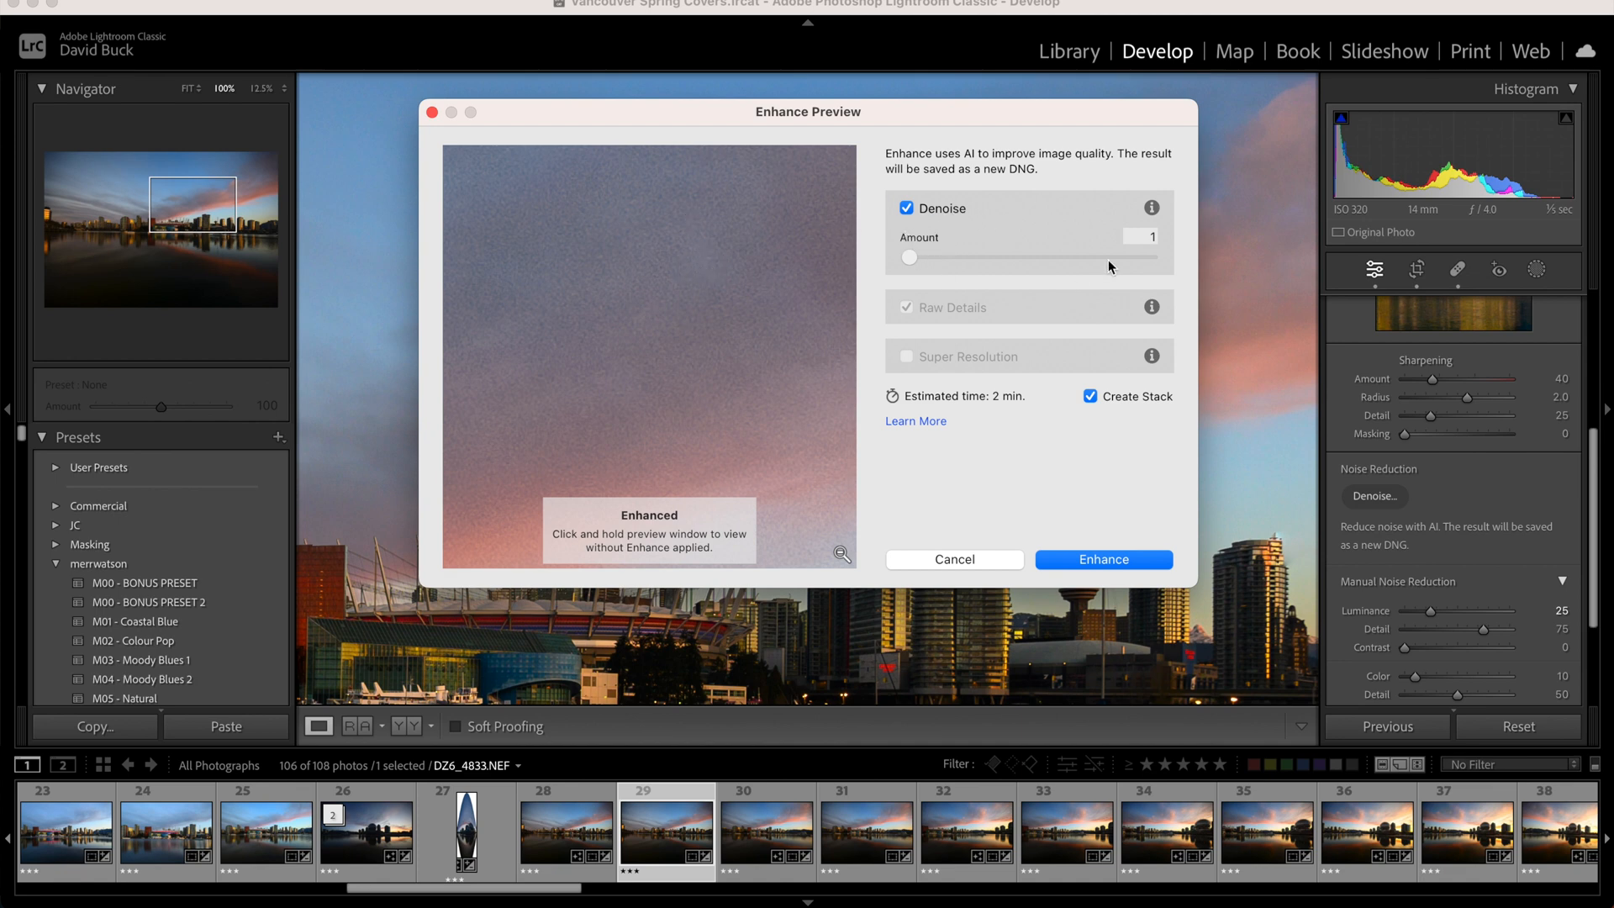
left_click_drag(910, 257, 1150, 257)
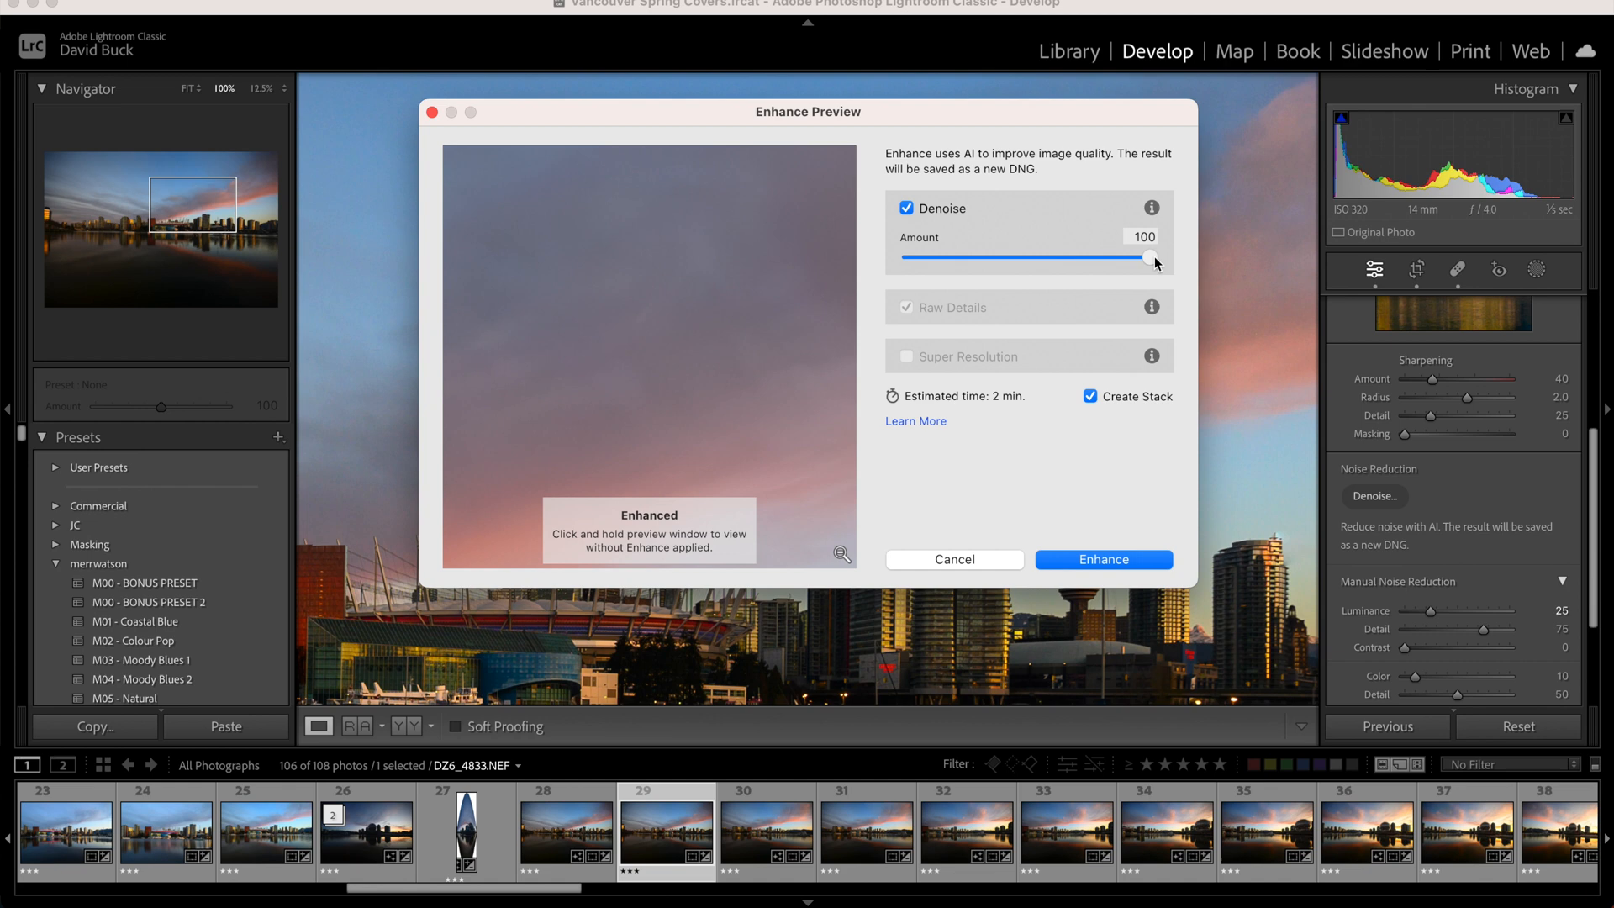
mouse_move(652, 349)
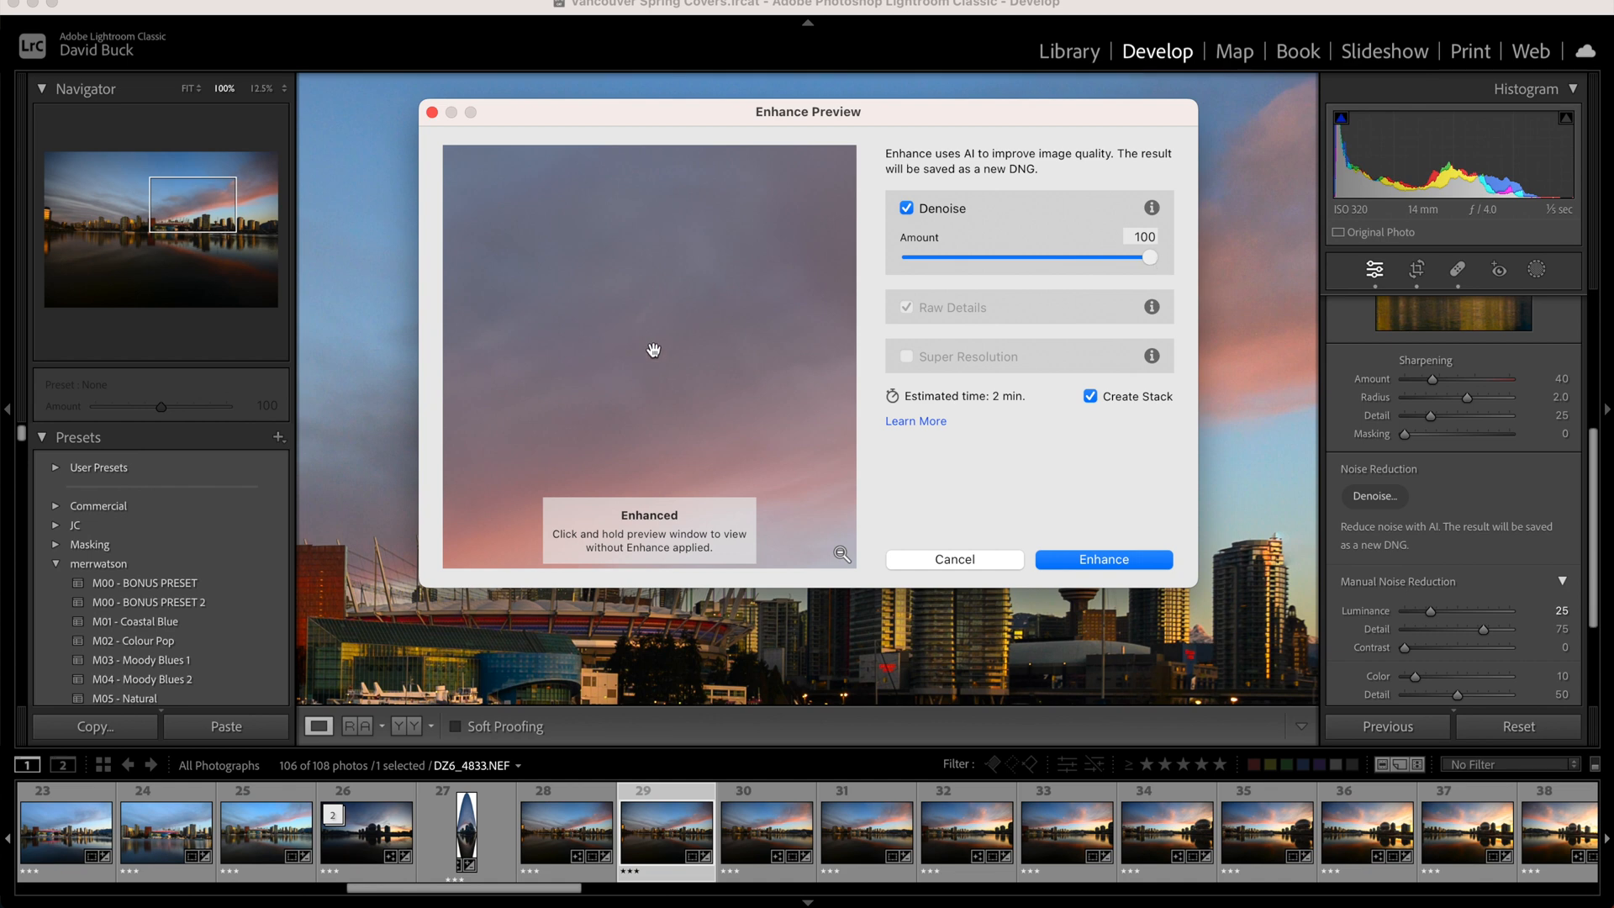
mouse_move(679, 362)
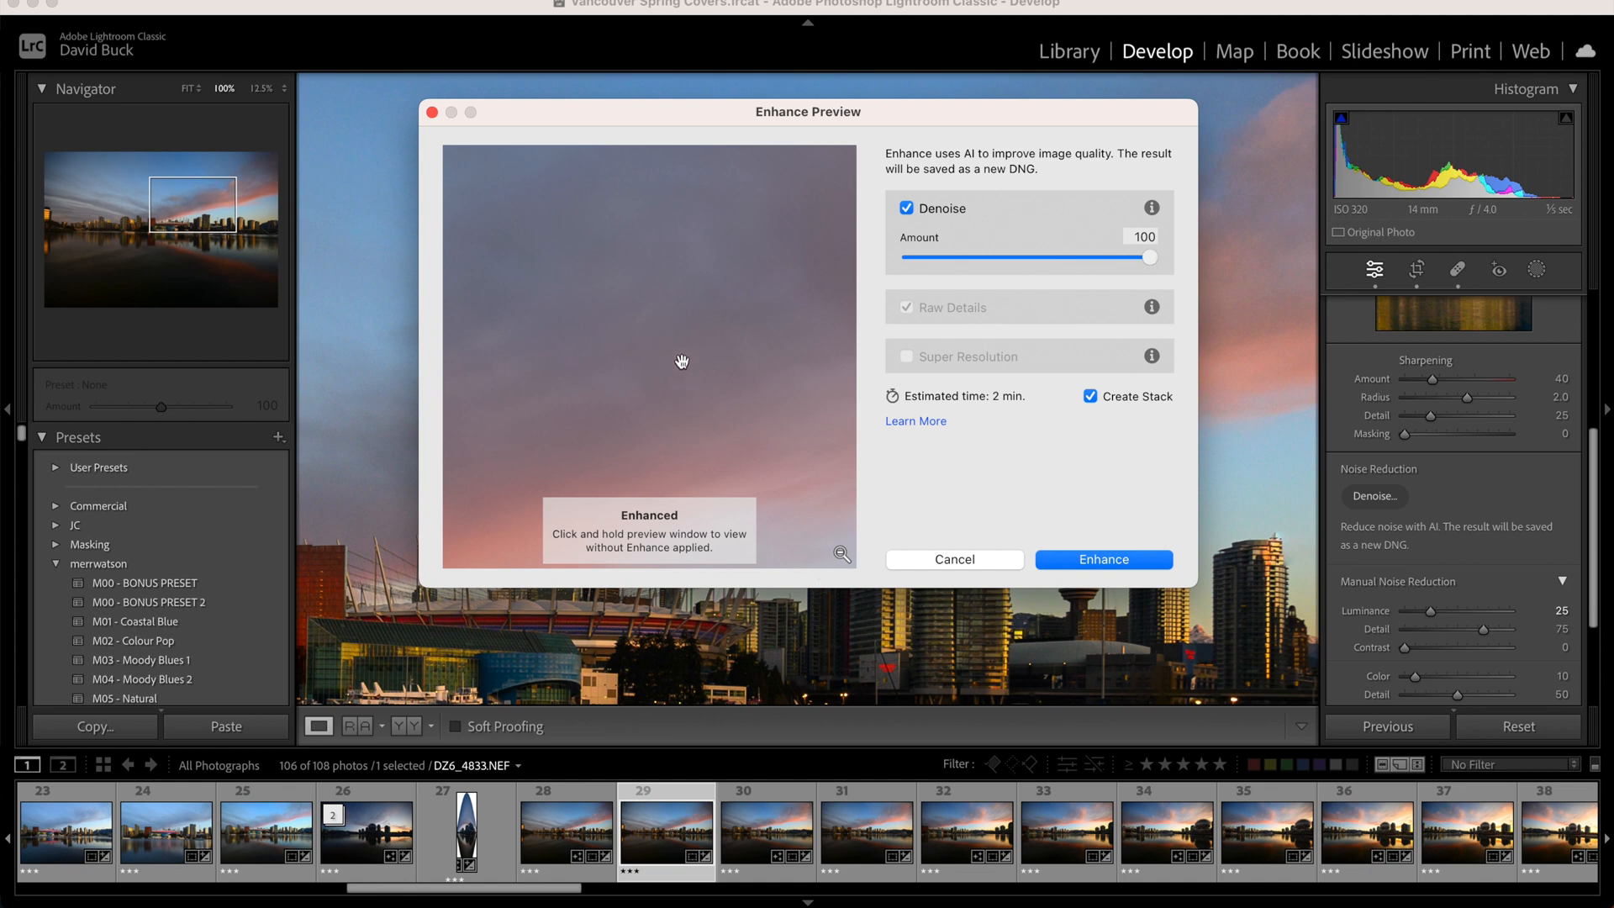
mouse_move(765, 348)
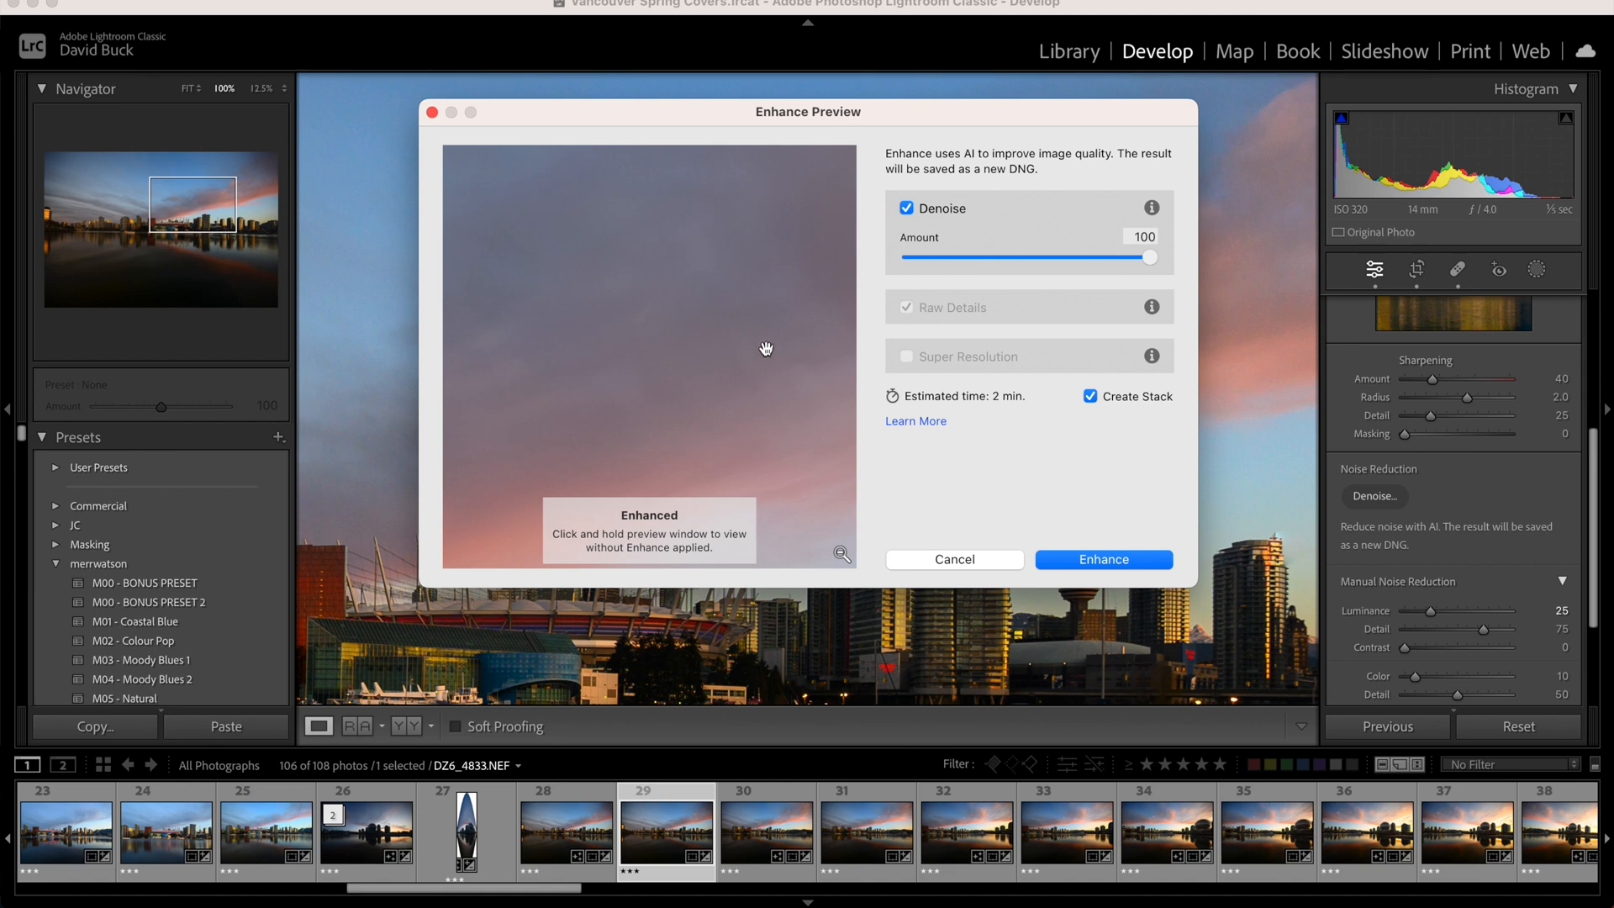
mouse_move(1036, 262)
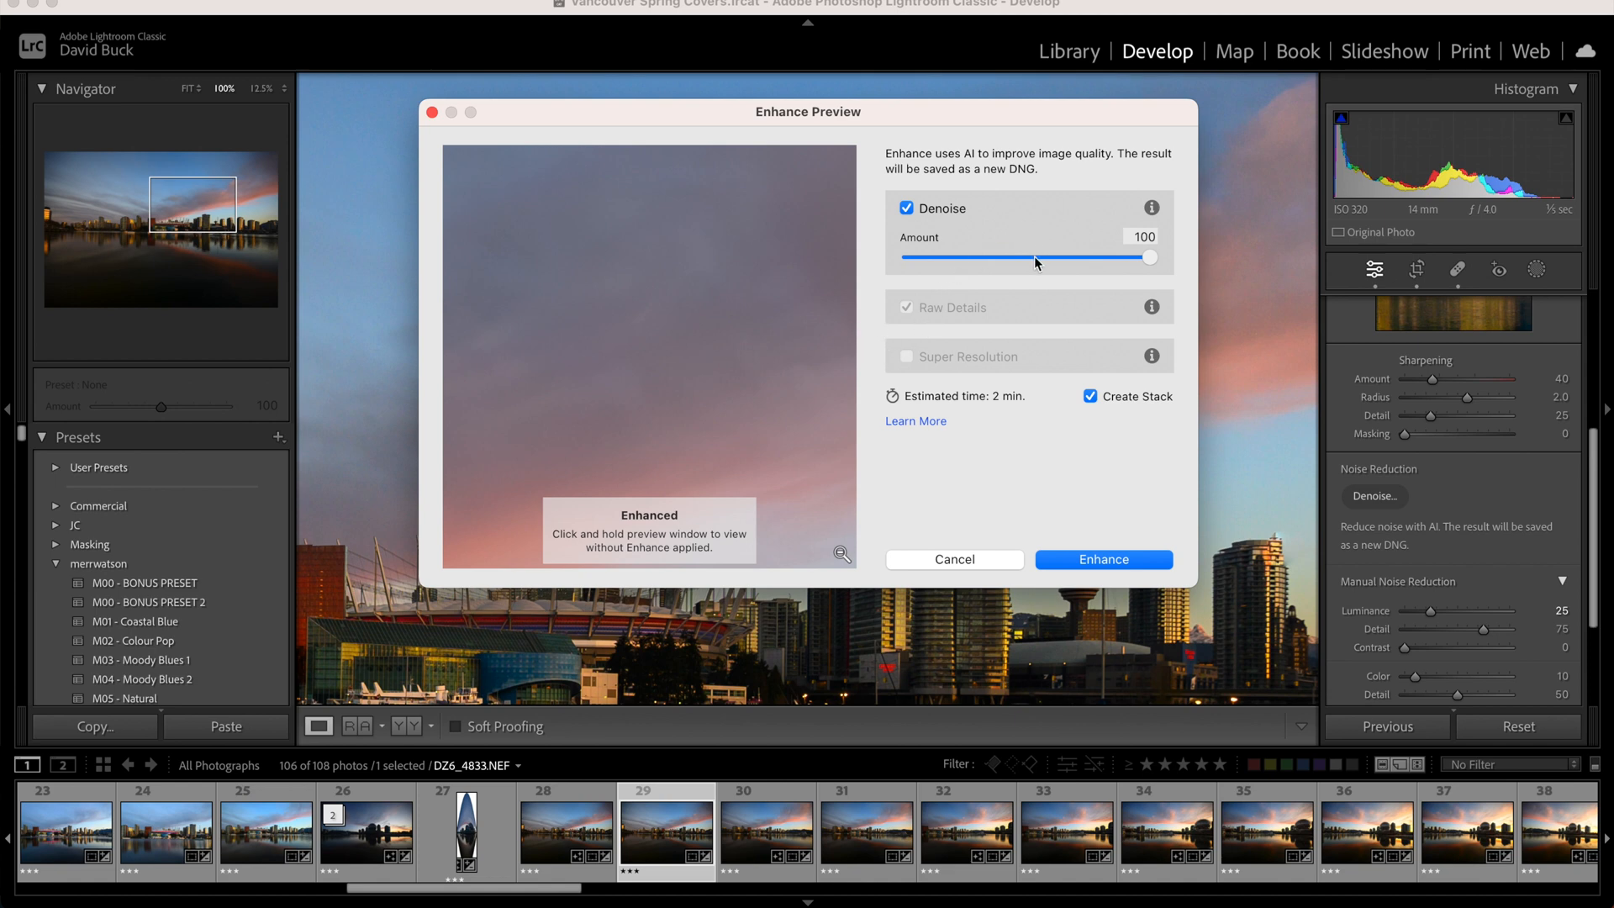
left_click_drag(1148, 257, 1029, 257)
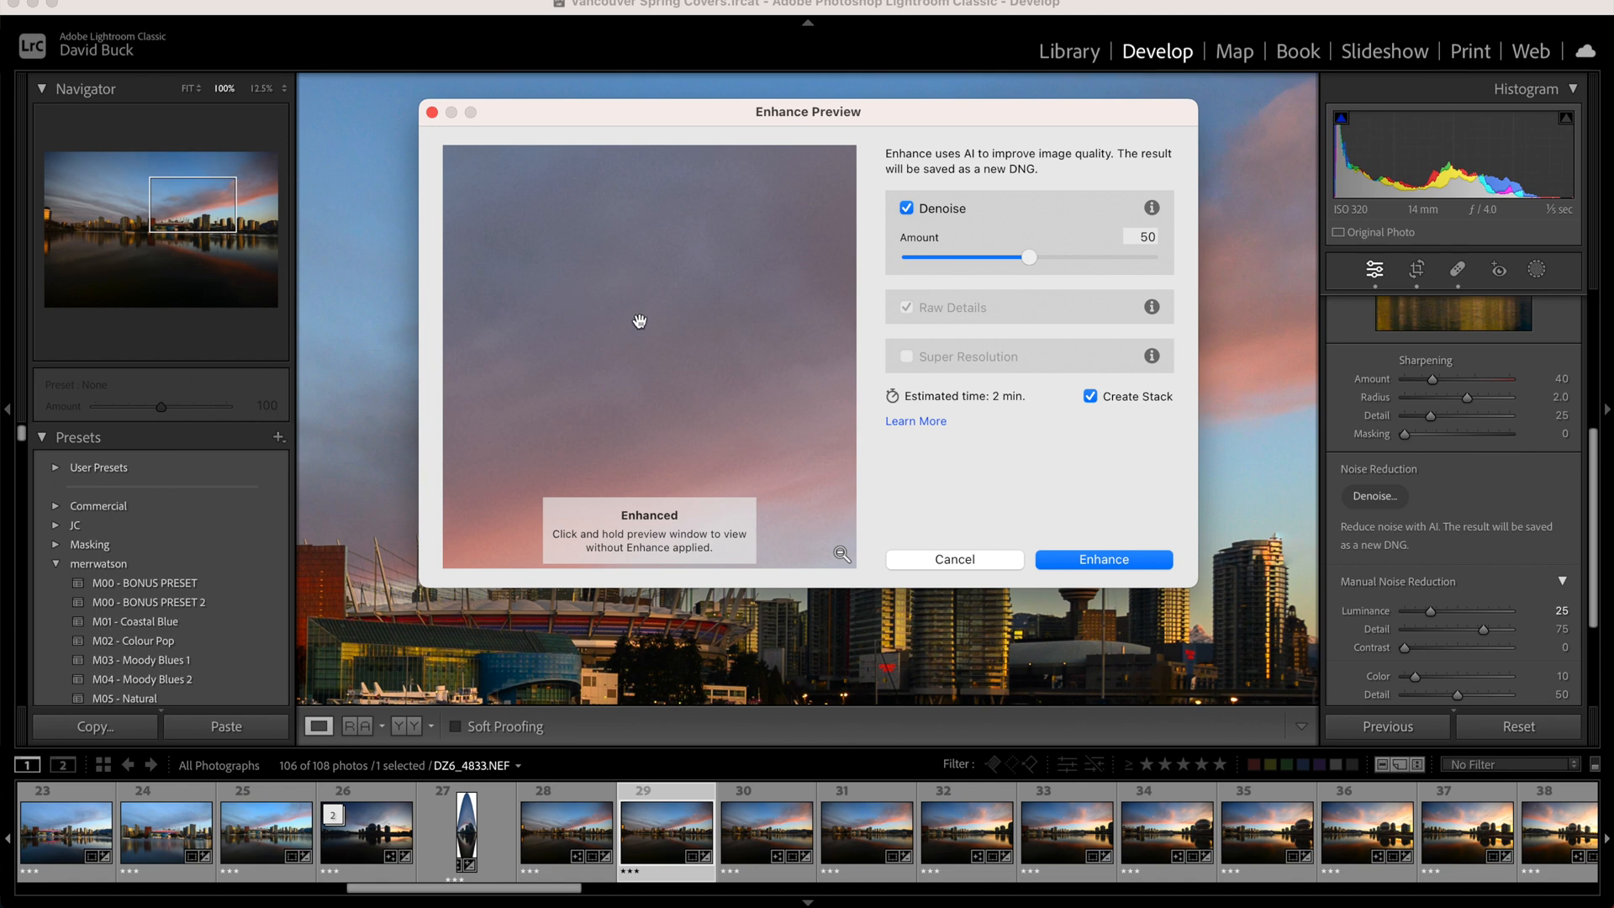
mouse_move(740, 369)
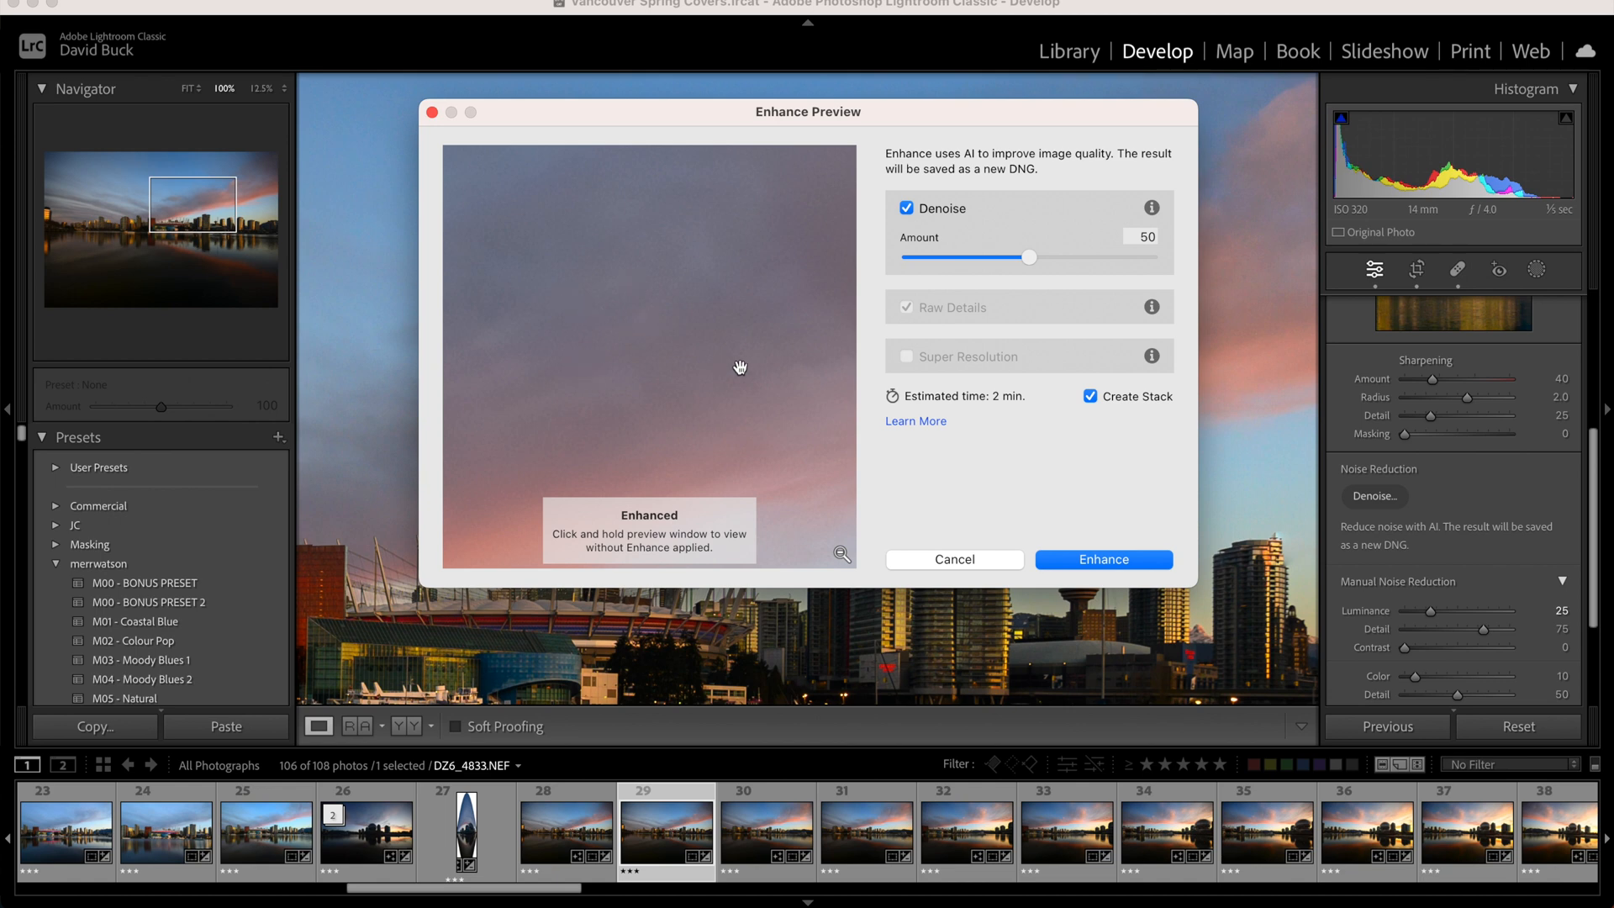
left_click_drag(1029, 257, 1150, 257)
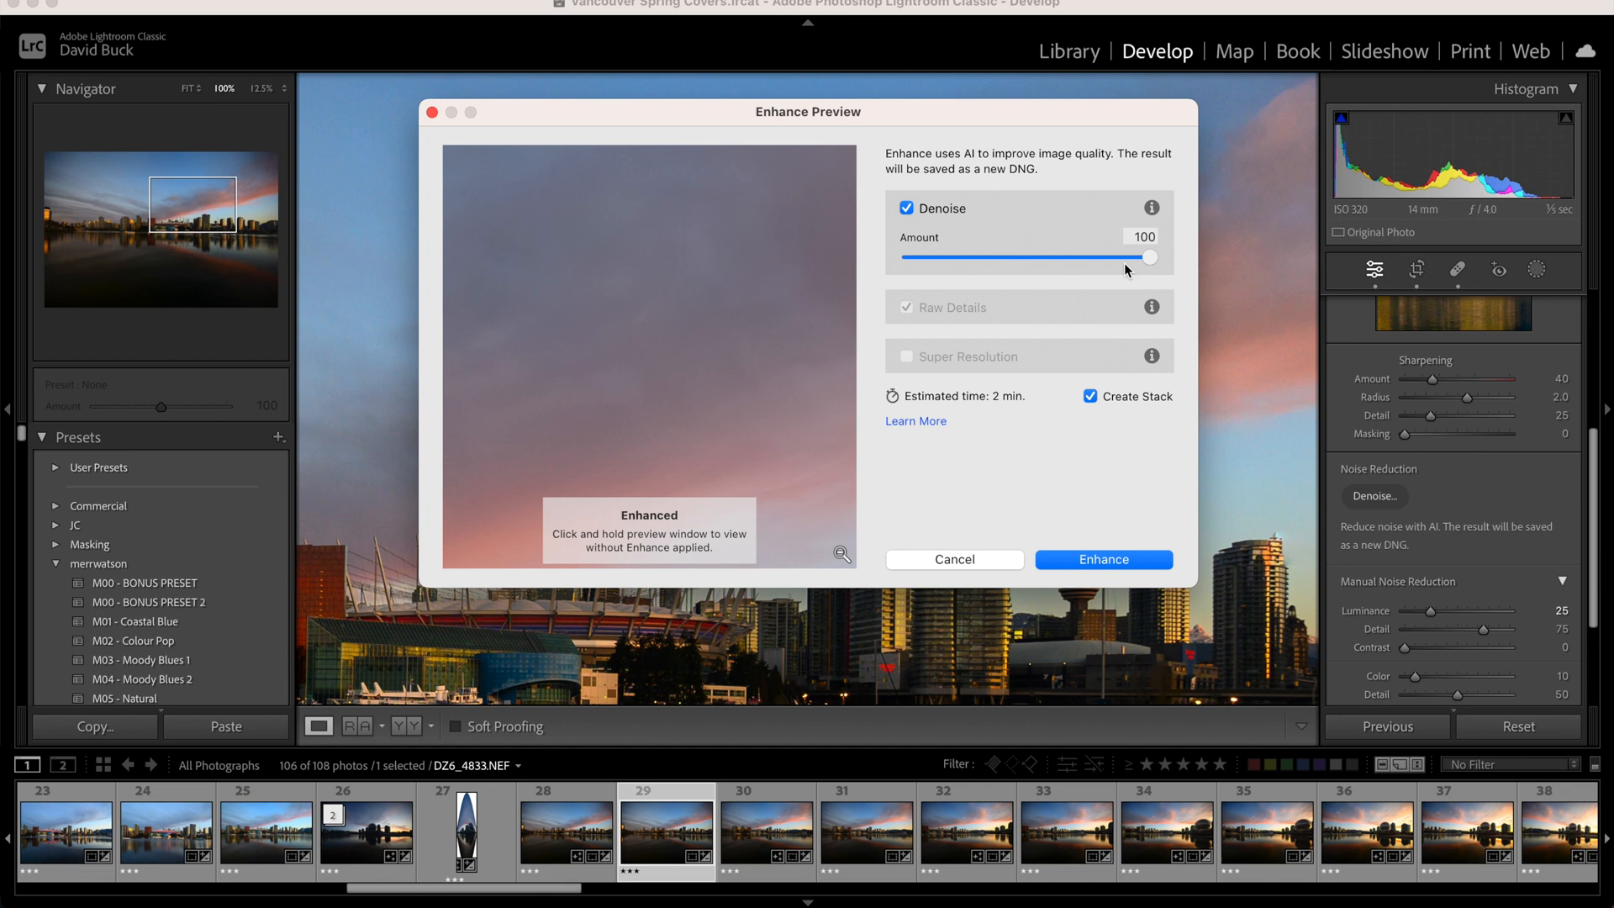
left_click(906, 208)
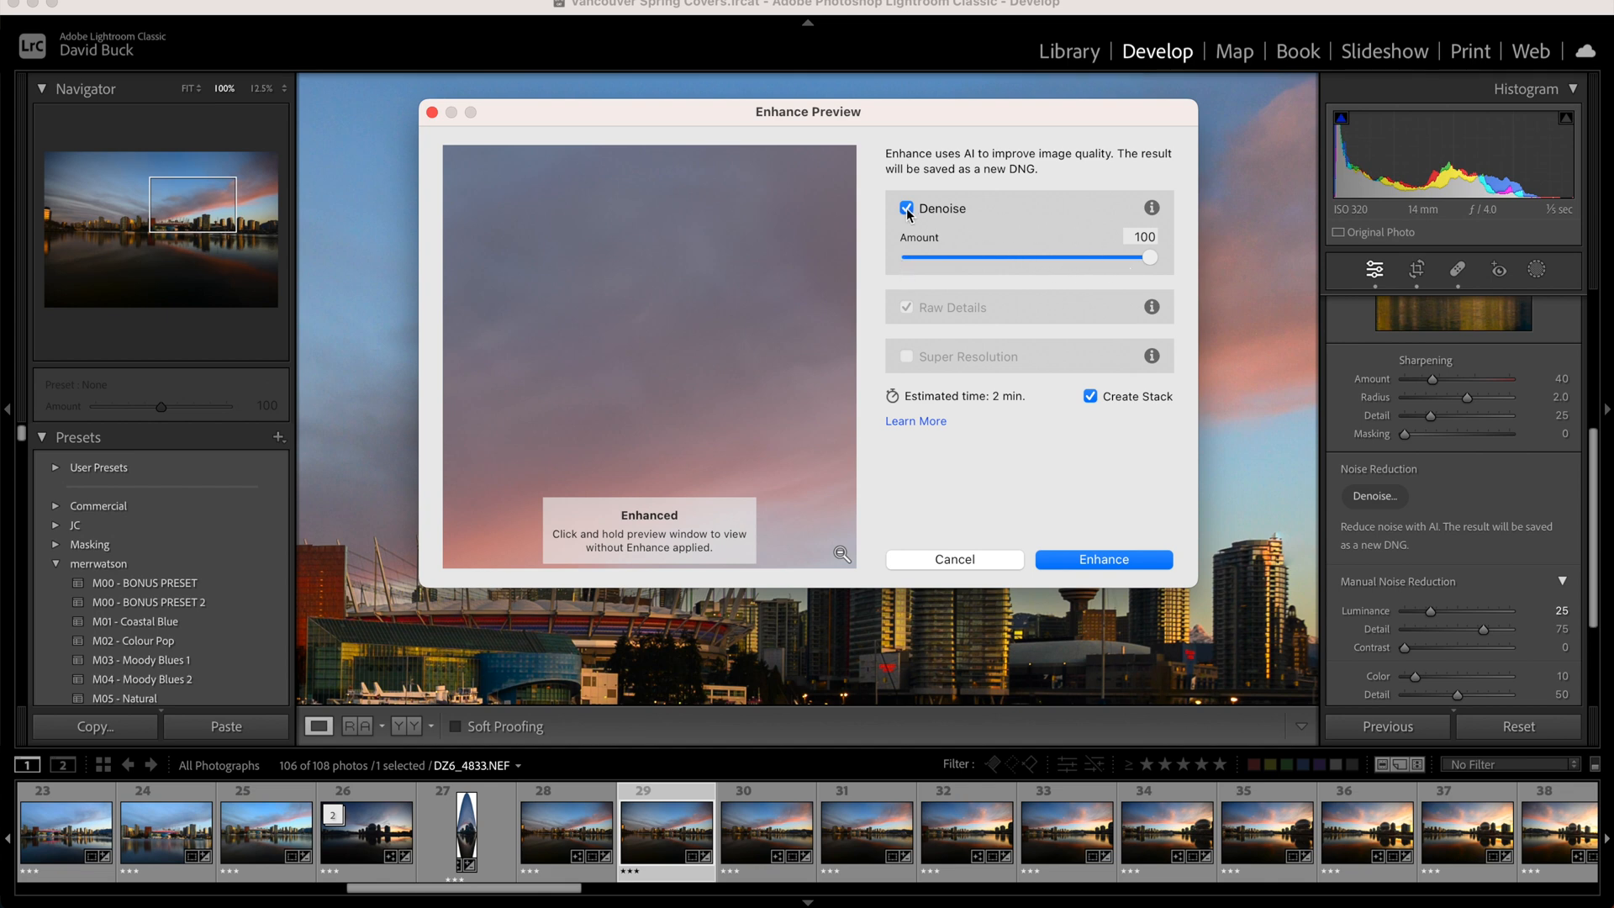
left_click(906, 208)
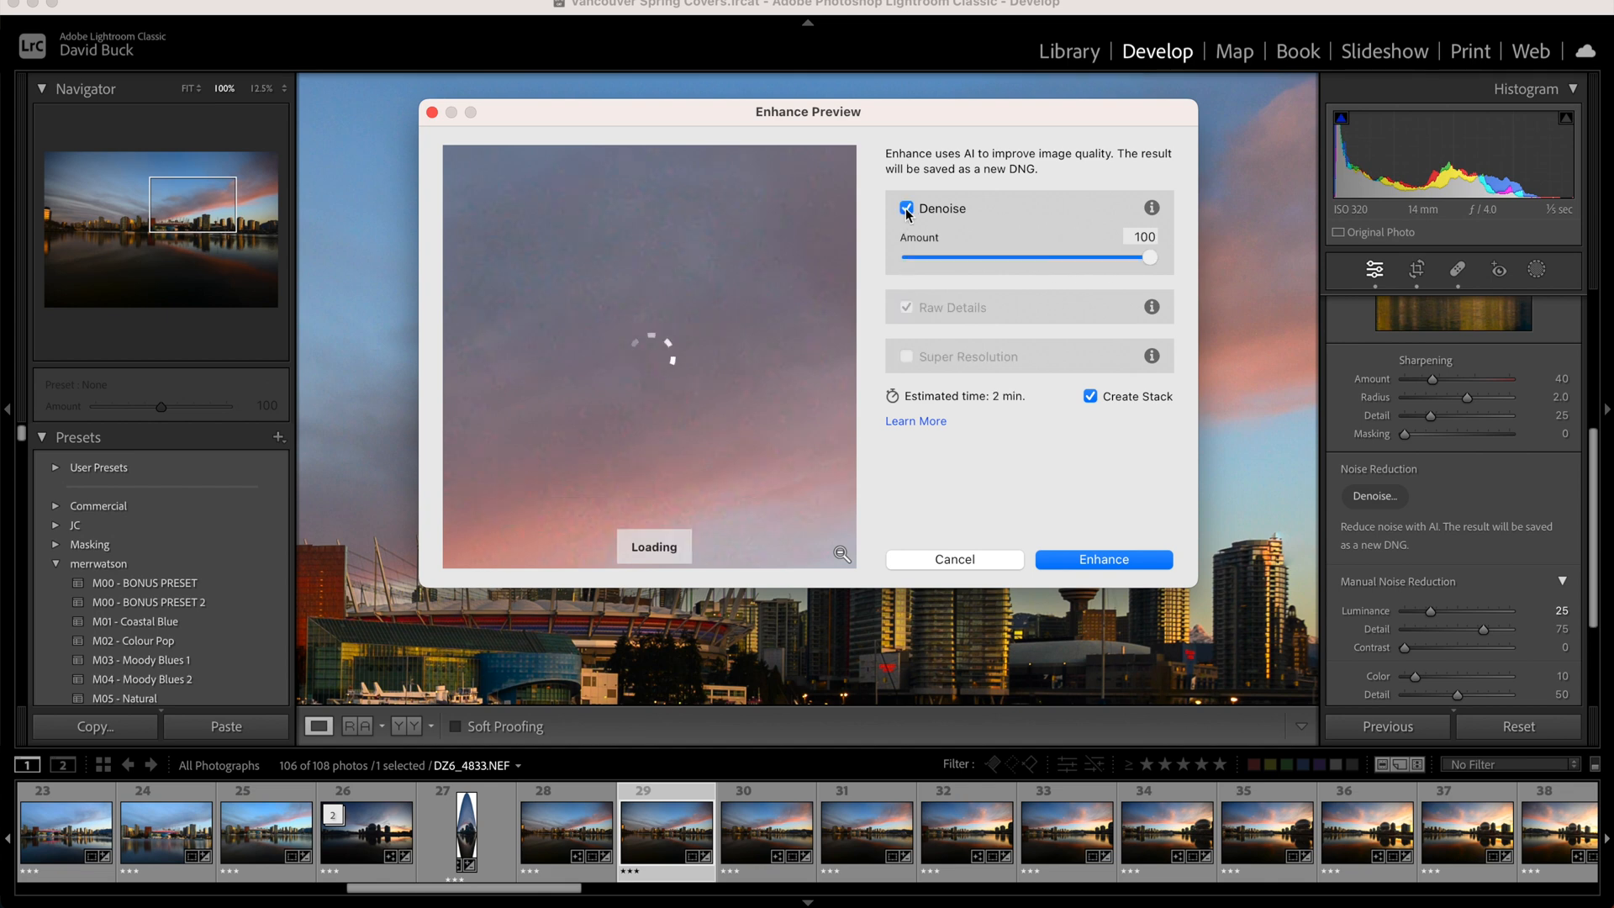
left_click(906, 208)
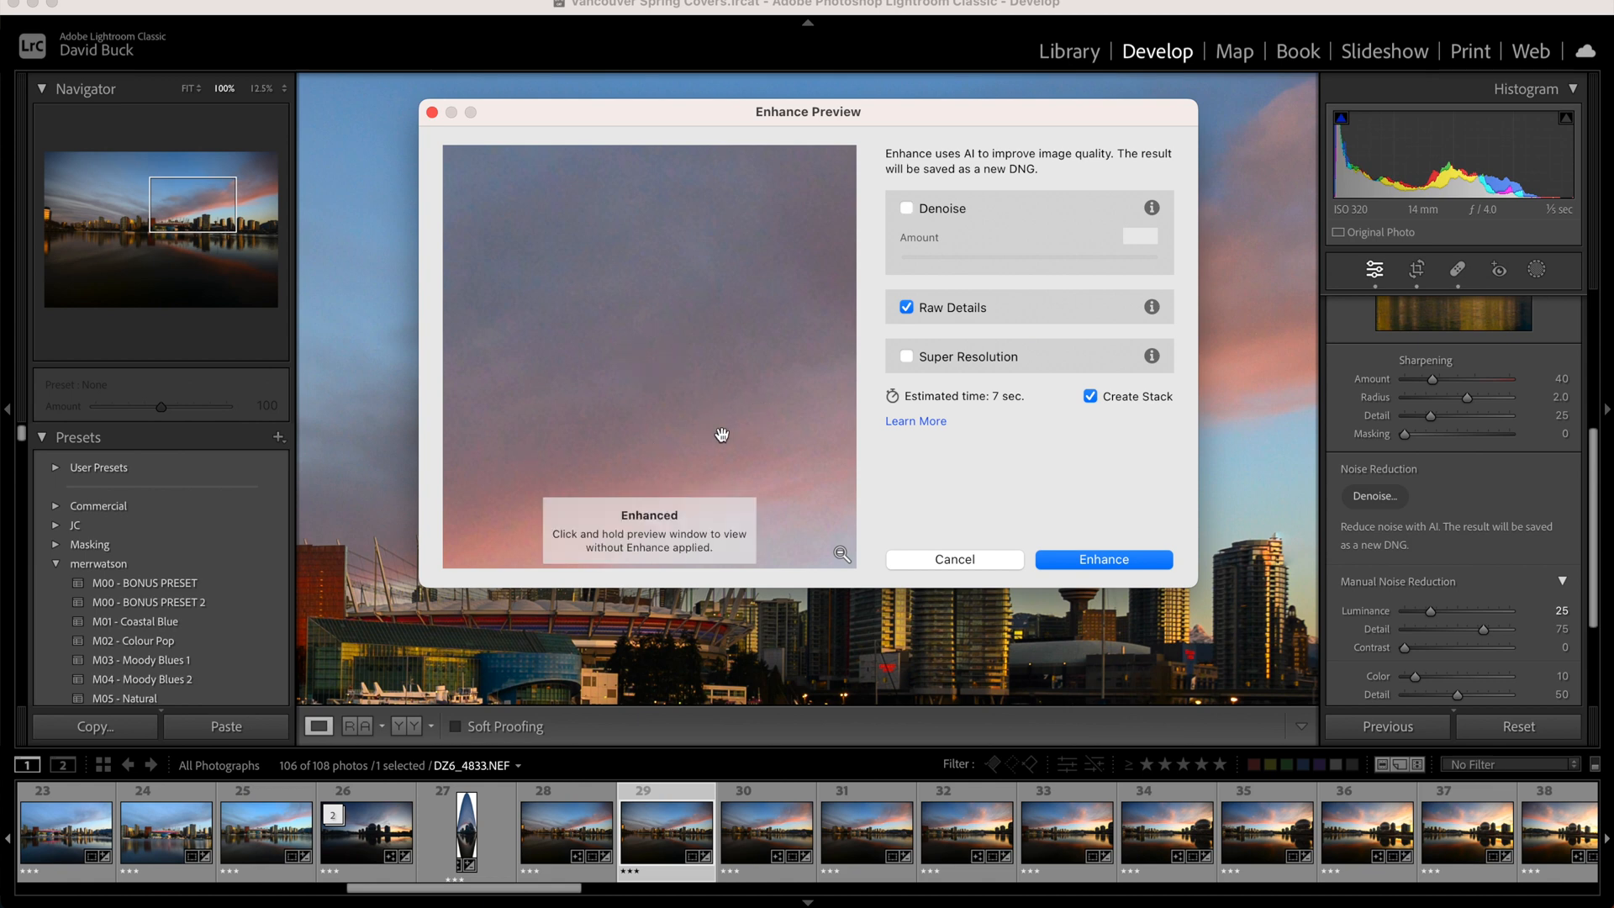
left_click(906, 208)
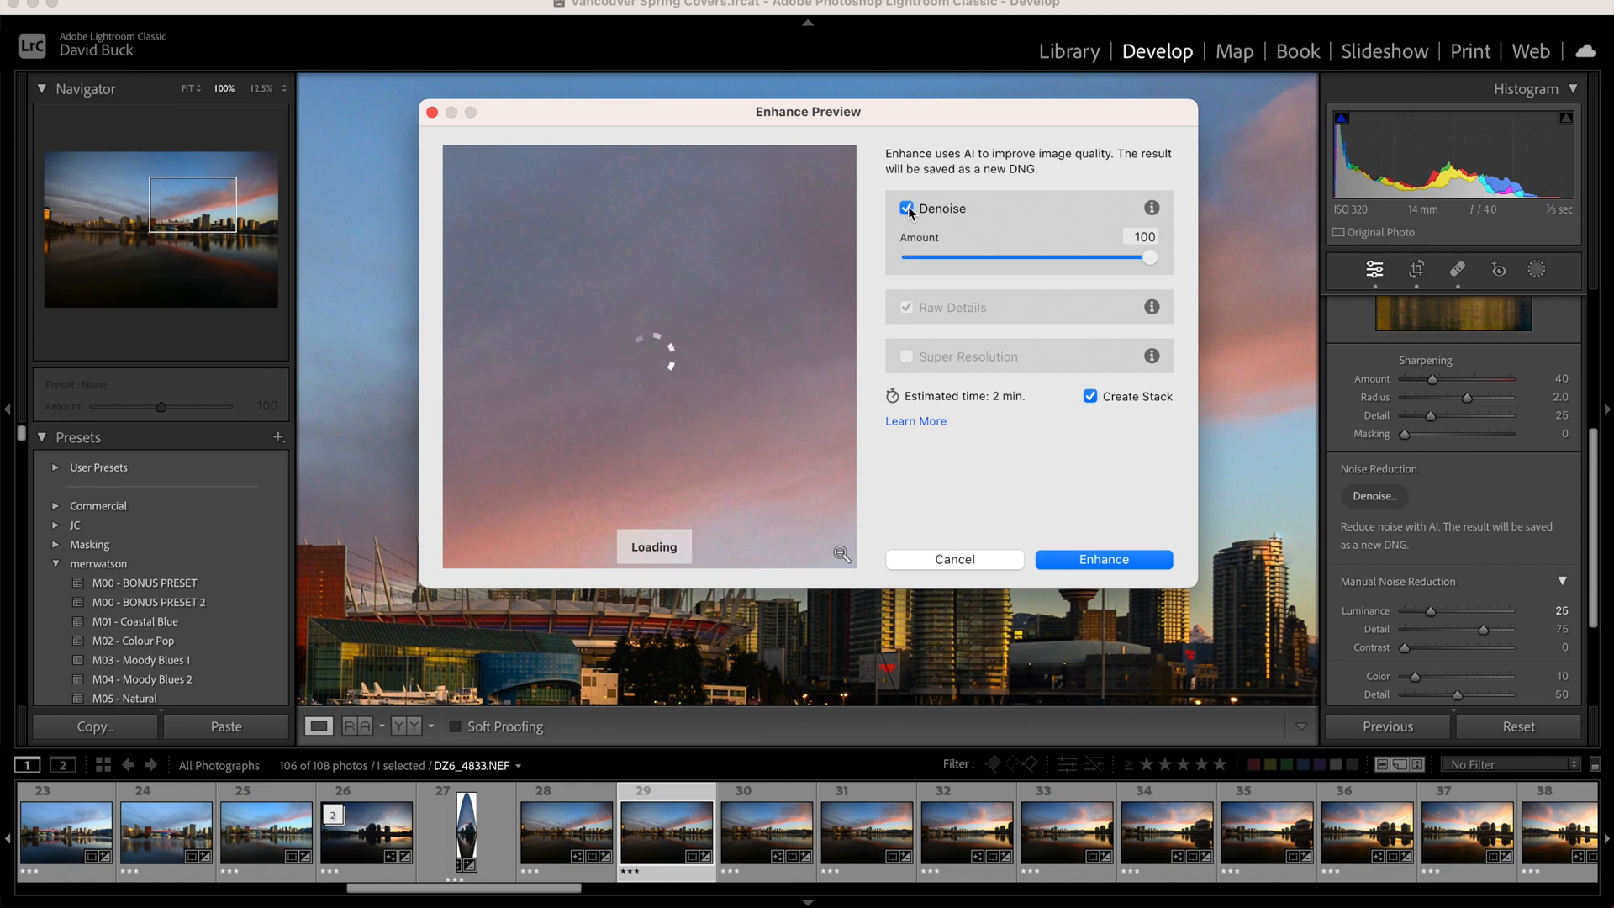
Toggle Denoise on and off repeatedly to compare the preview, leaving it on at 100.
left_click(906, 208)
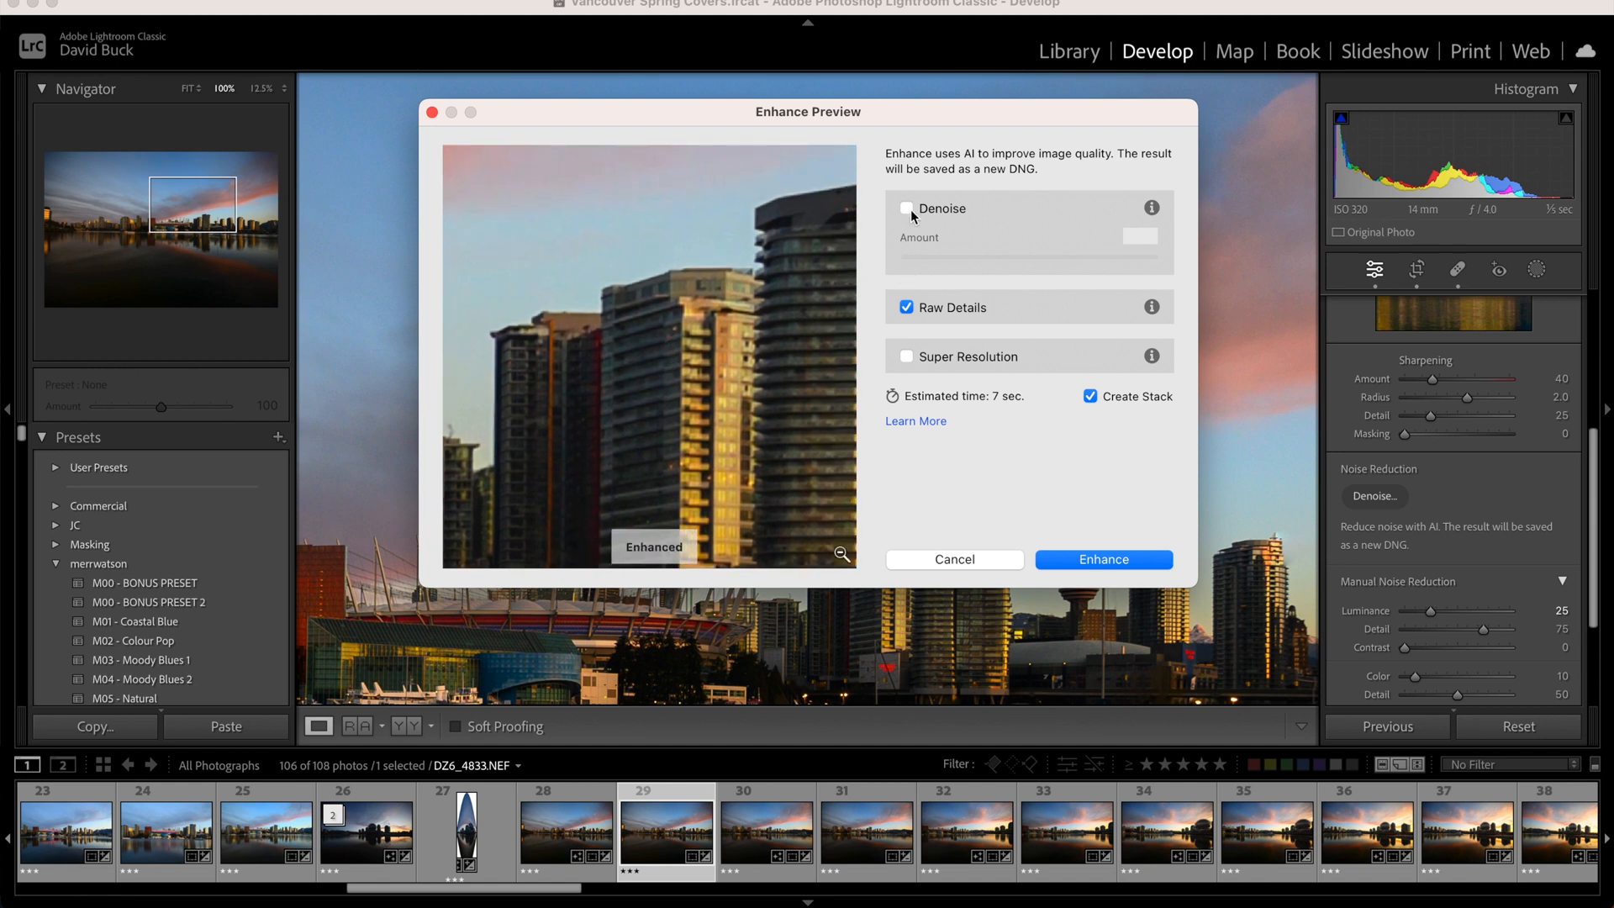
left_click(906, 208)
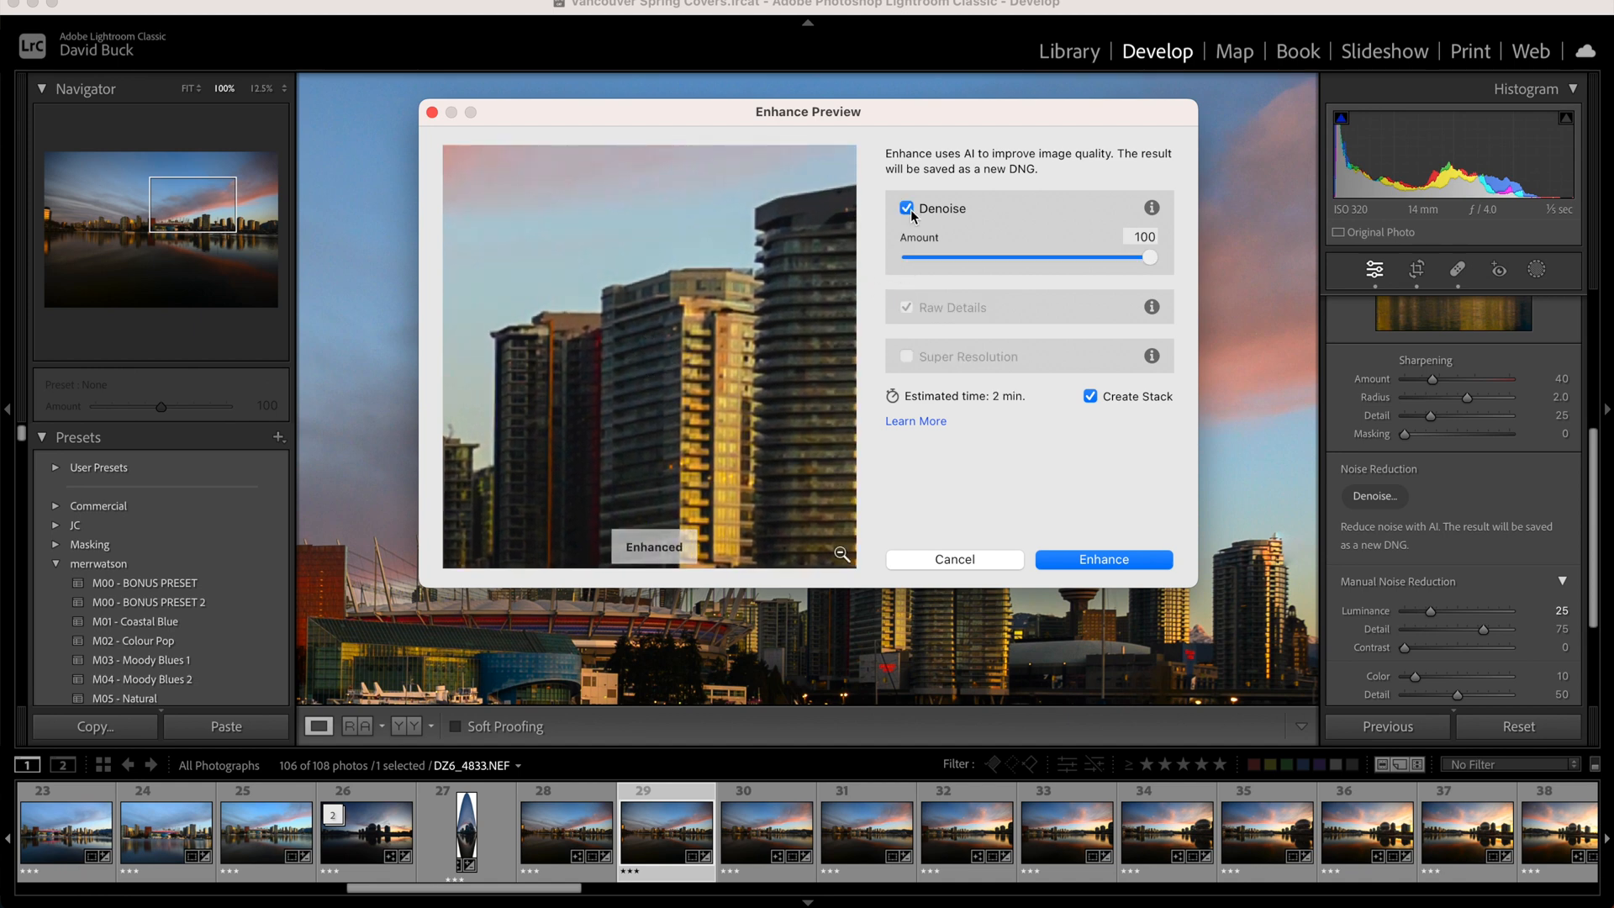
left_click(906, 209)
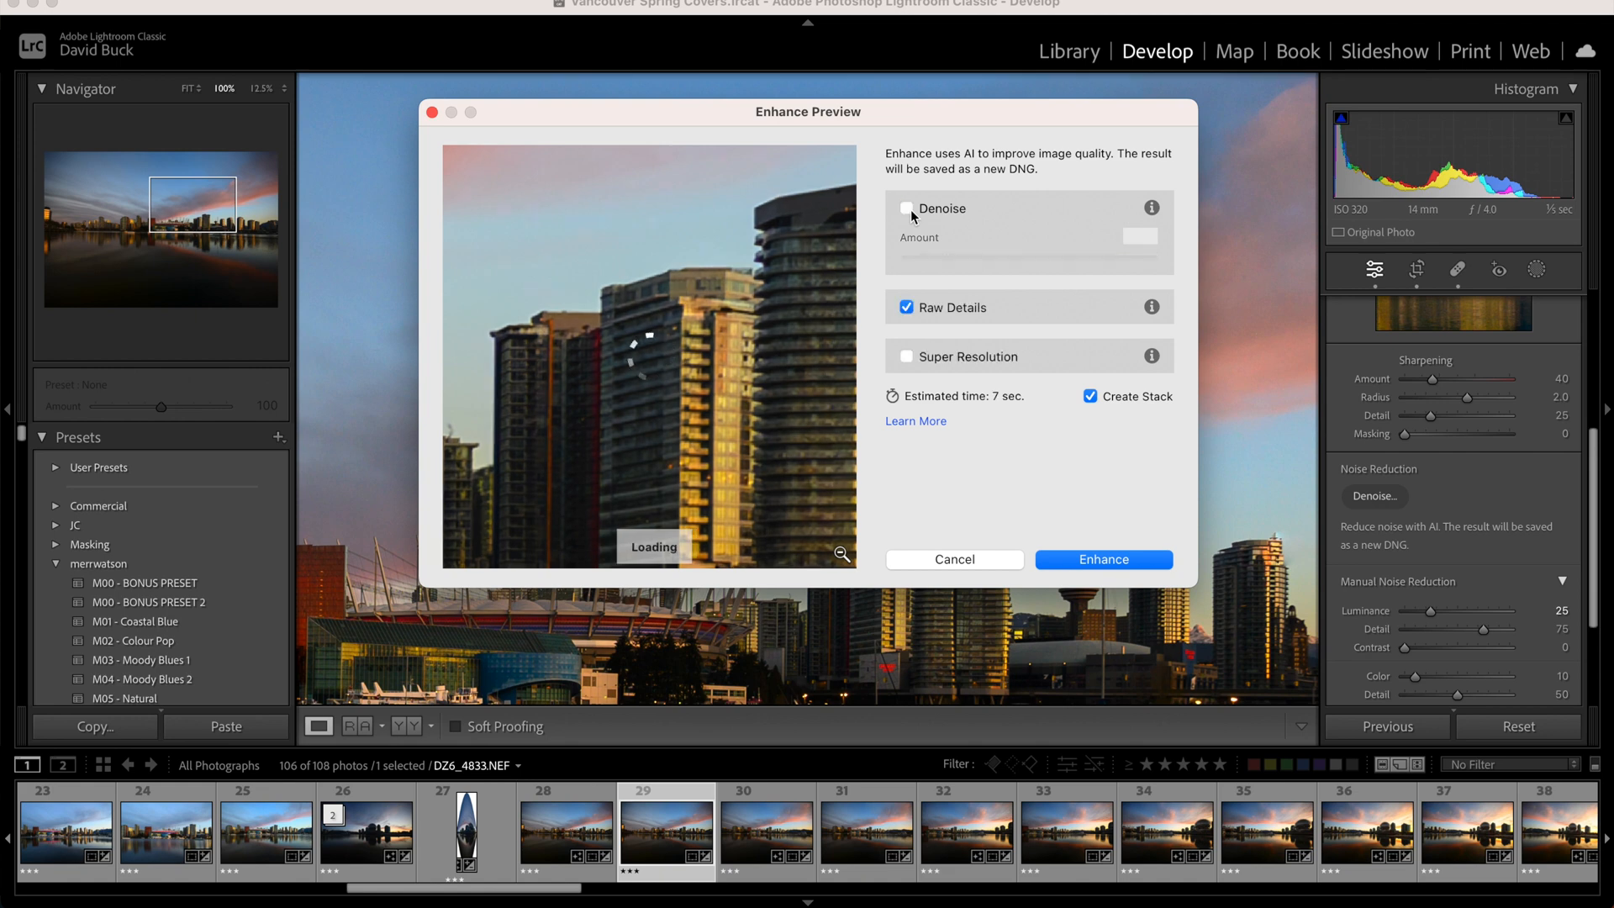
left_click(906, 209)
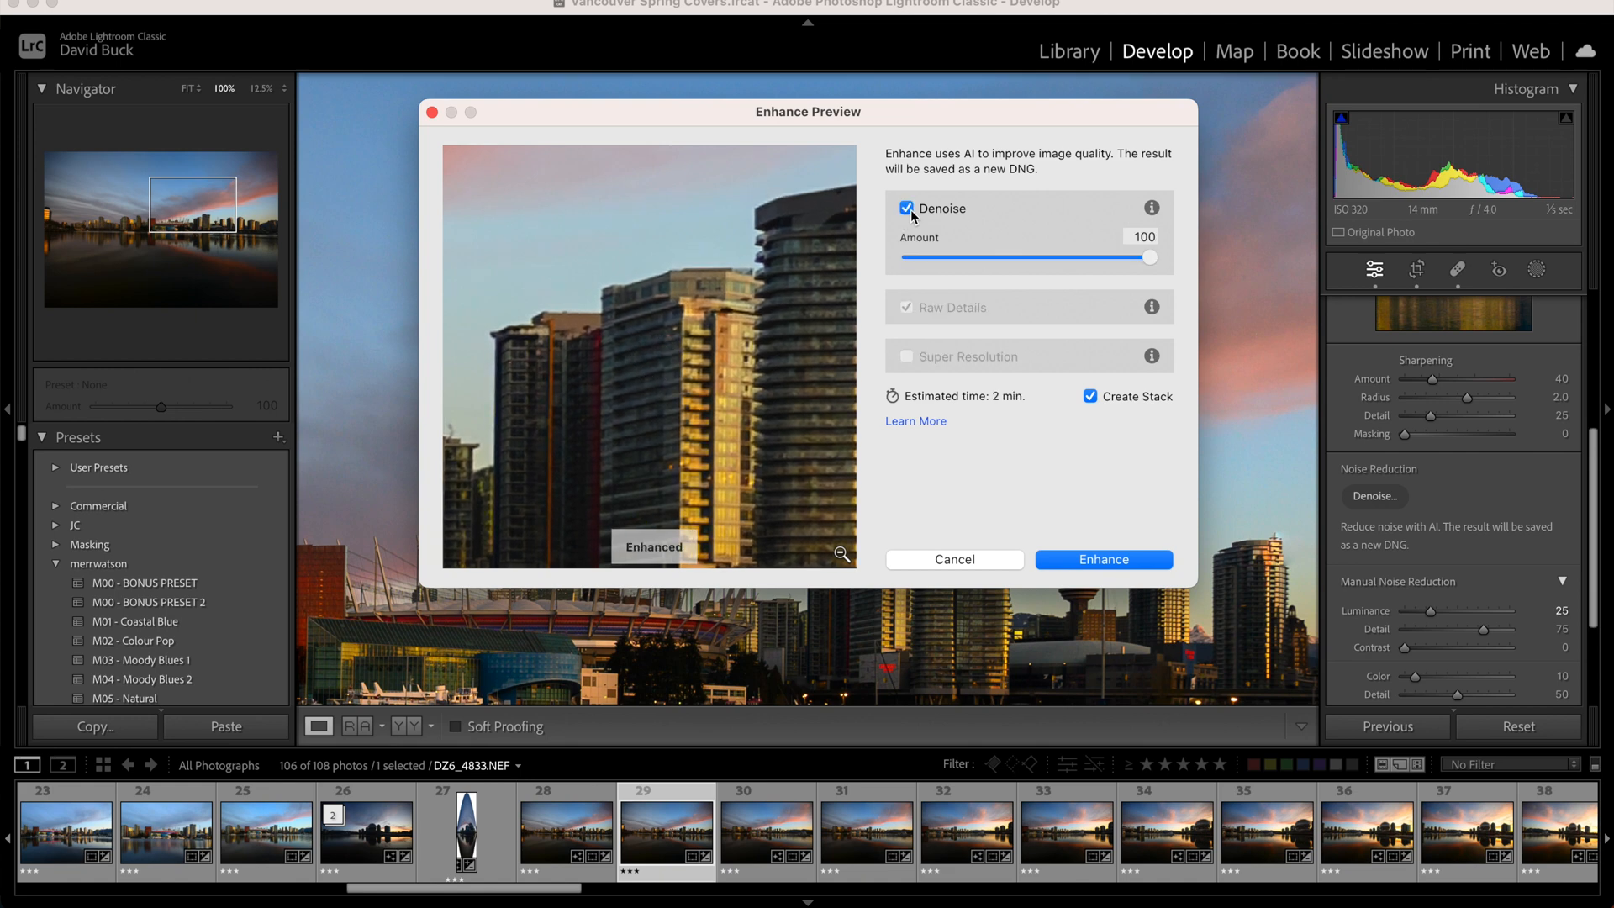
left_click(907, 209)
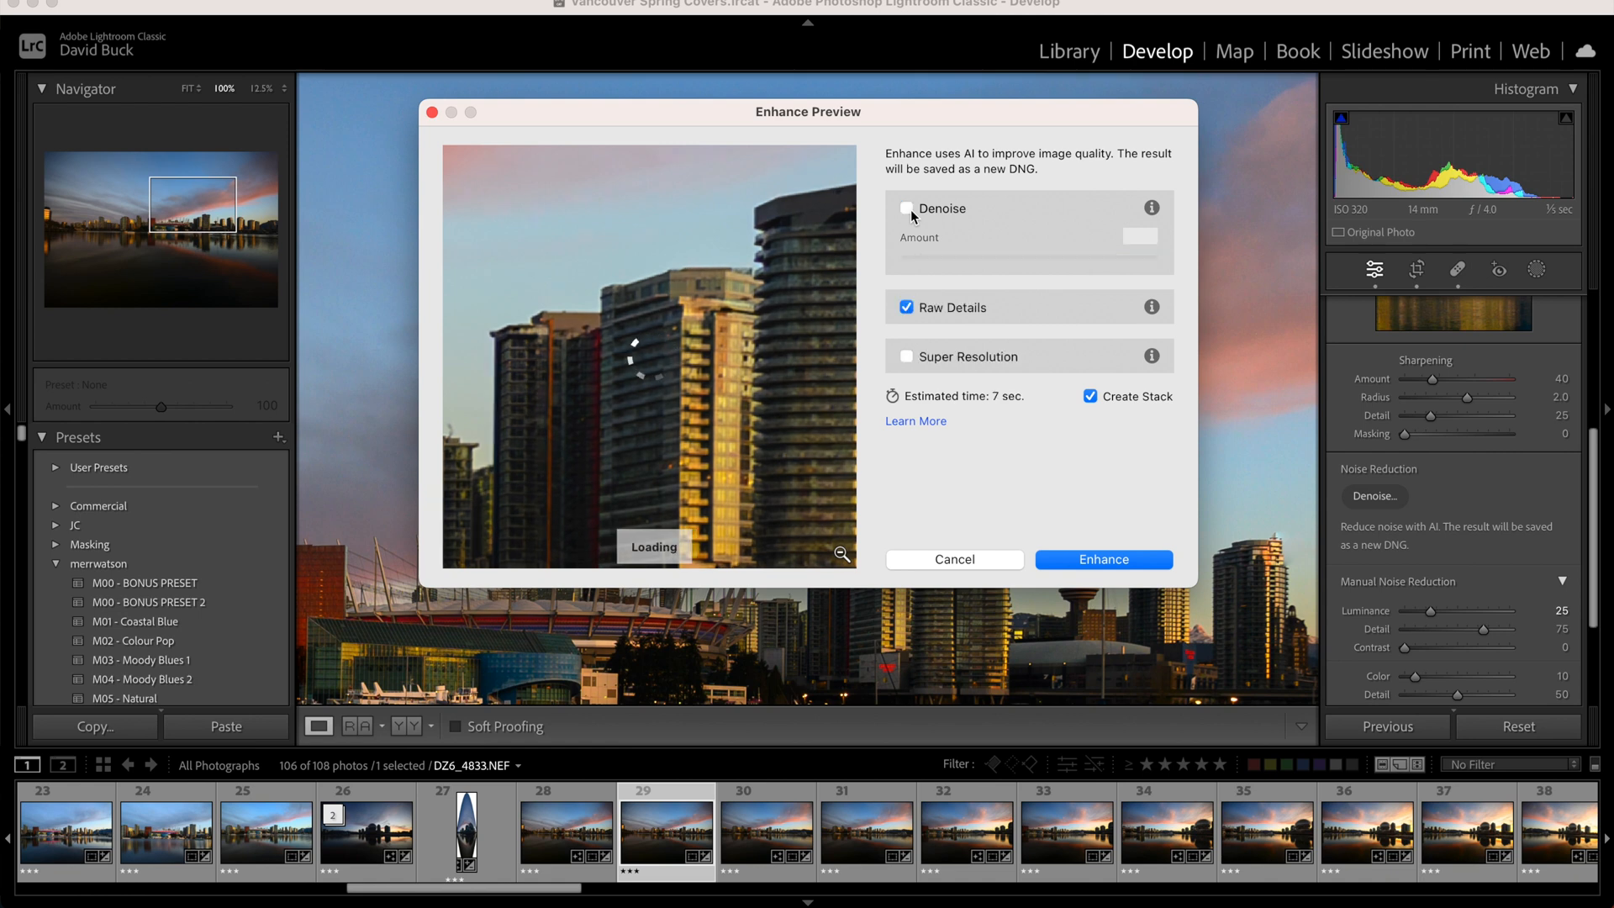
left_click(906, 209)
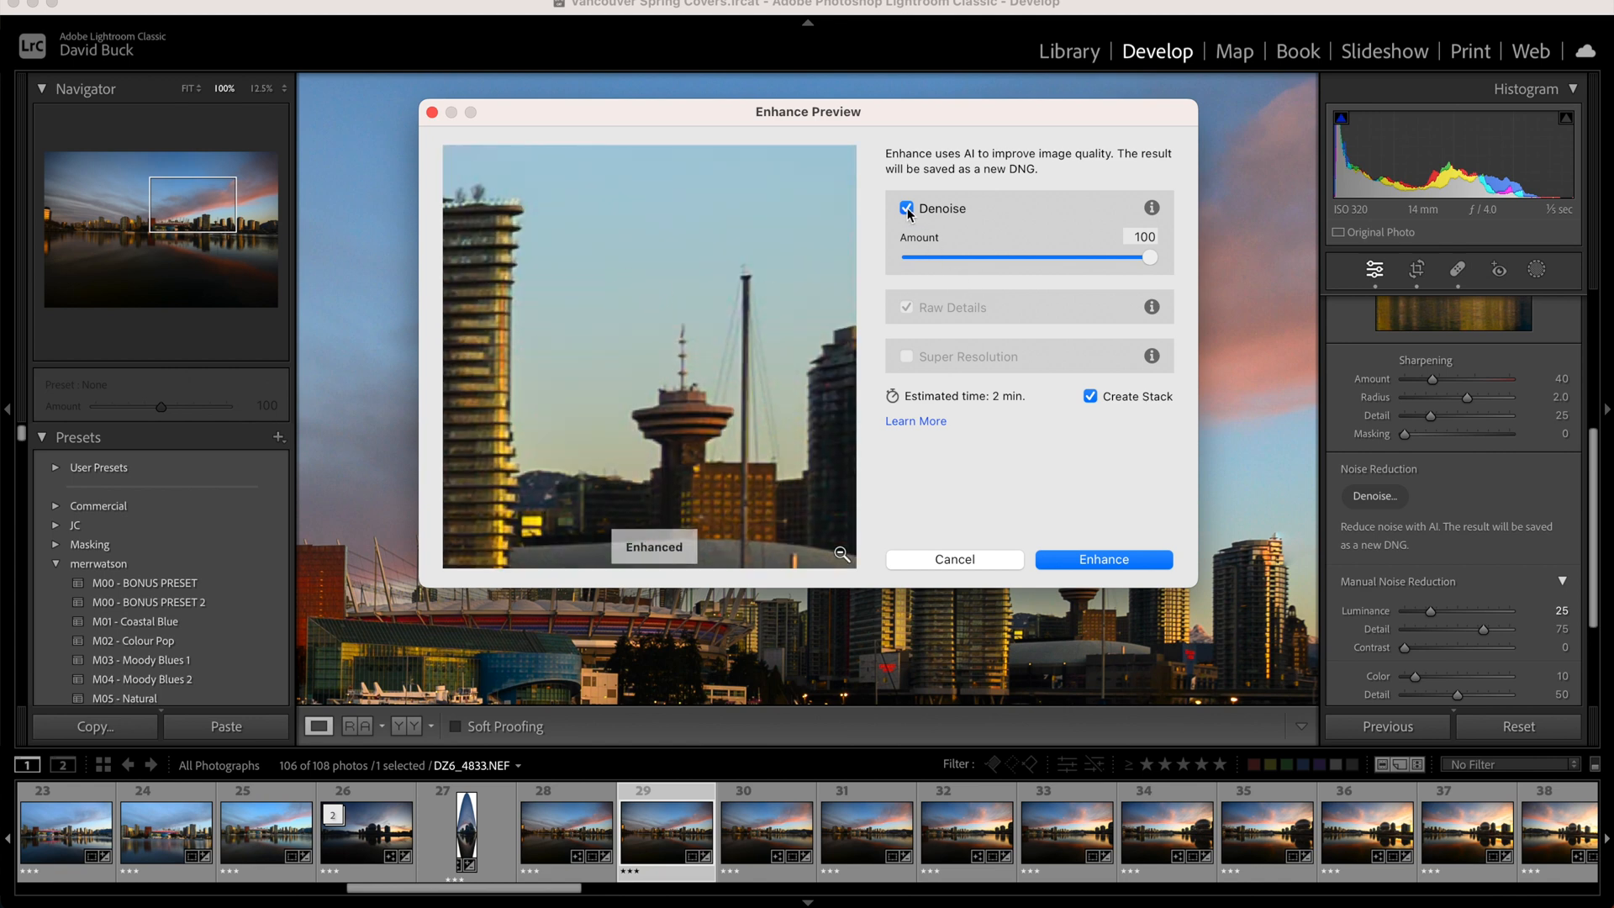
Compare the tower and masts with Denoise off and on, ending with it enabled at amount 100.
left_click(906, 208)
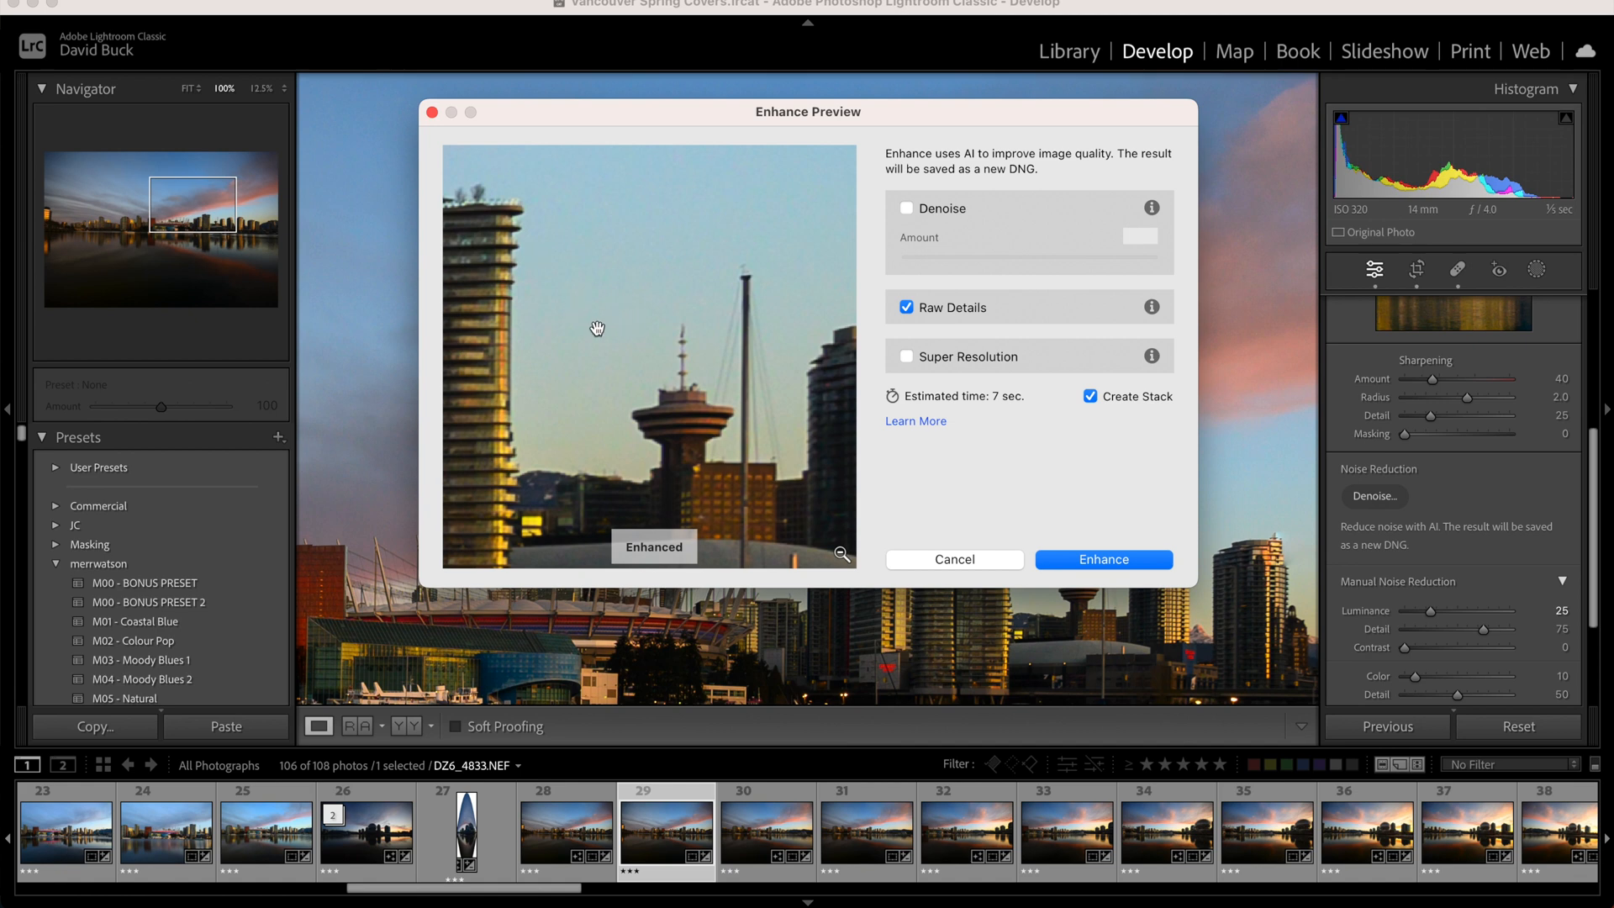
mouse_move(573, 333)
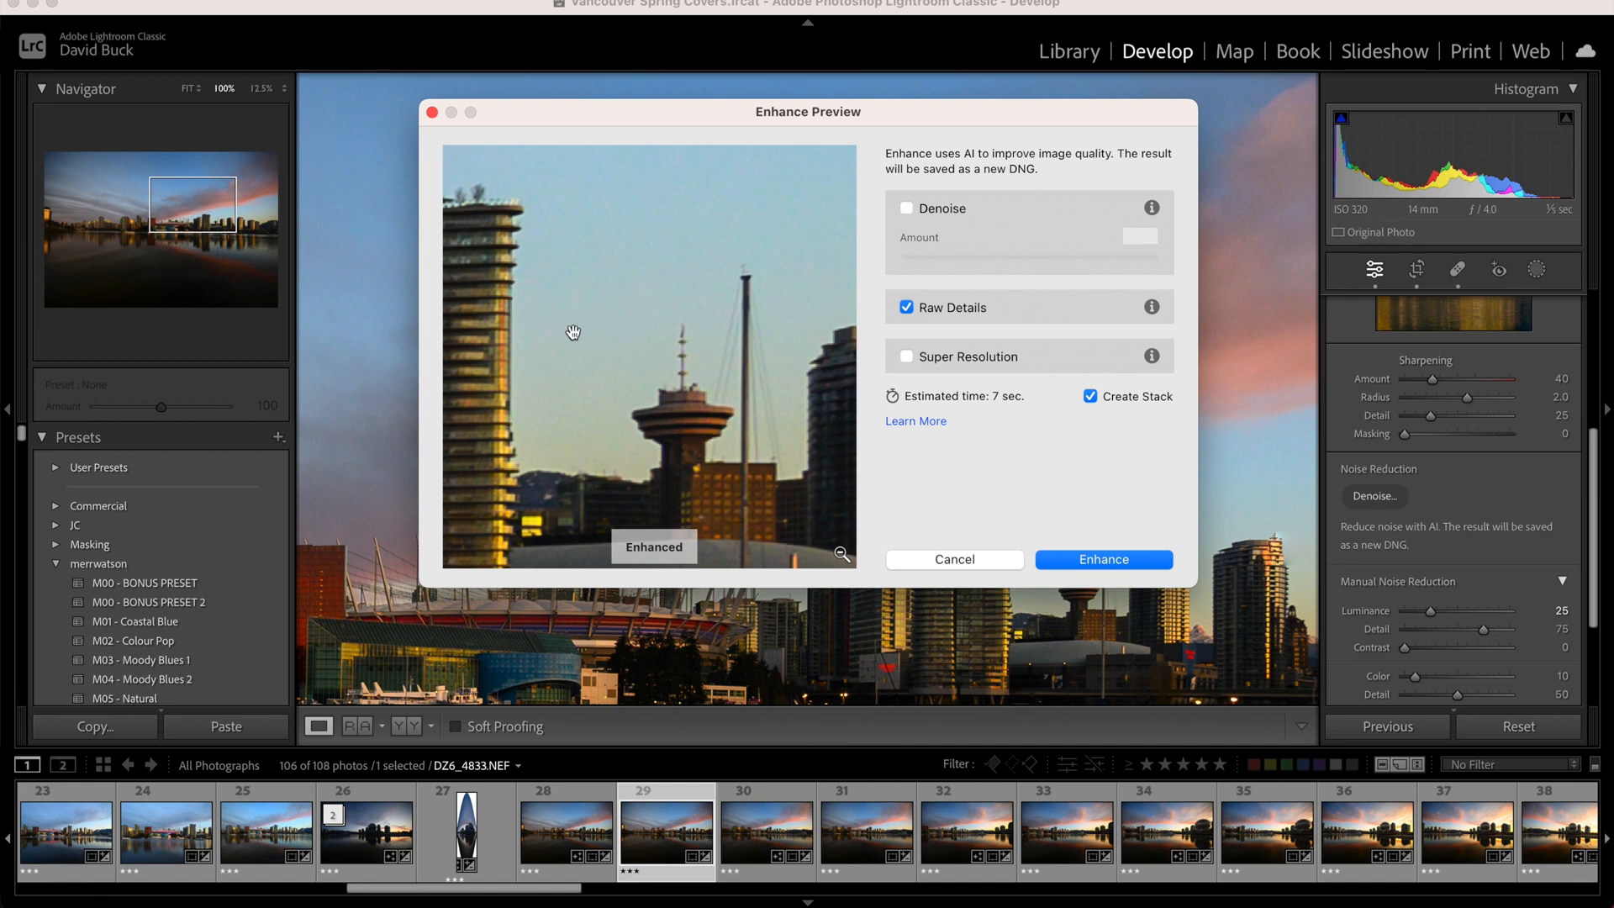
mouse_move(587, 290)
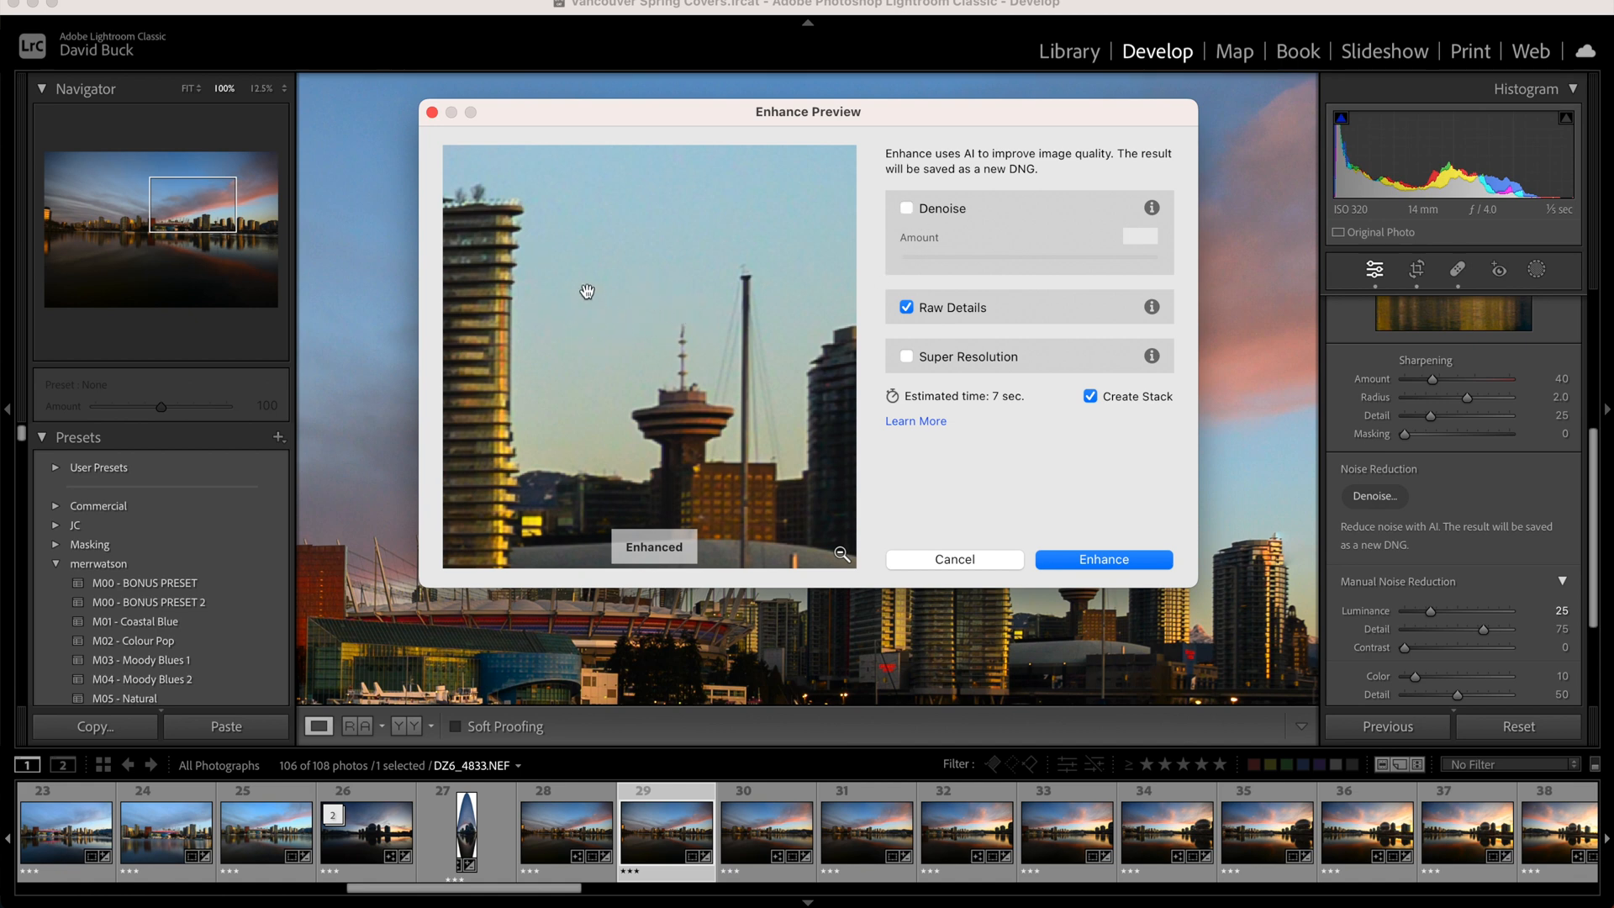
mouse_move(698, 178)
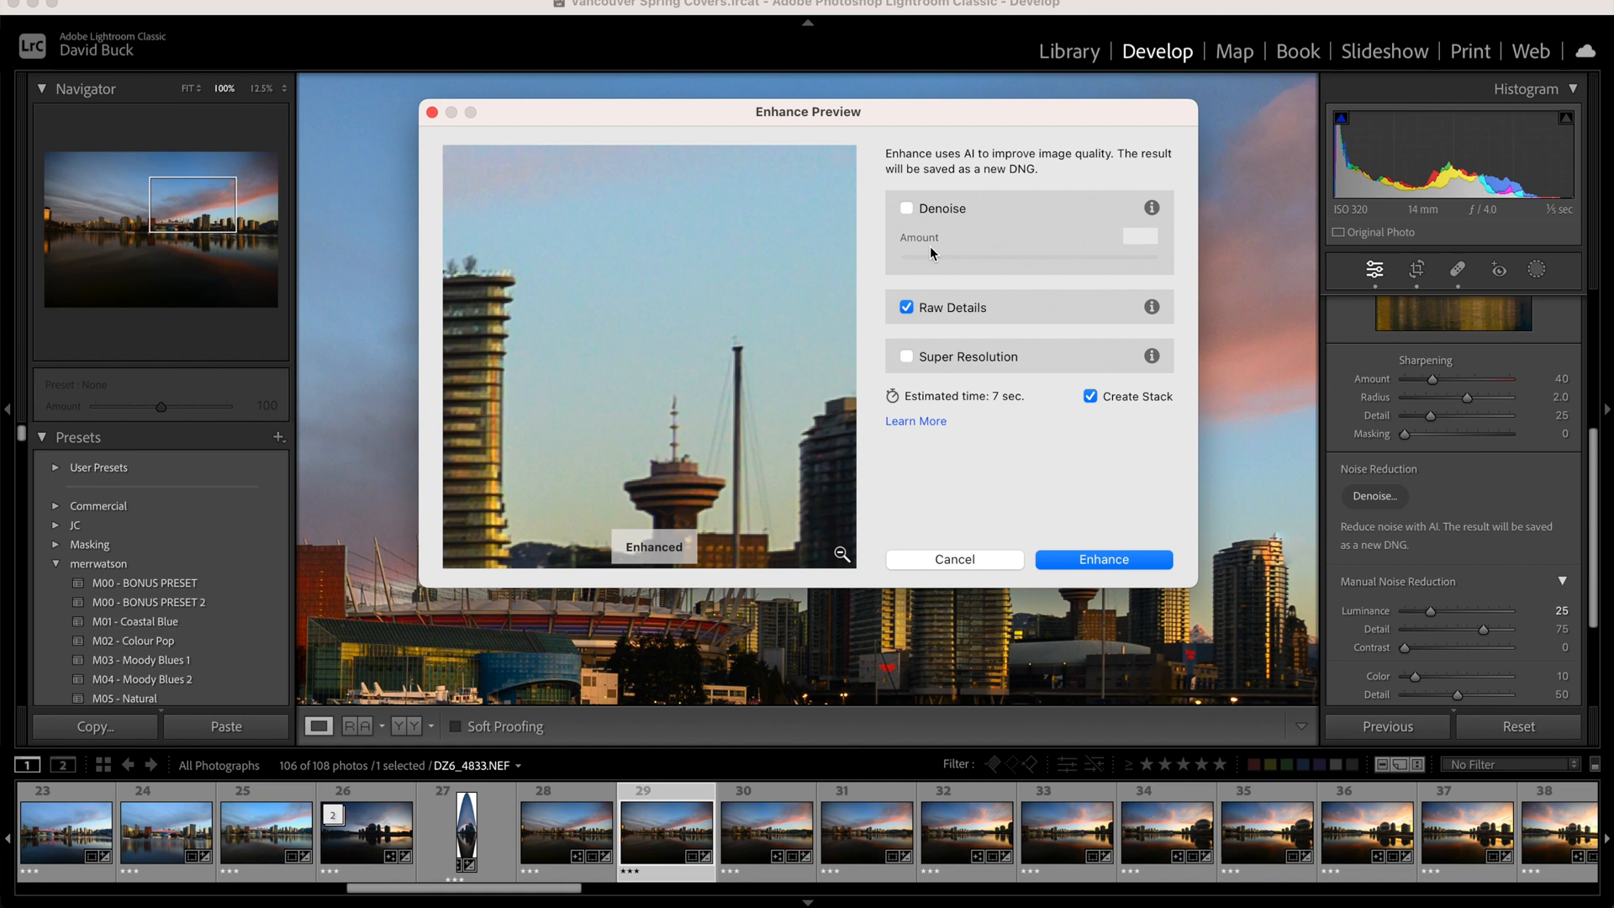
left_click(907, 208)
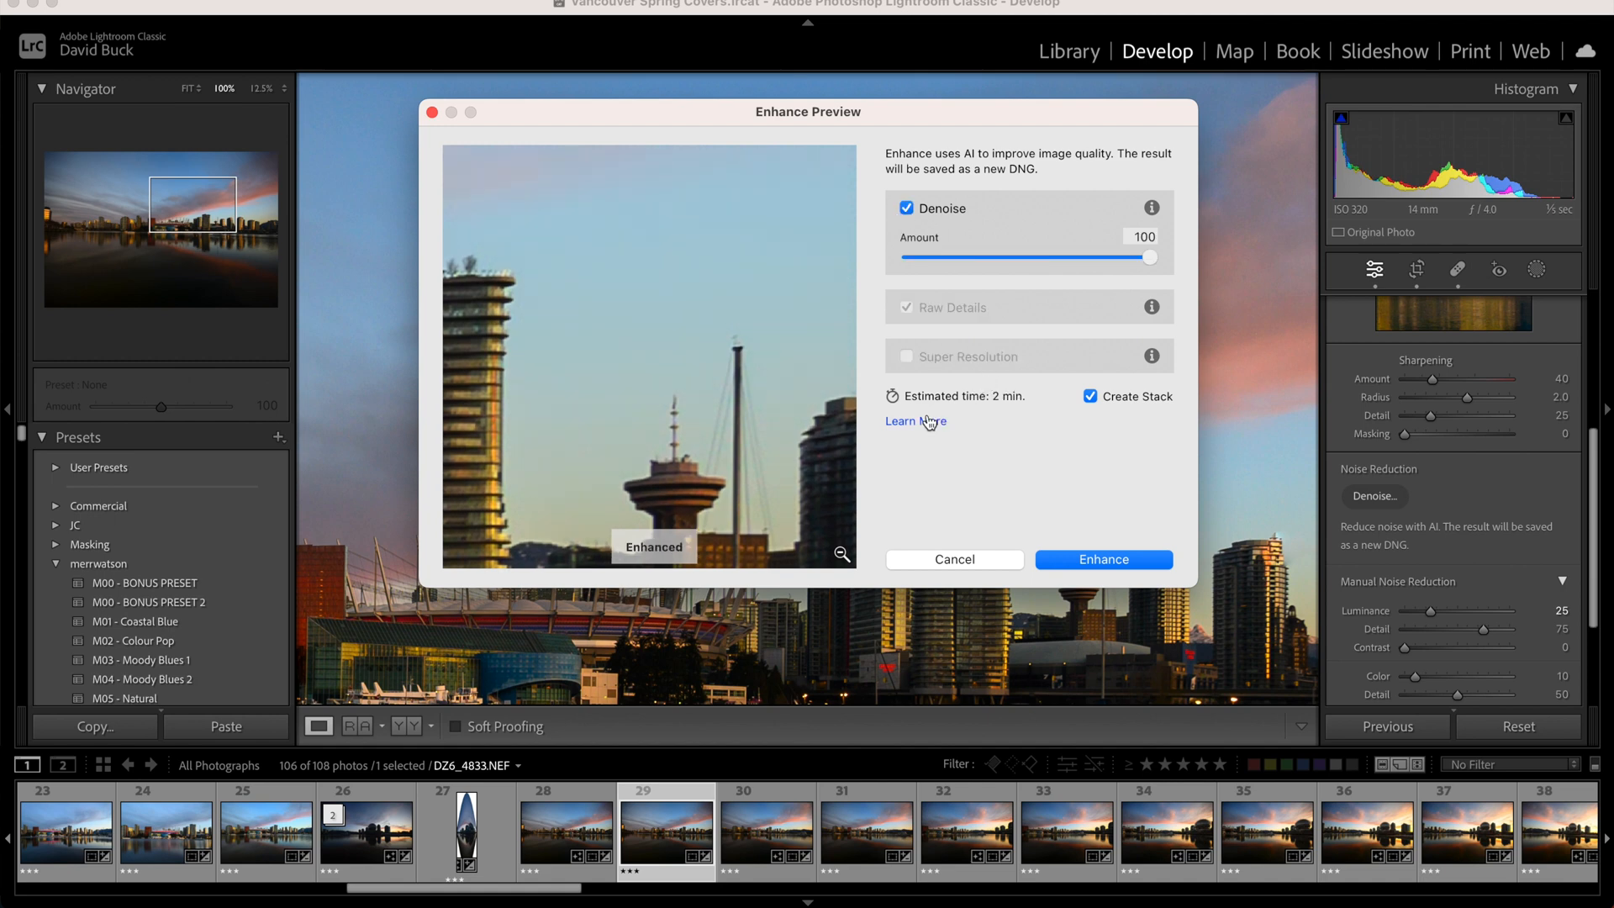
mouse_move(840, 336)
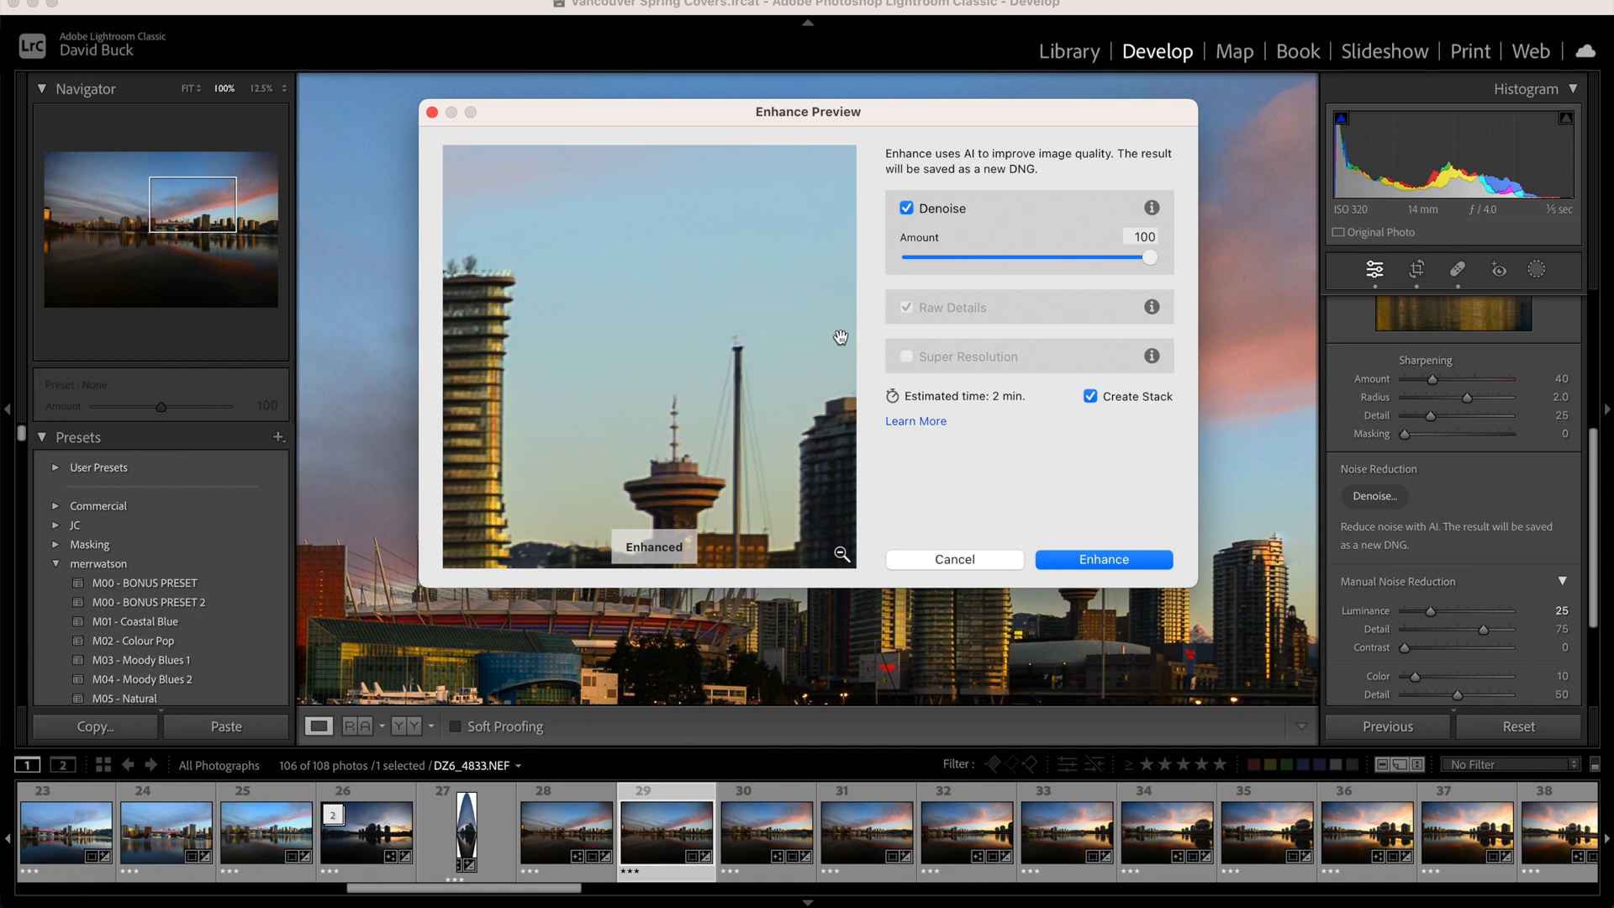
left_click(906, 209)
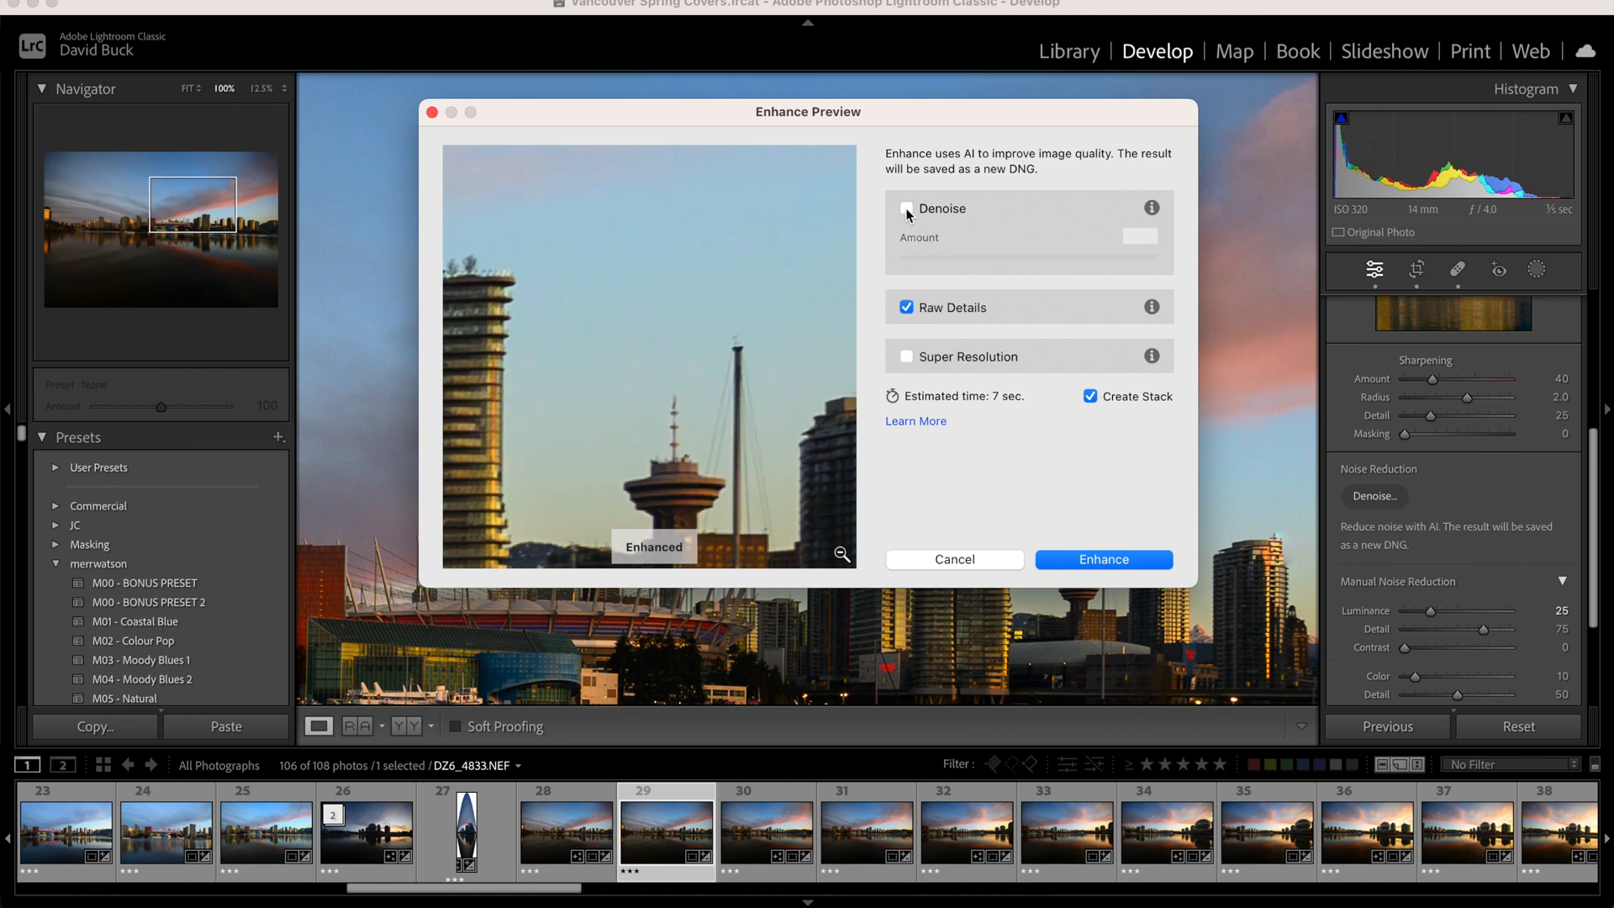
left_click(906, 209)
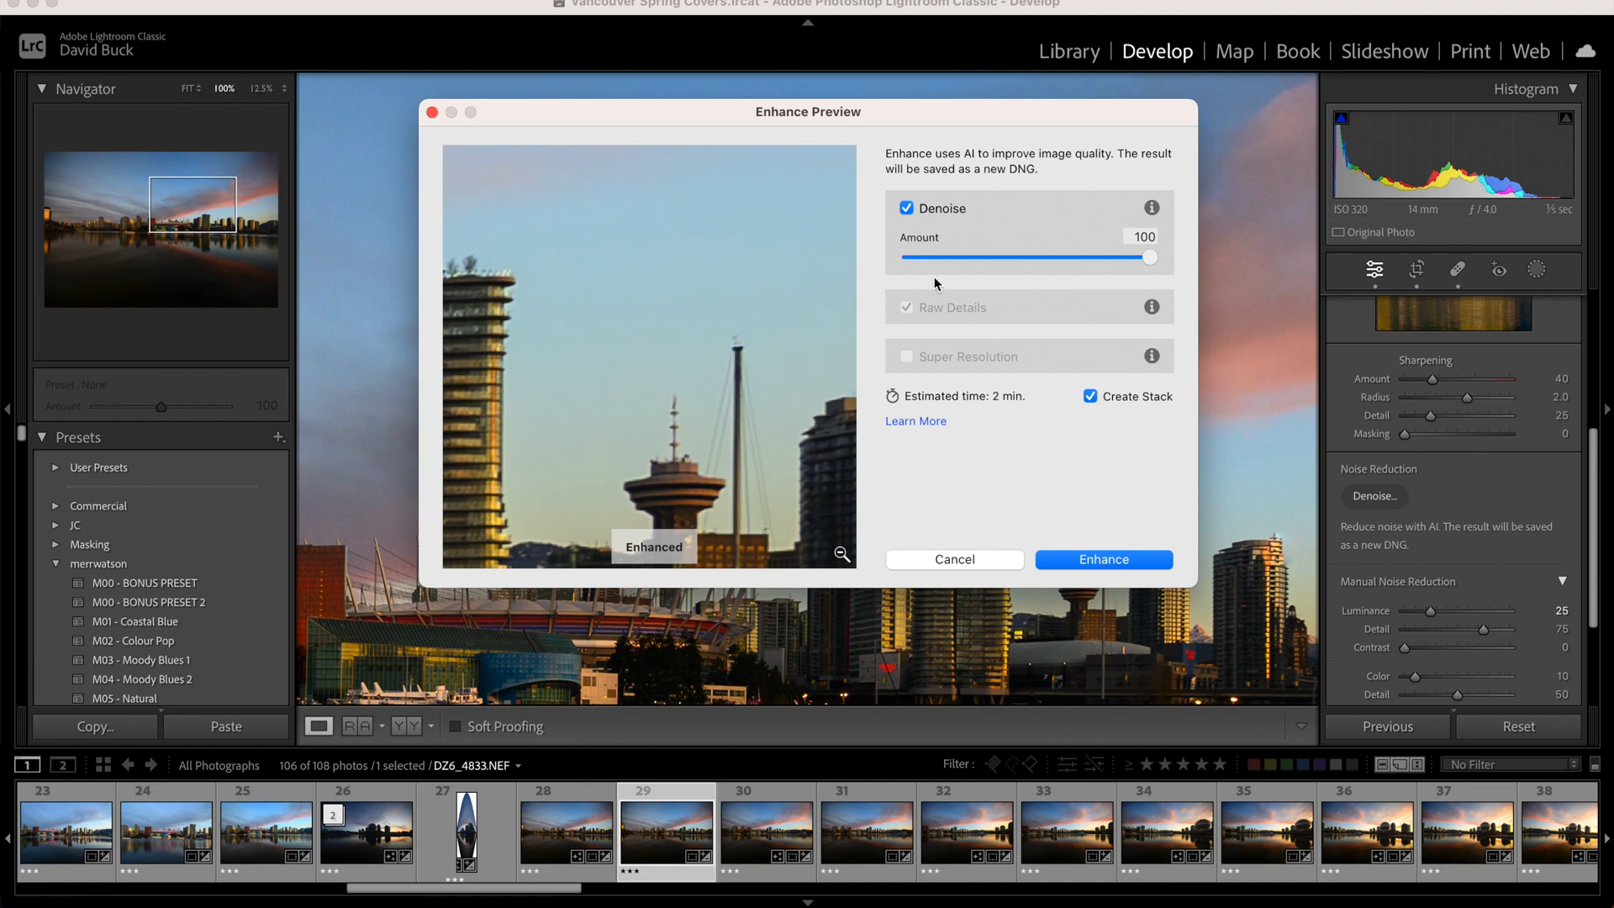
mouse_move(1076, 557)
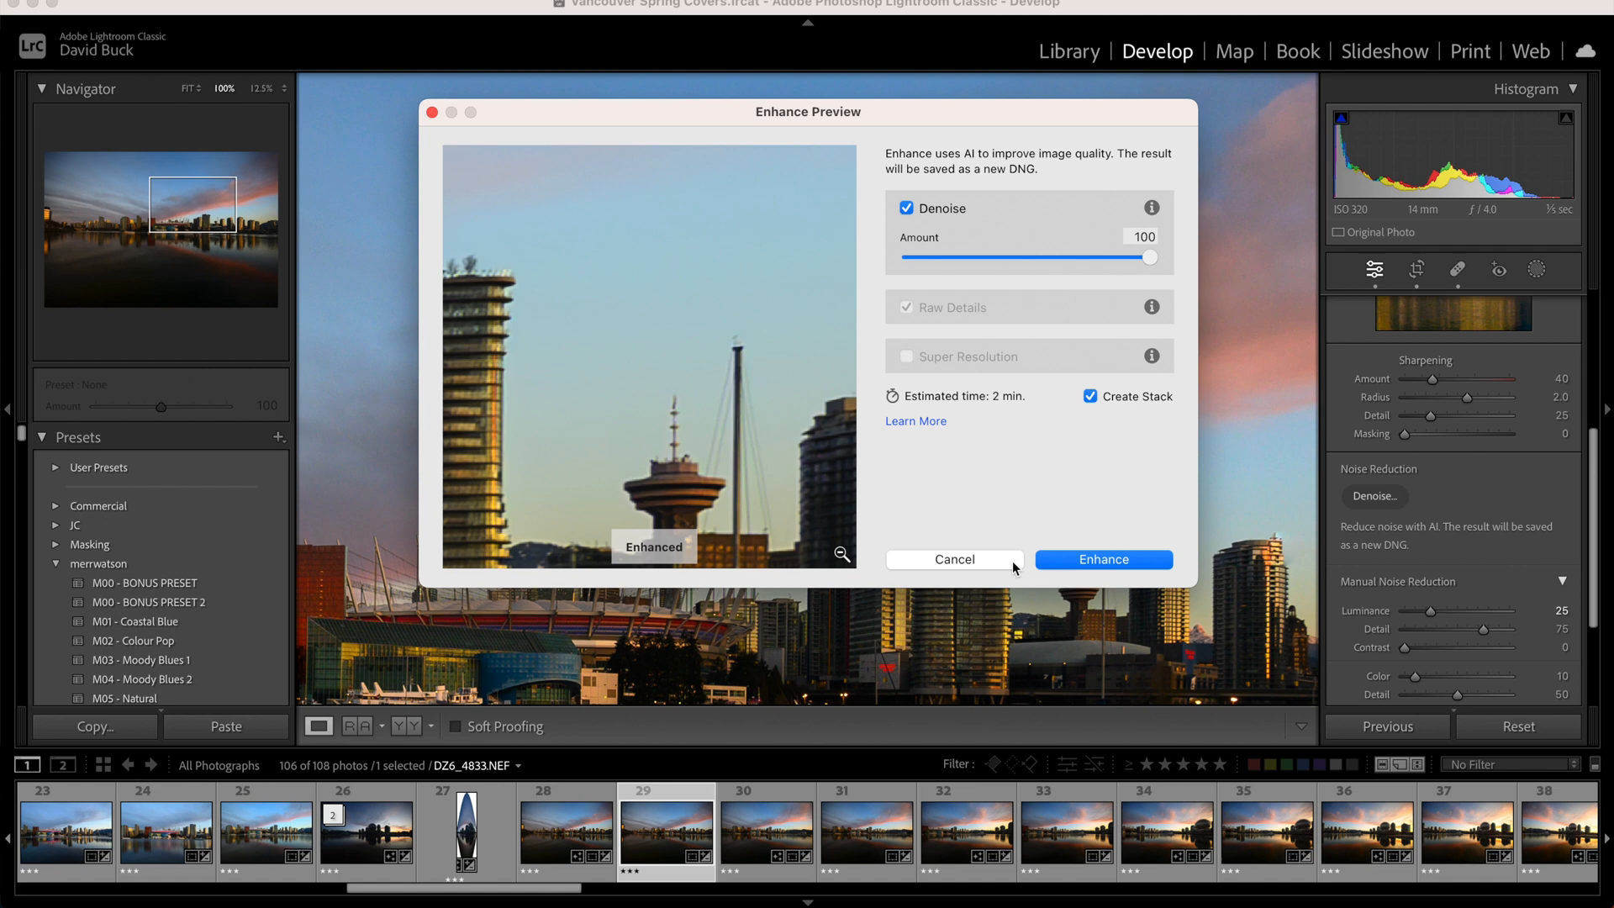
Run Enhance to create the Enhanced-NR DNG, then compare the two panorama edits side by side.
left_click(1099, 558)
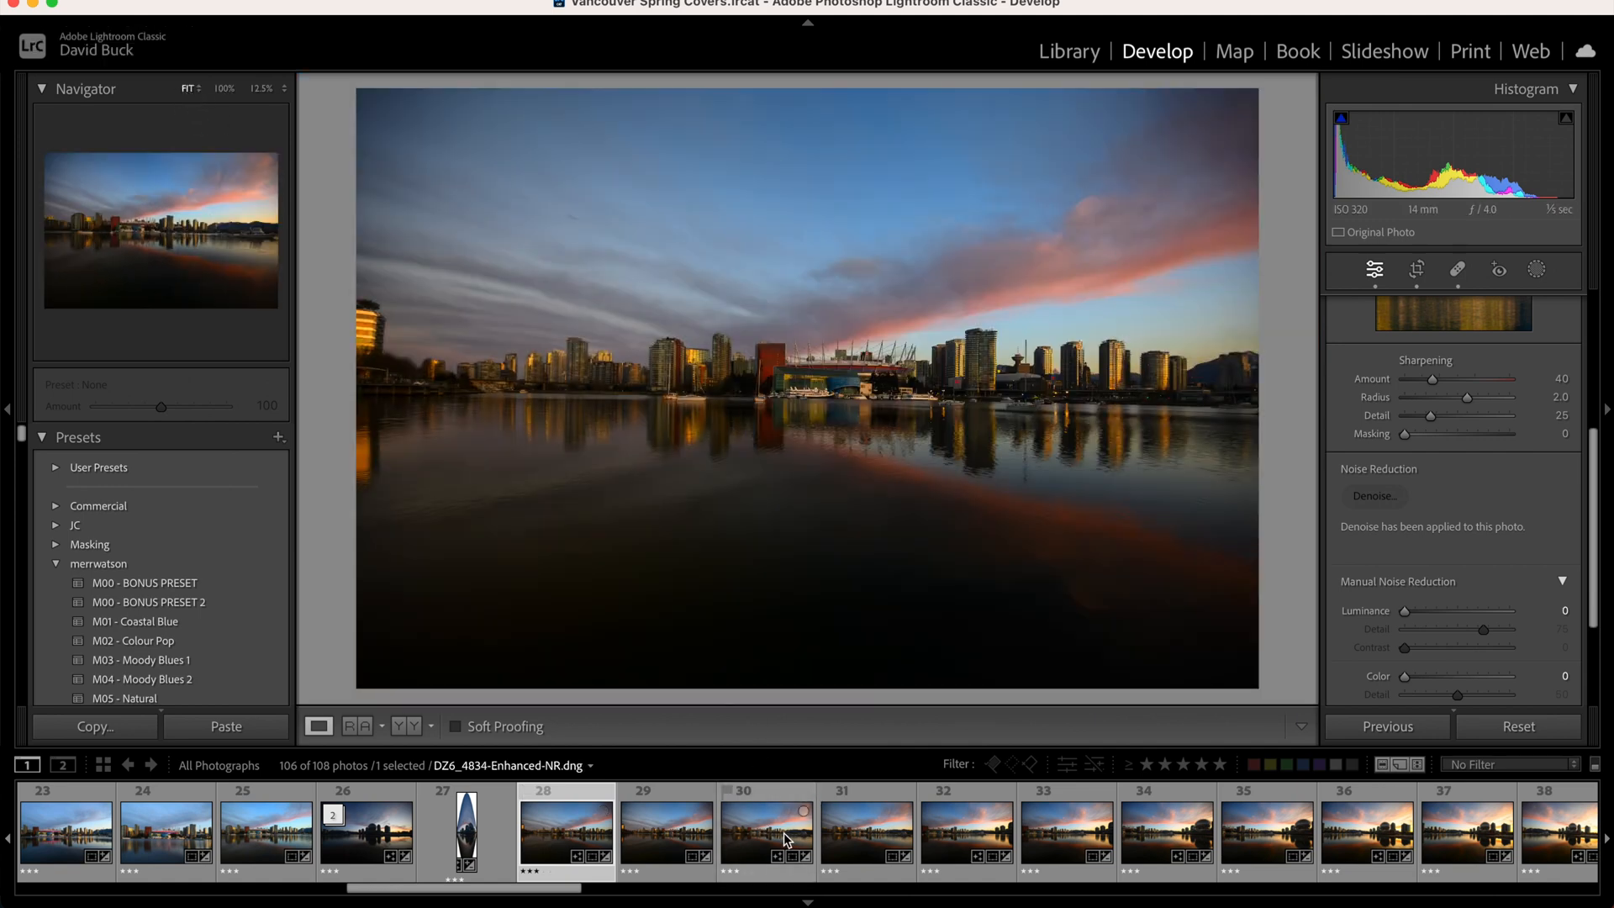
left_click(965, 830)
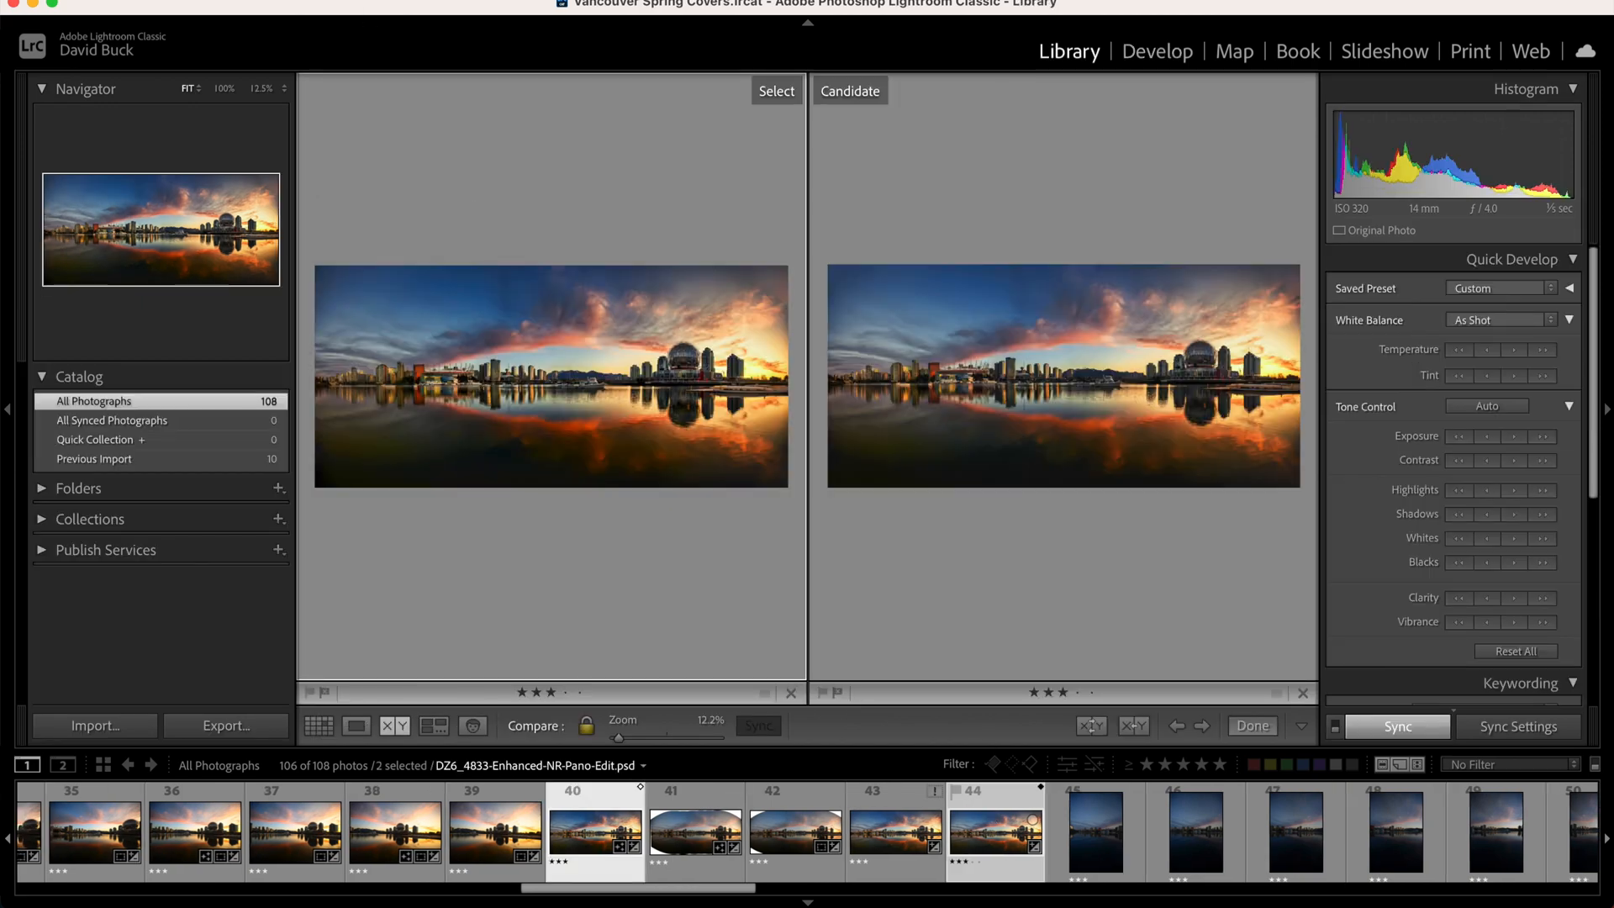
left_click(222, 89)
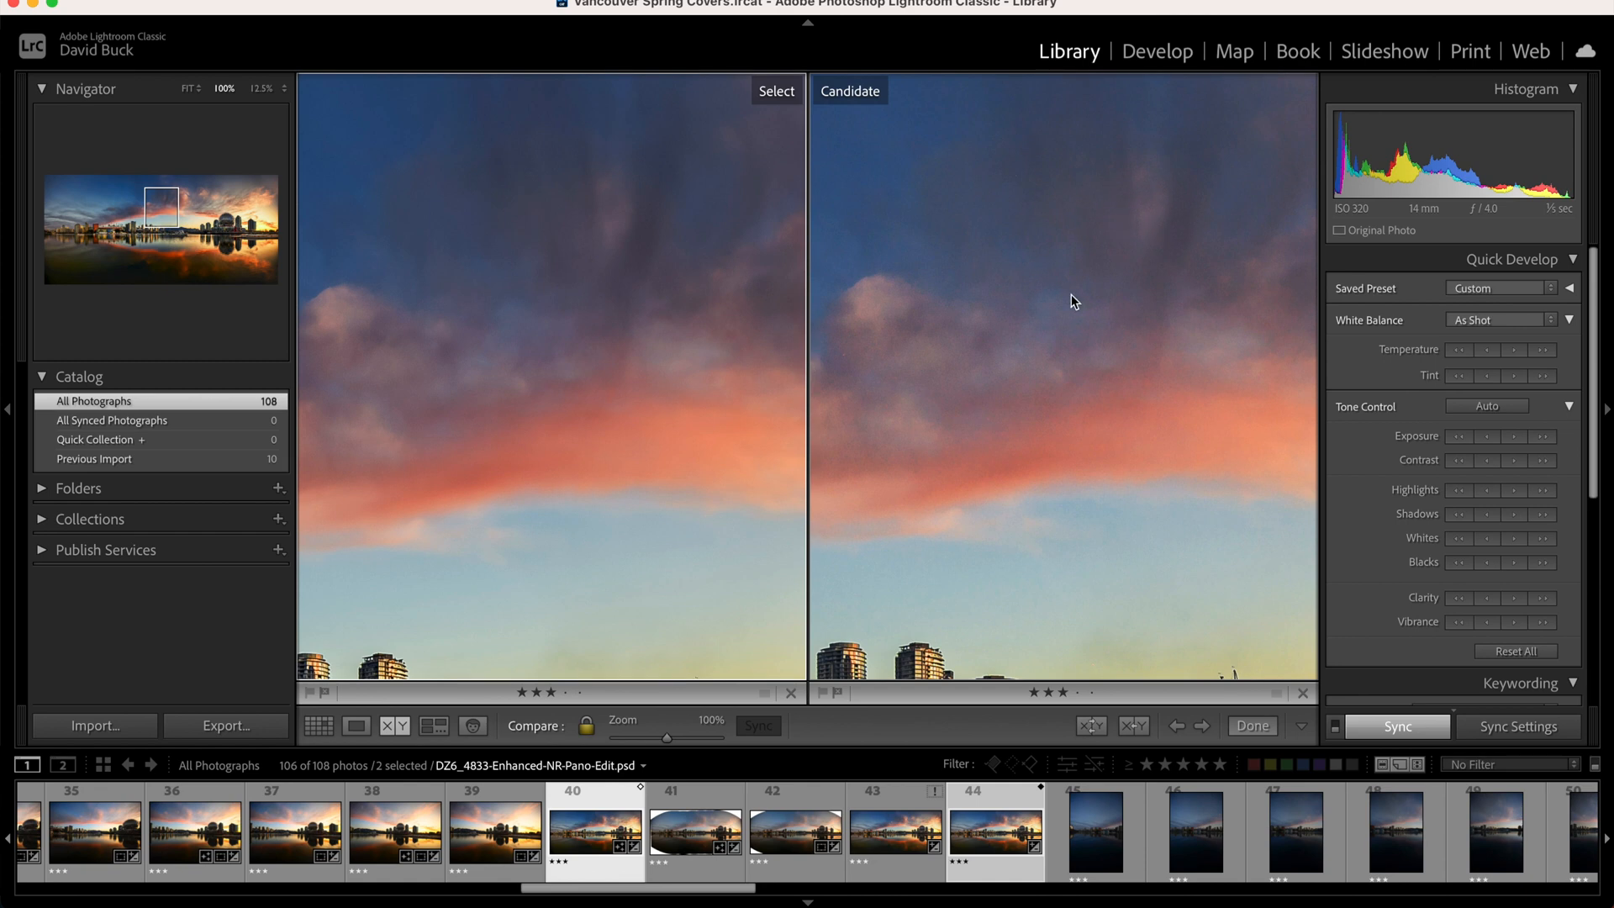
mouse_move(1112, 336)
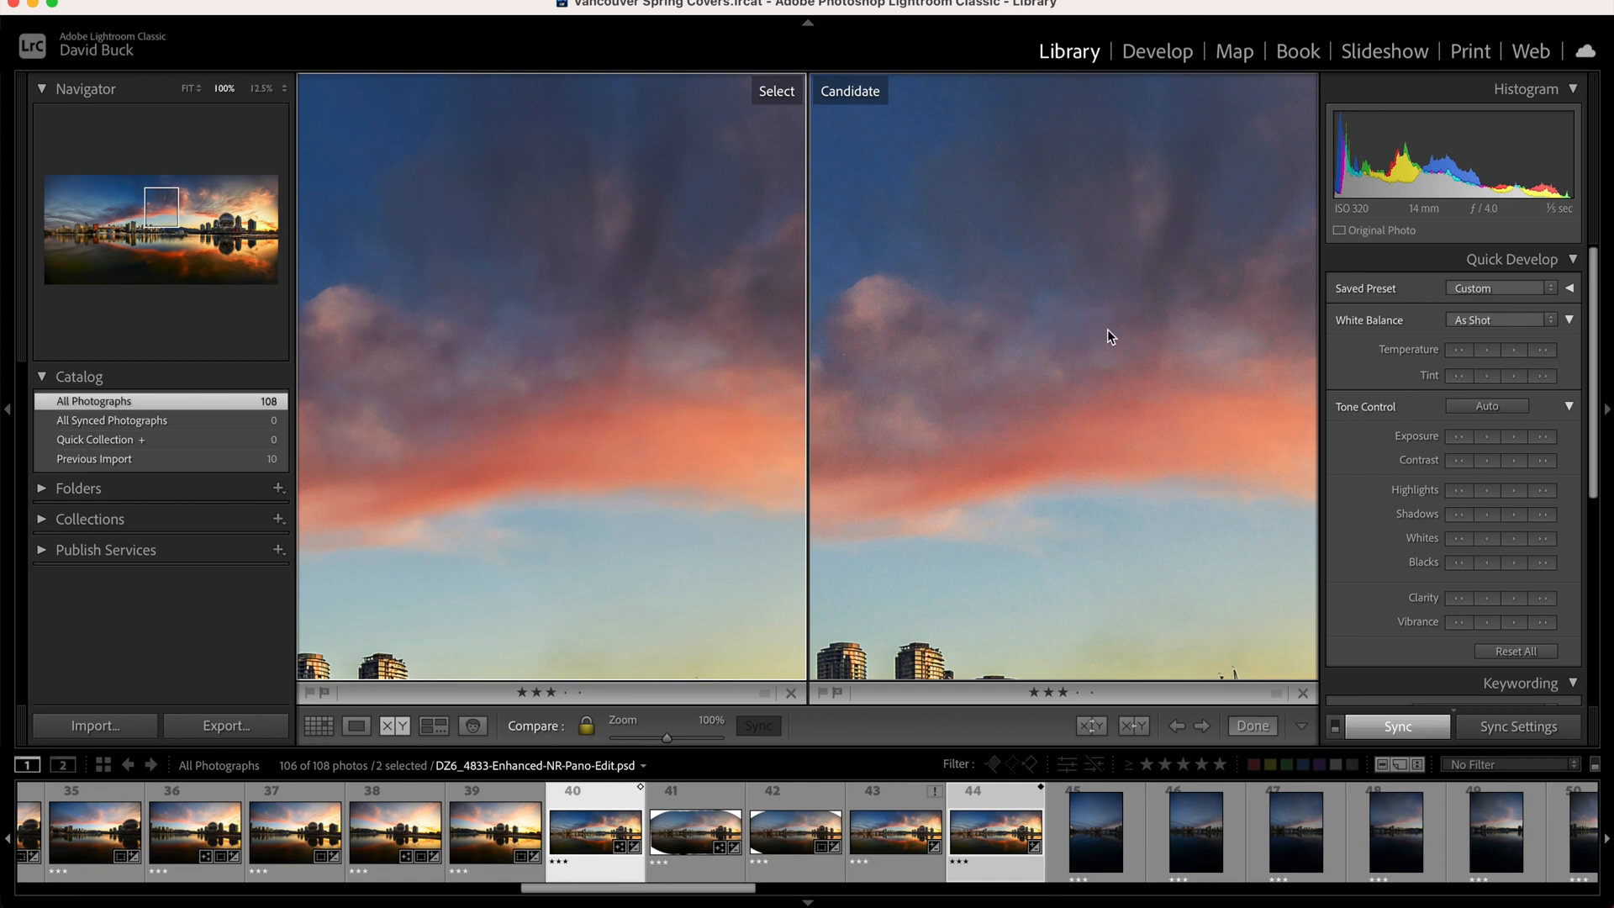
mouse_move(550, 217)
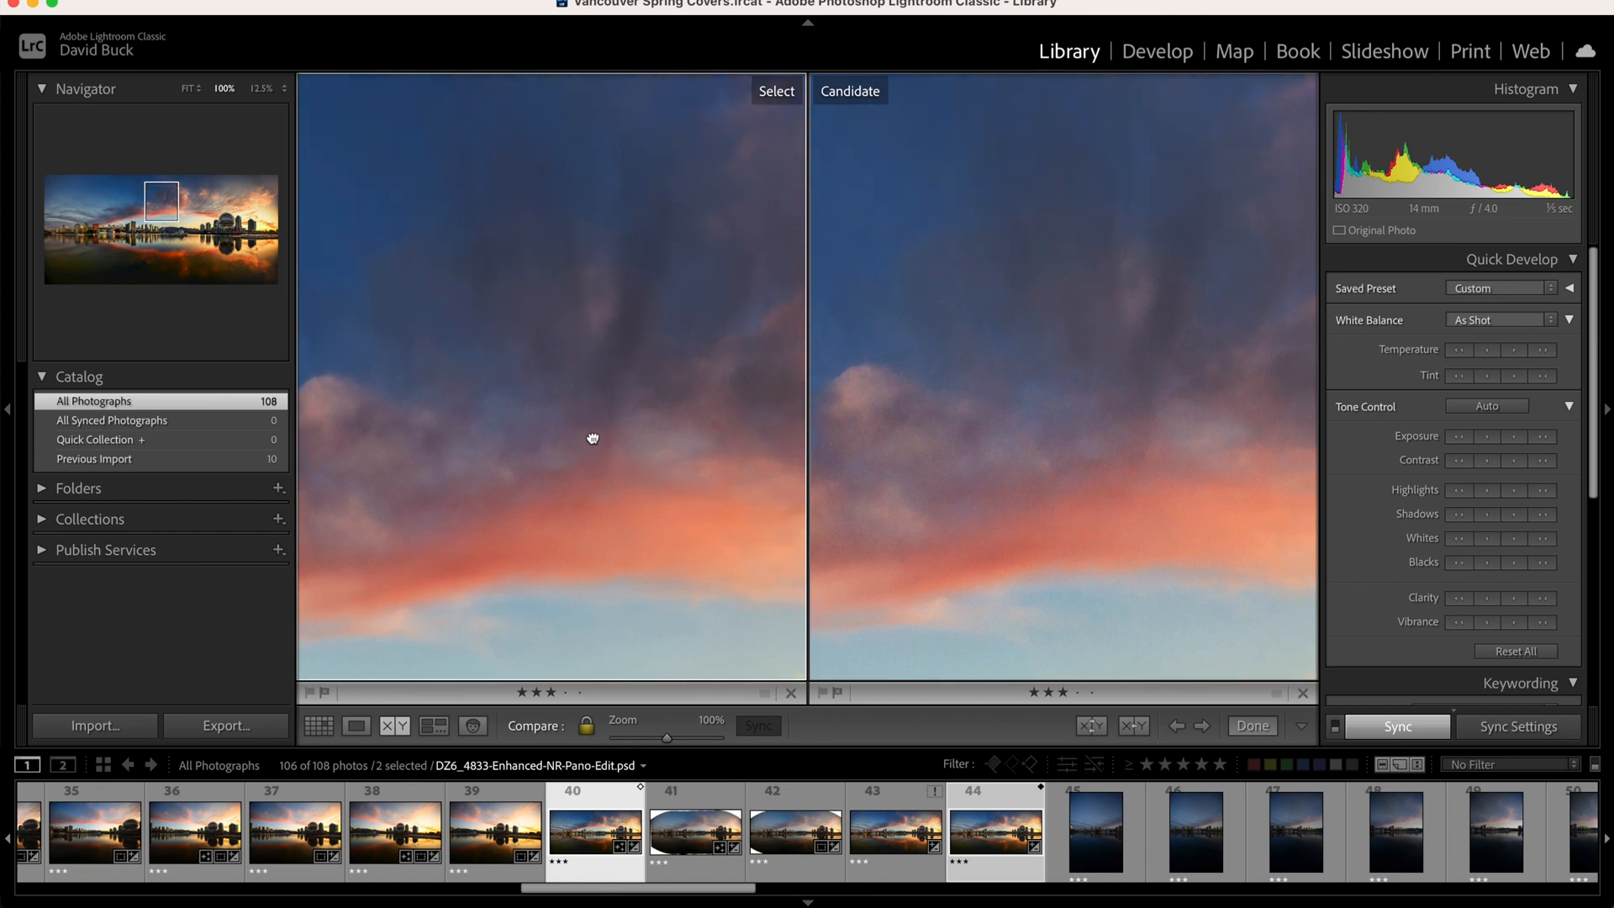
mouse_move(601, 432)
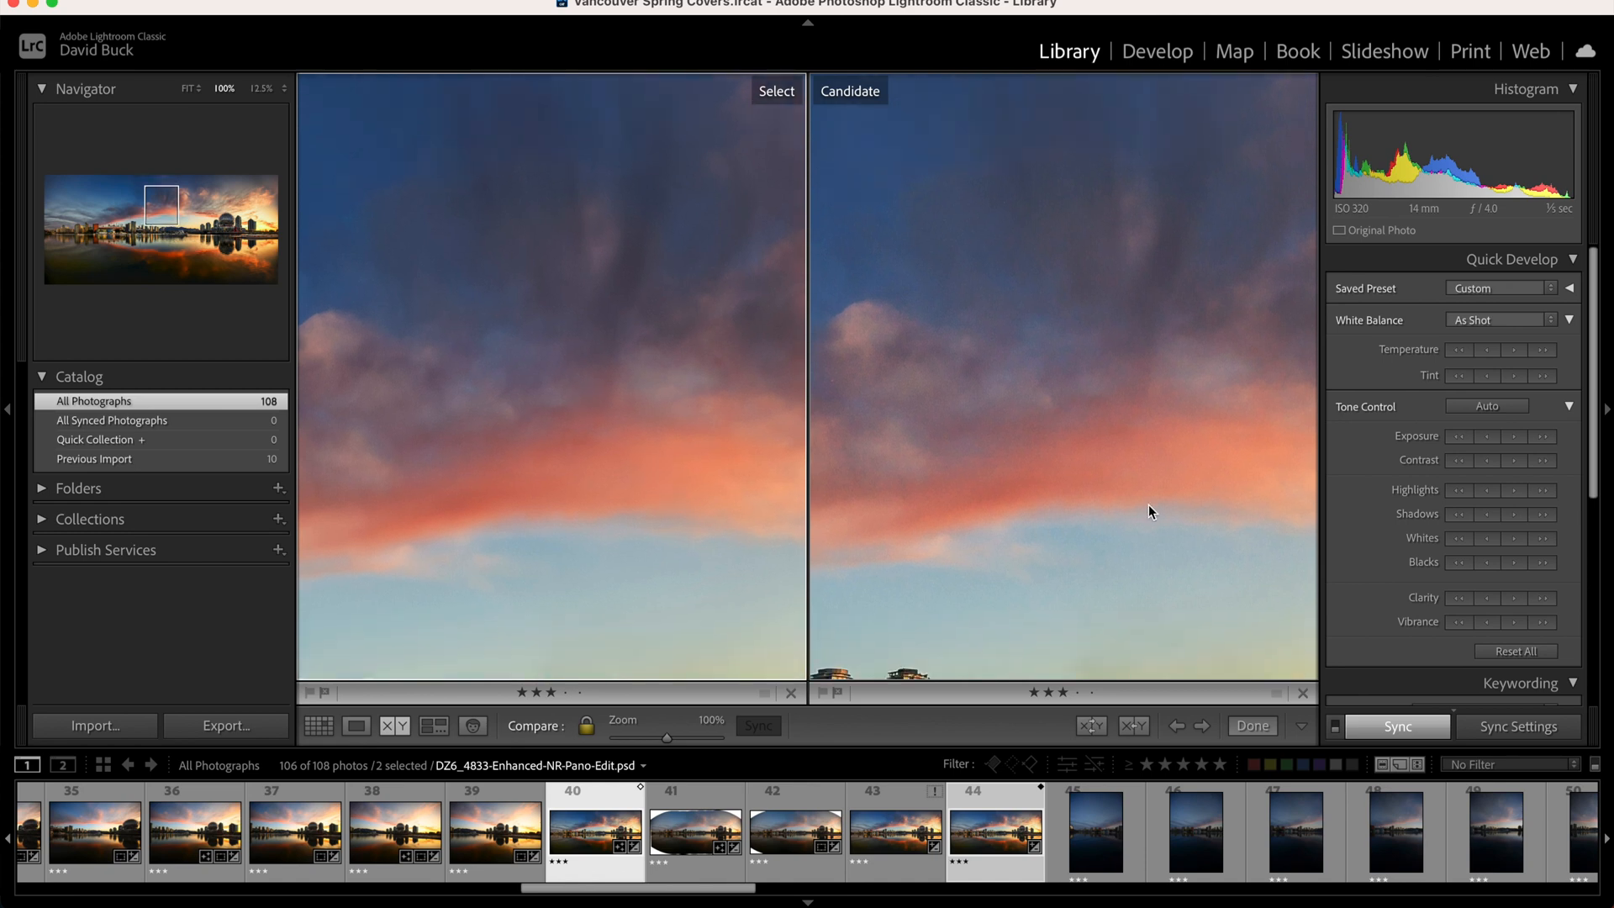
mouse_move(964, 518)
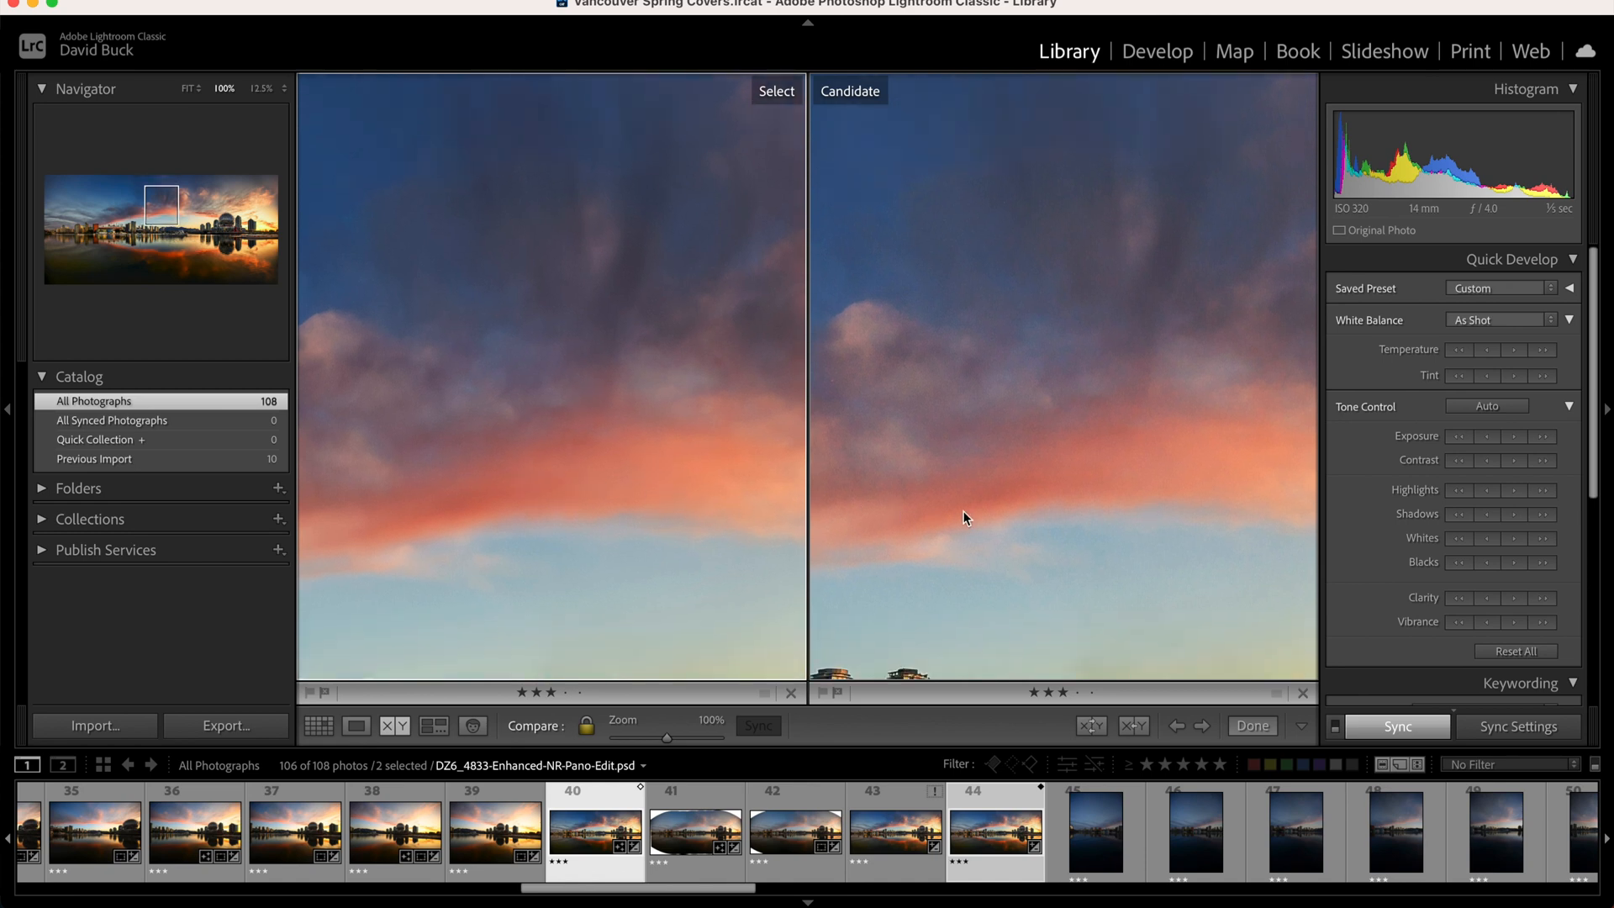
mouse_move(1164, 422)
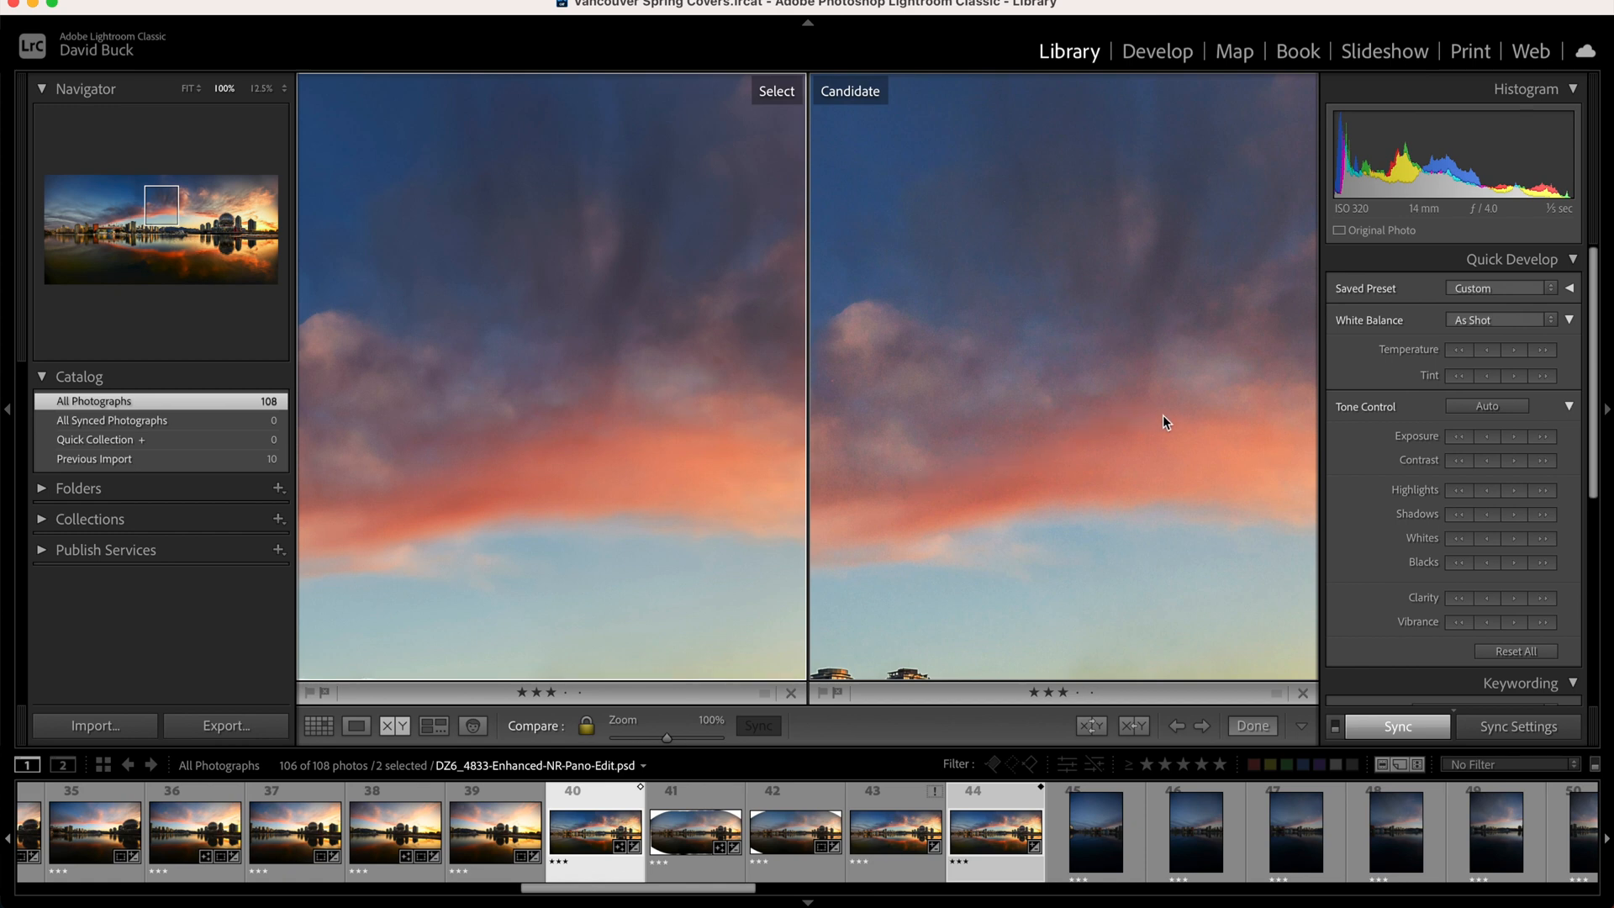
mouse_move(997, 442)
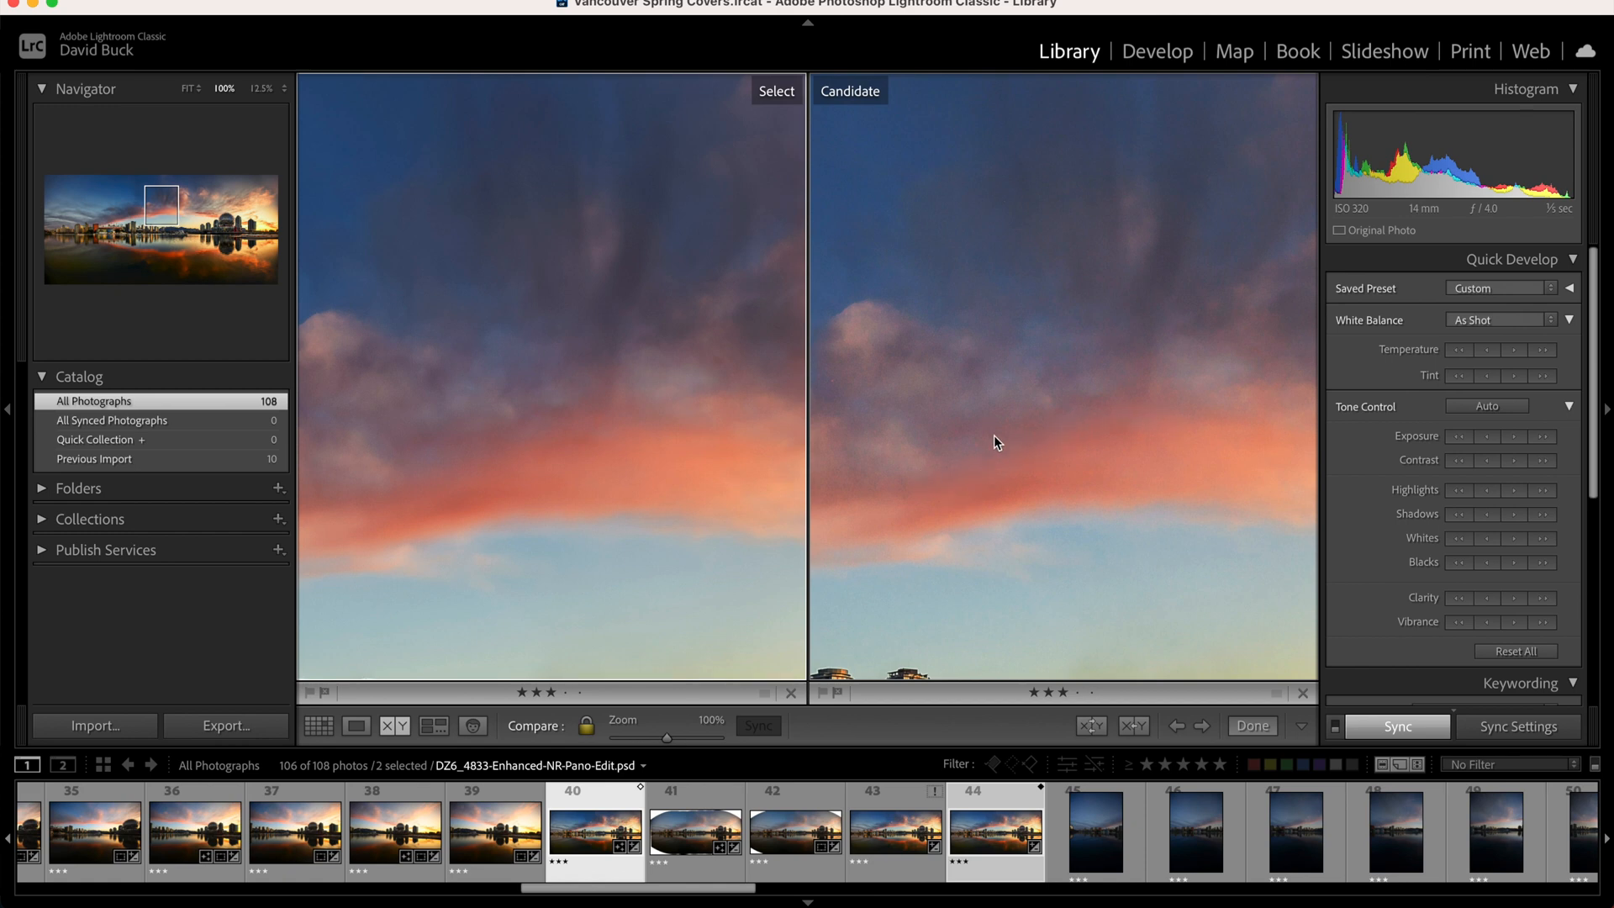
mouse_move(1017, 486)
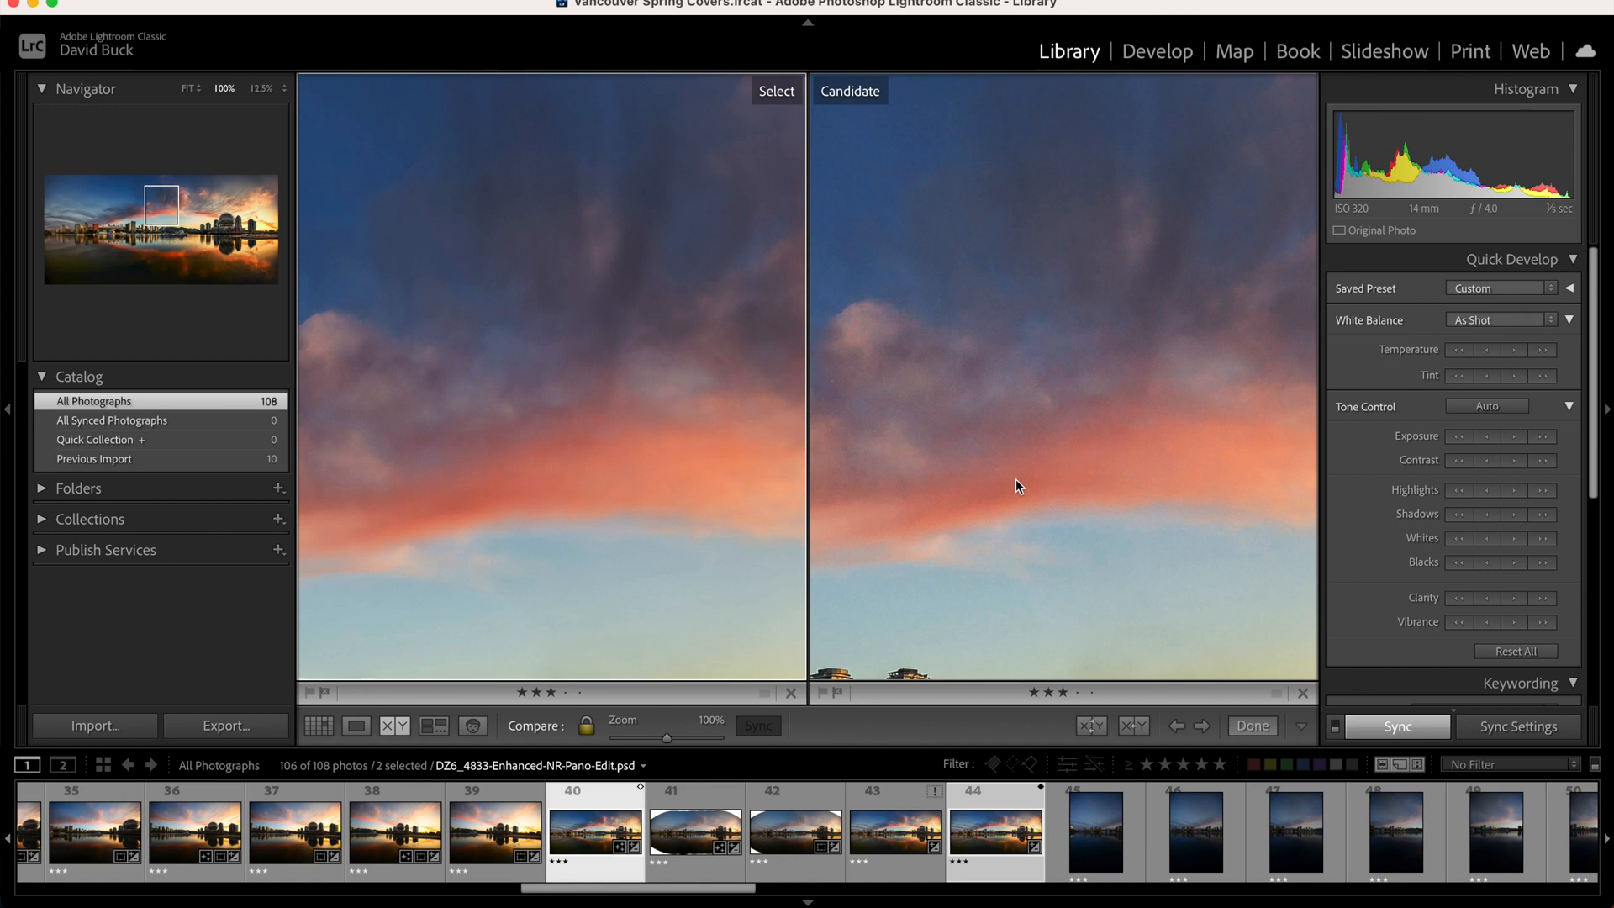
mouse_move(973, 348)
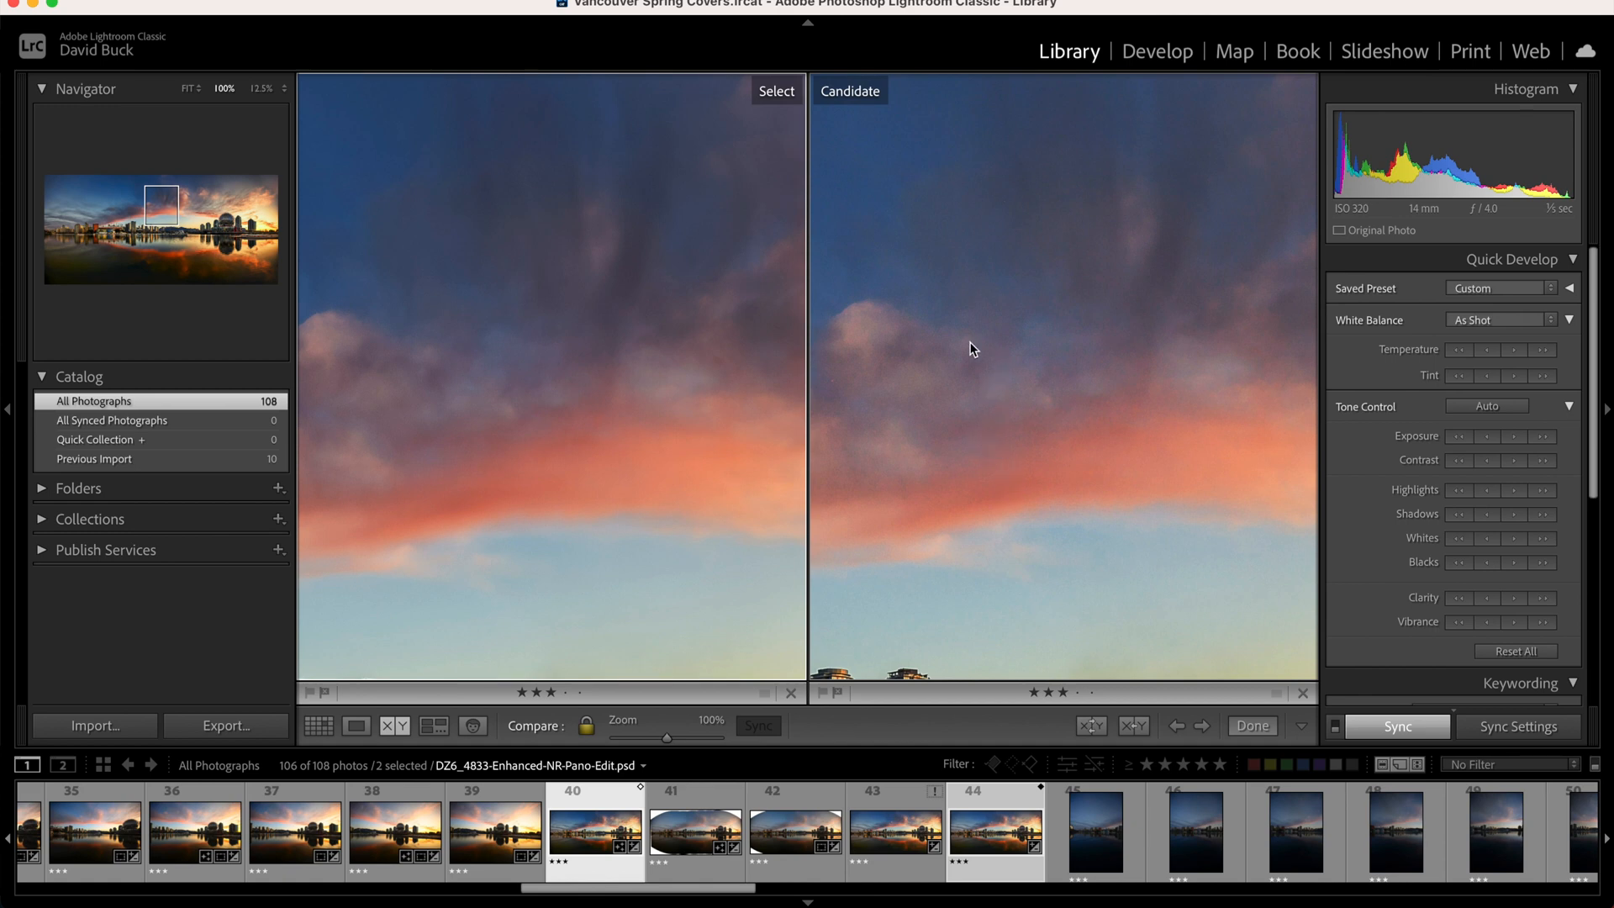
mouse_move(1019, 376)
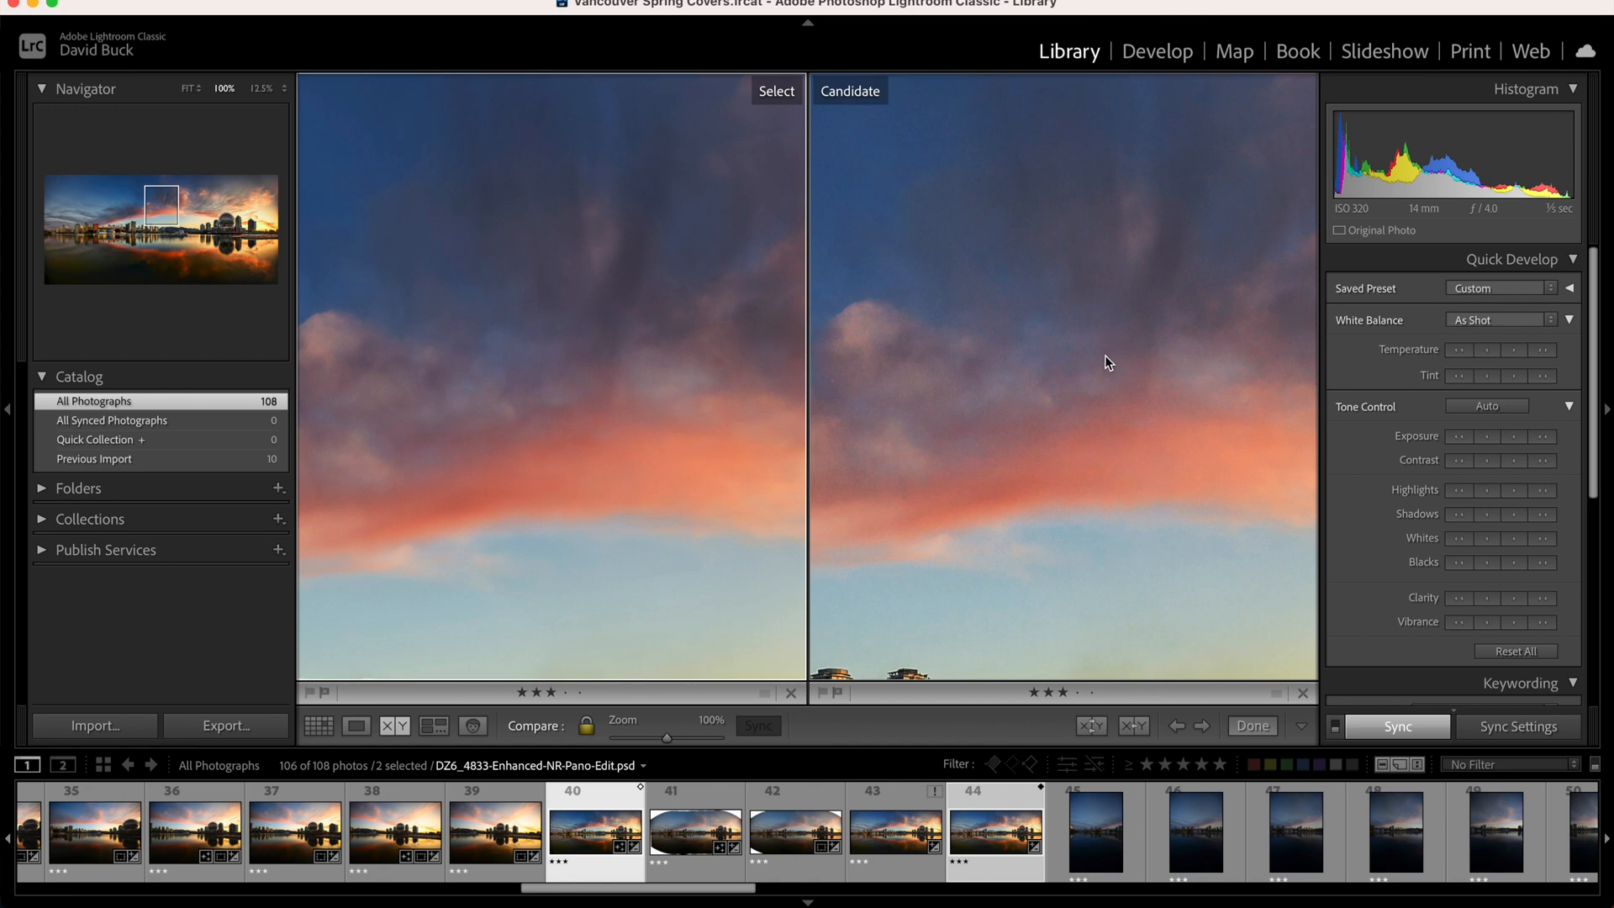
mouse_move(489, 353)
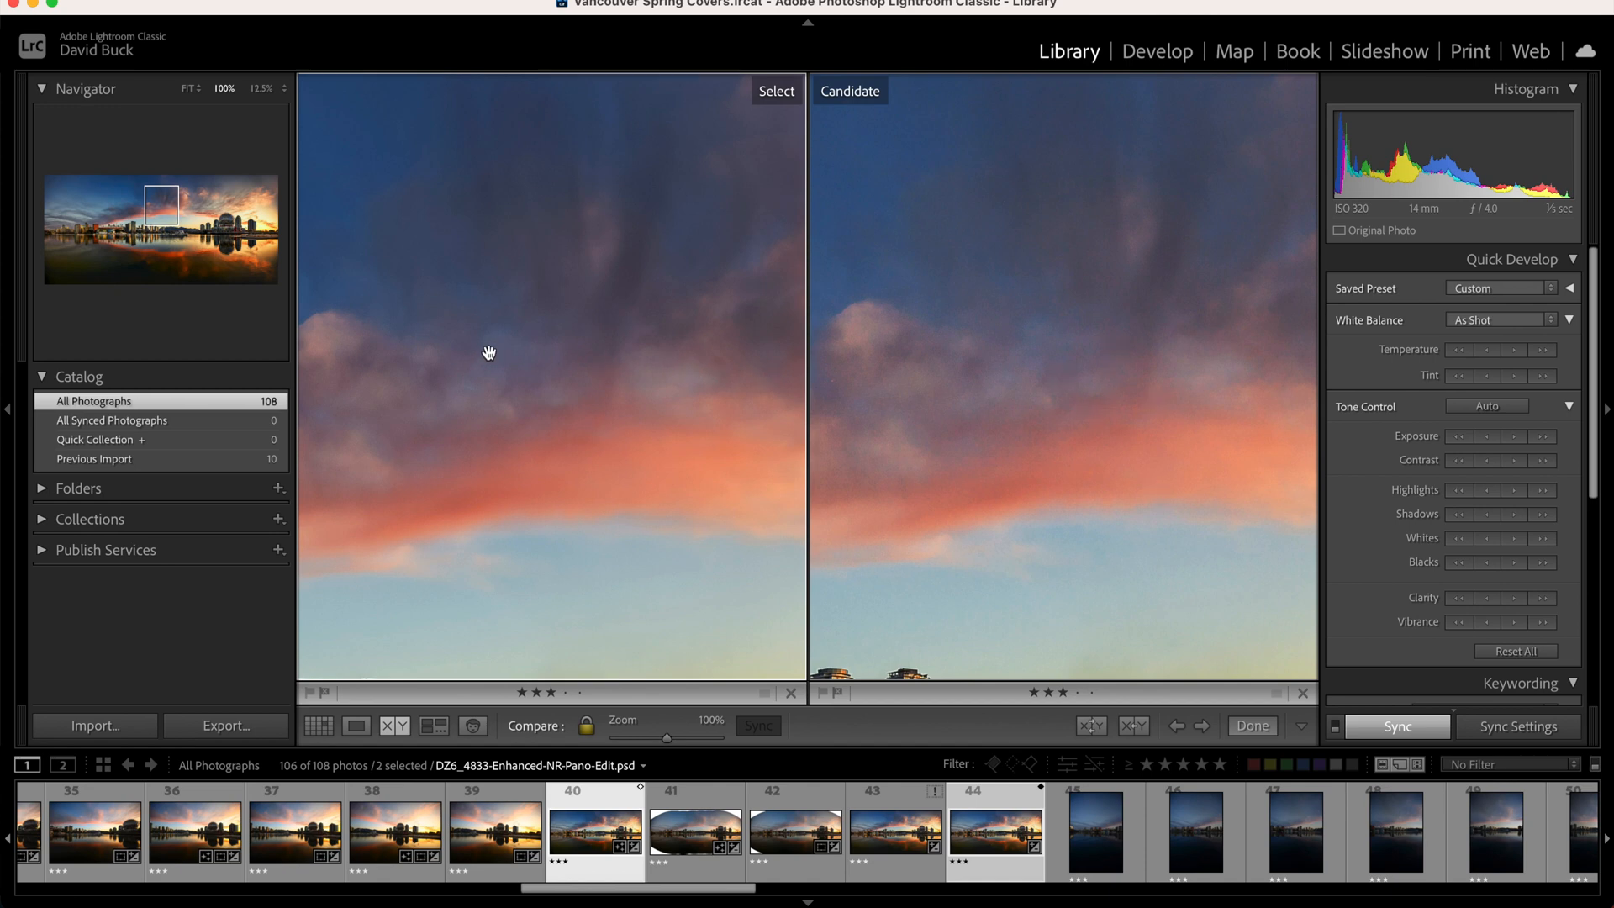
mouse_move(489, 305)
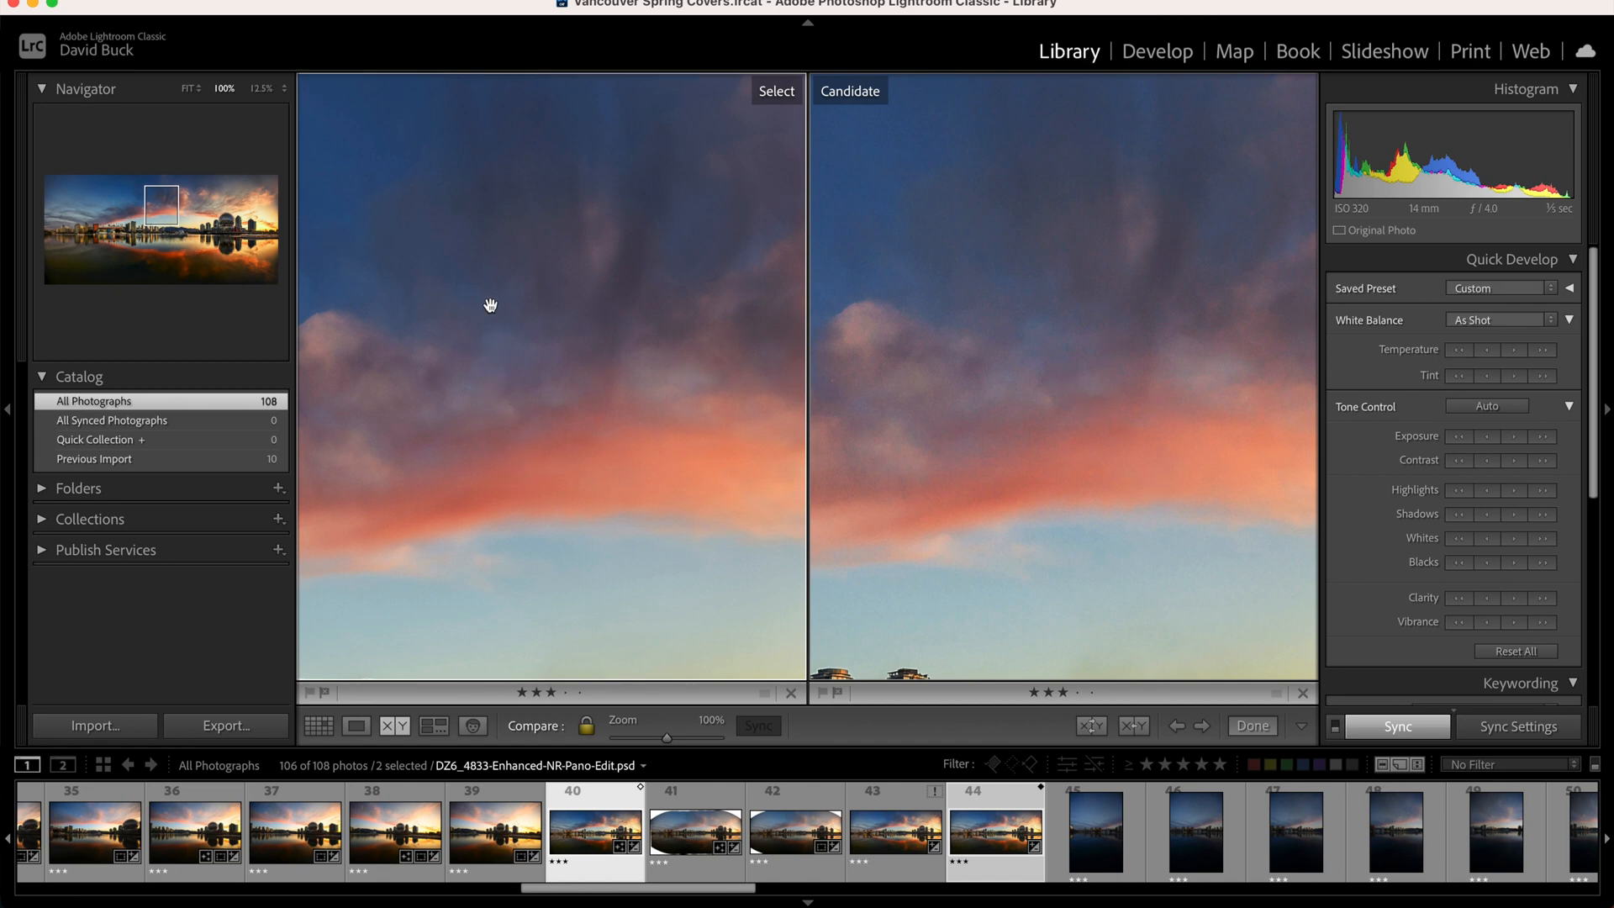
mouse_move(676, 422)
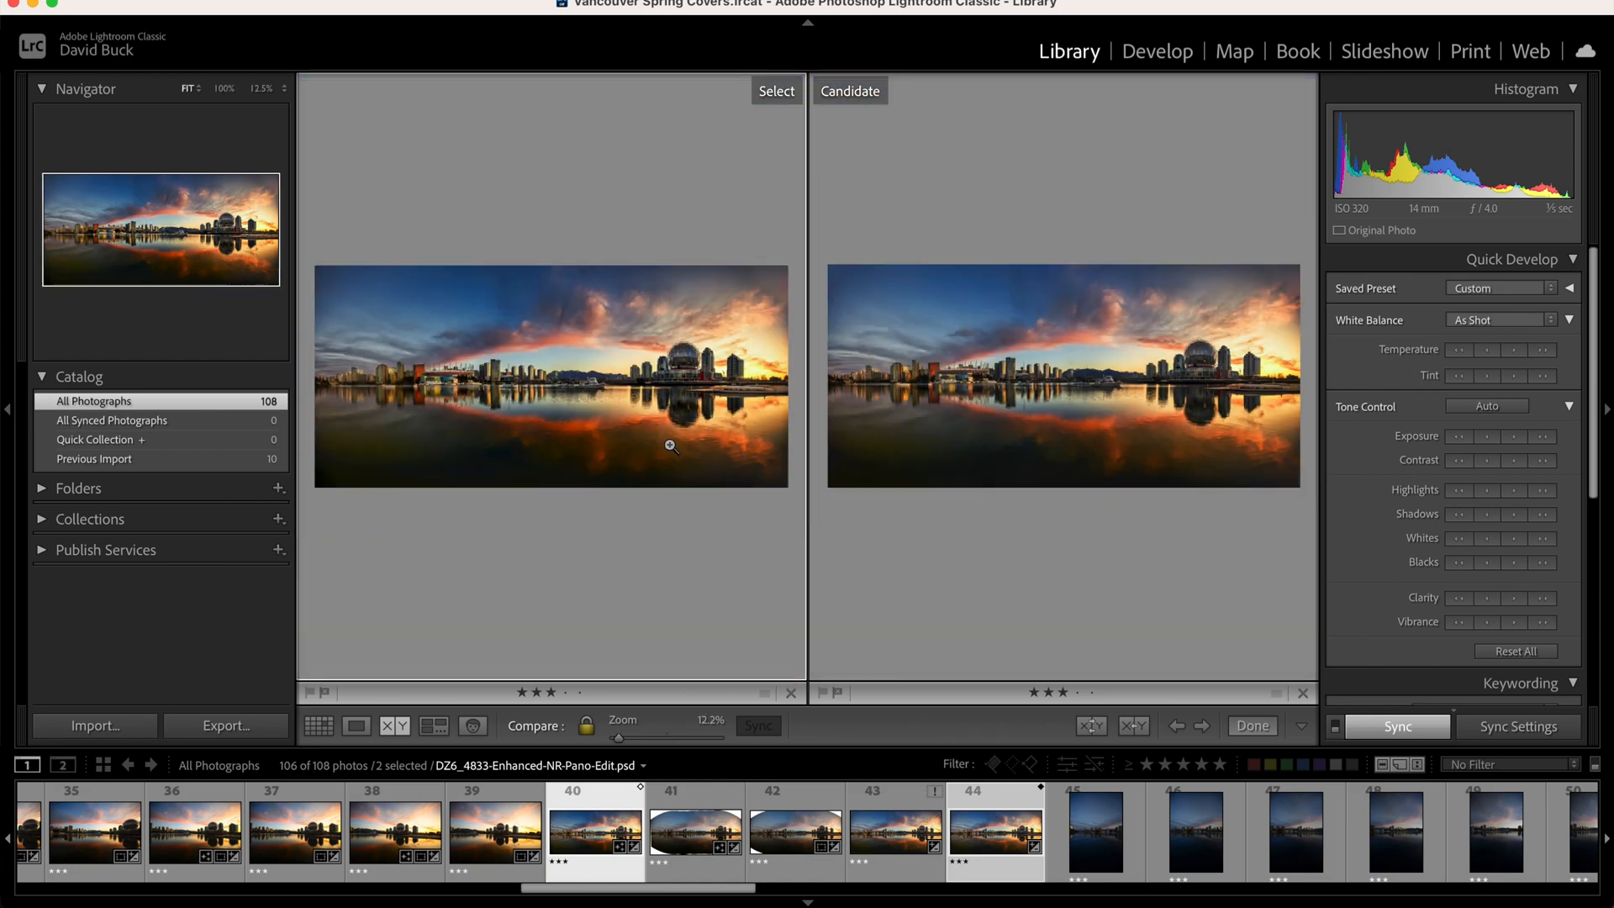
mouse_move(714, 447)
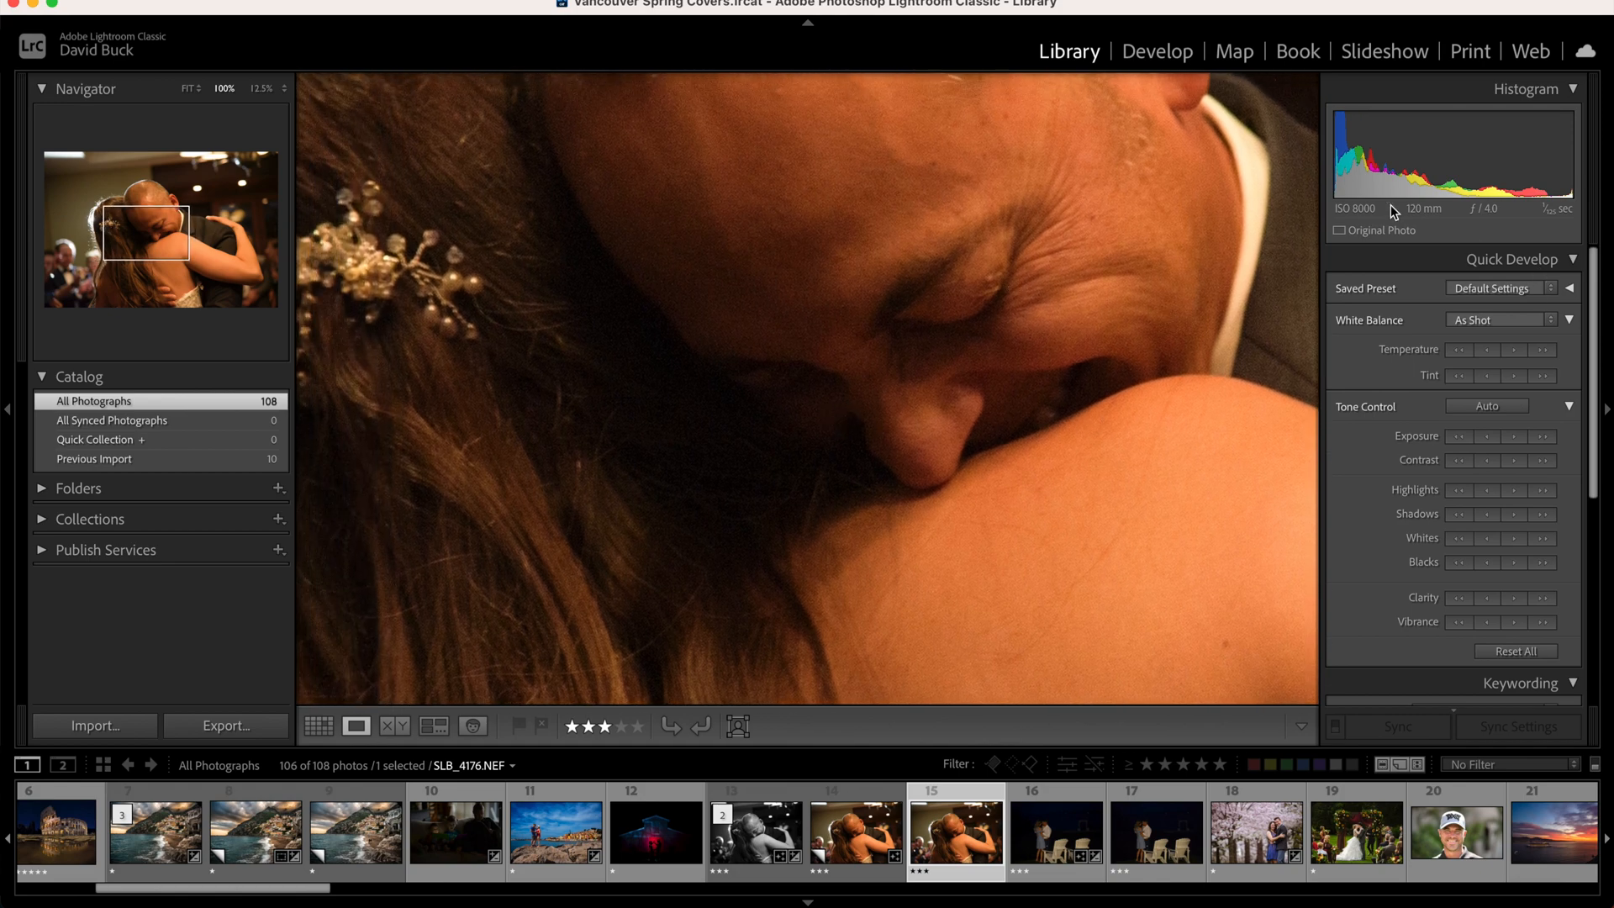
Bring the wedding dance photo SLB_4176.NEF into Develop and start its Denoise enhance preview.
left_click(1156, 50)
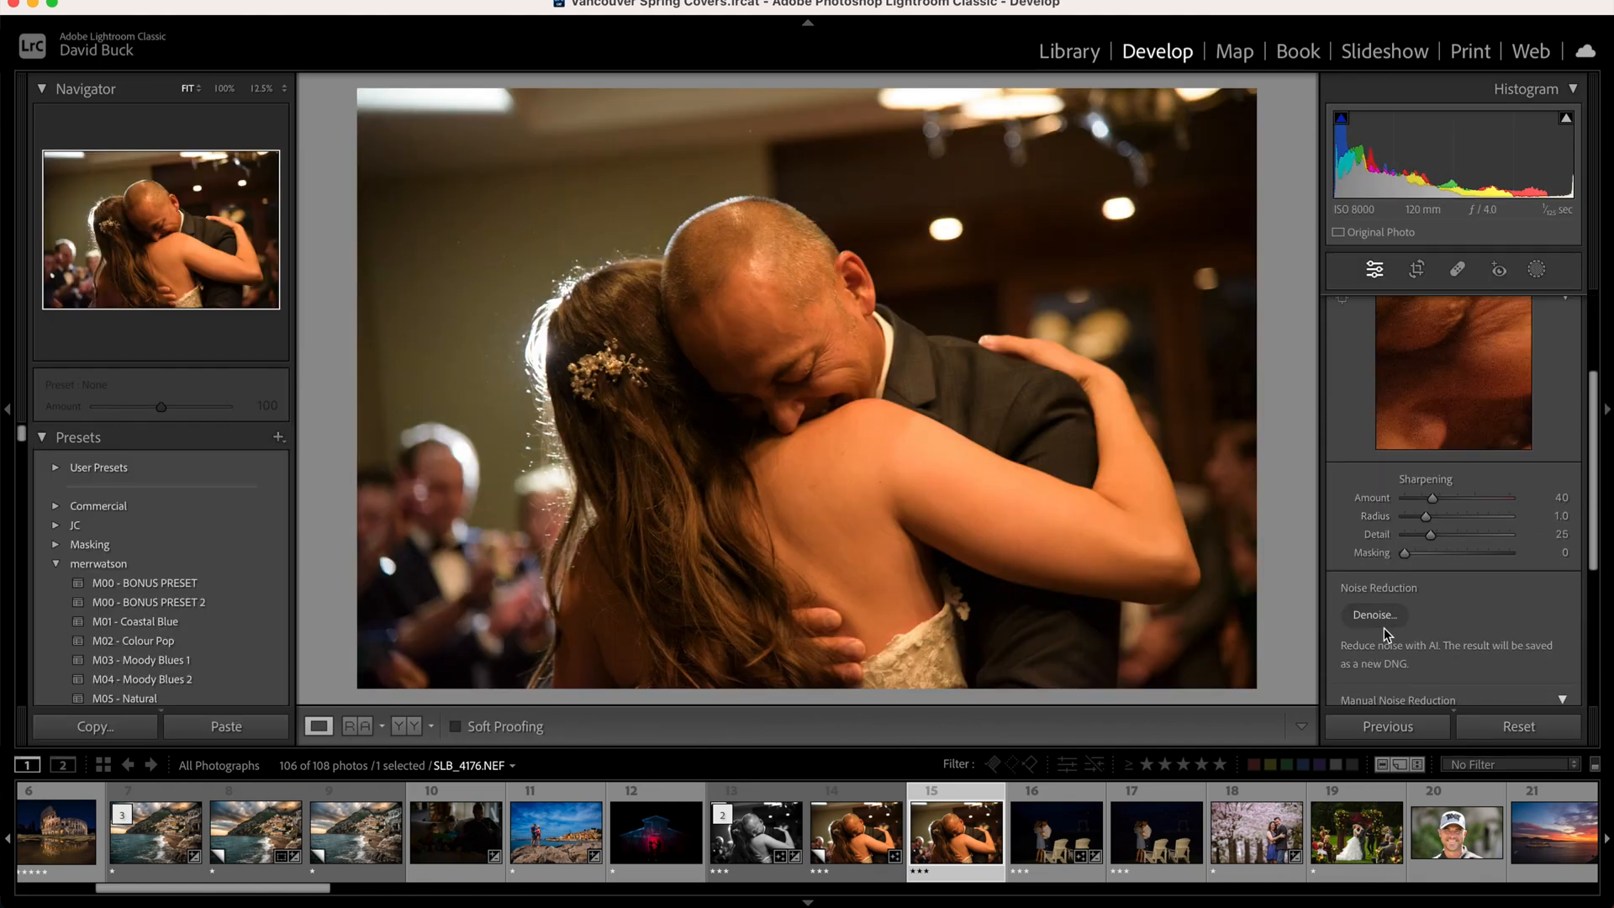
left_click(1373, 615)
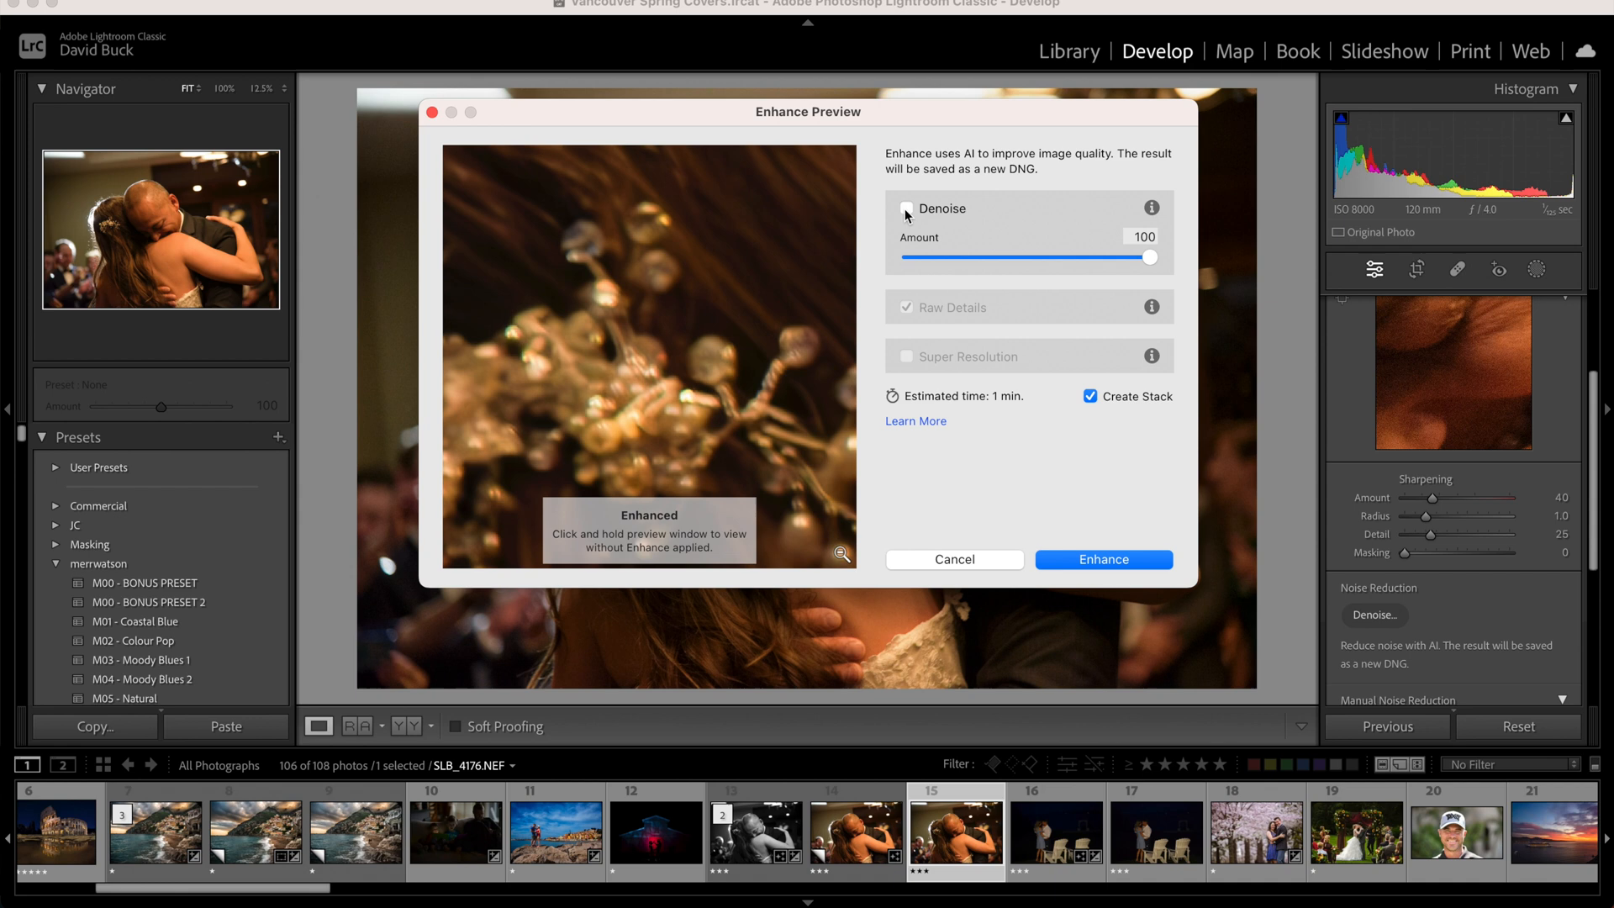
Toggle Denoise on and off and push the Amount to maximum to compare the effect.
left_click(907, 209)
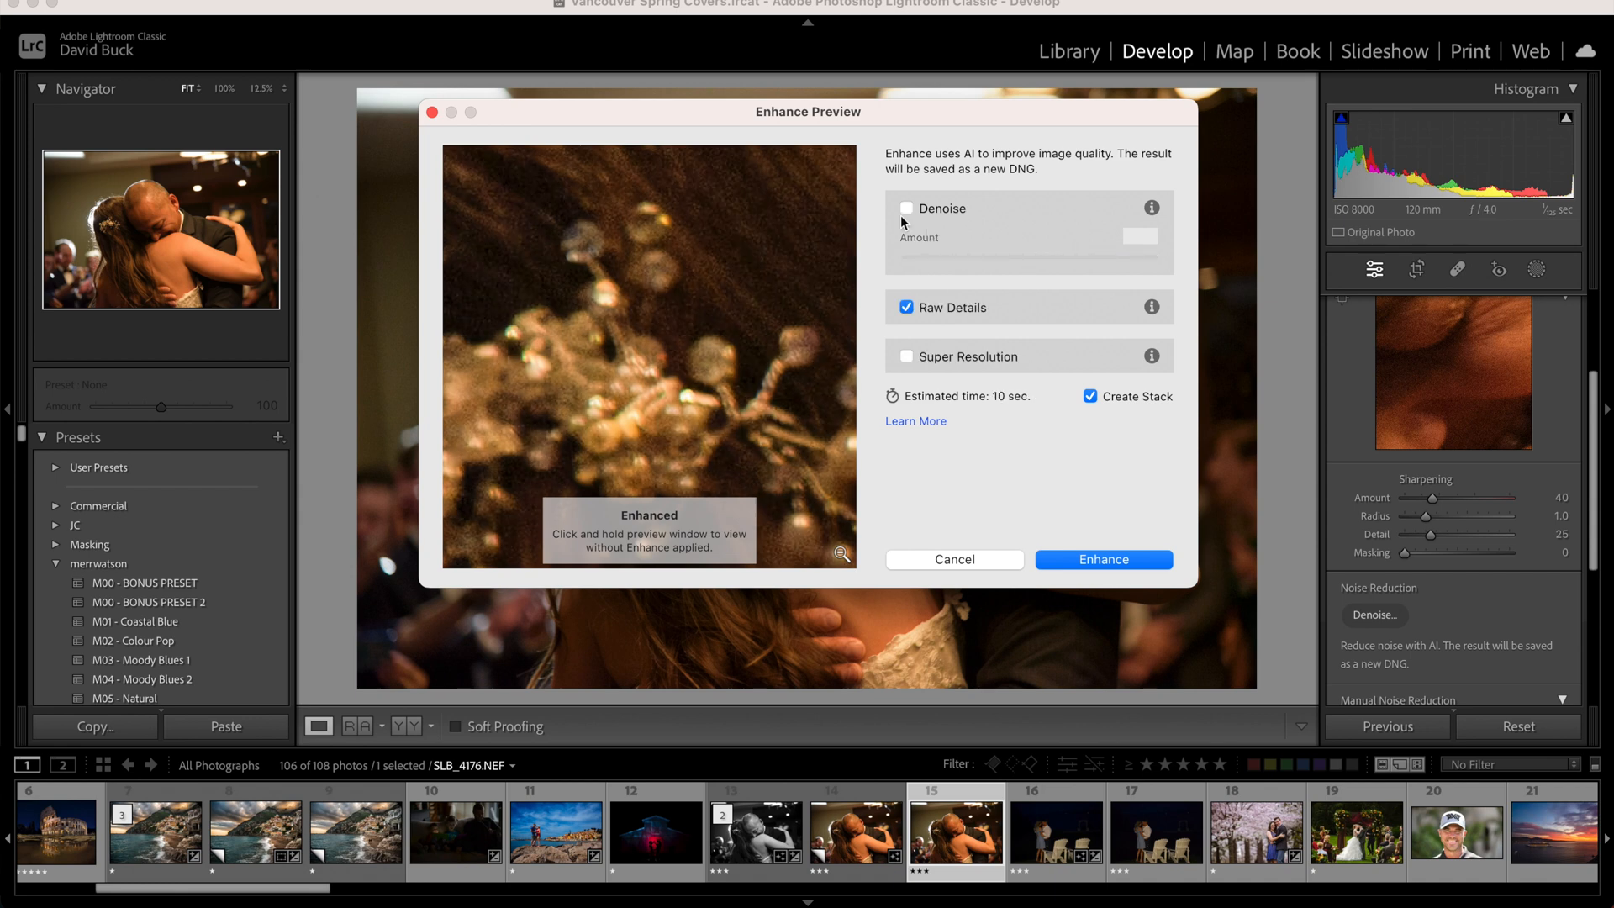
left_click(906, 209)
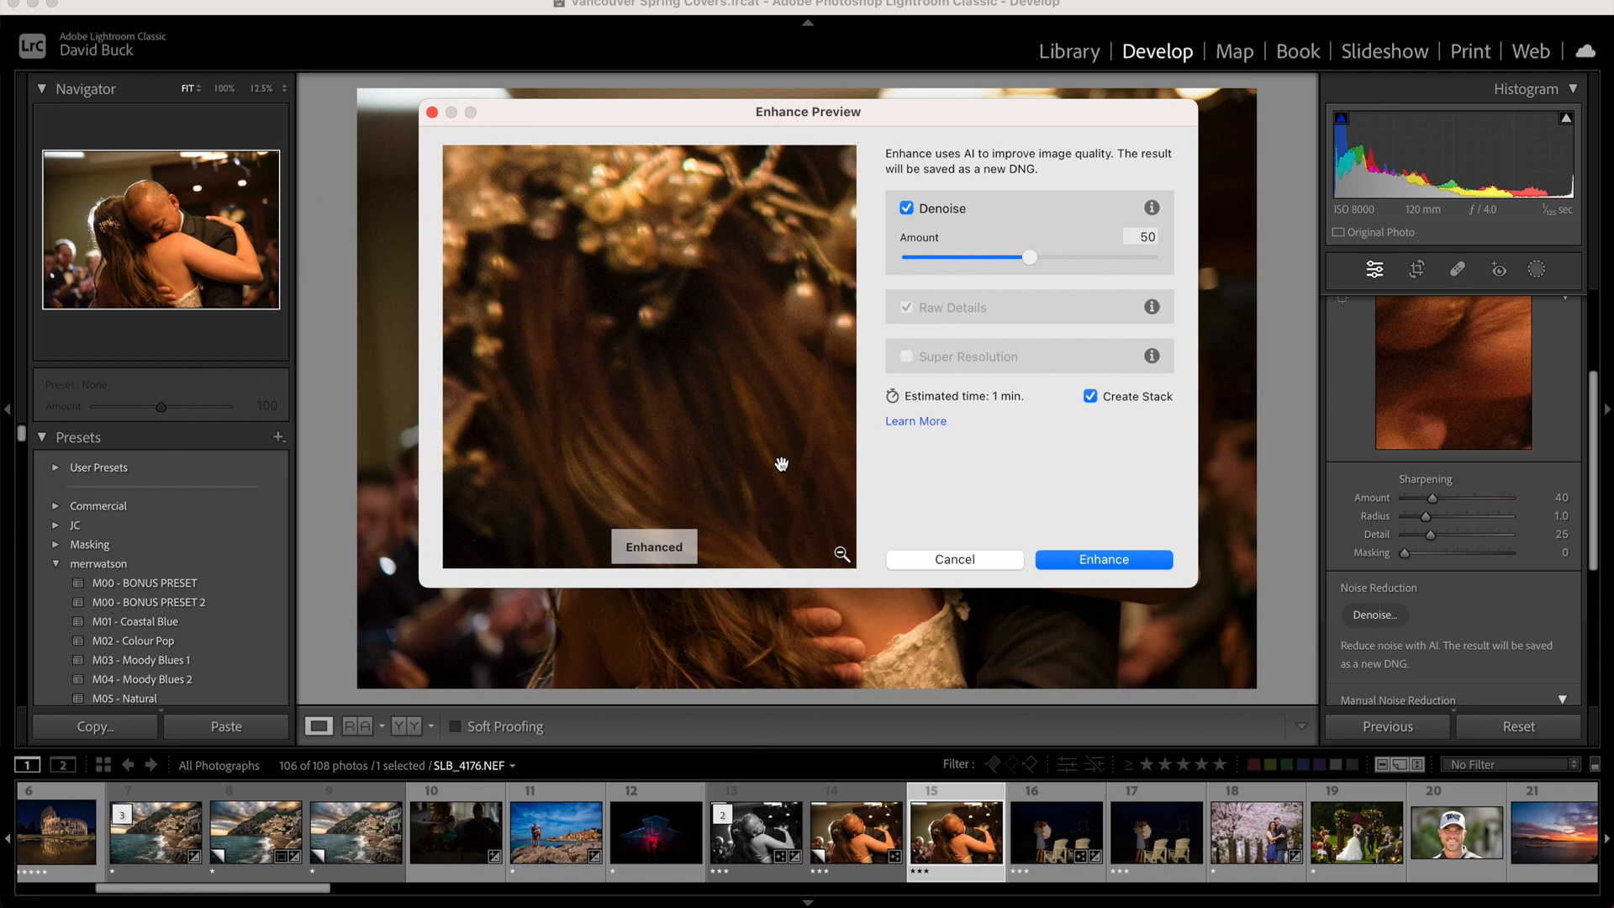
mouse_move(842, 557)
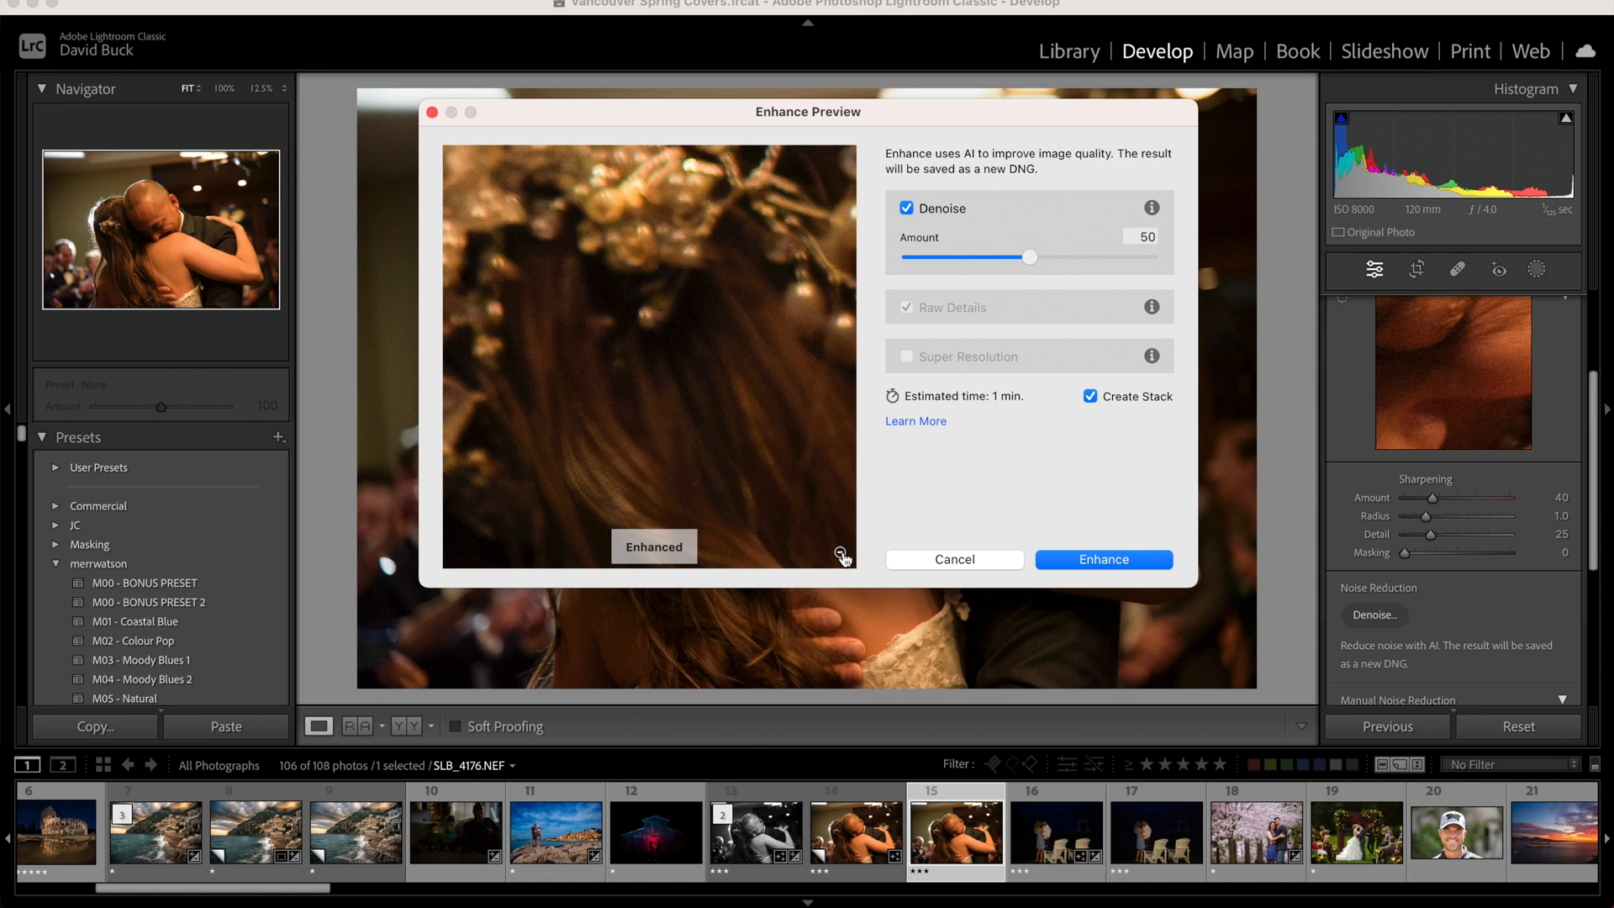
mouse_move(840, 557)
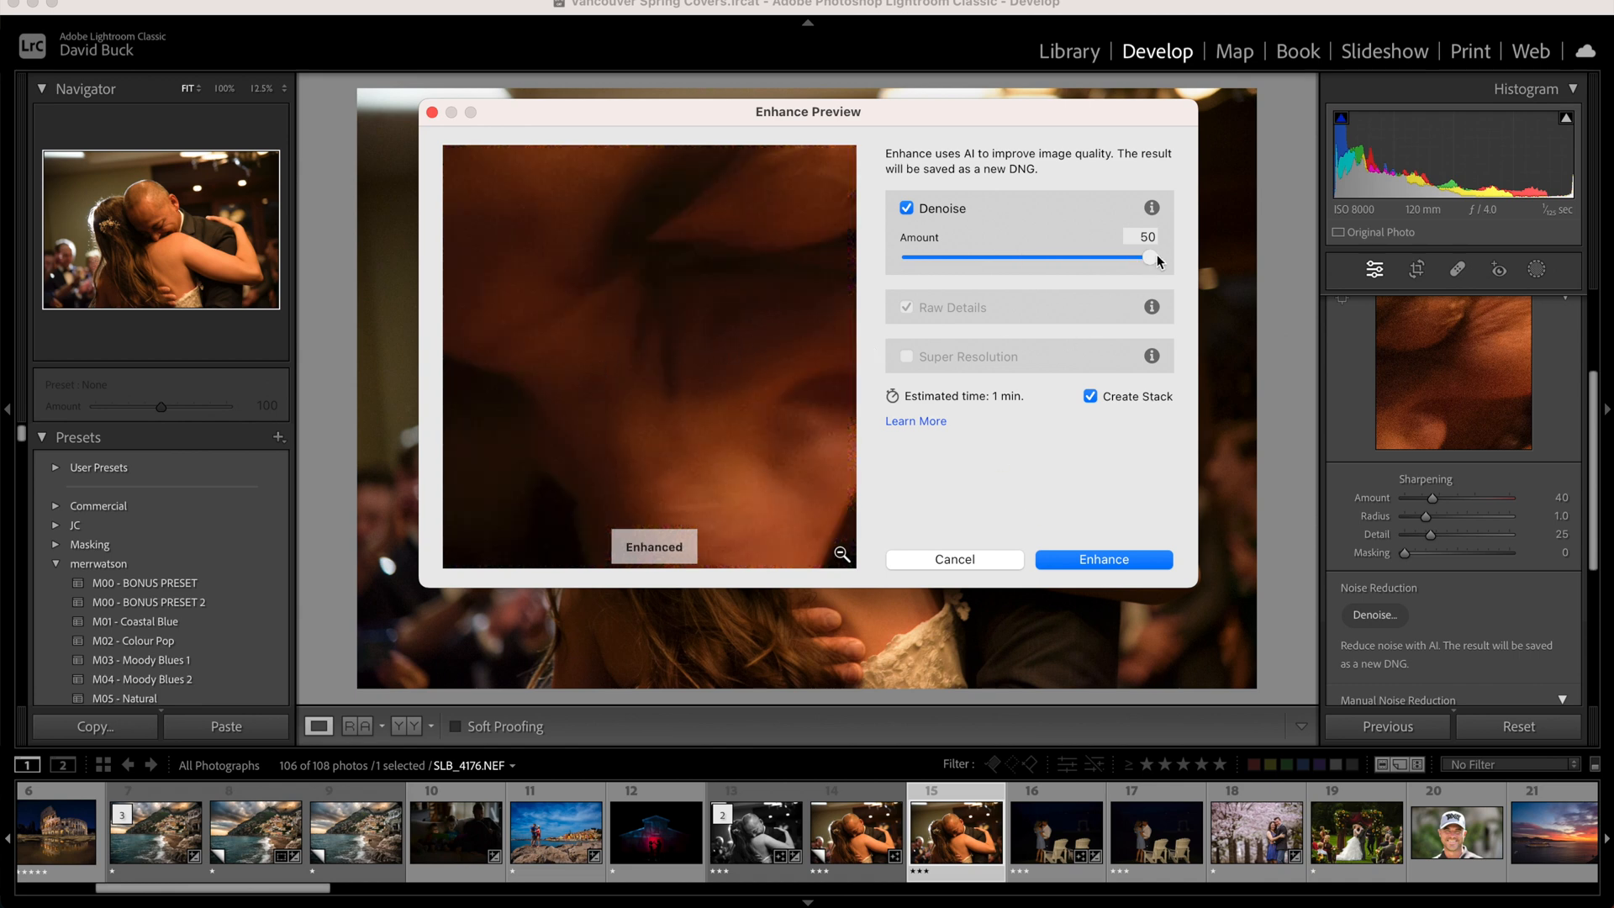
left_click_drag(1151, 259, 1156, 259)
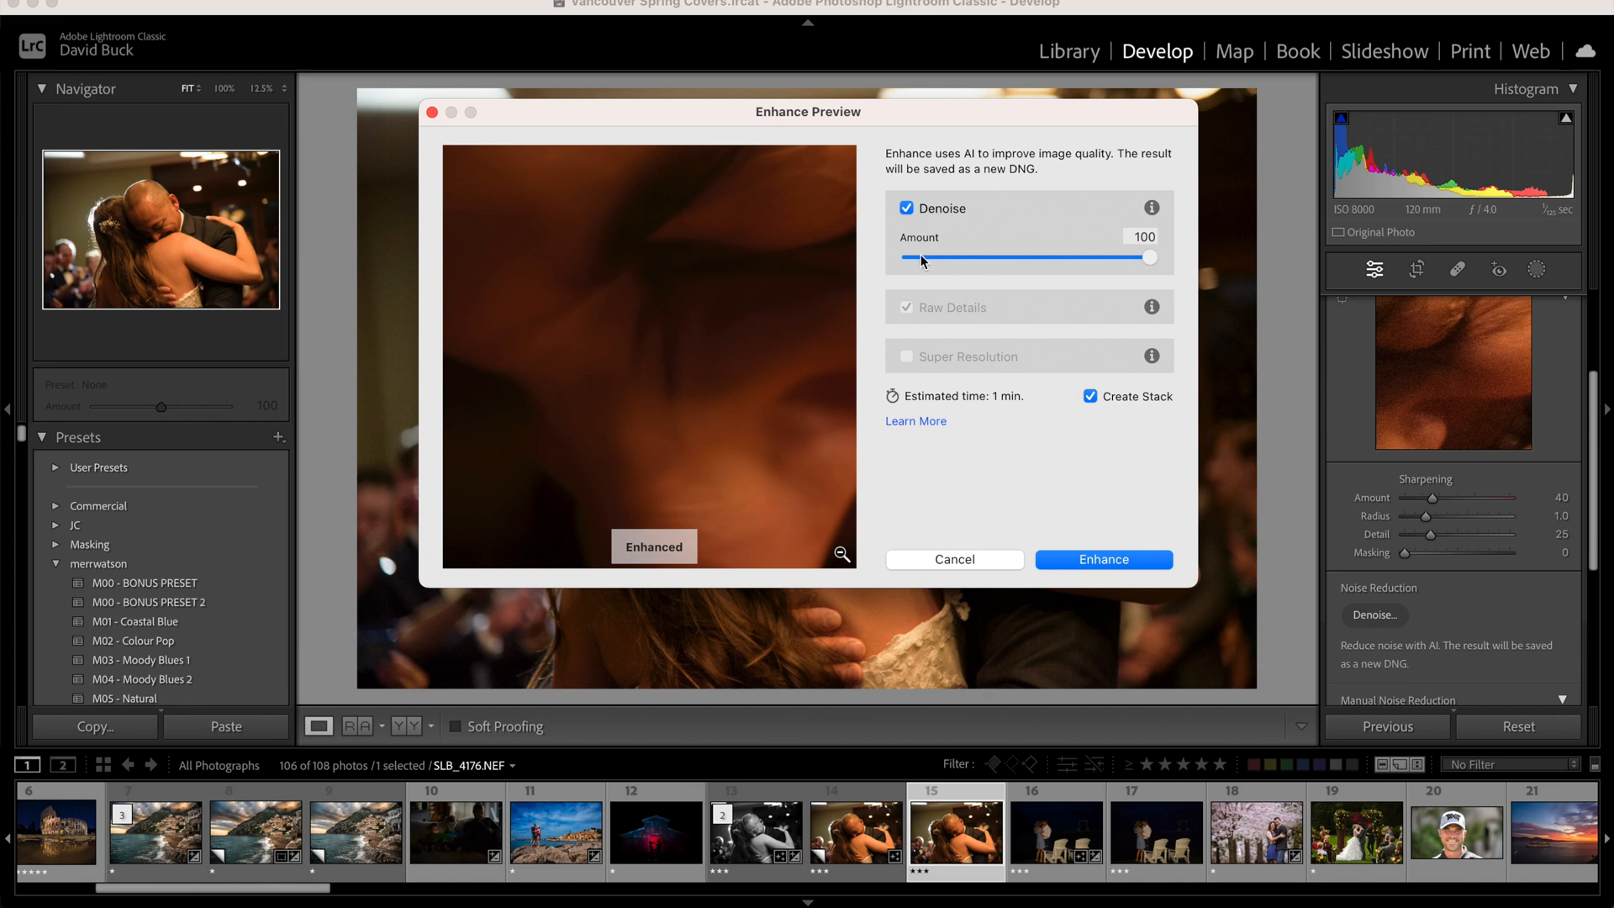
left_click(906, 208)
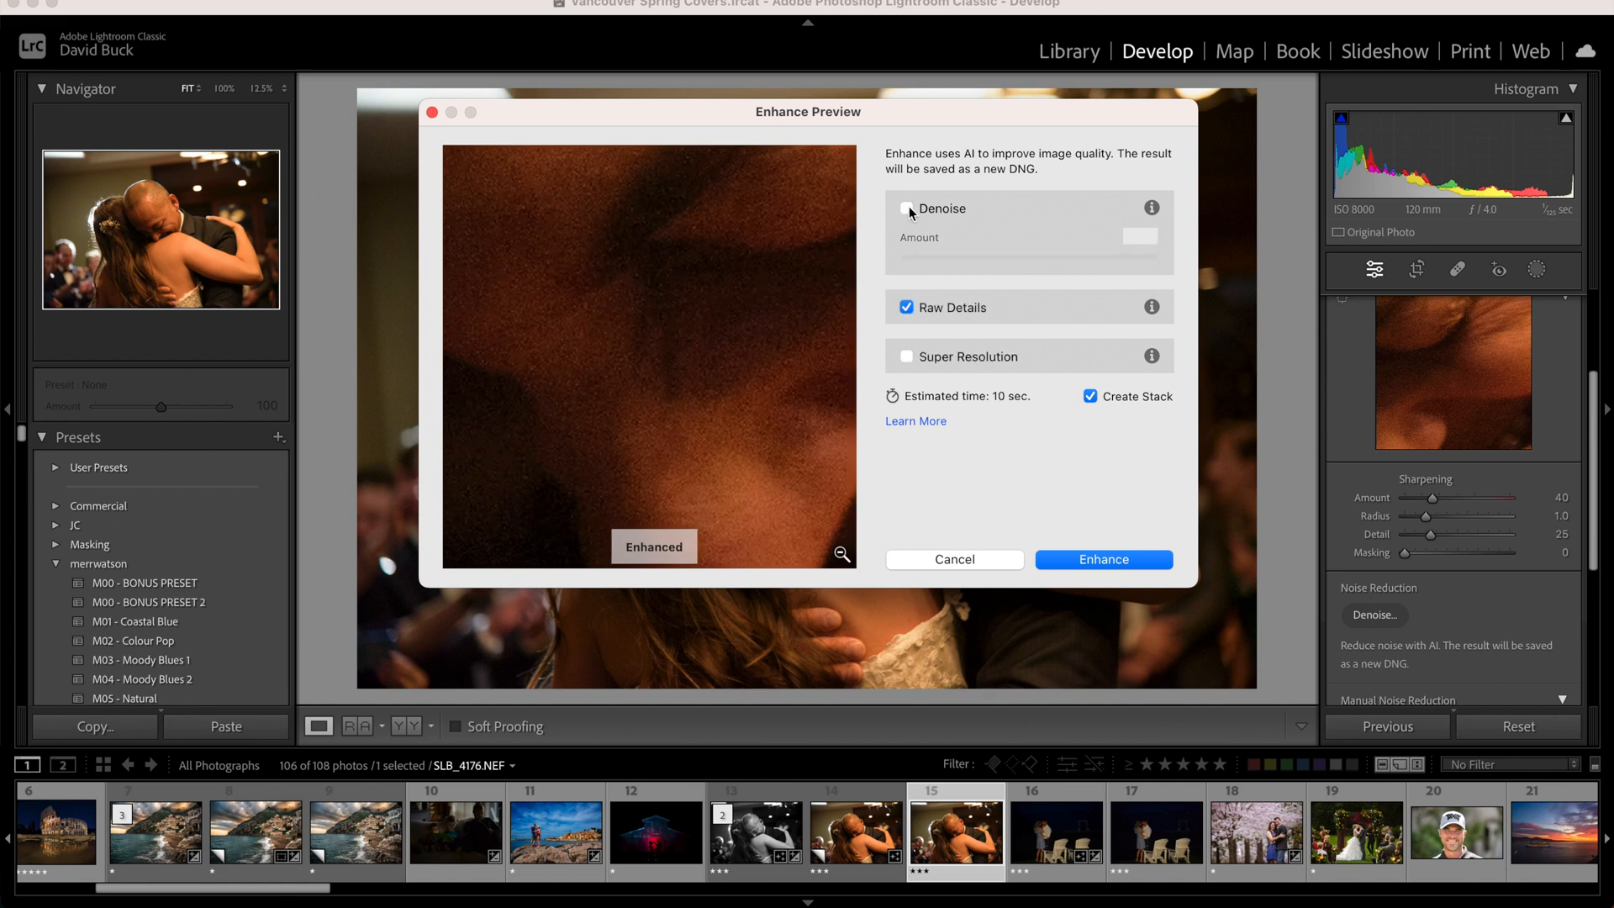
left_click(906, 208)
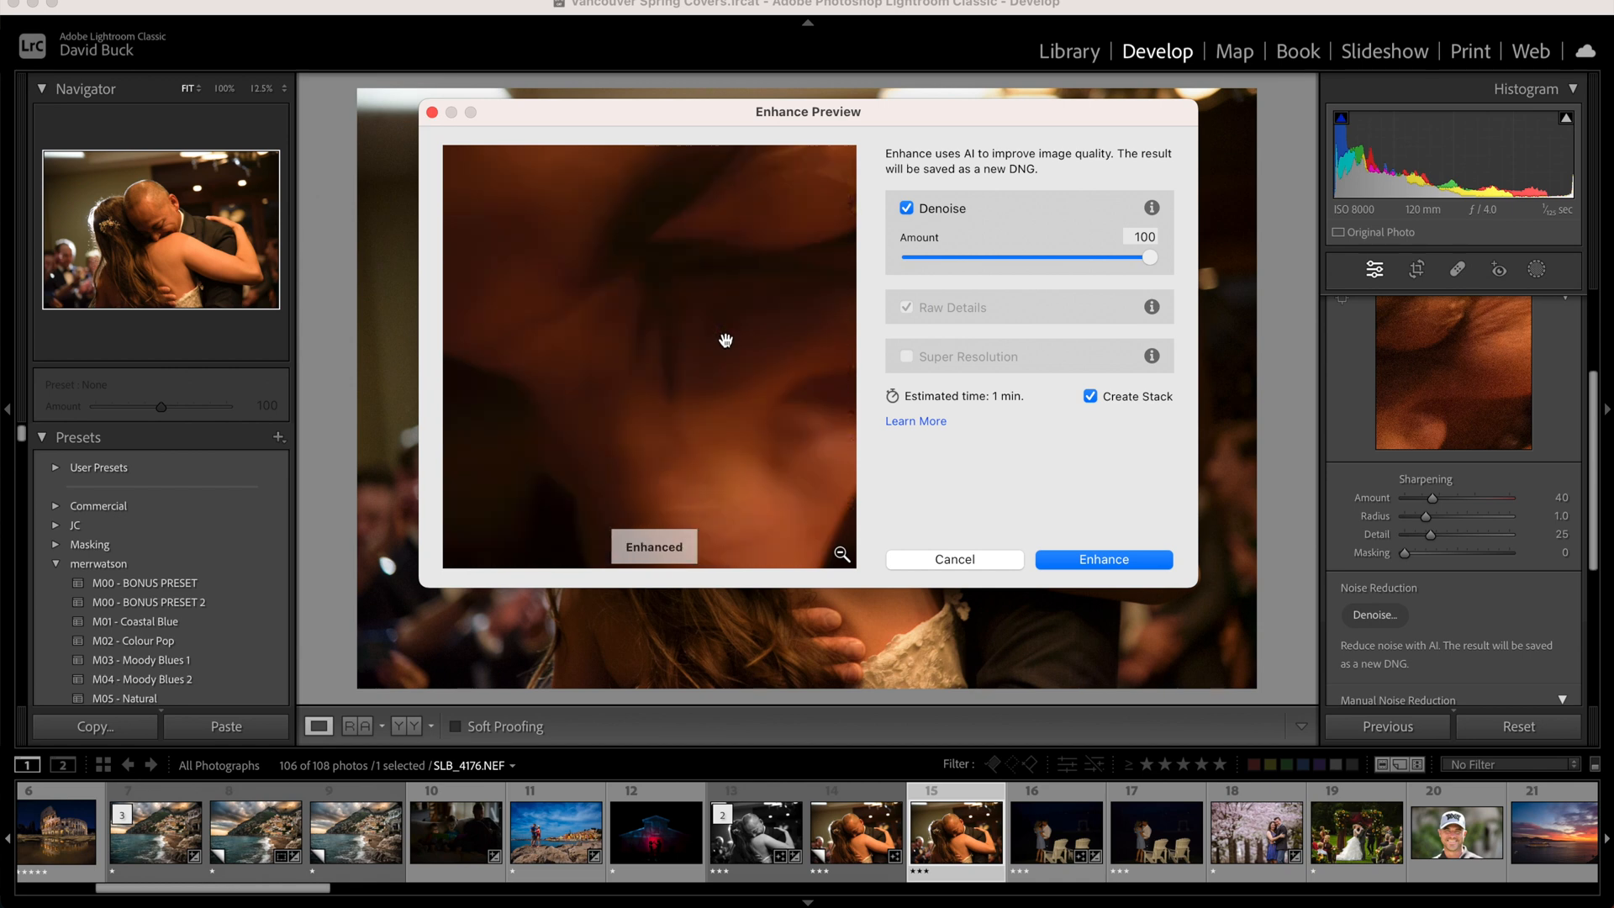
Set the Denoise Amount to 51 and enhance to create SLB_4176-Enhanced-NR.dng.
left_click_drag(1150, 258, 1032, 257)
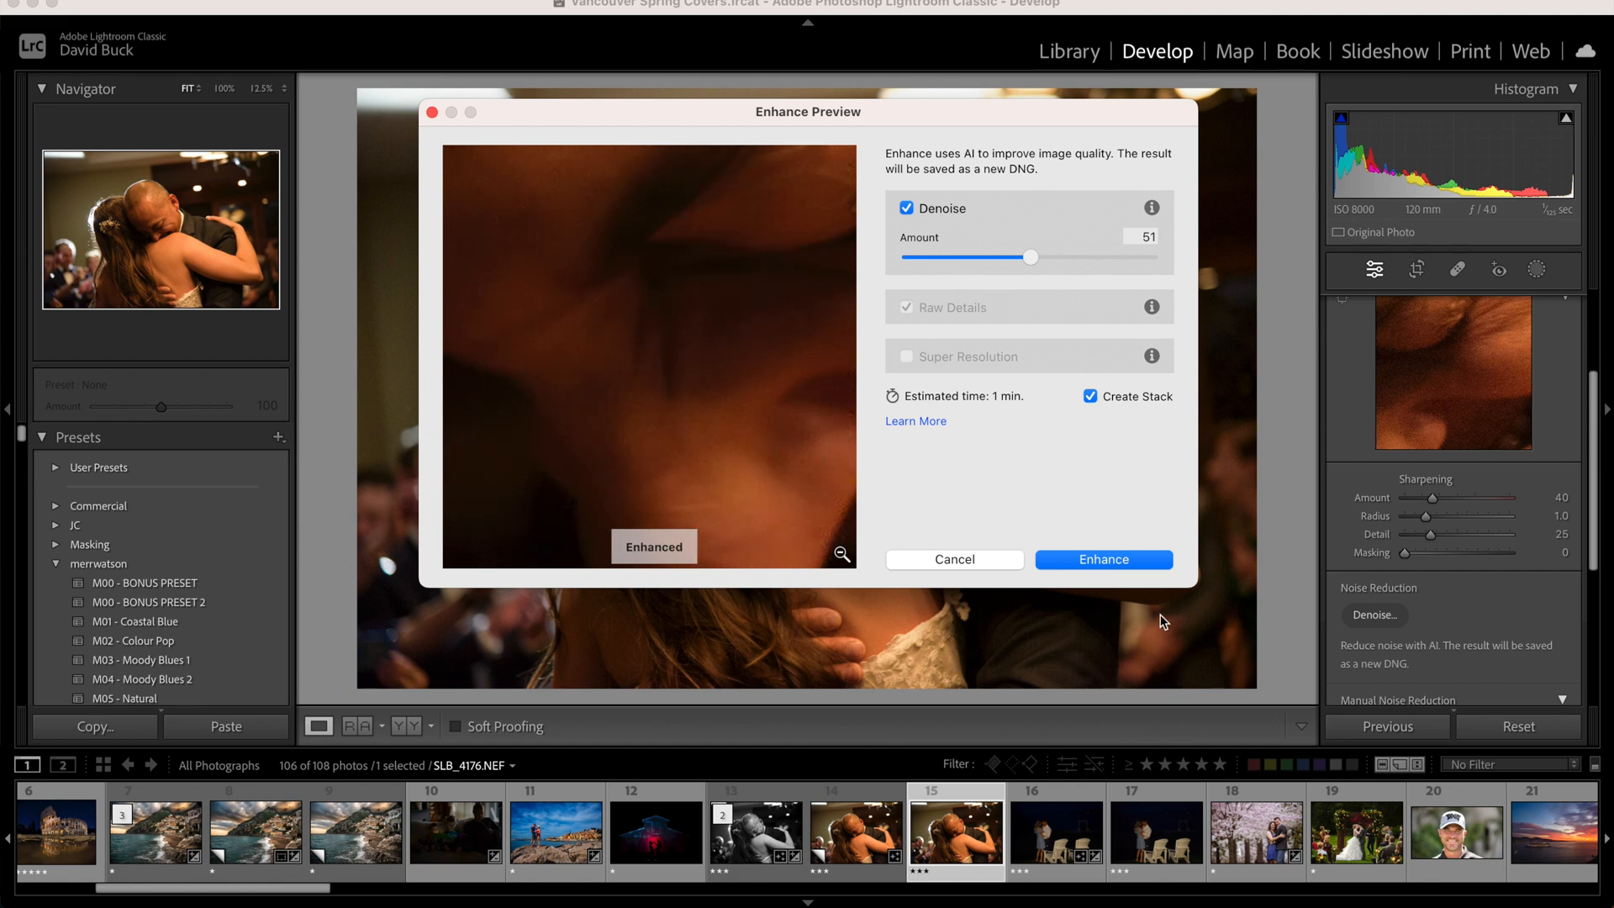
left_click(1101, 558)
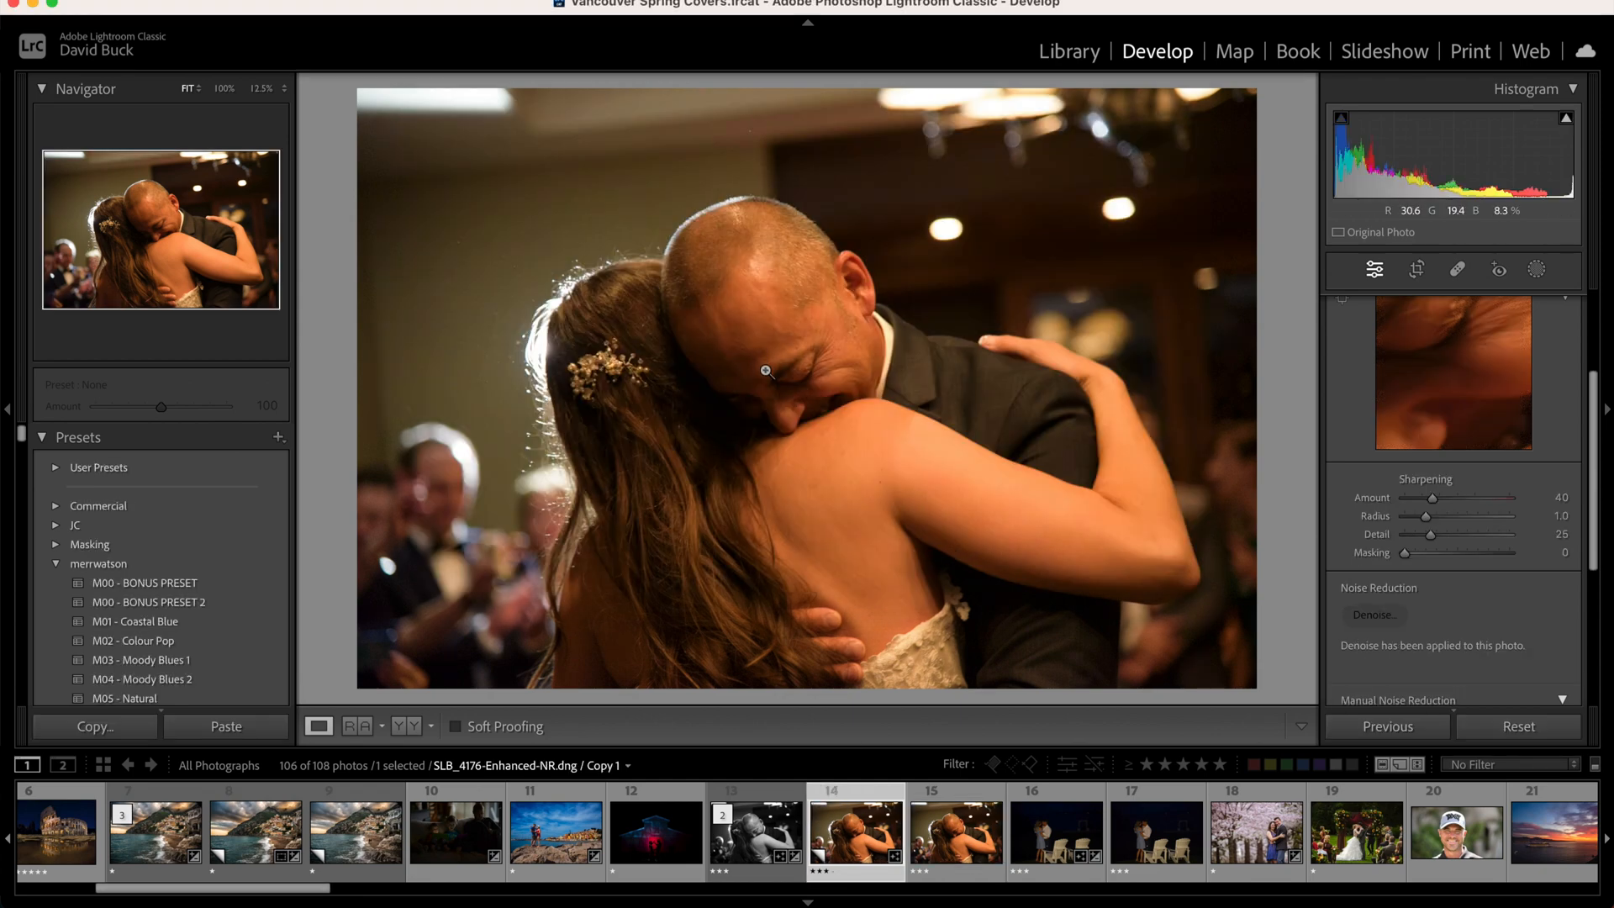
Inspect the denoised copy up close, switch to its black-and-white version and select both copies for editing.
left_click(767, 370)
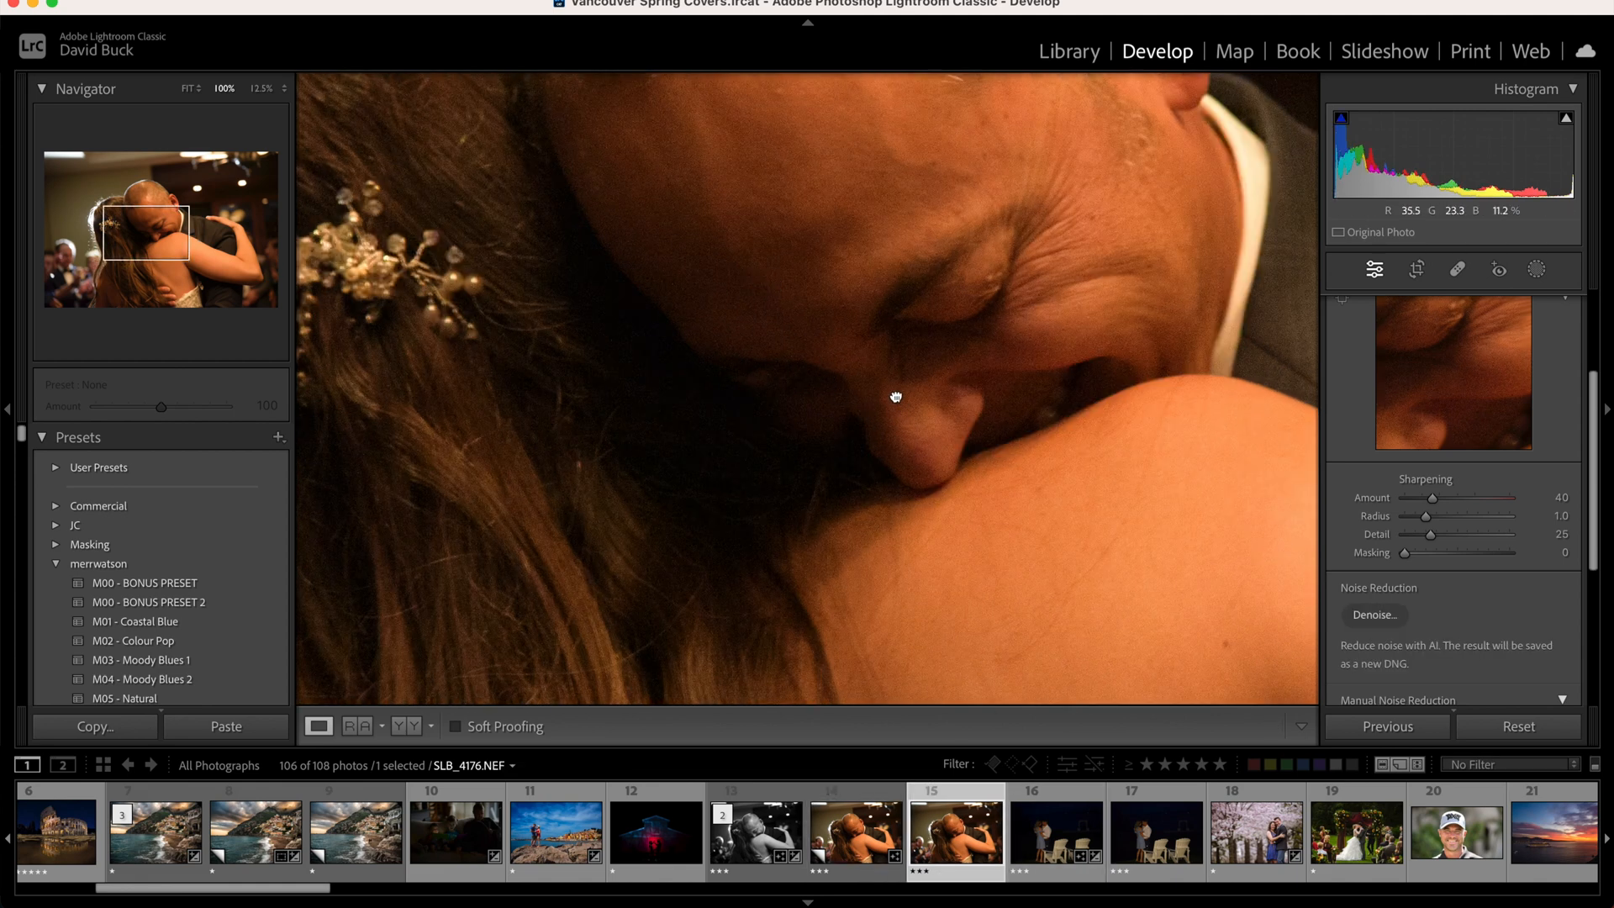
left_click(1373, 615)
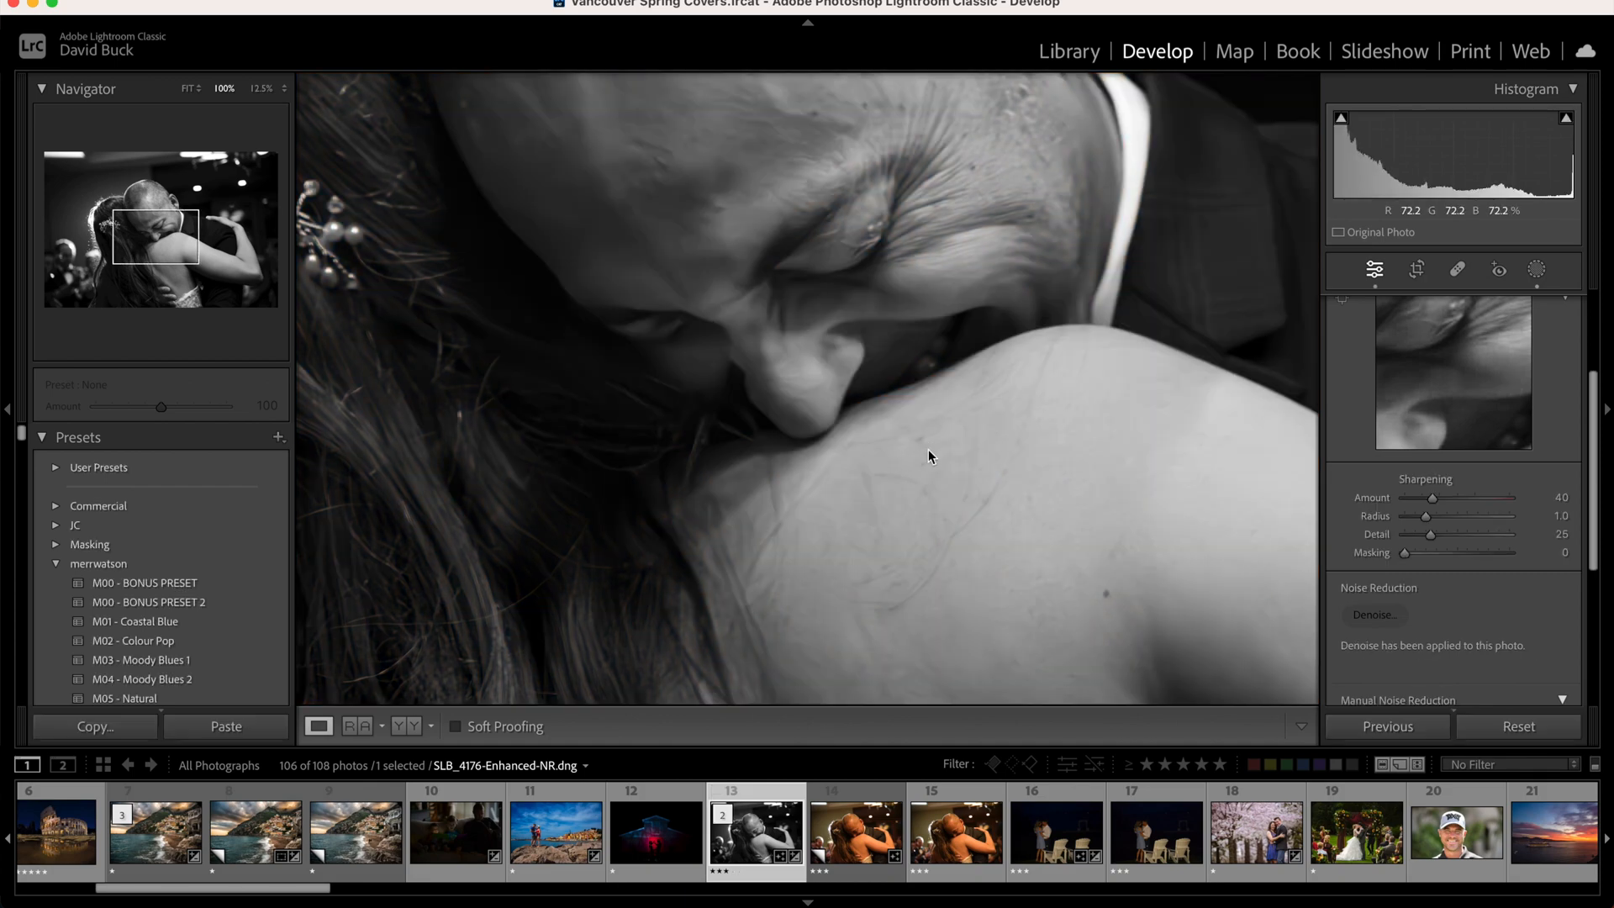
left_click(928, 456)
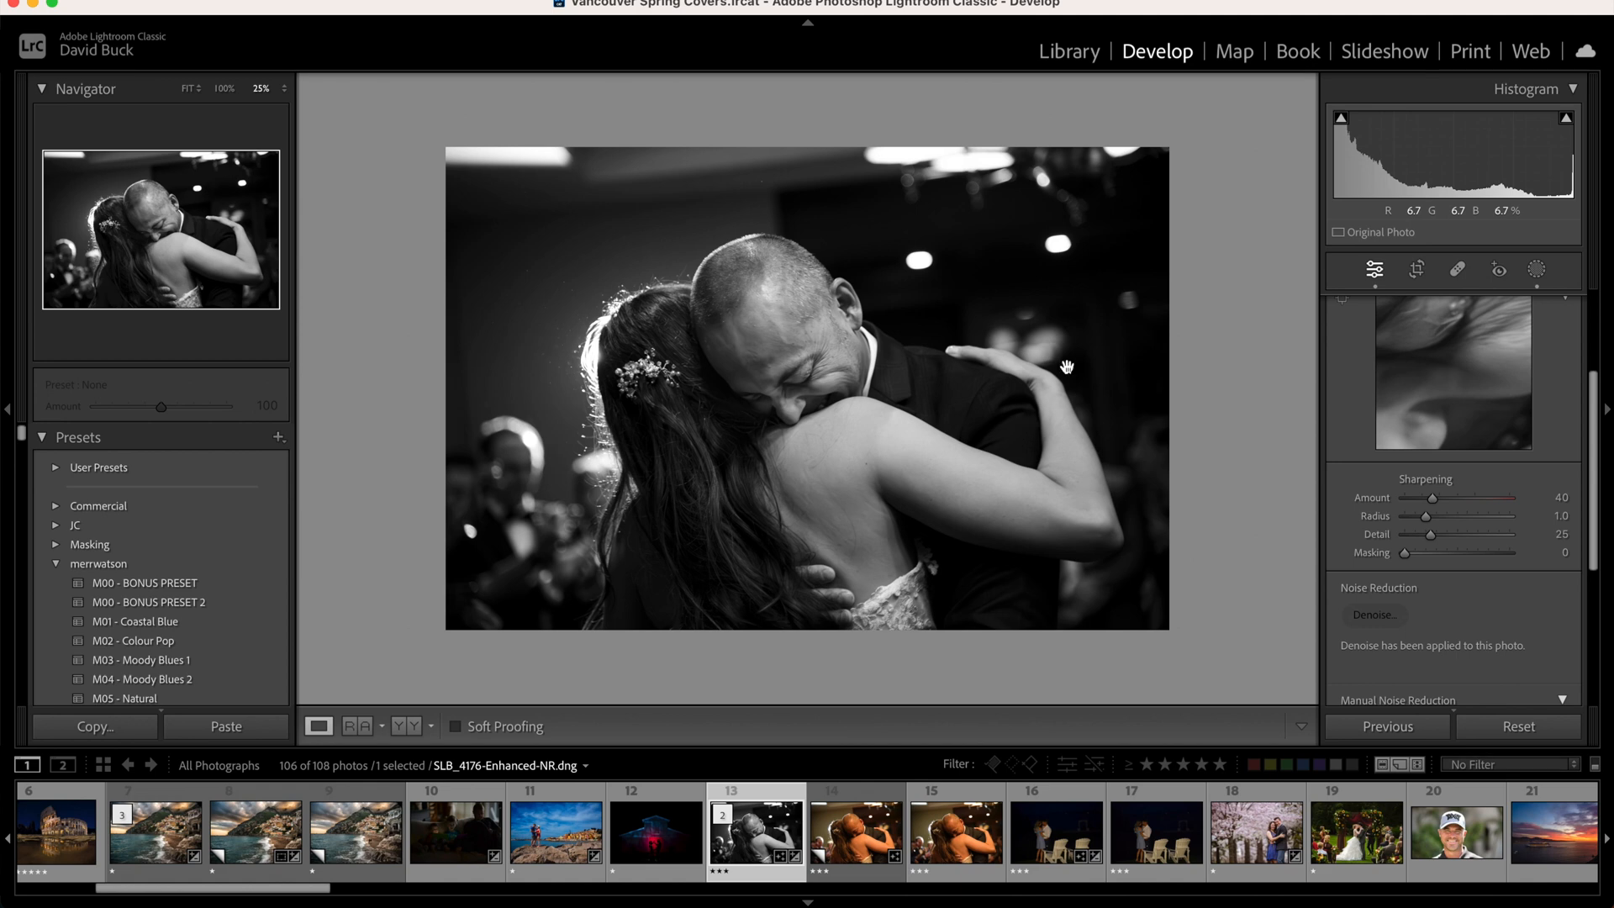
left_click(1069, 50)
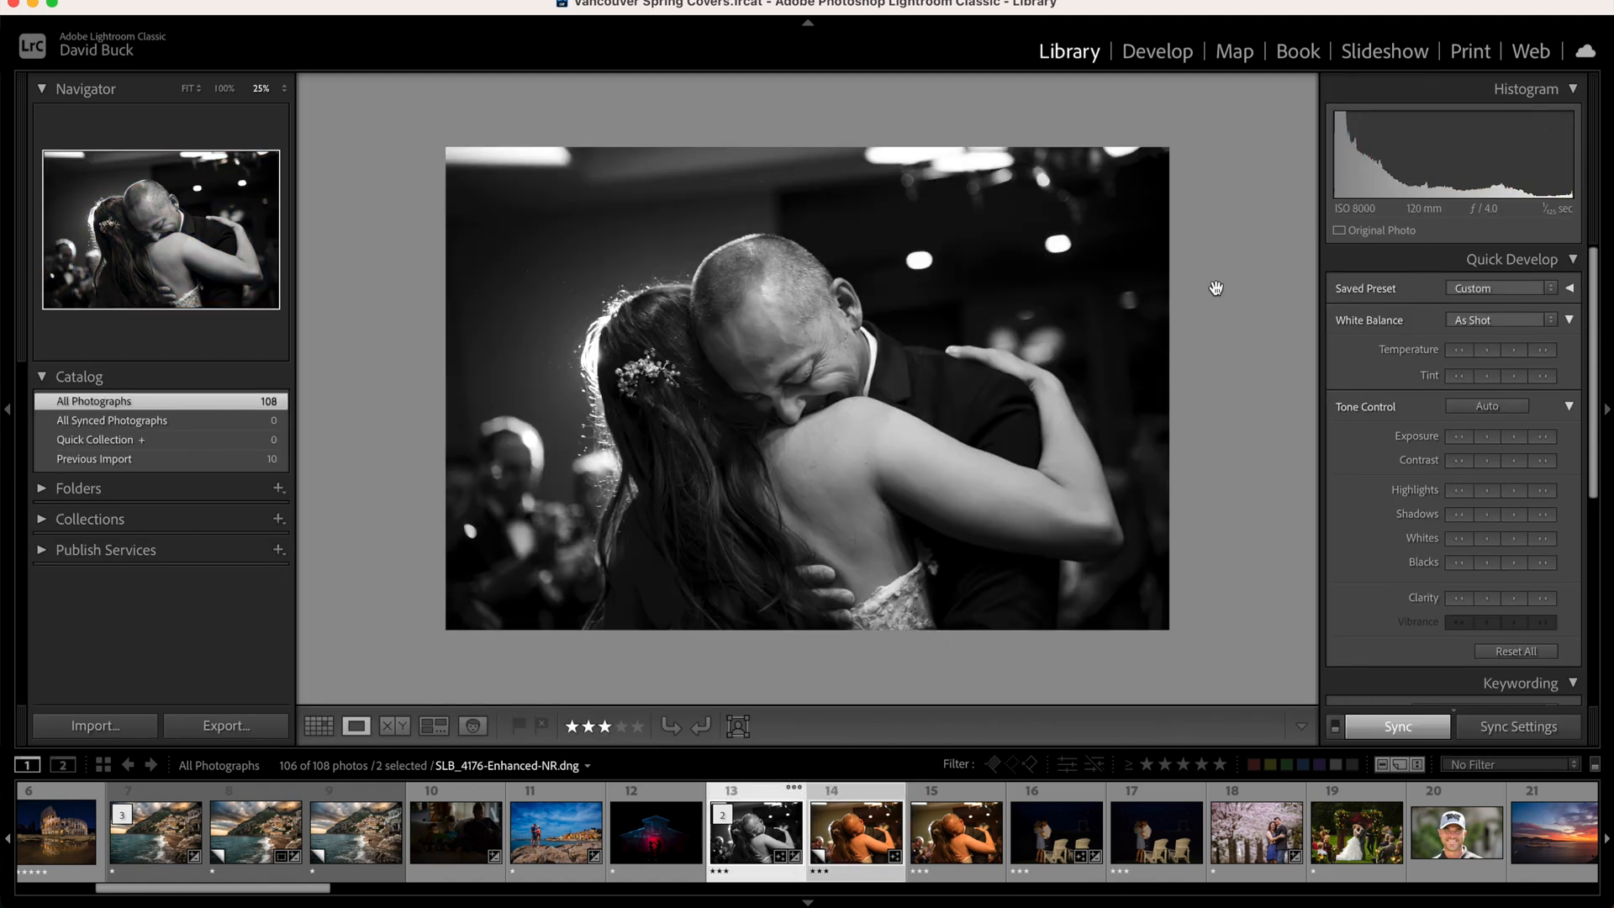
left_click(1157, 51)
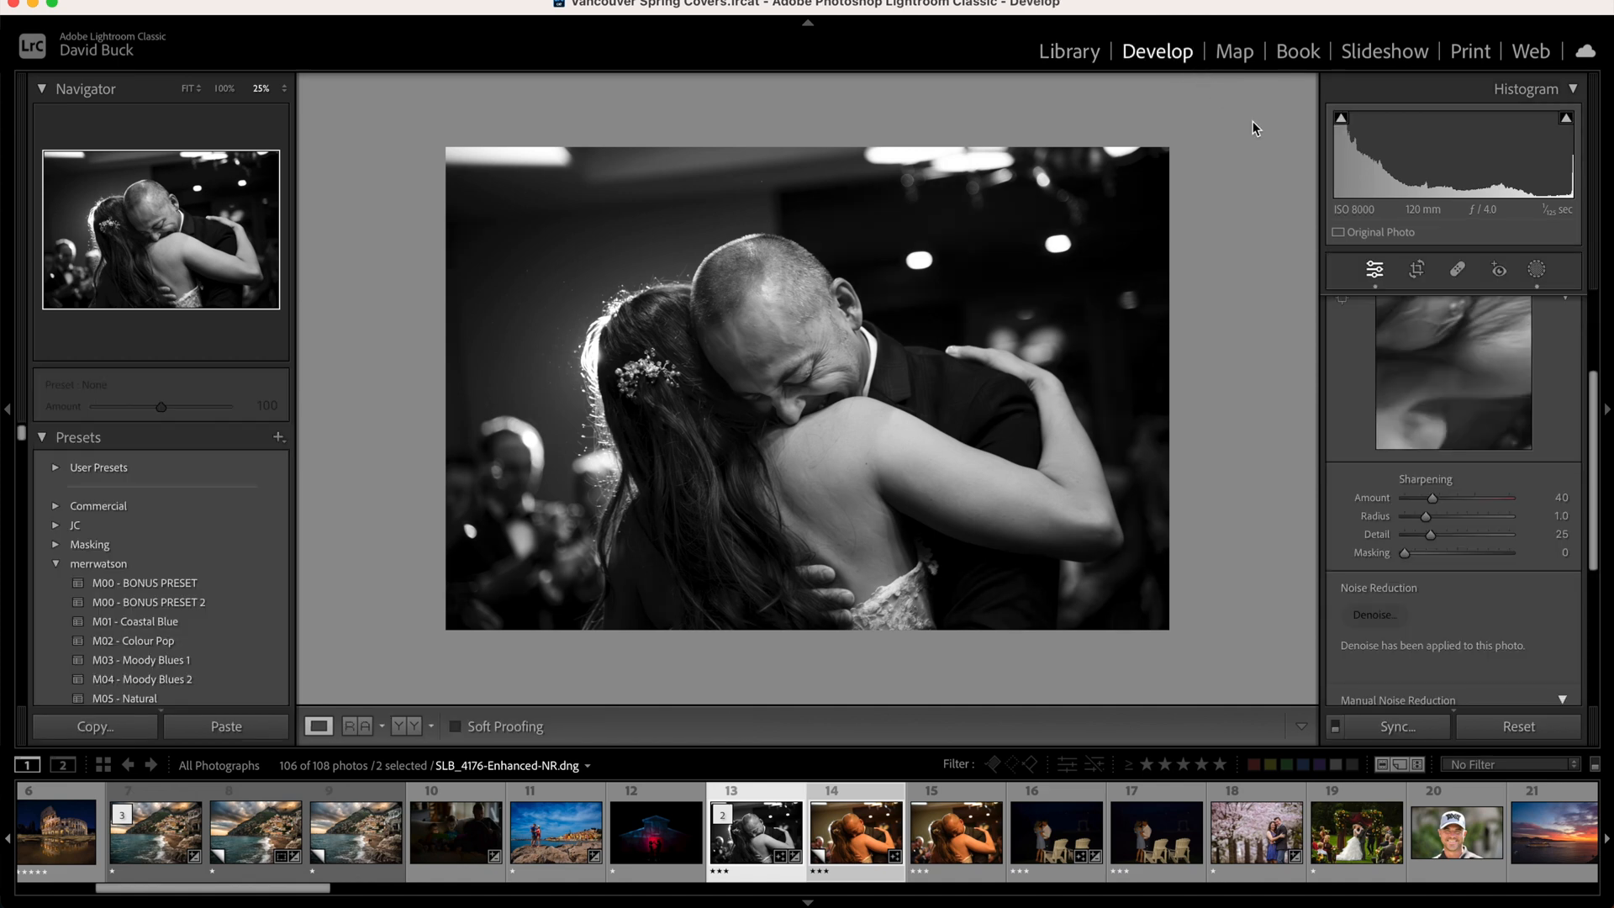
mouse_move(1390, 267)
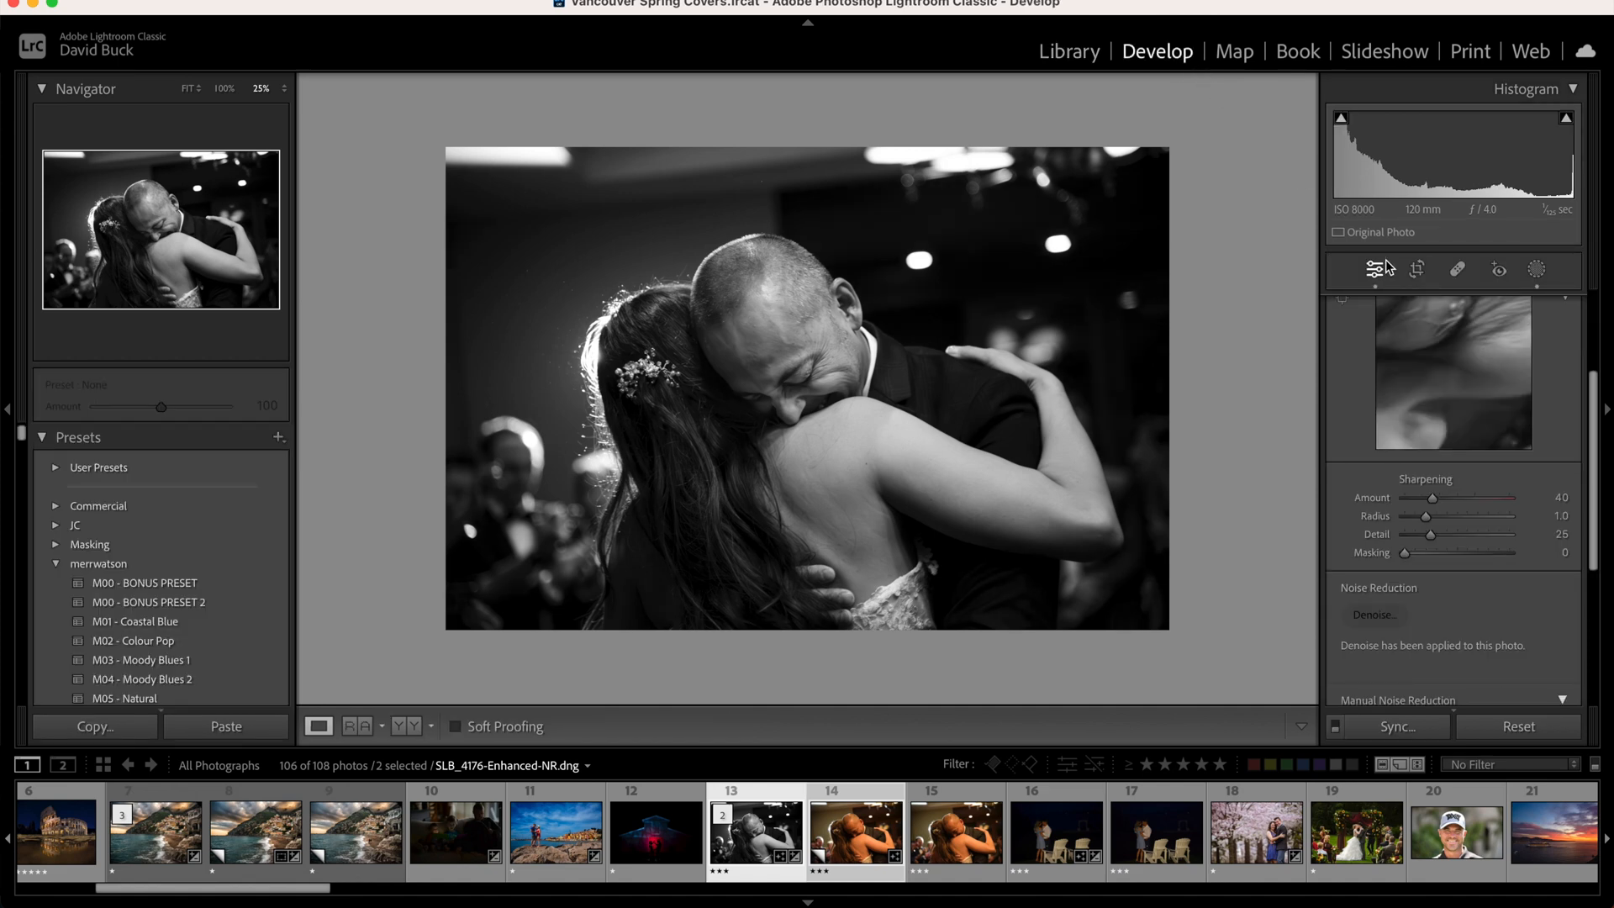
Crop the black-and-white dance photo tighter around the embracing couple.
left_click(1416, 269)
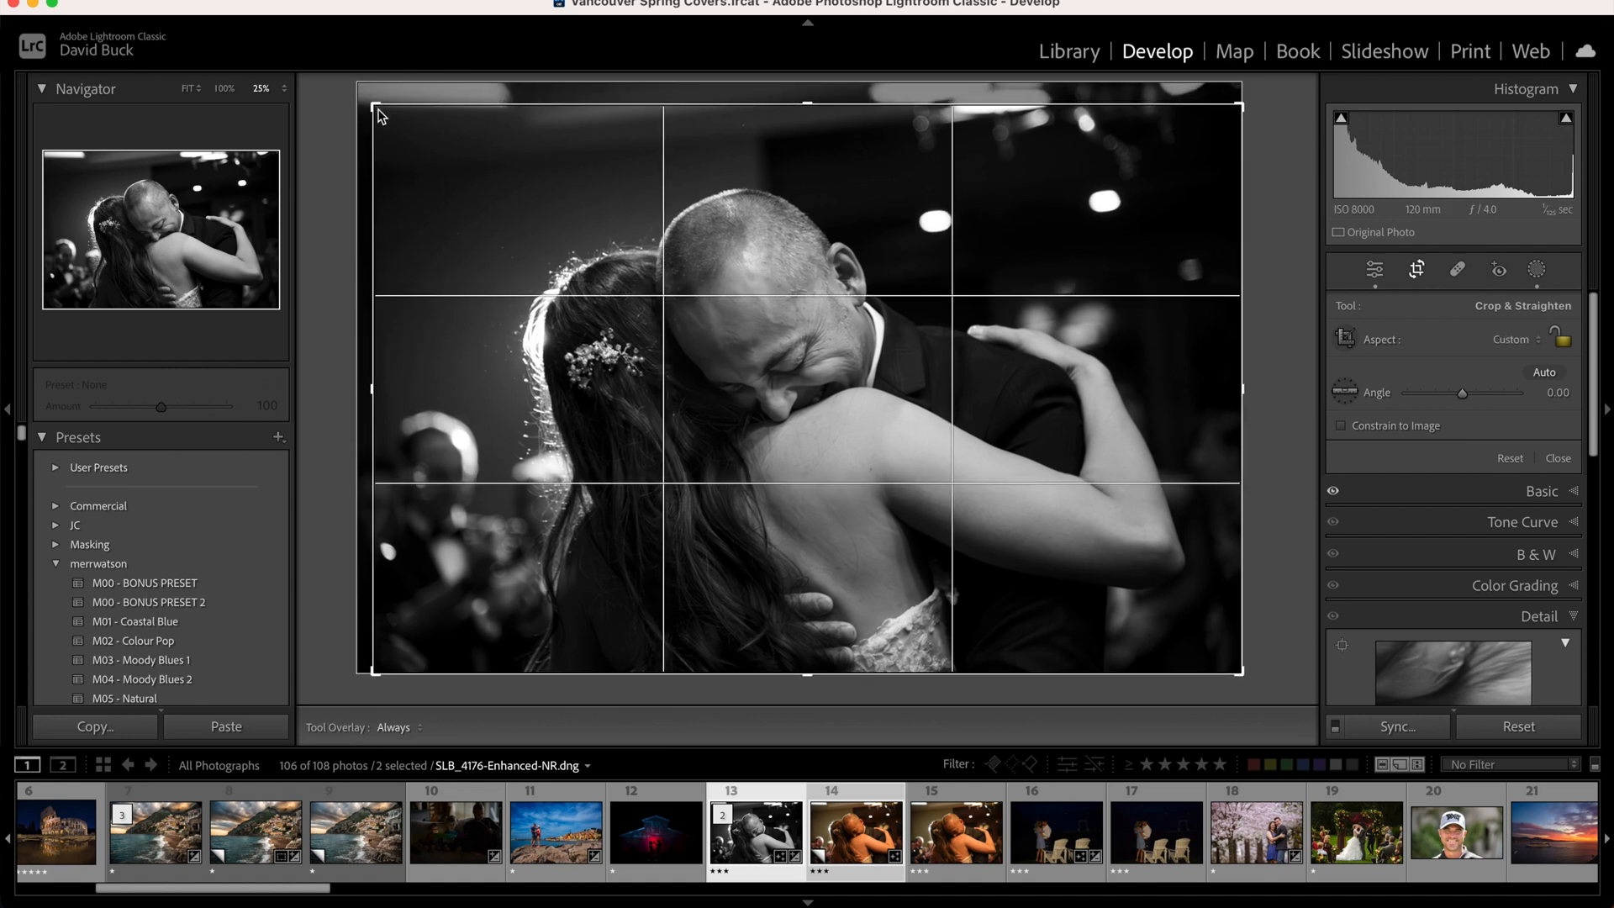
left_click_drag(378, 113, 432, 140)
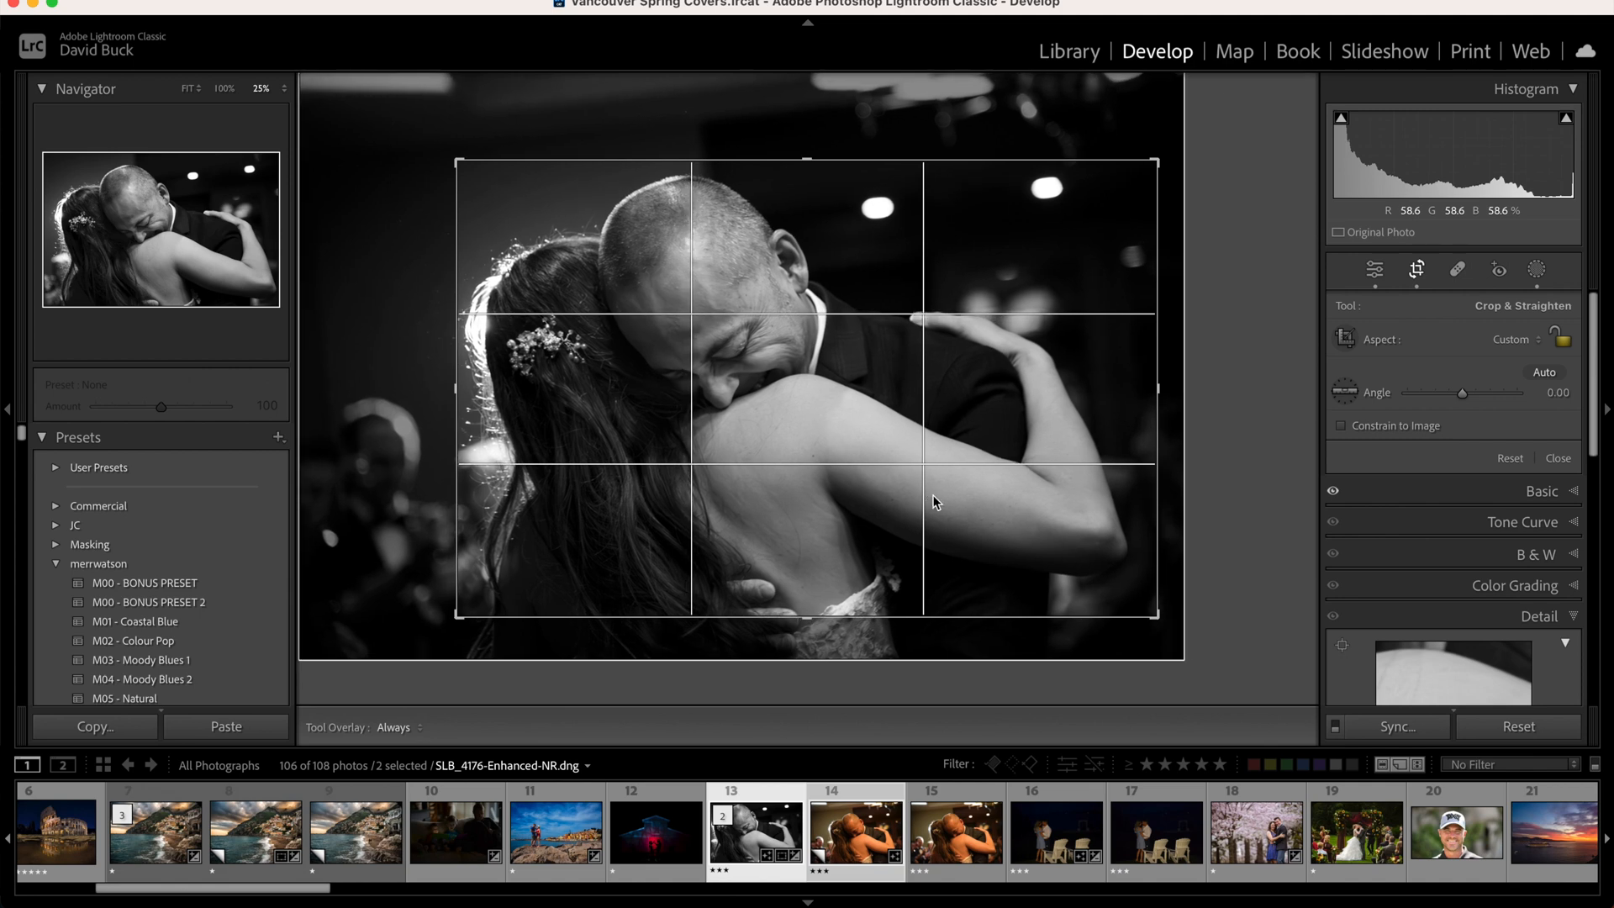
left_click(1416, 269)
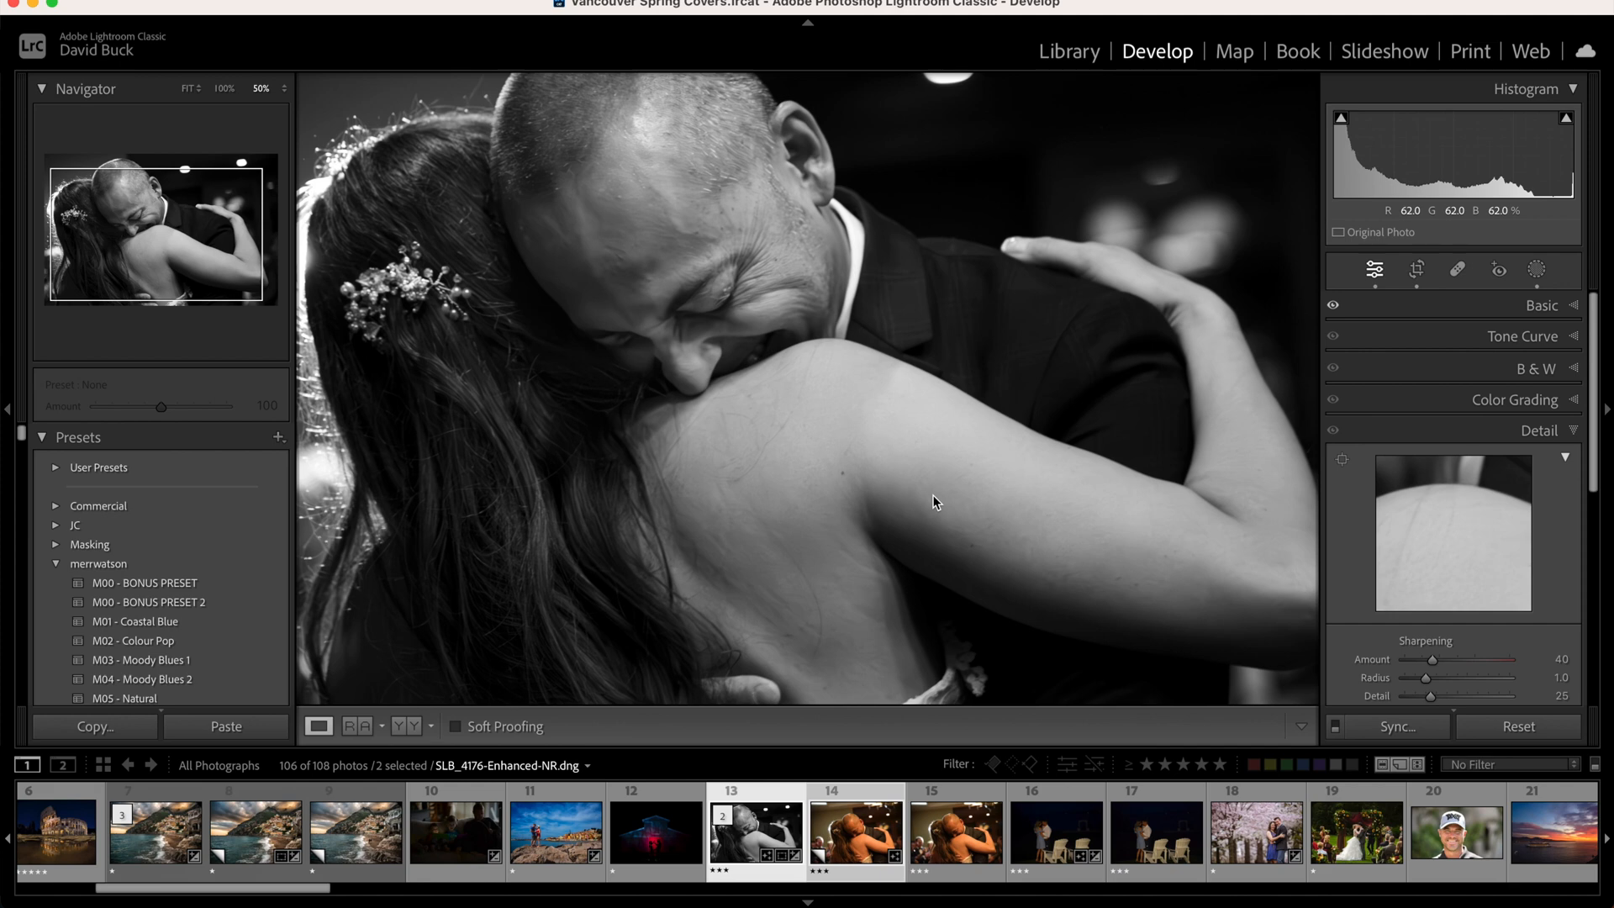
mouse_move(795, 530)
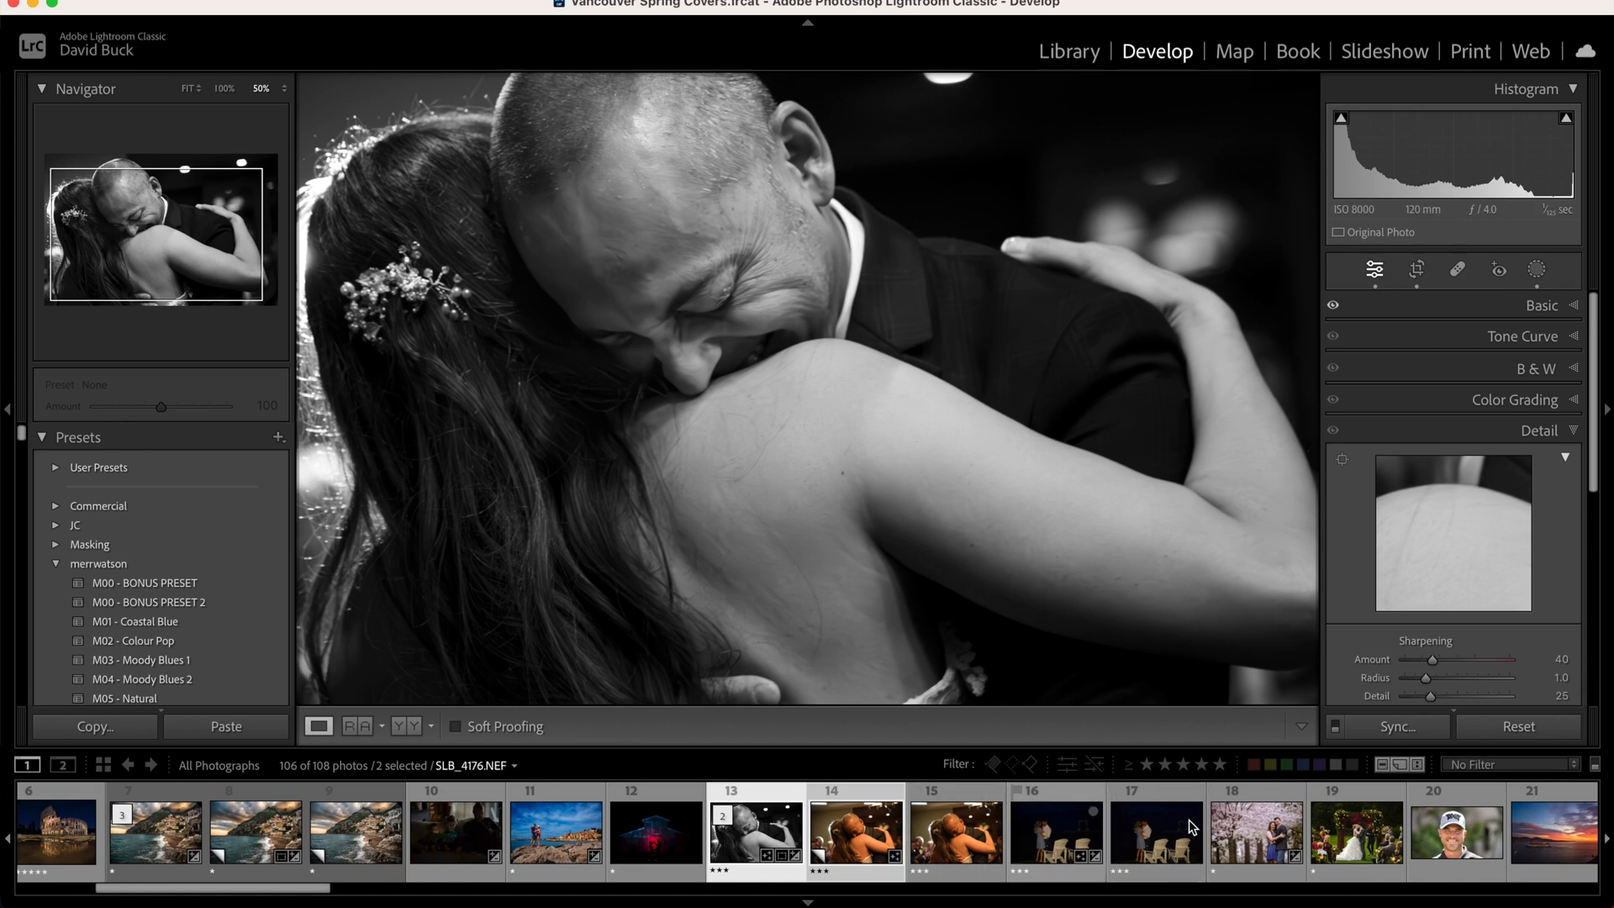
Switch to DNS_7156.NEF, the dark night photo of the couple beside two white chairs.
left_click(1155, 832)
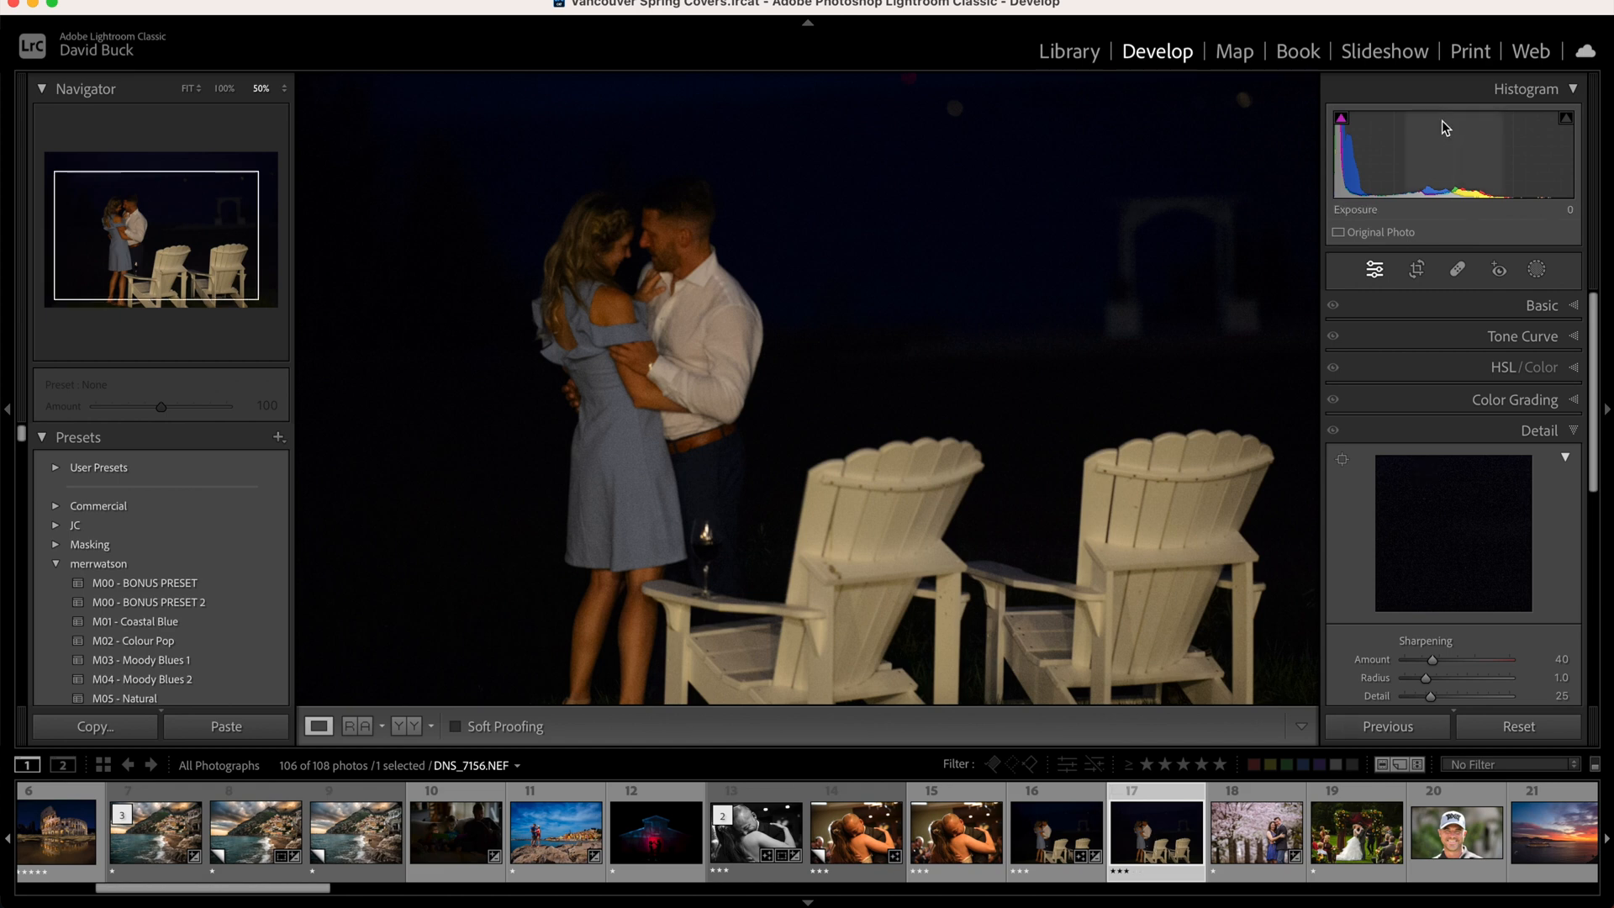
mouse_move(1427, 141)
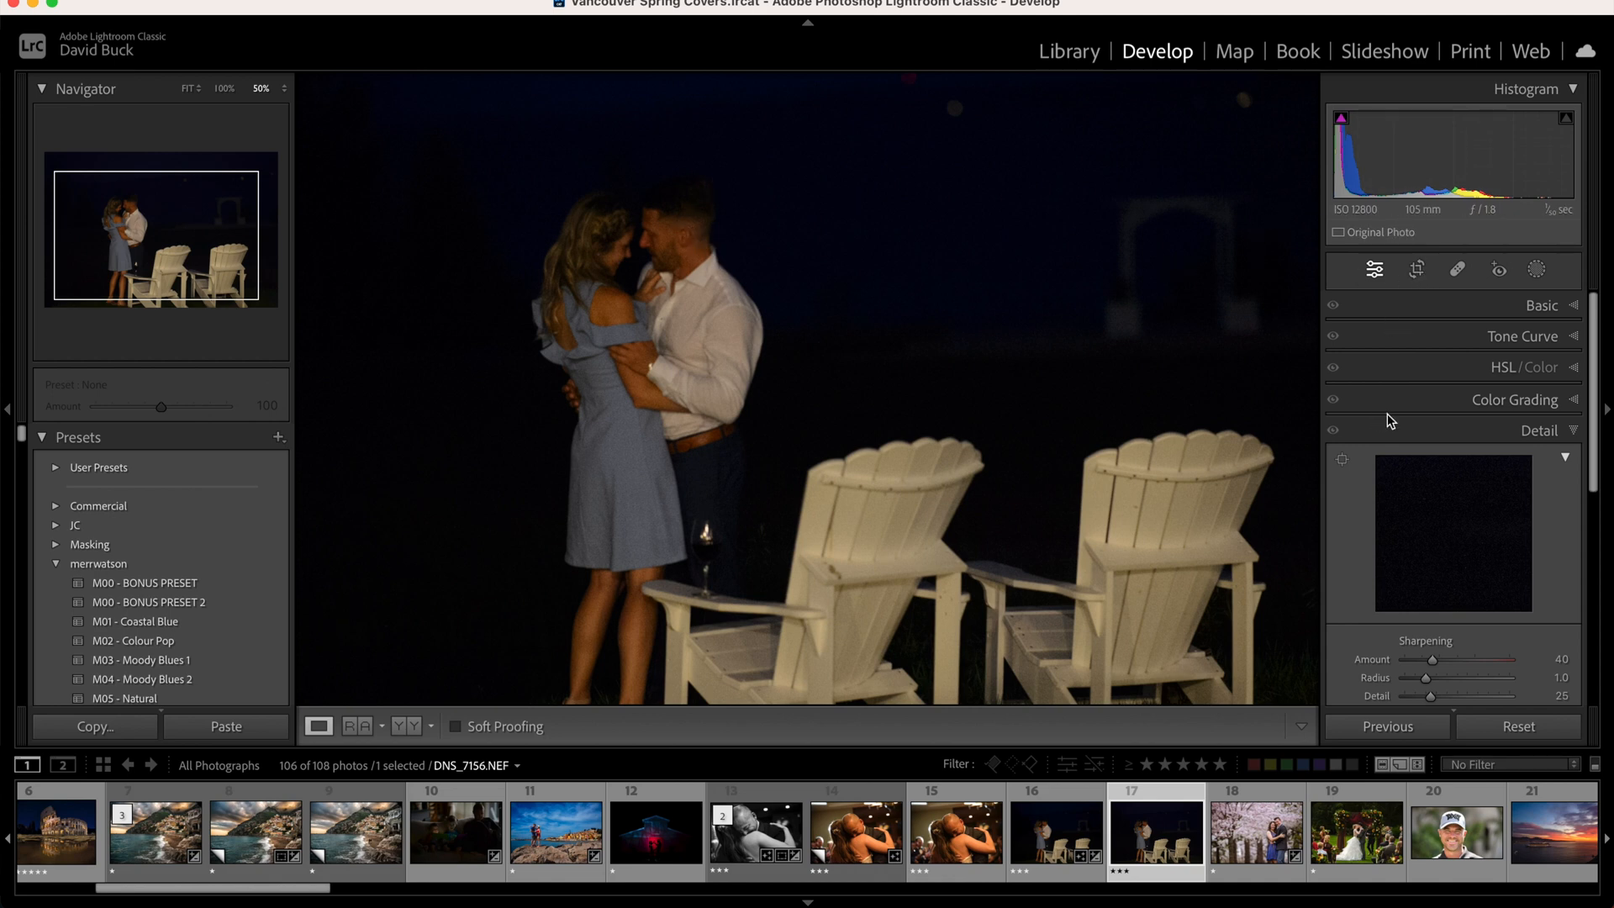
mouse_move(1414, 170)
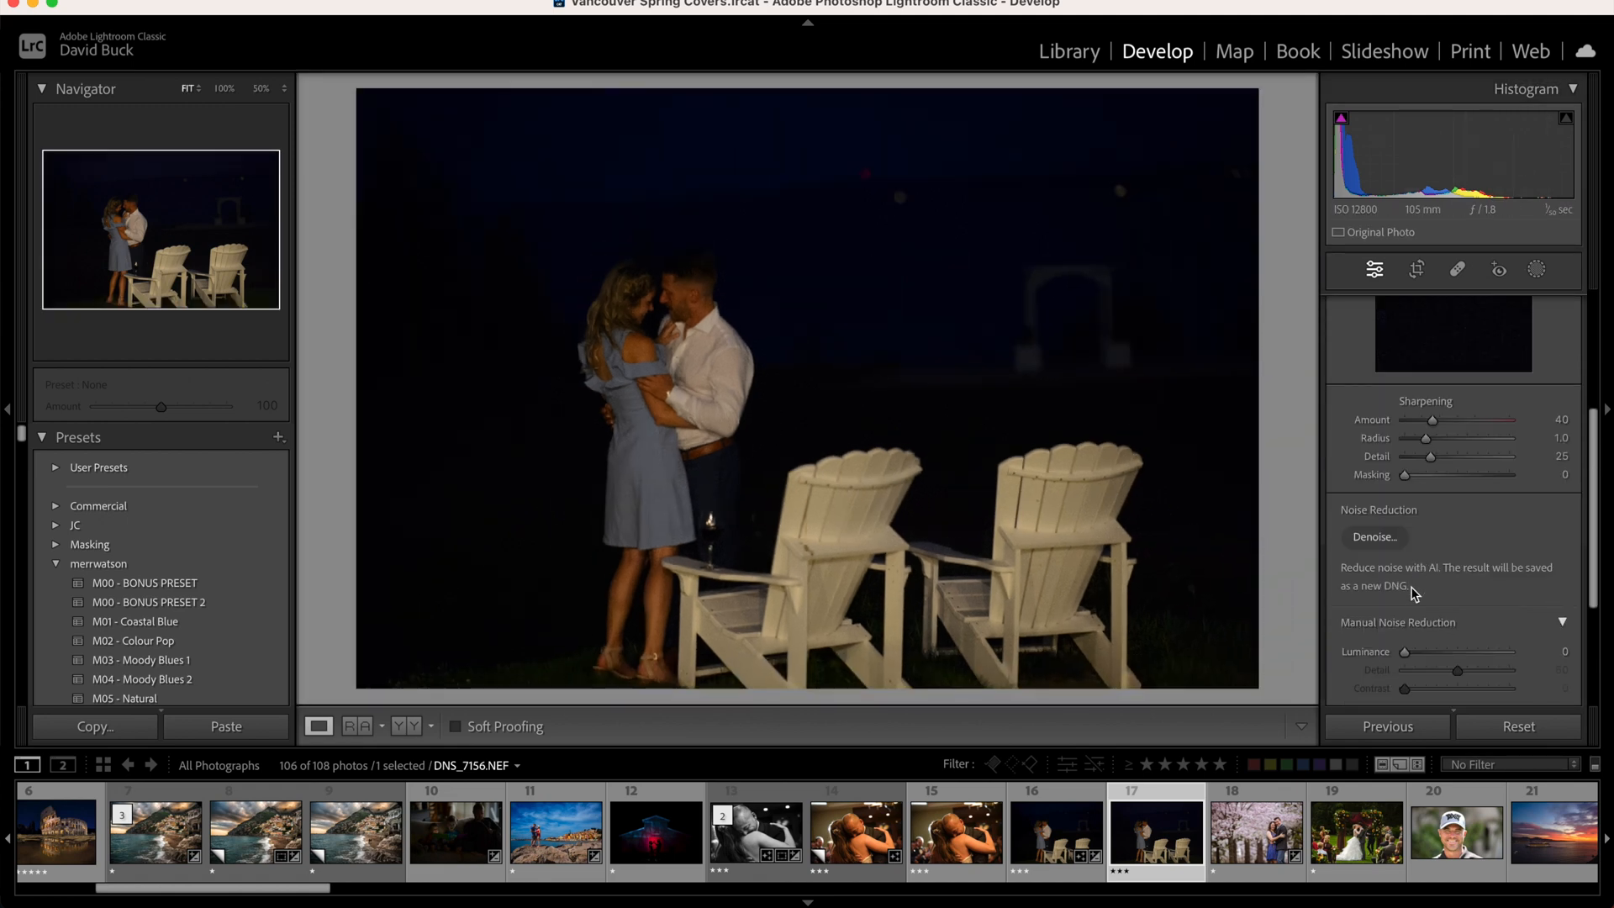
Denoise the night chairs photo at Amount 54, creating DNS_7156-Enhanced-NR.dng.
left_click(1373, 537)
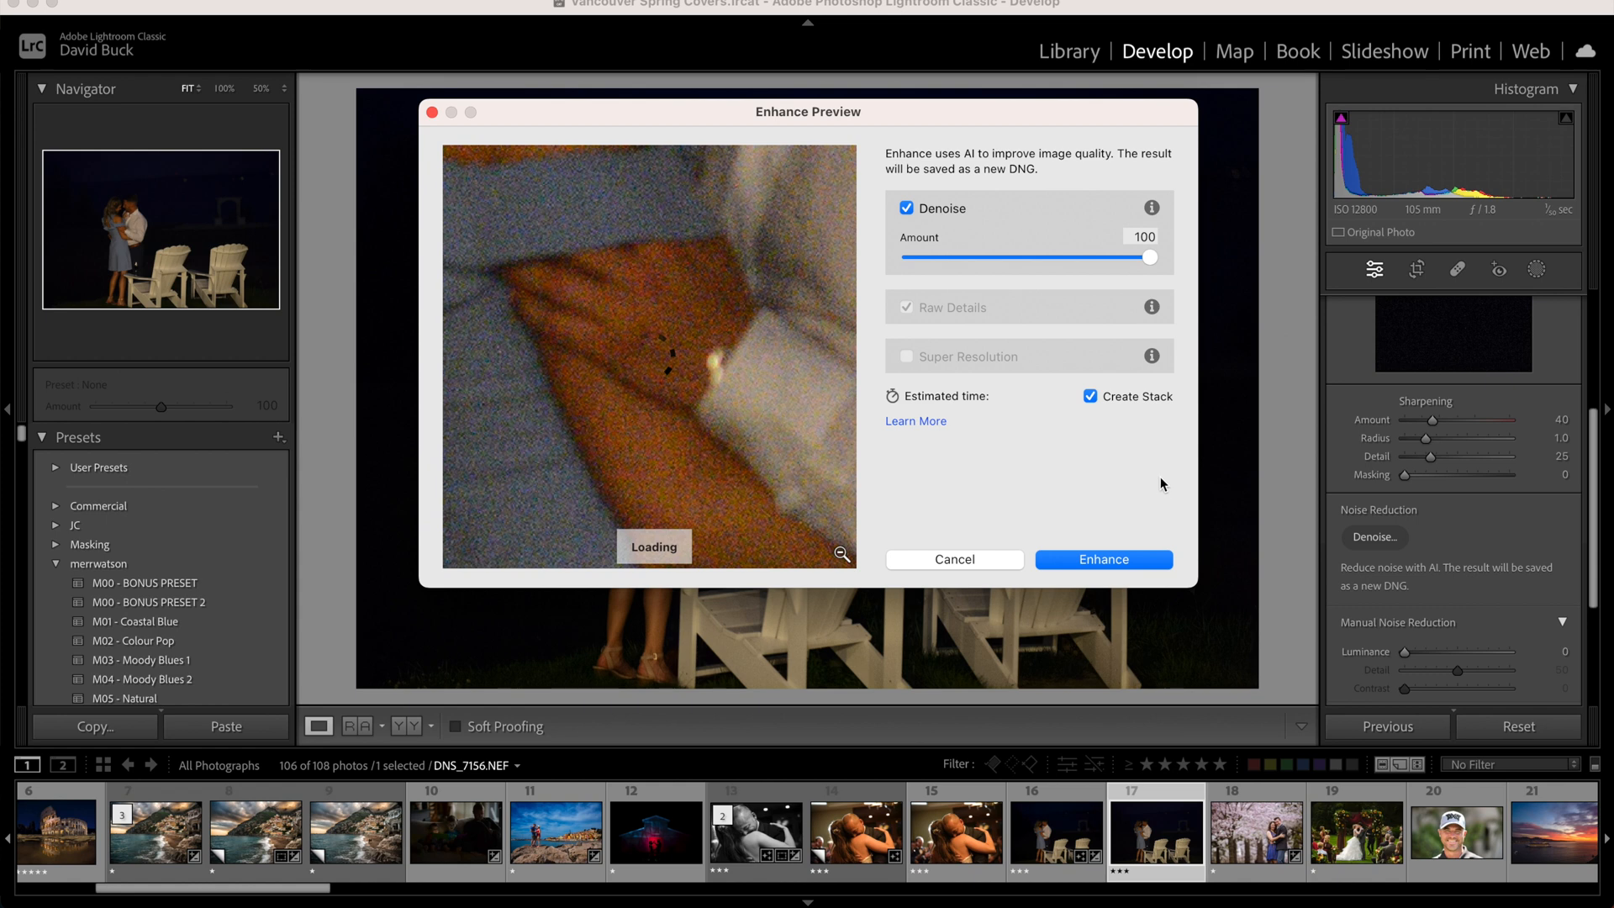
mouse_move(1153, 484)
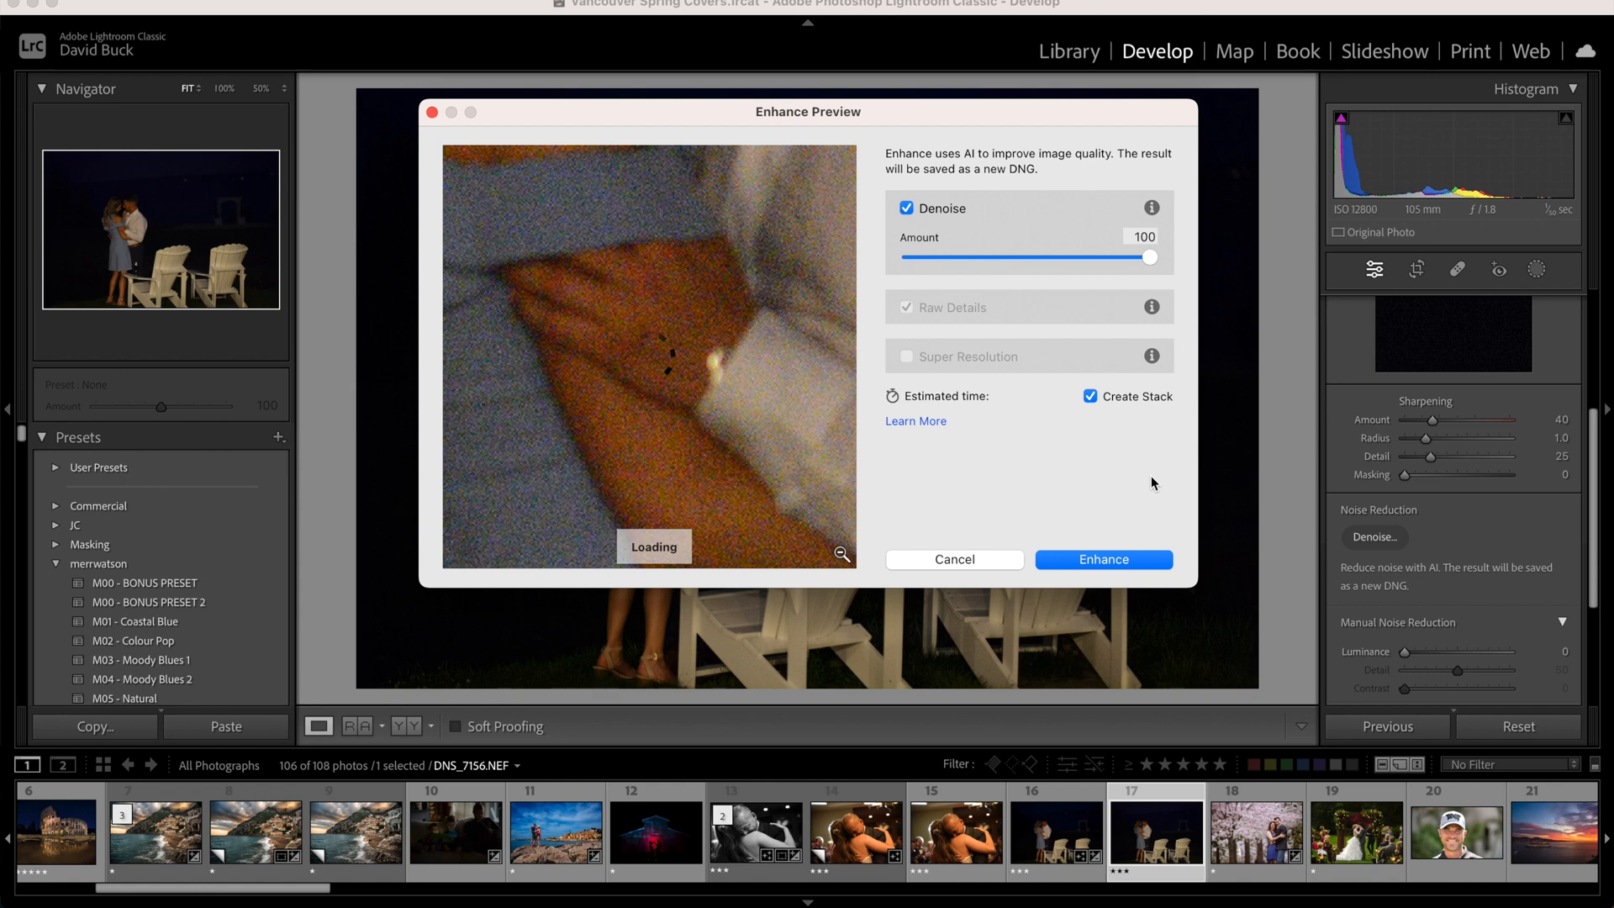
mouse_move(814, 306)
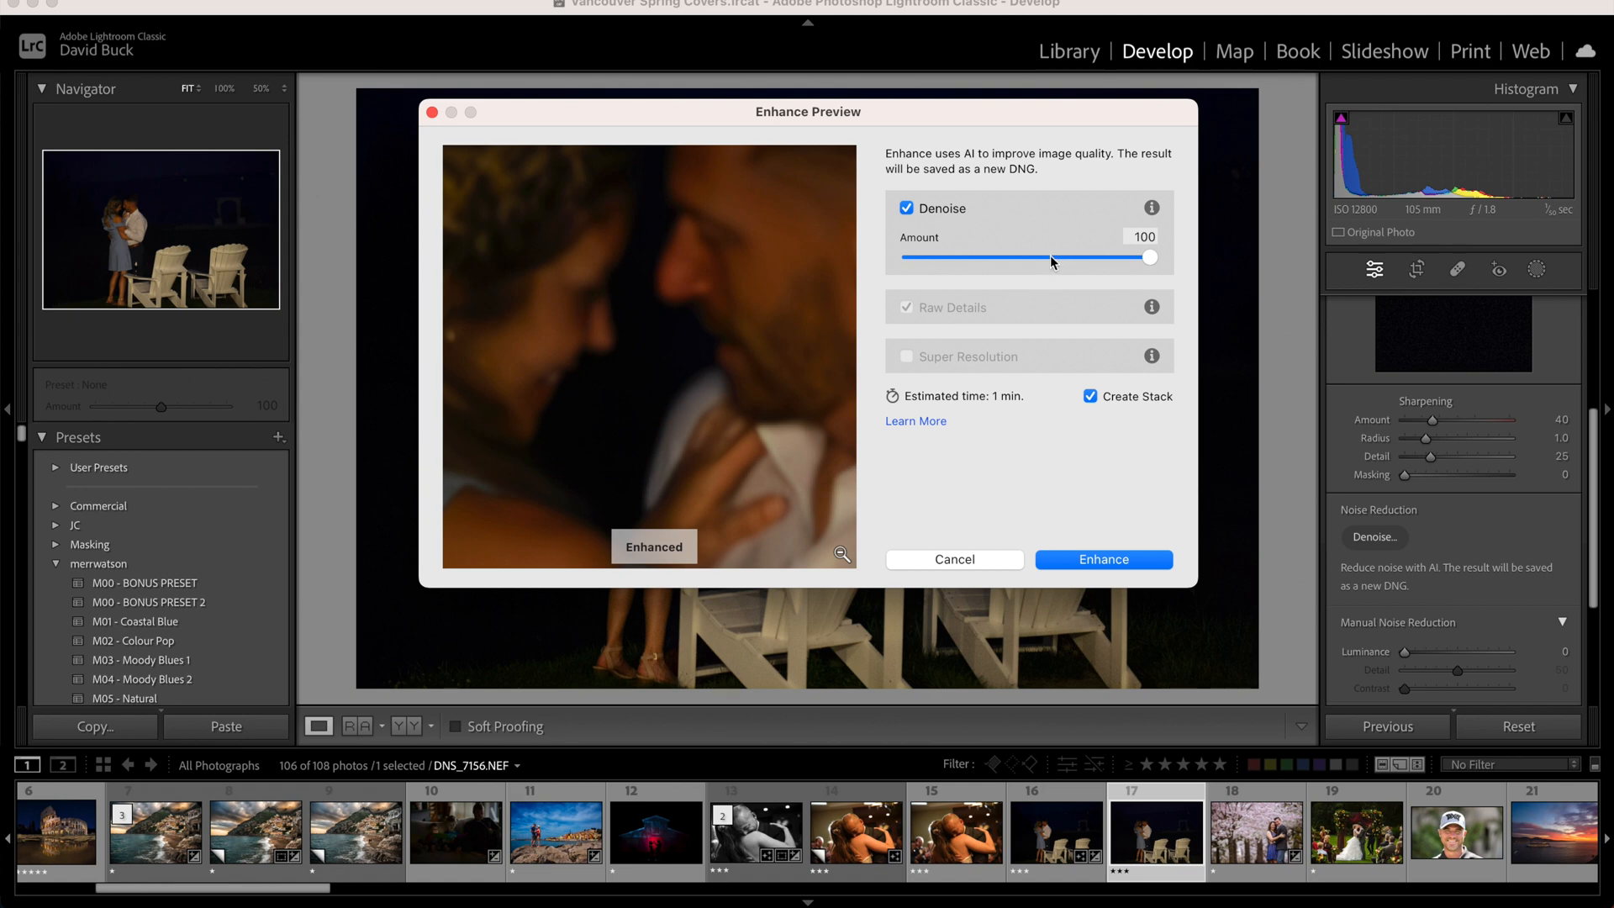
left_click_drag(1148, 258, 1037, 257)
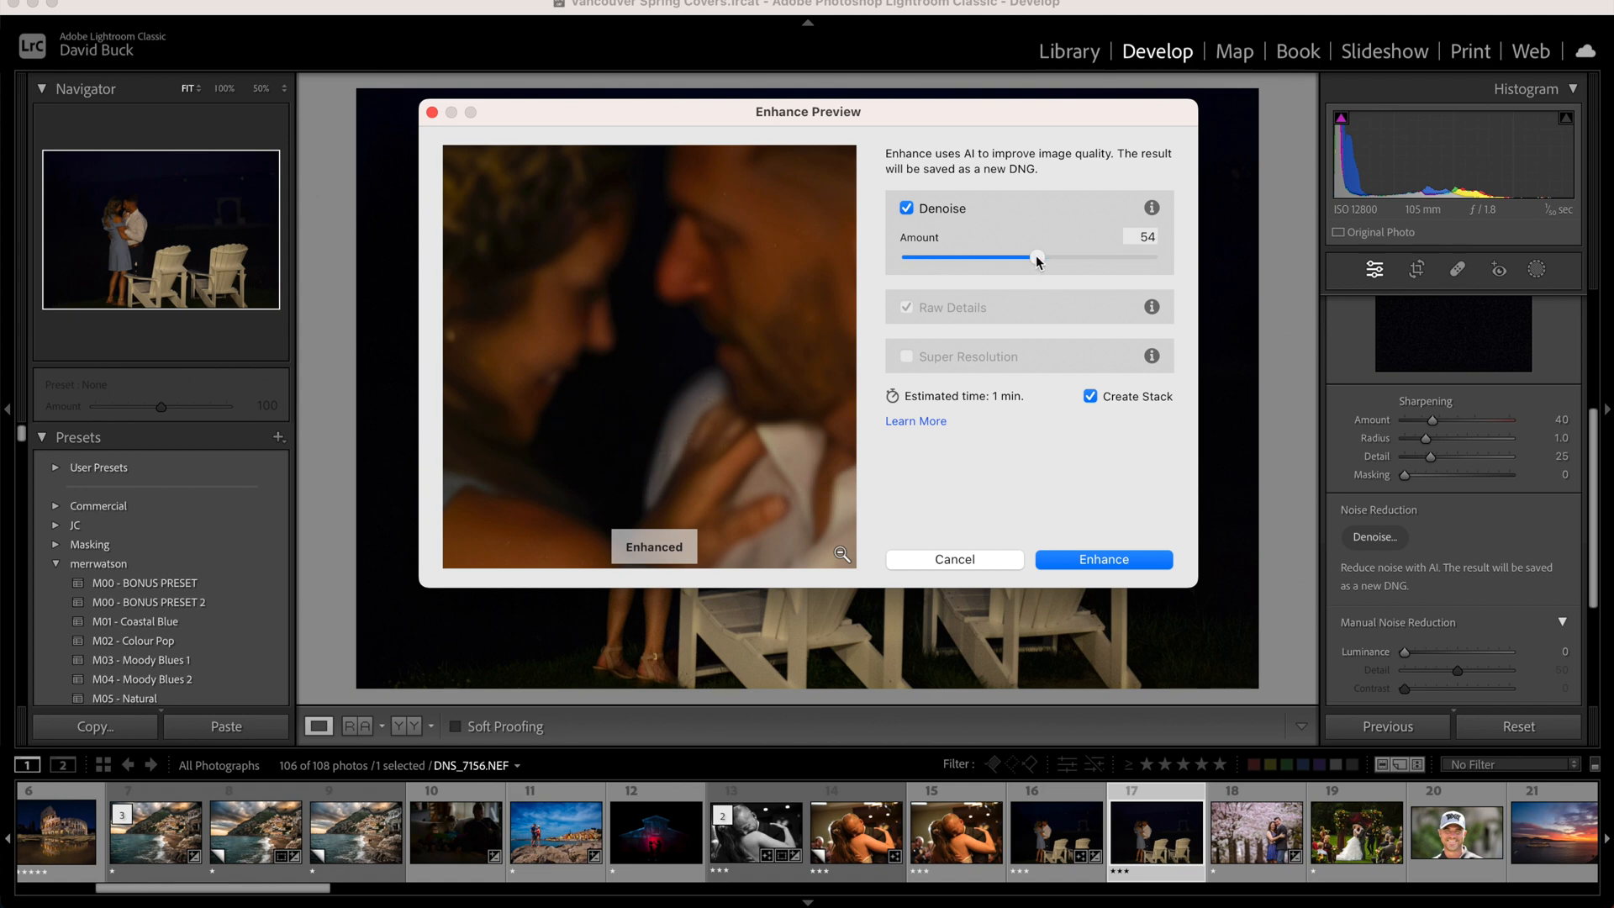
mouse_move(579, 357)
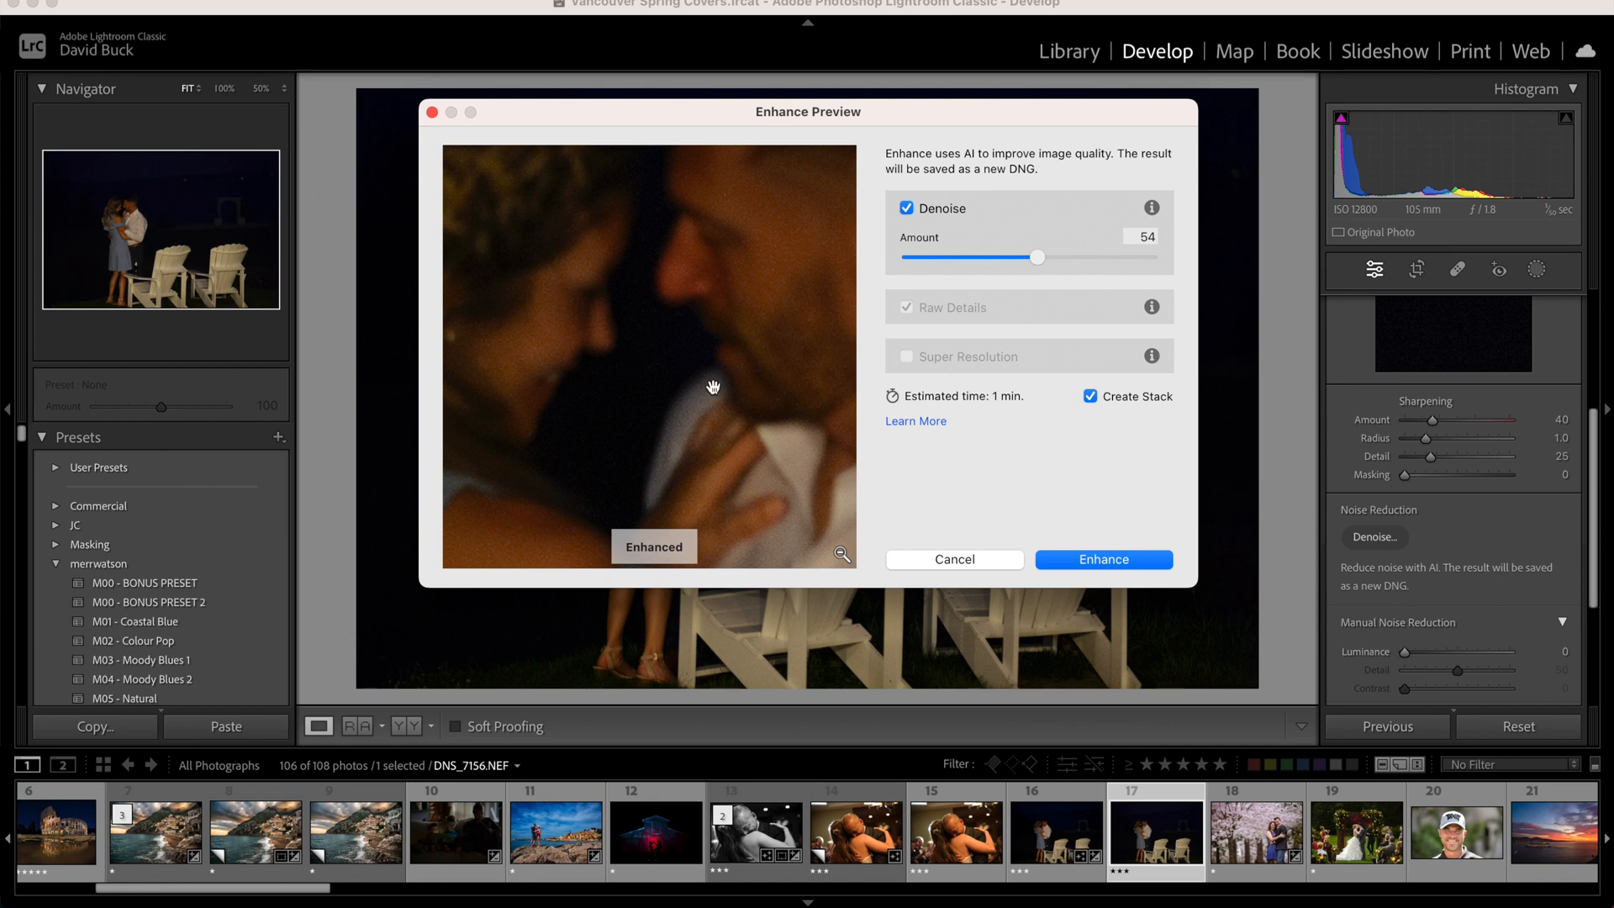
mouse_move(709, 389)
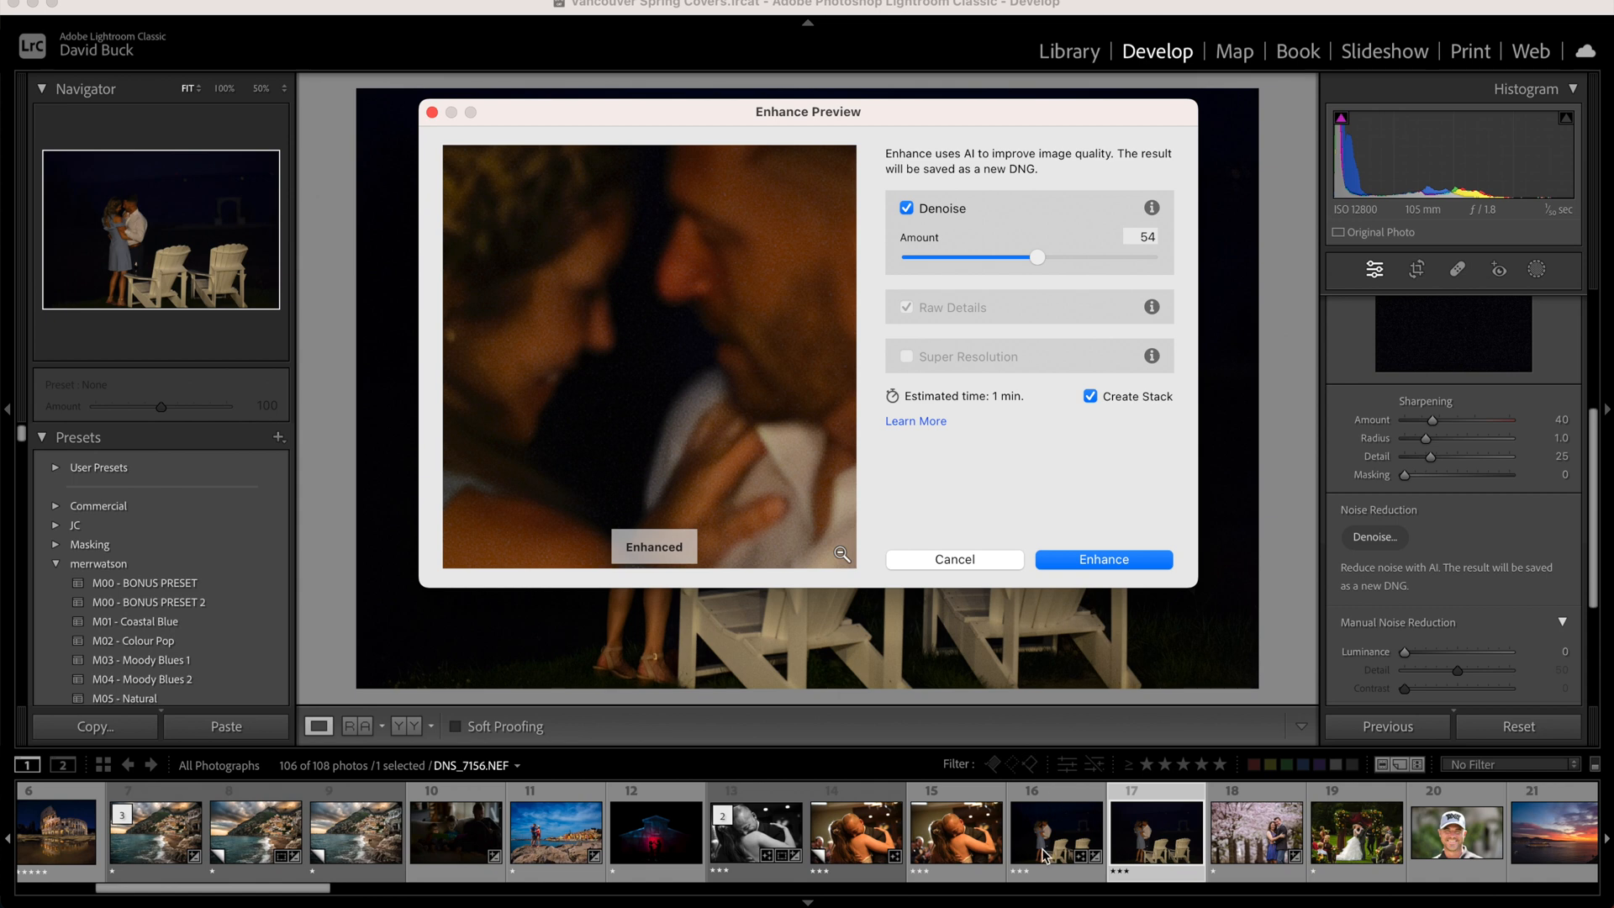
left_click(1099, 559)
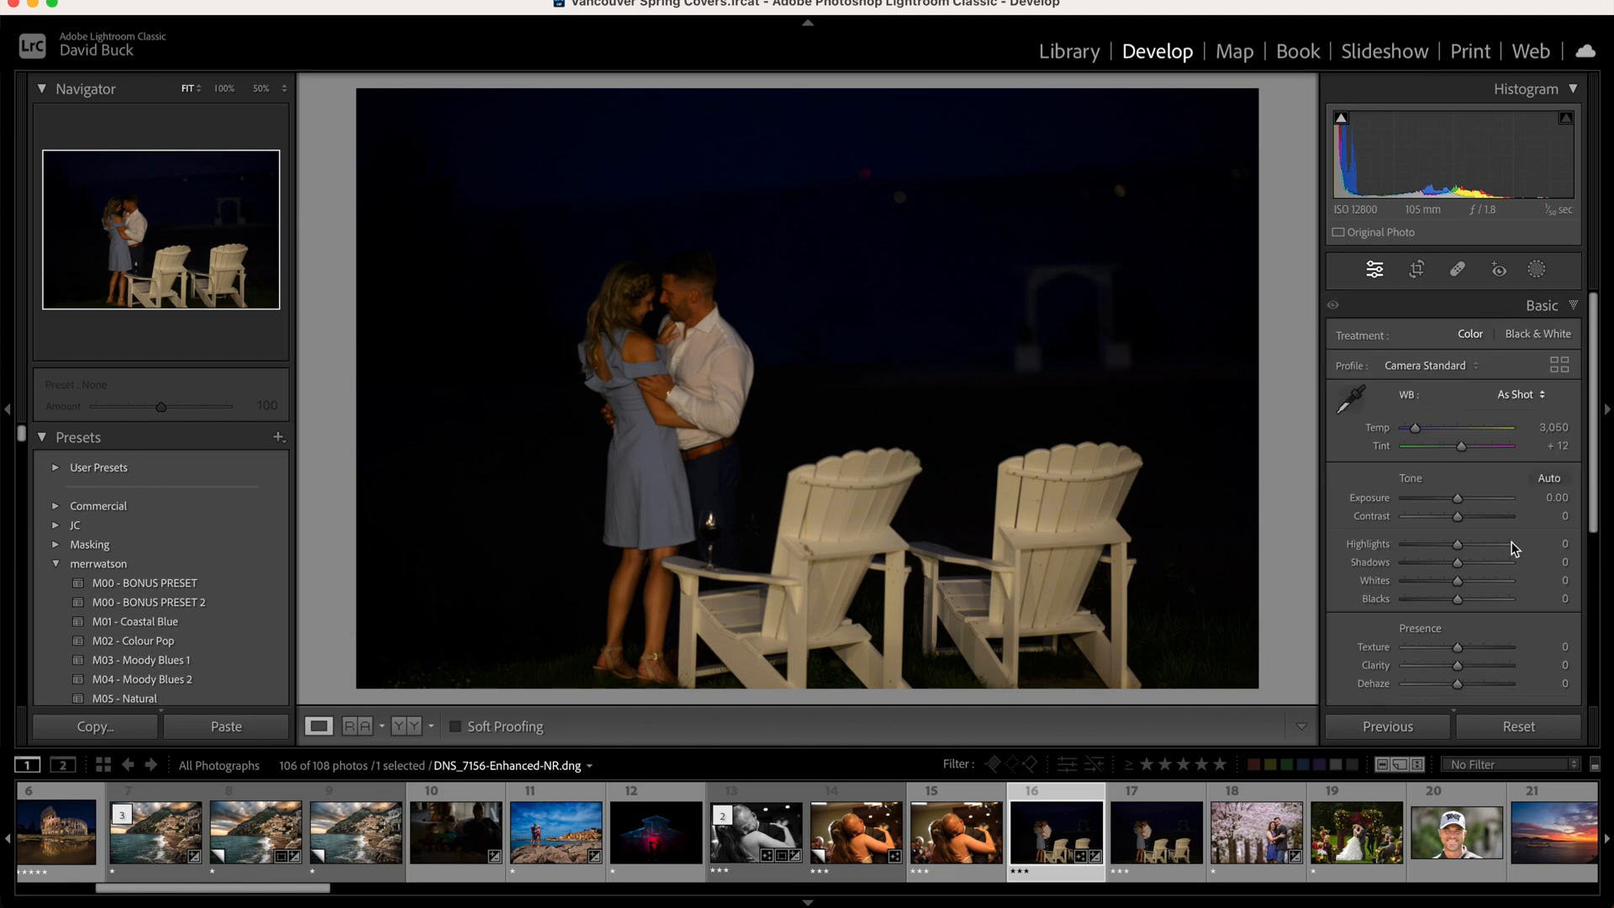
Brighten the denoised night copy with Exposure +1.50, Contrast +20 and Clarity +16.
left_click_drag(1456, 513, 1469, 498)
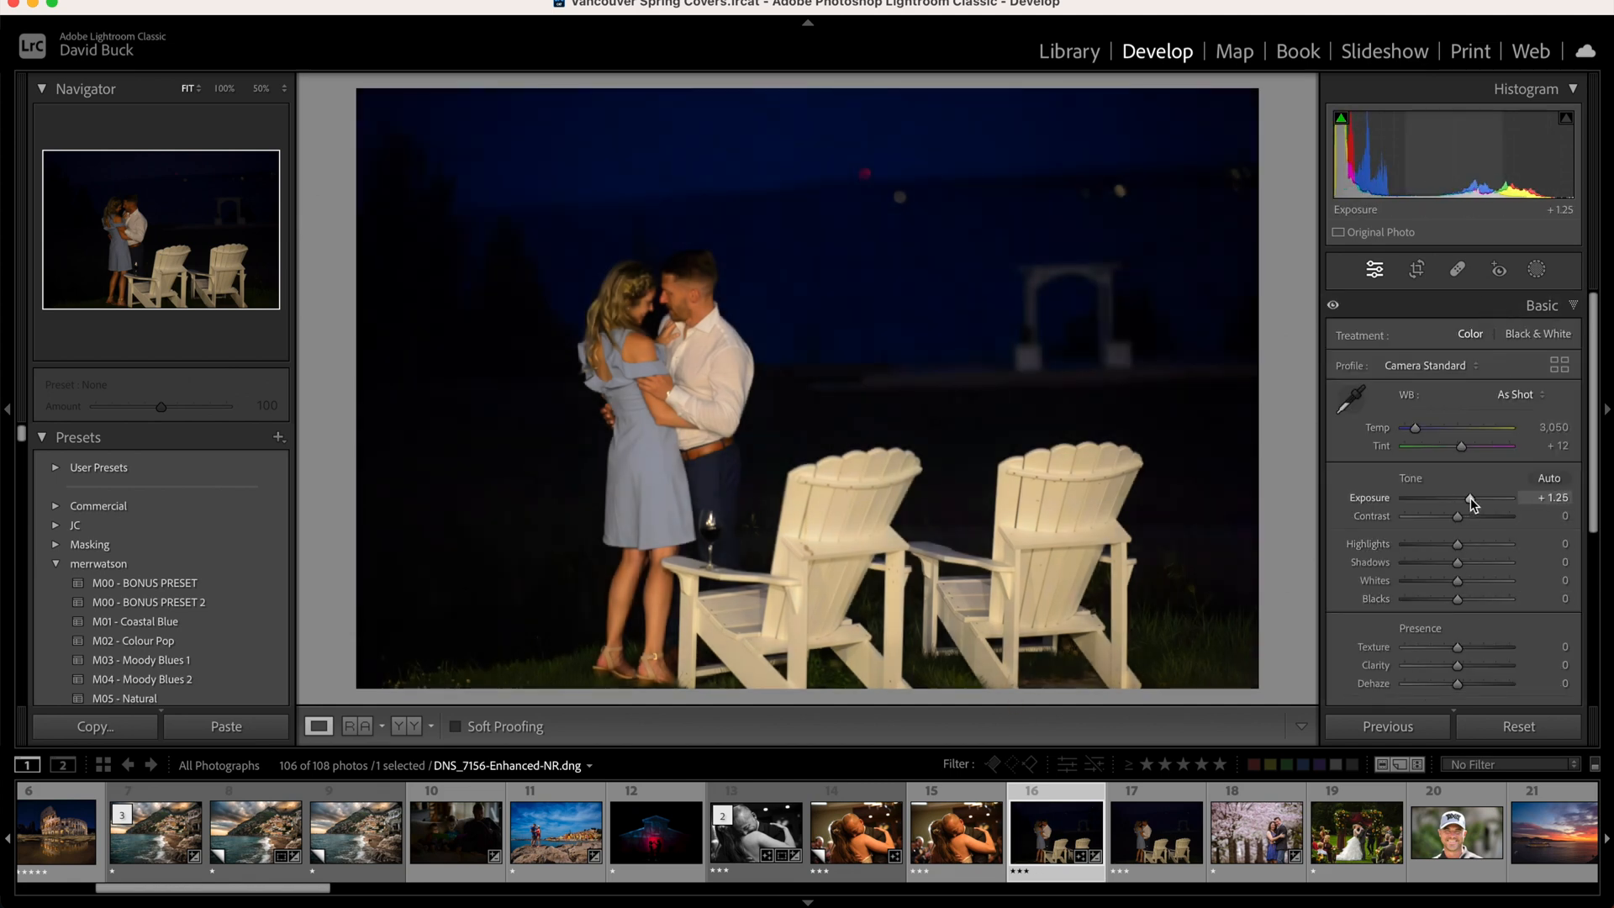
left_click_drag(1456, 516, 1474, 516)
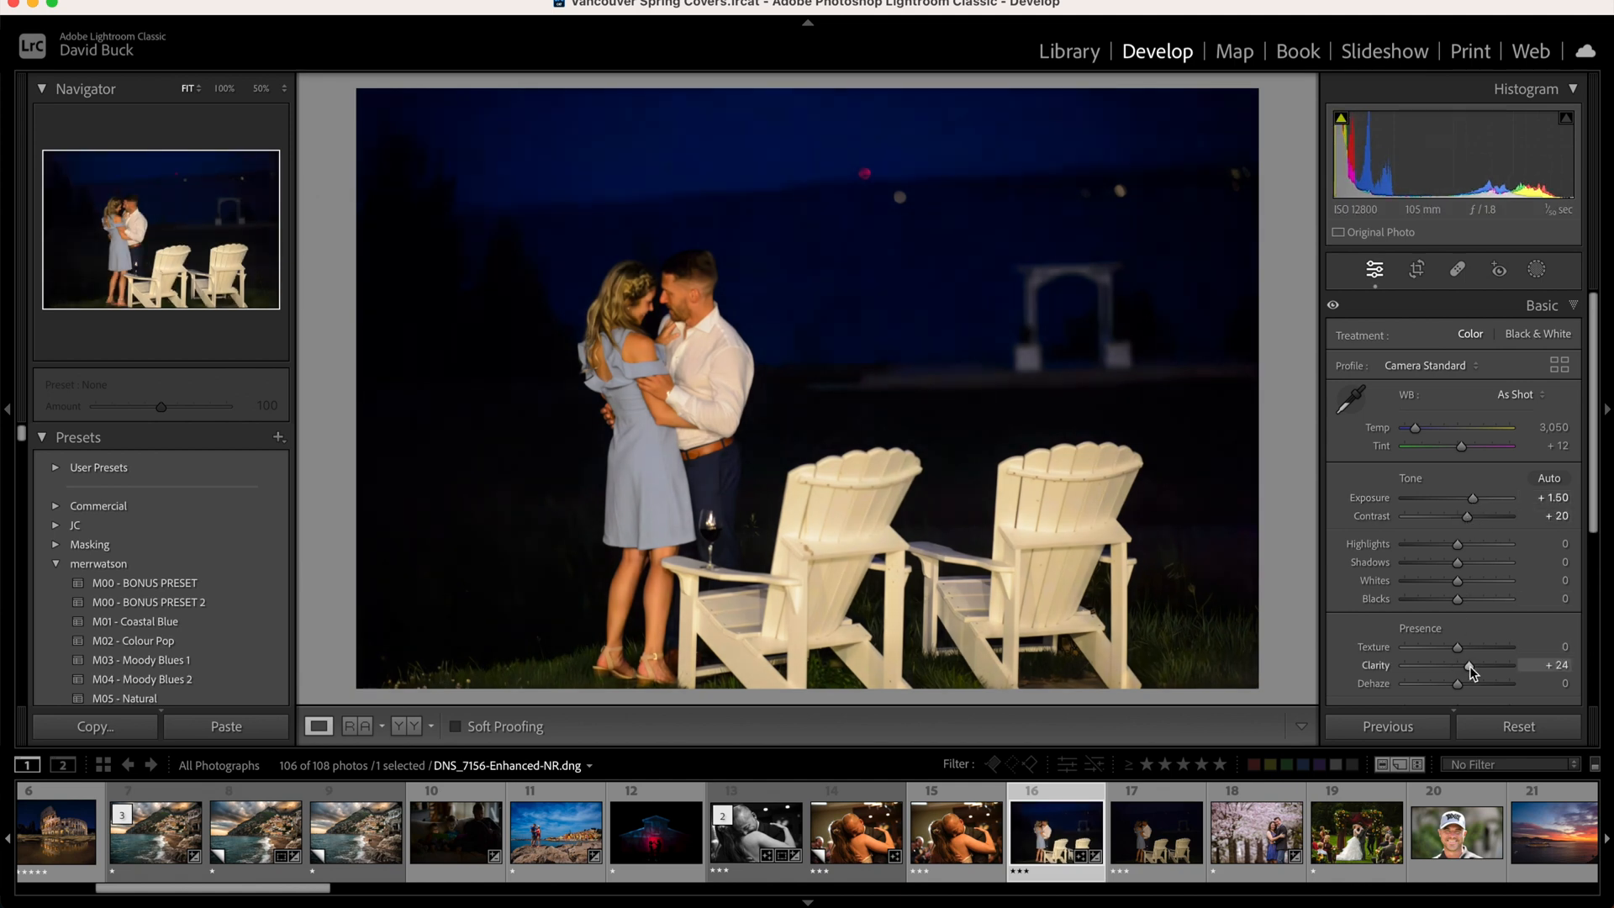
left_click_drag(1469, 666, 1454, 666)
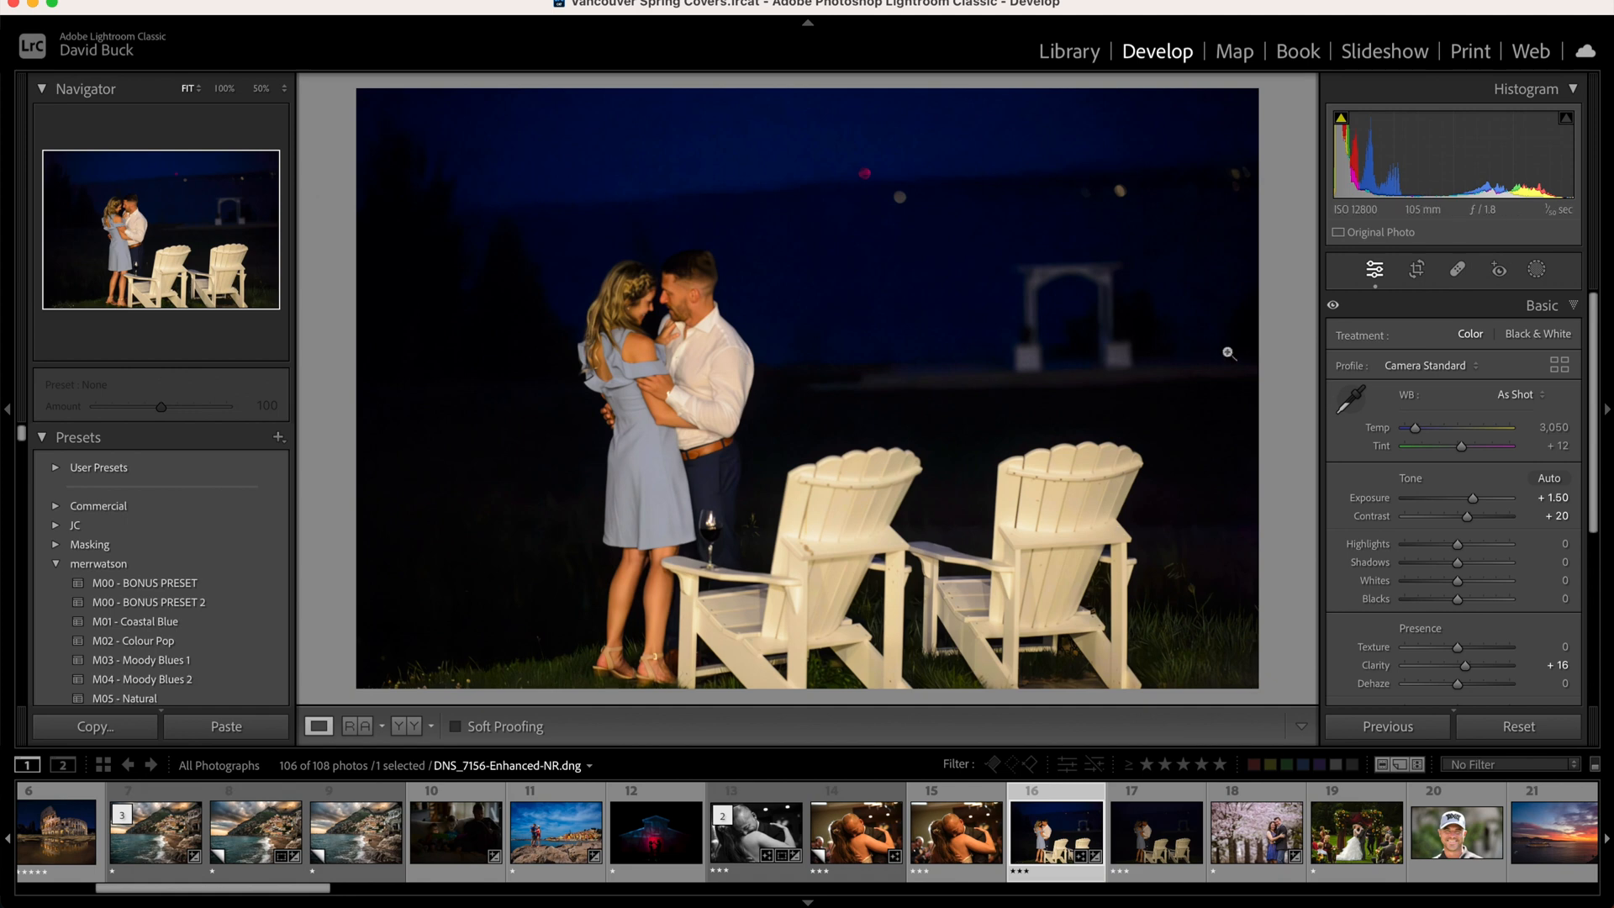
Fit the night portrait in view, then zoom to 100% on the blurred background lights.
left_click(222, 89)
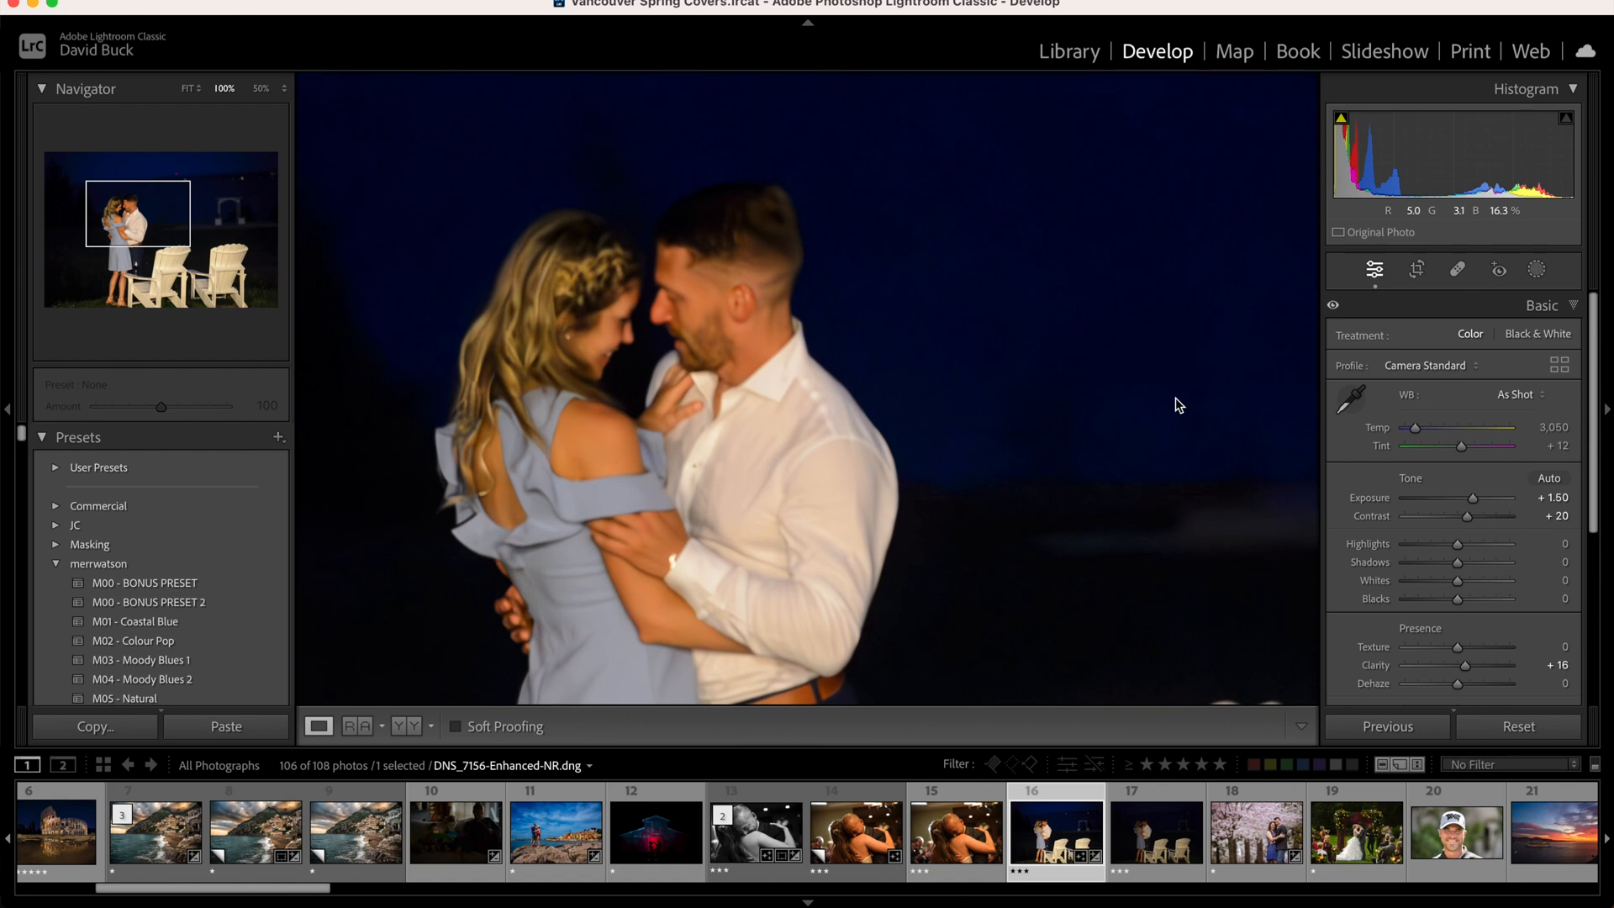
mouse_move(792, 344)
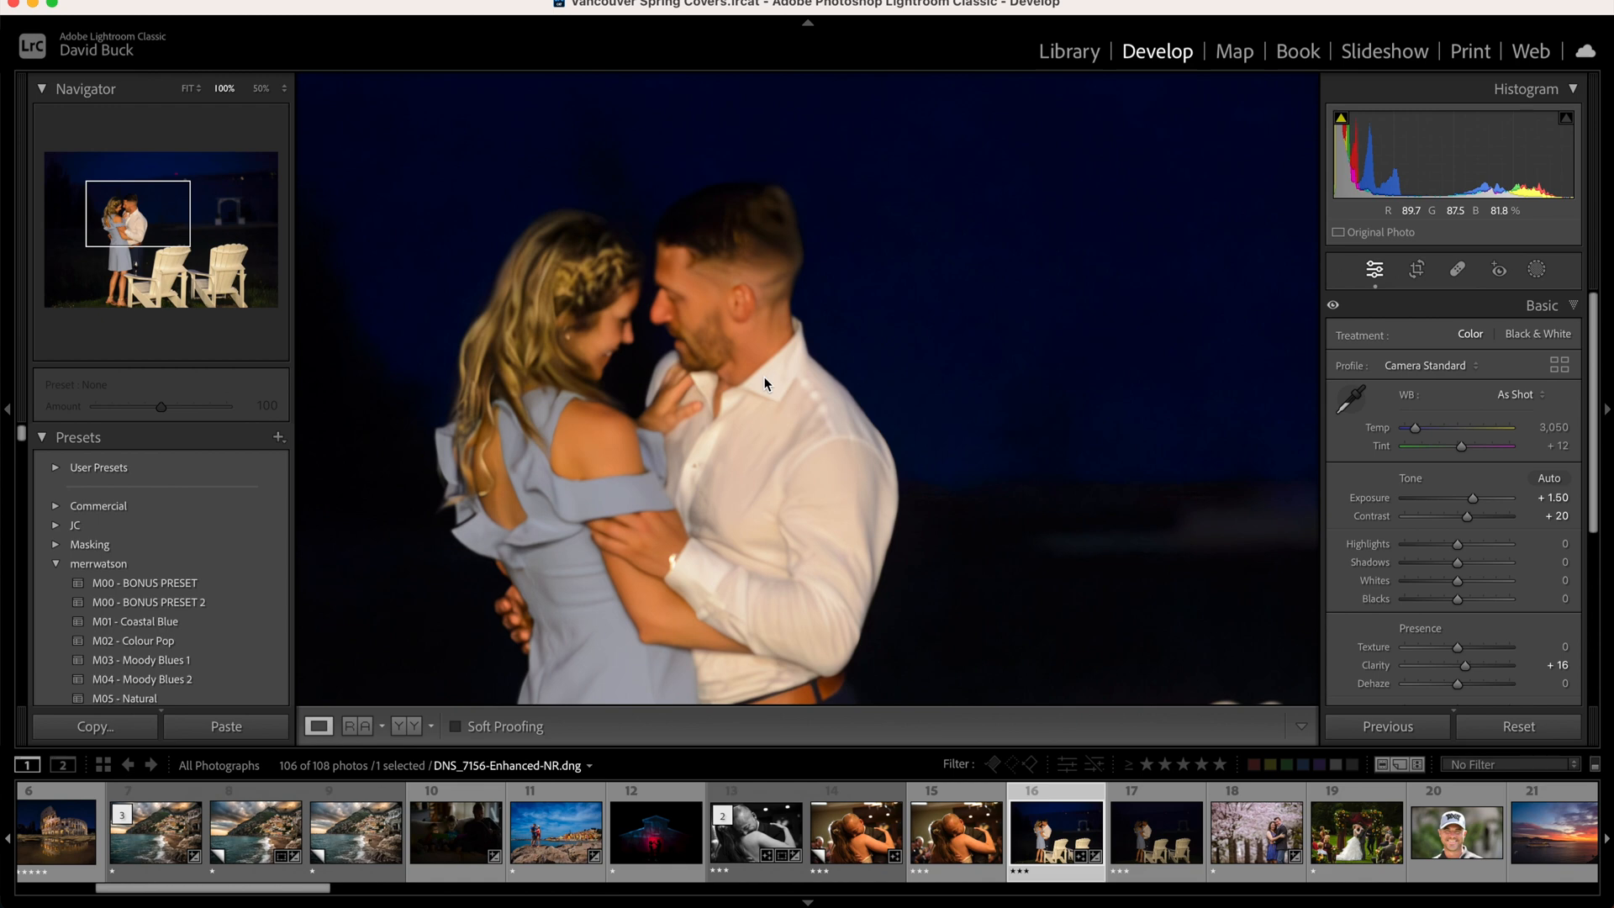
left_click(190, 89)
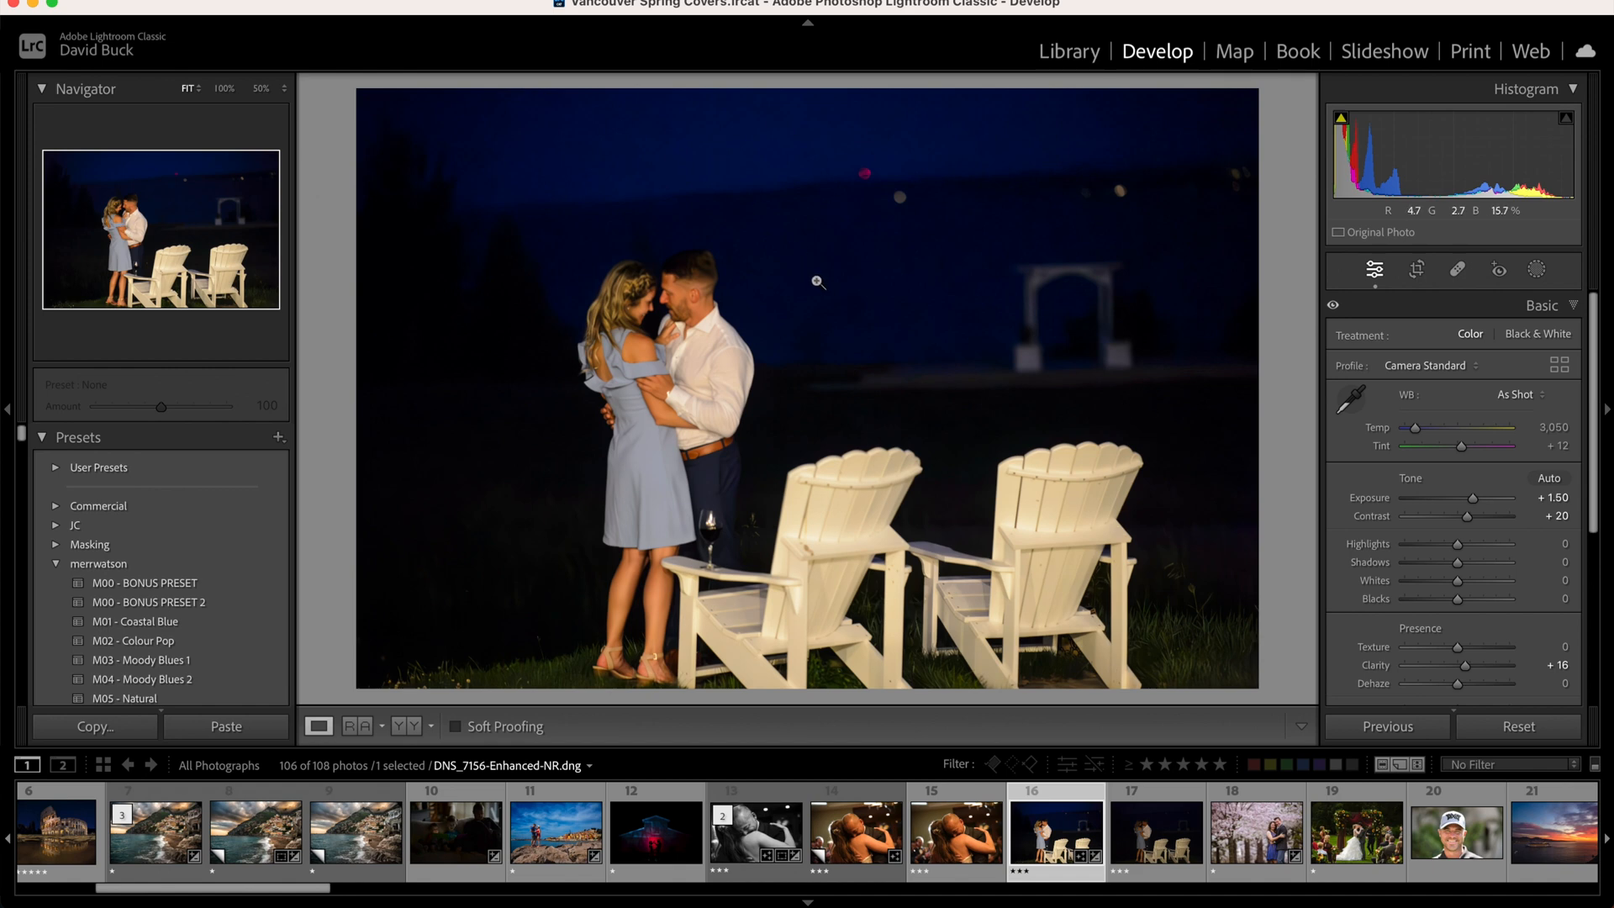
left_click(817, 281)
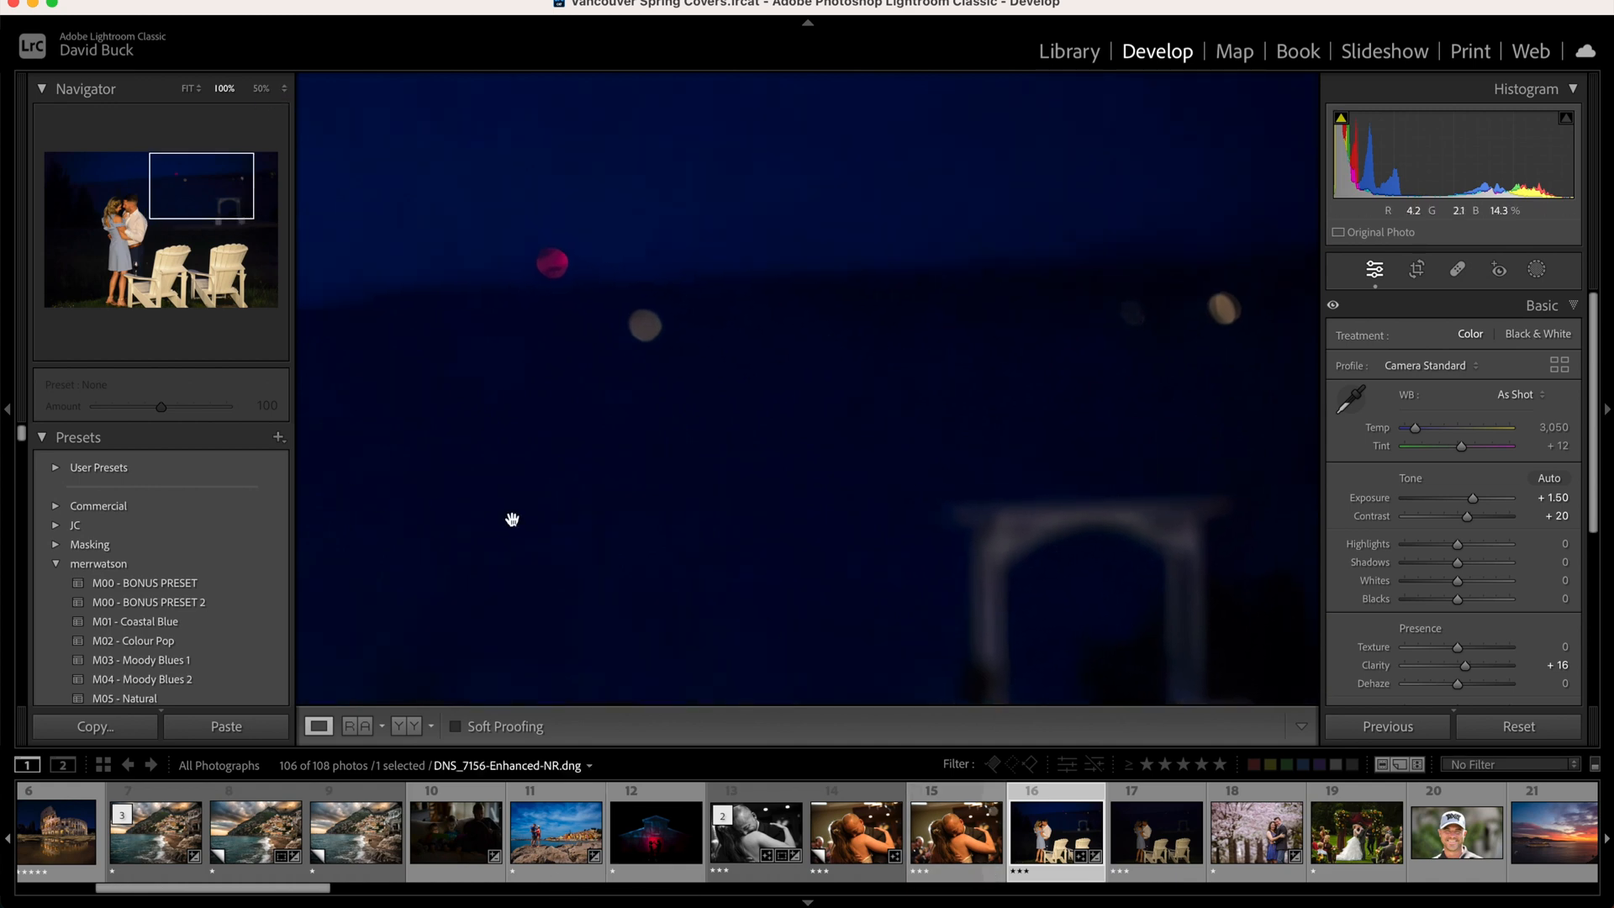
Pan around the enlarged night portrait to check the background bokeh.
left_click_drag(513, 520, 950, 262)
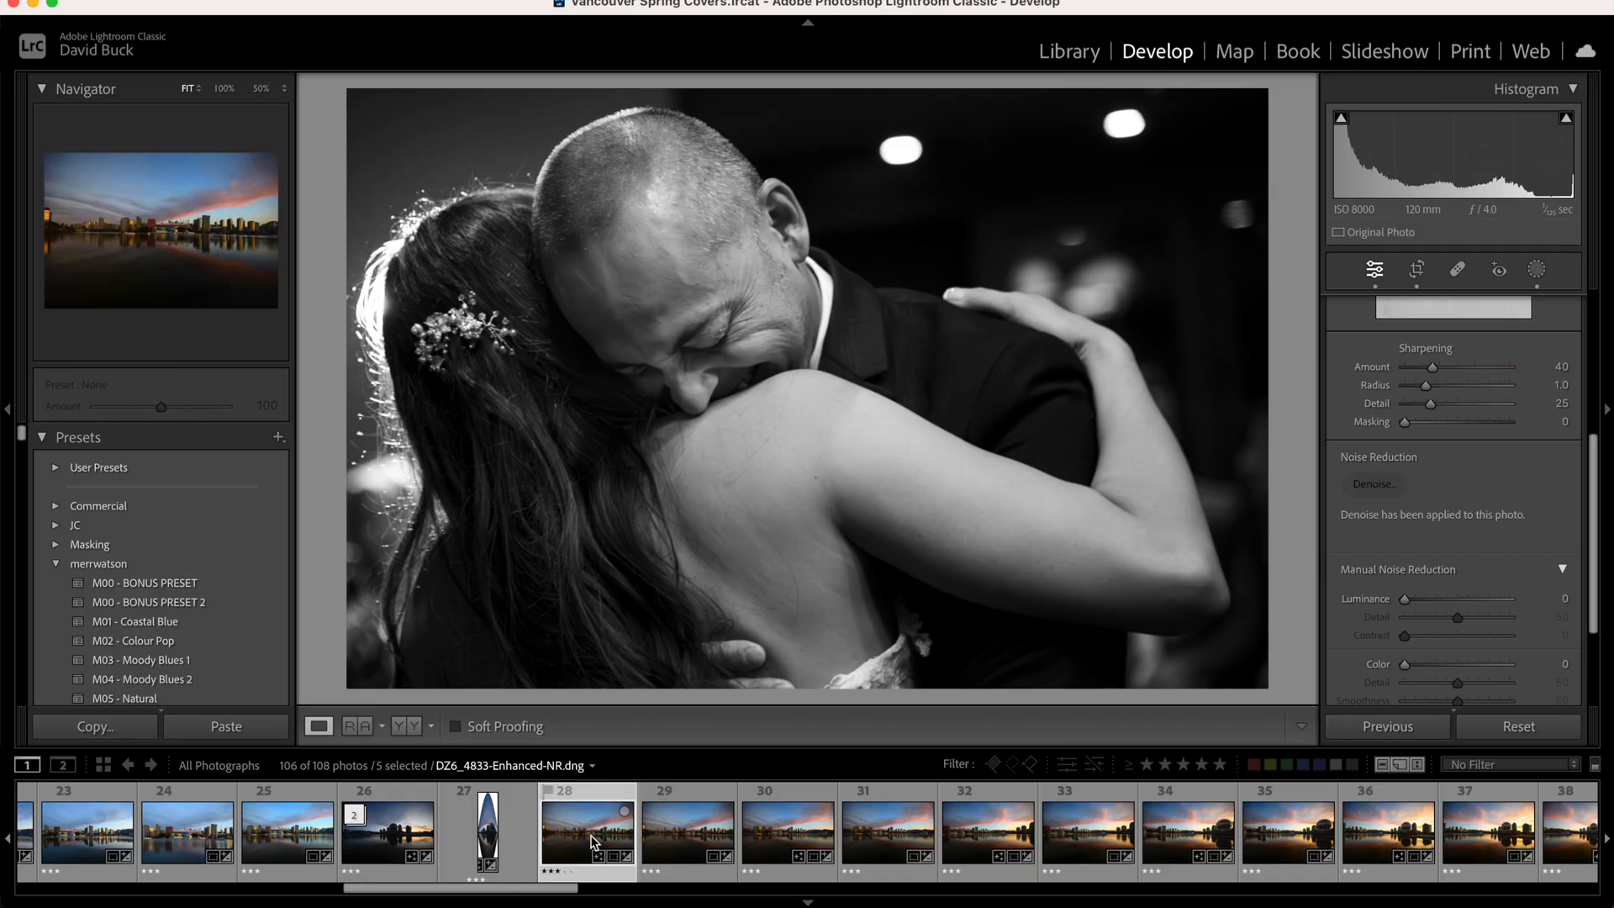
View the denoised Vancouver skyline panorama, then browse the filmstrip toward the stacked beach photo copies.
left_click(86, 834)
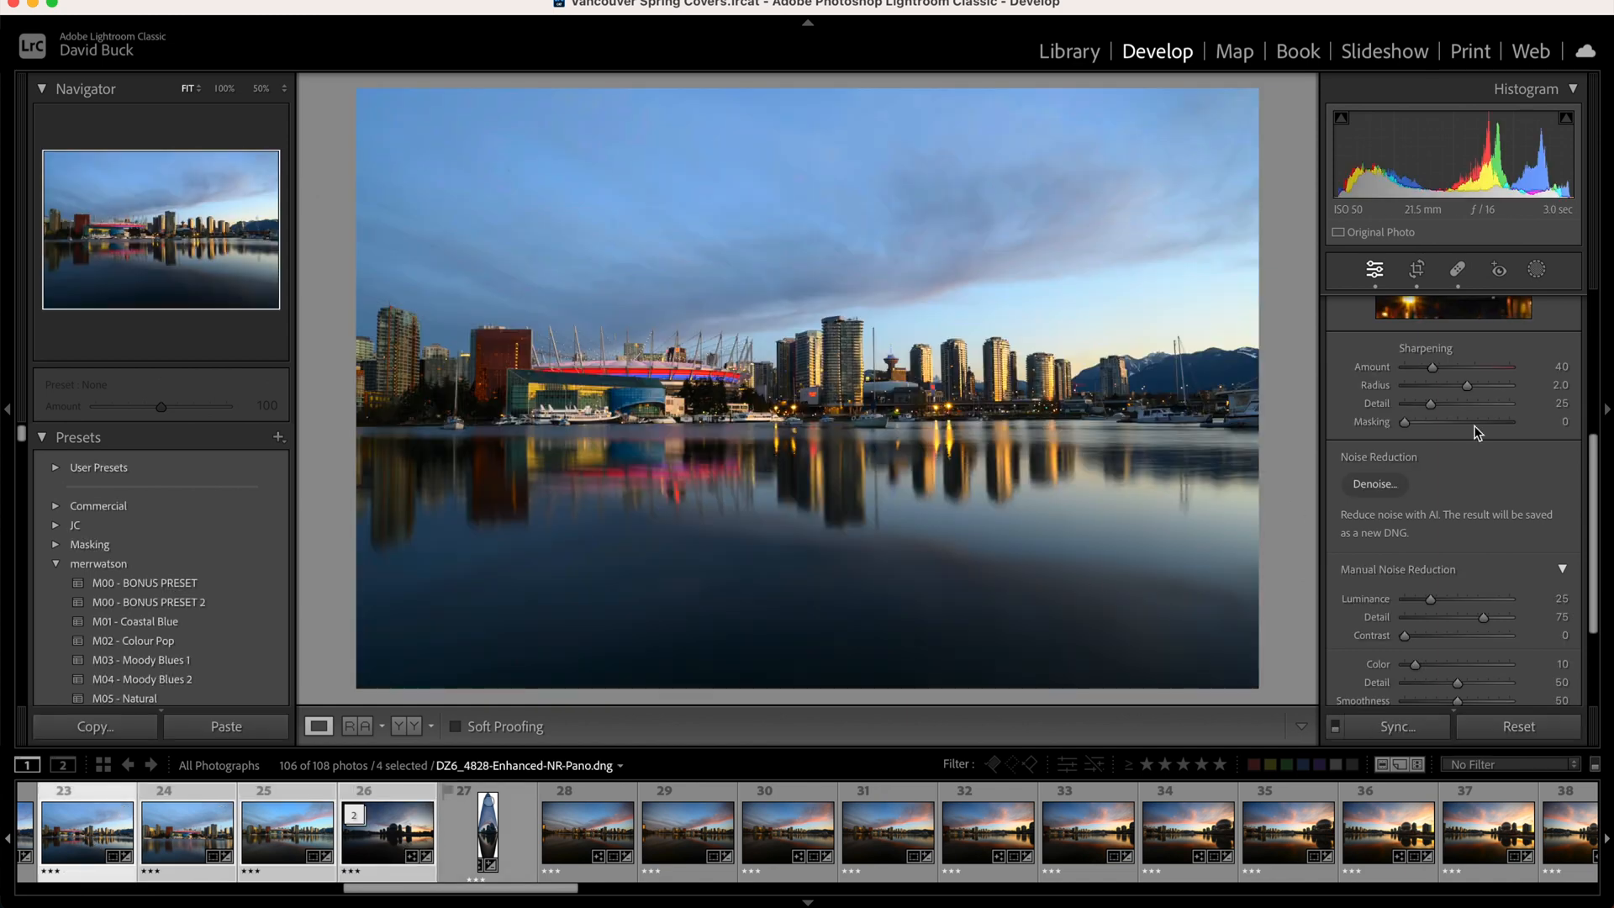
left_click(1373, 484)
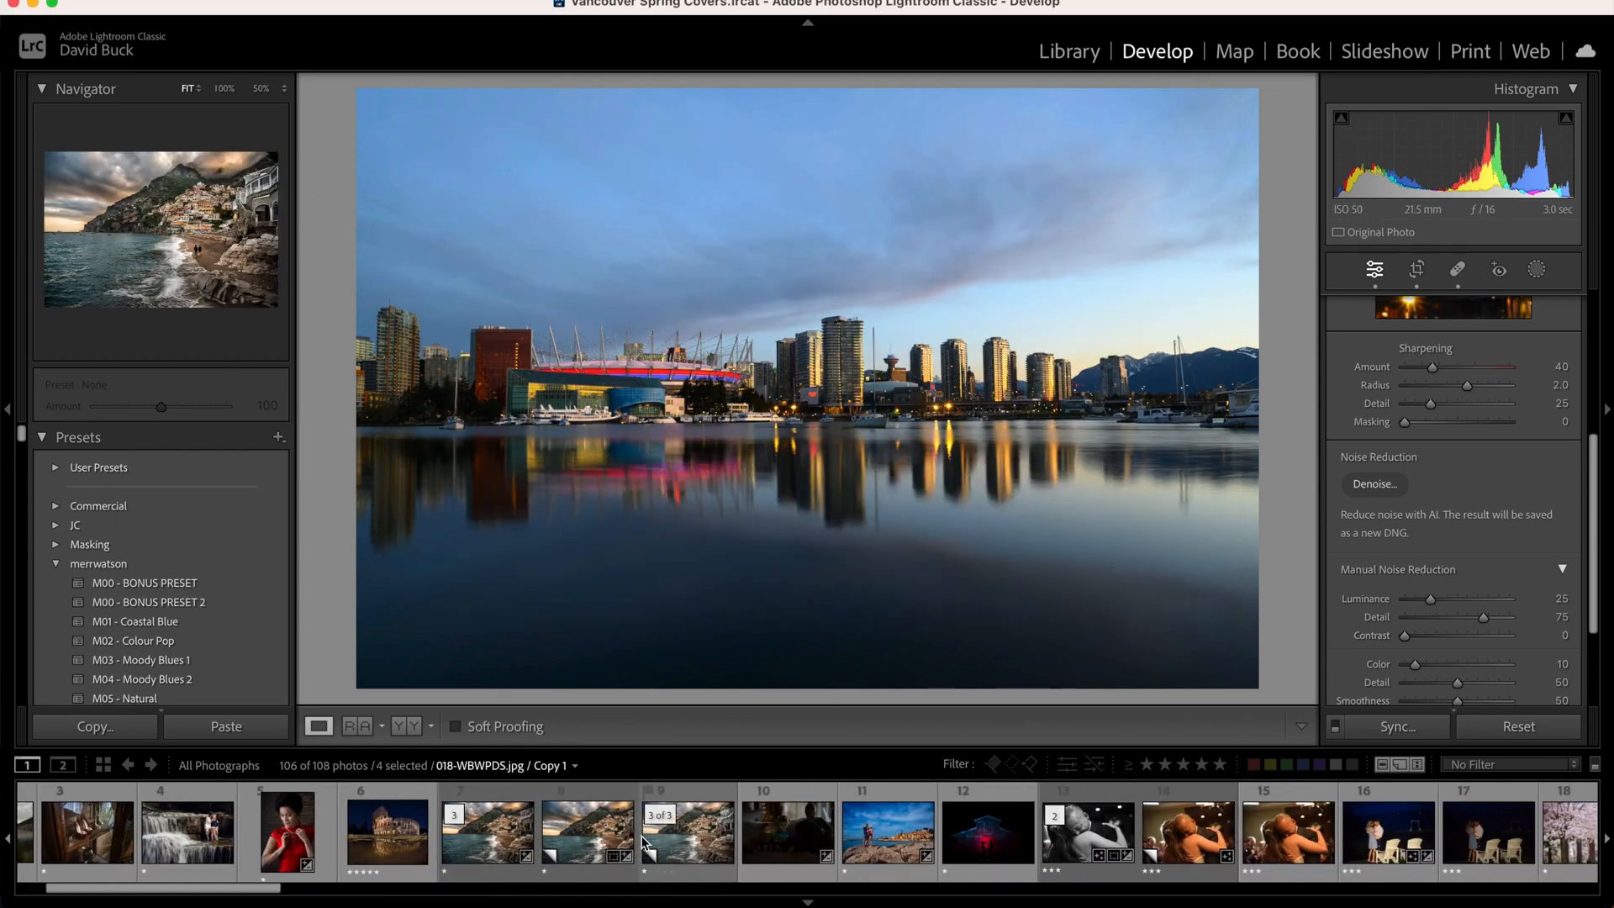
left_click(588, 829)
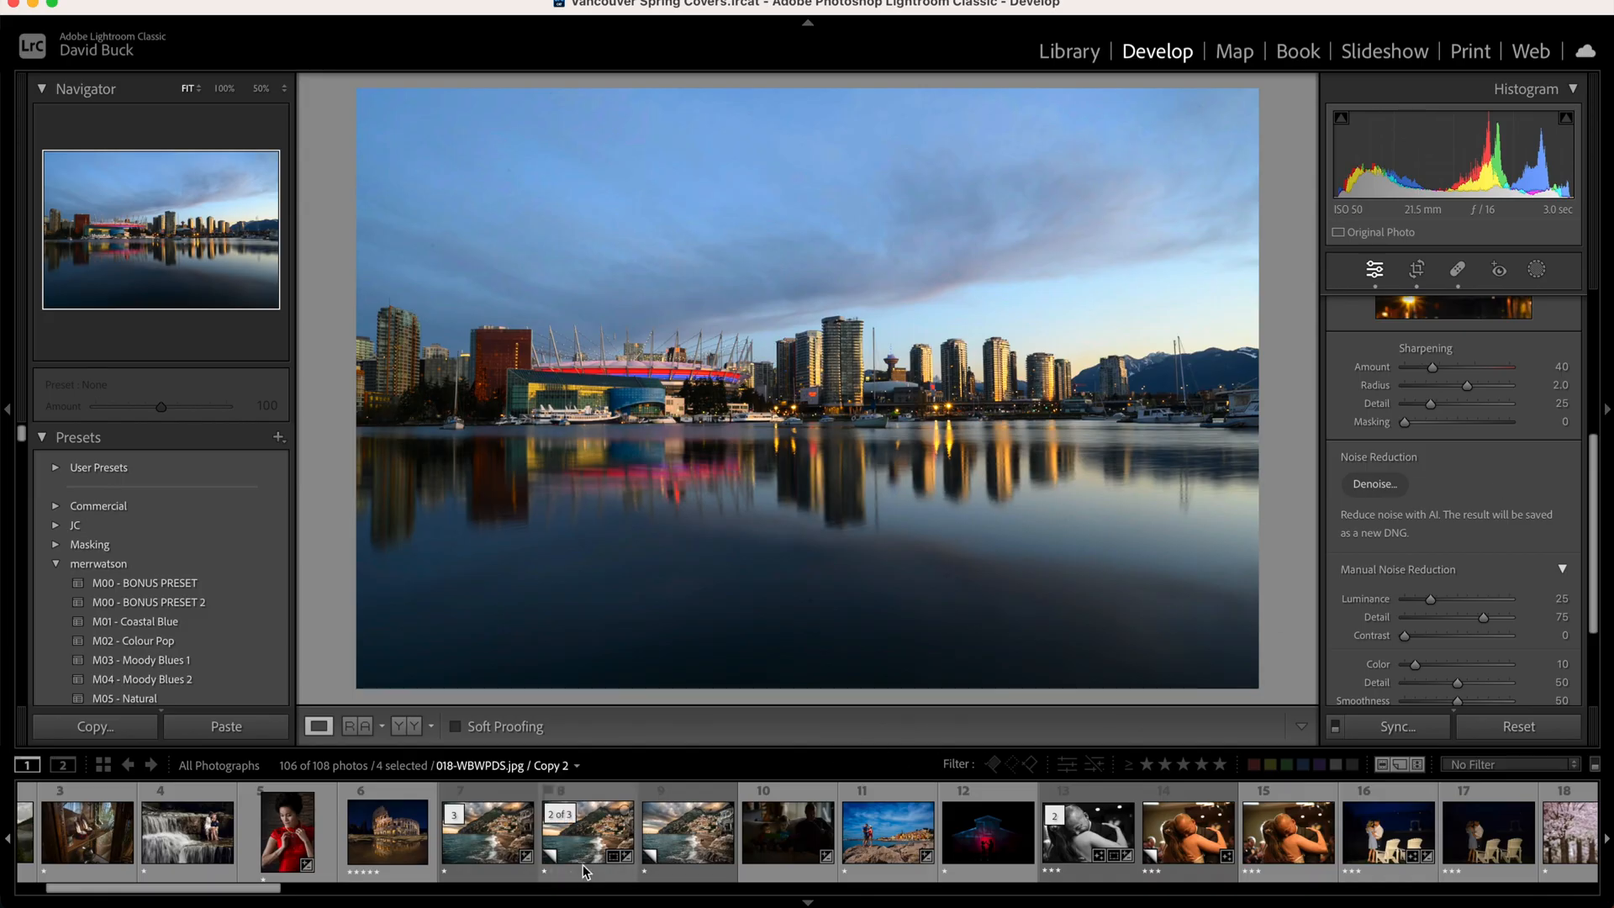
Switch to the Positano beach photo 018-WBWPDS.jpg Copy 1 and bring the adjustment panels back to the top.
left_click(686, 832)
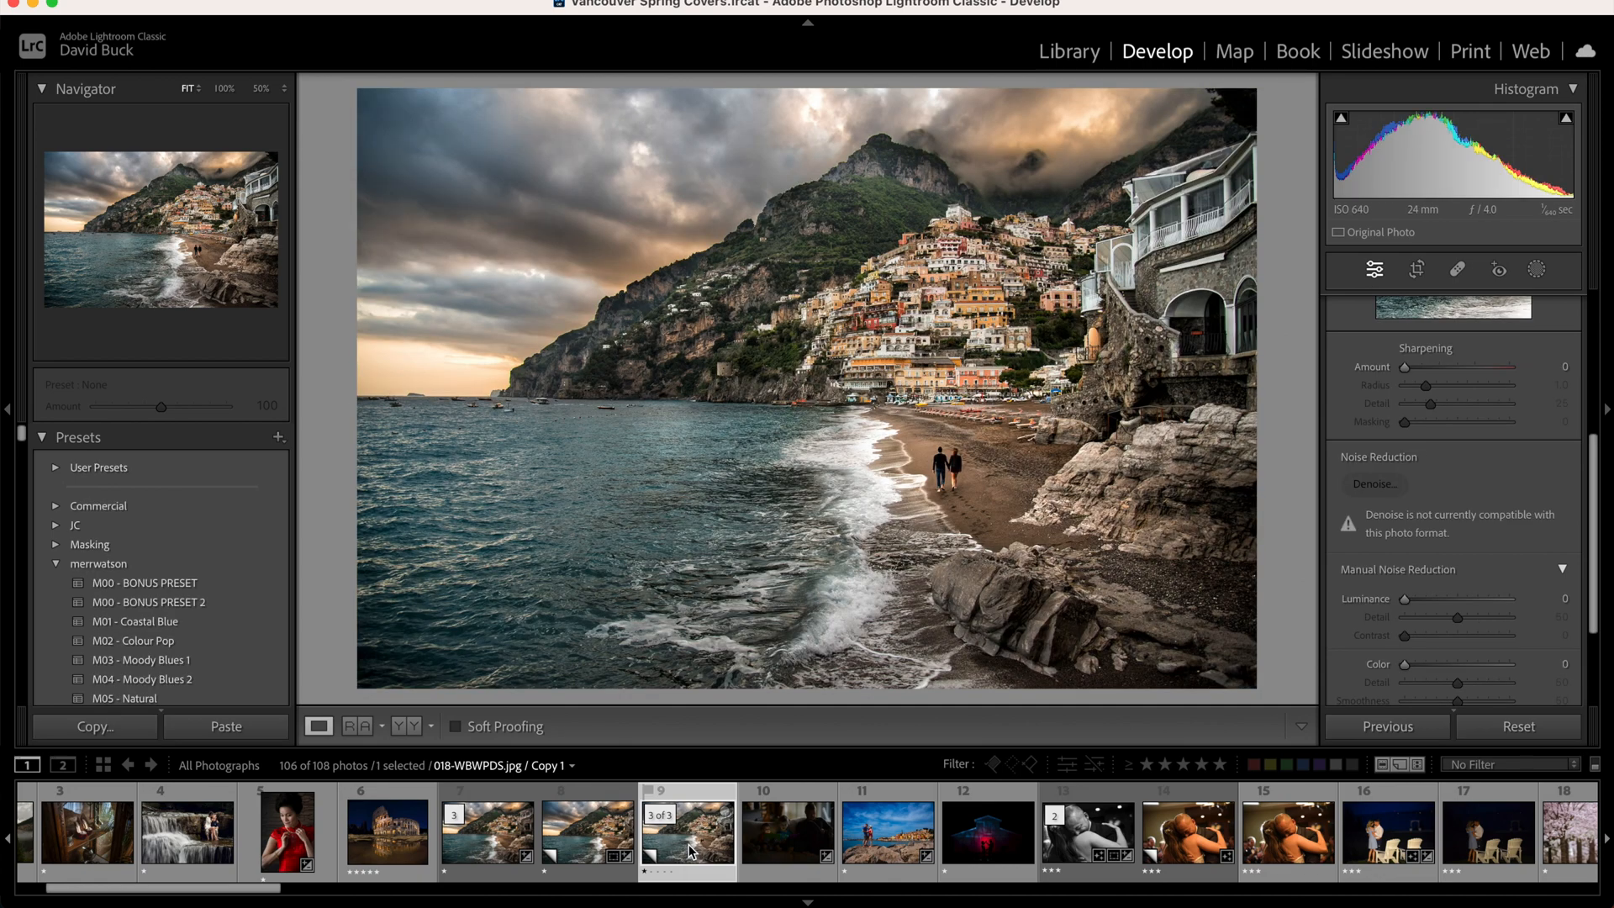
mouse_move(688, 849)
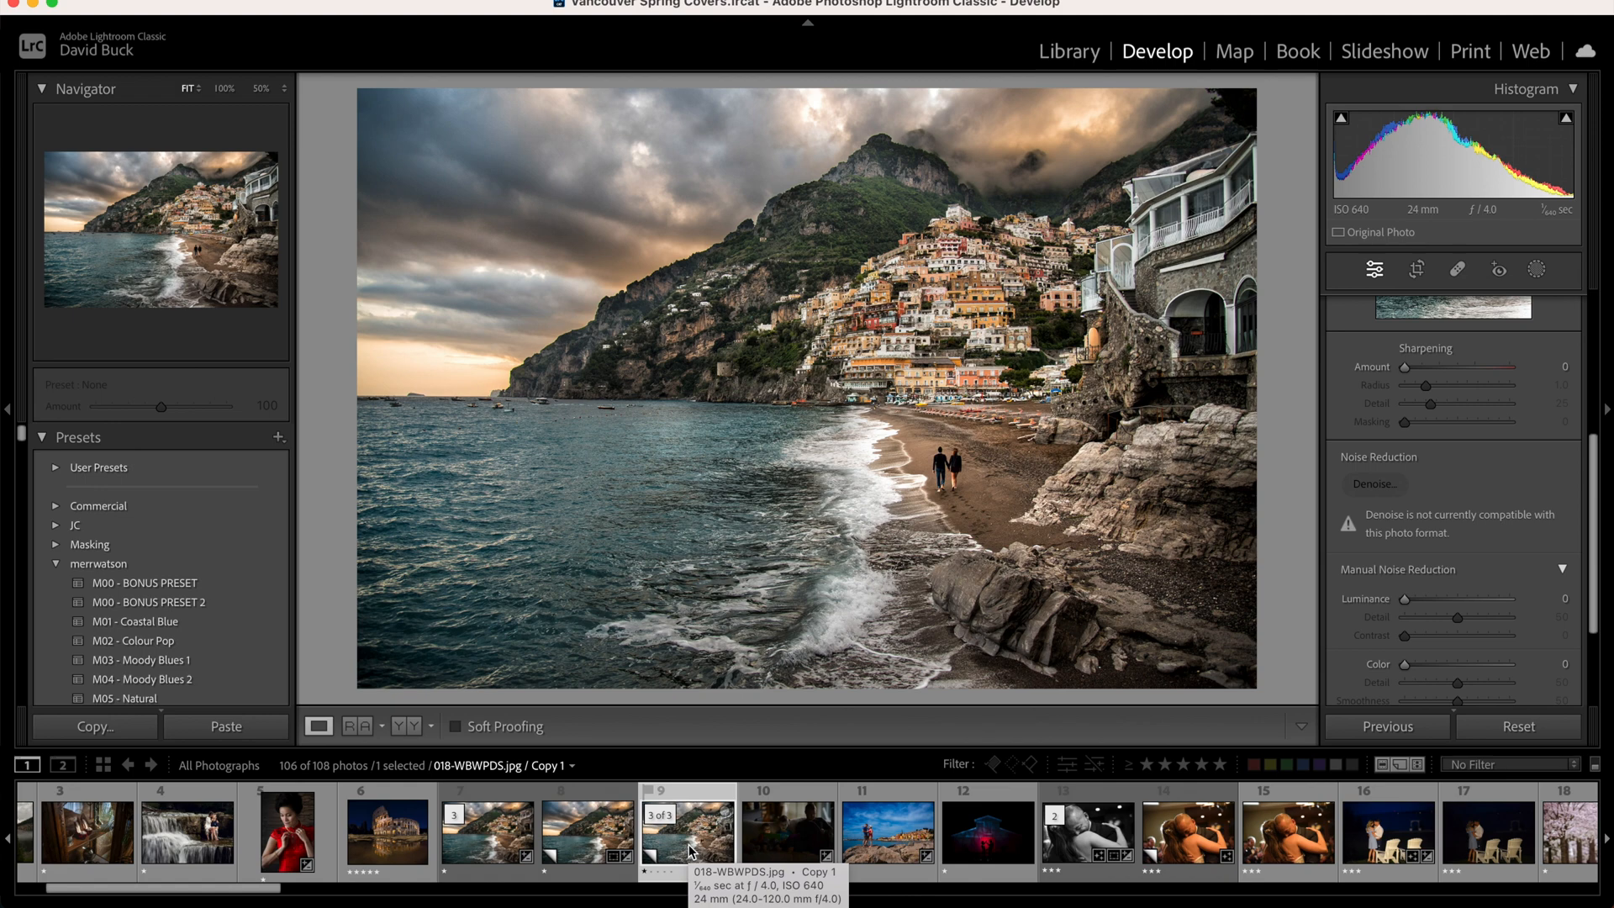
mouse_move(908, 413)
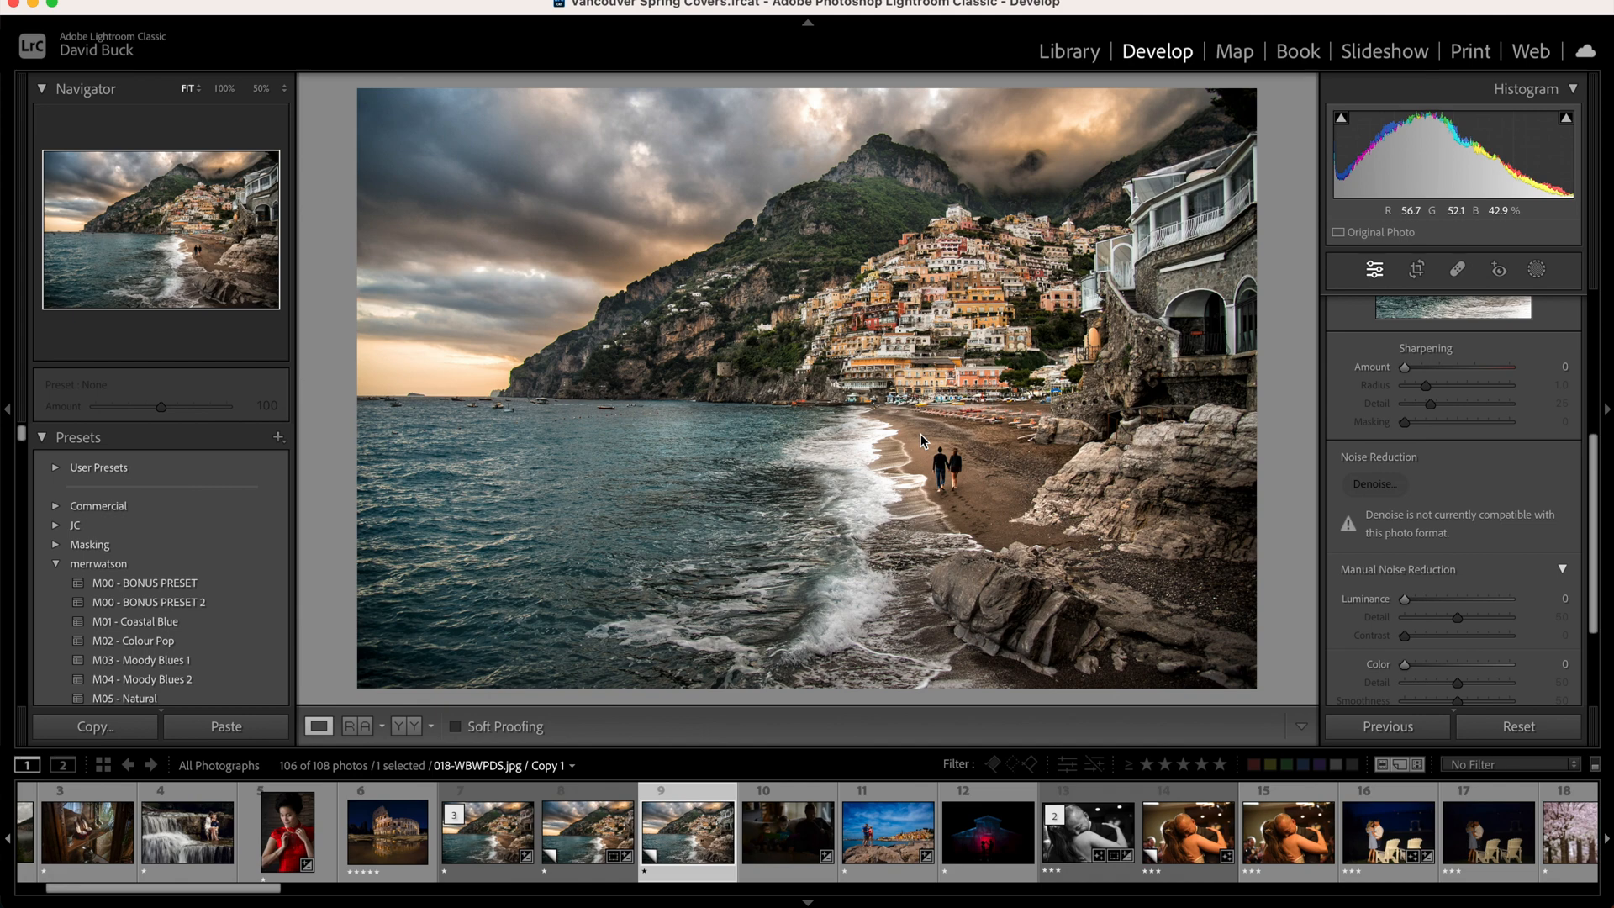
mouse_move(924, 439)
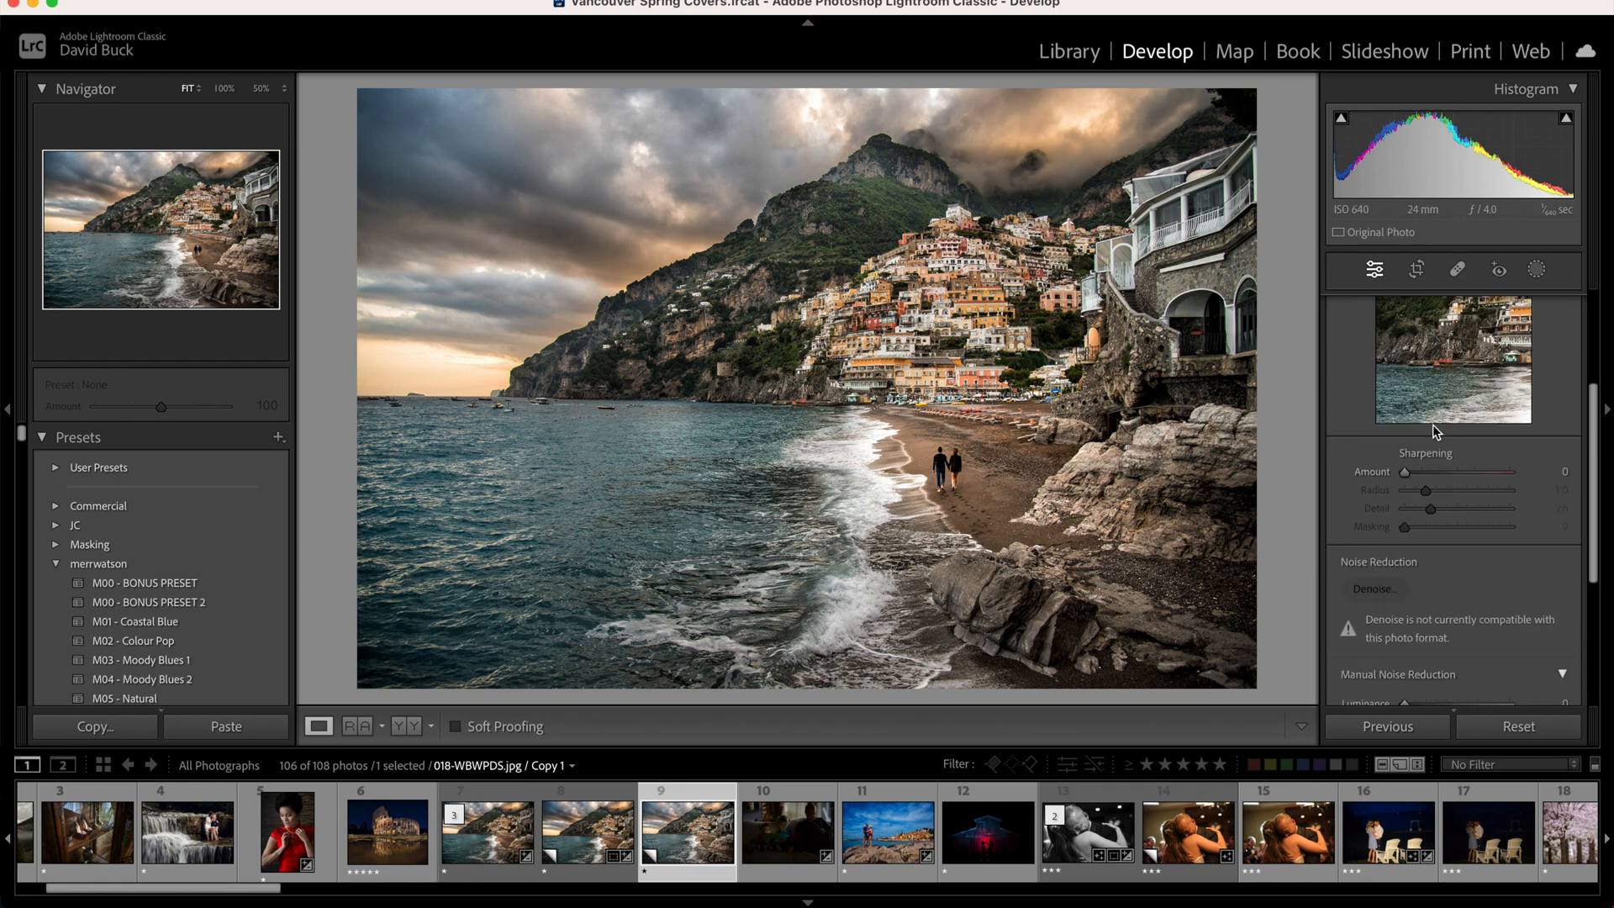
left_click(1534, 269)
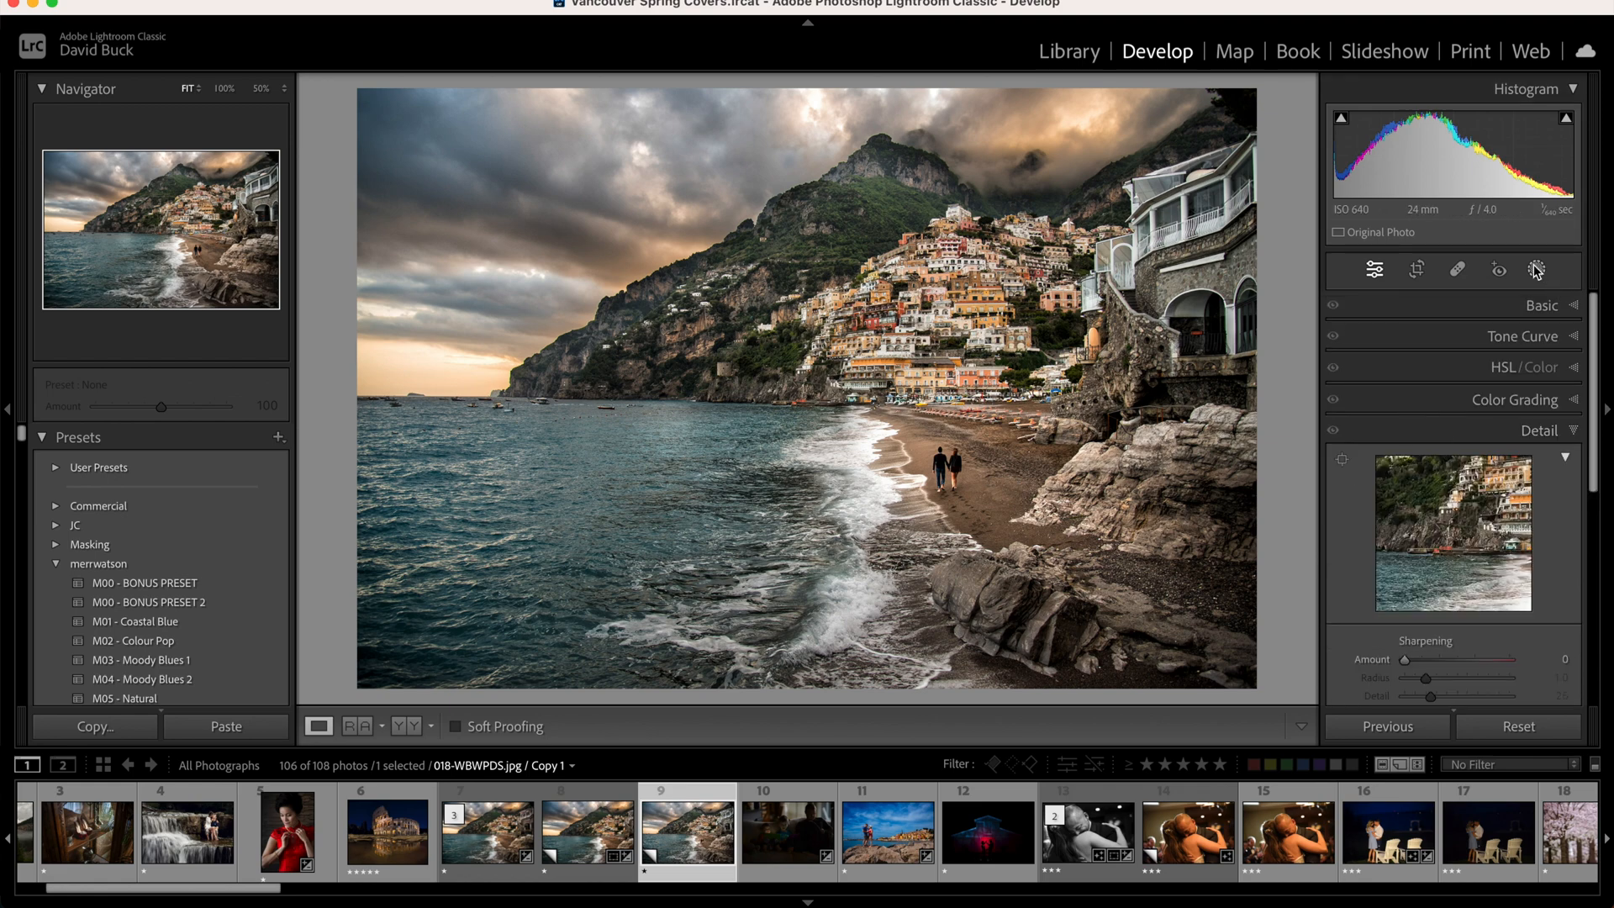
Generate an automatic Background mask over the beach scene, then leave masking without adjusting it.
left_click(1536, 269)
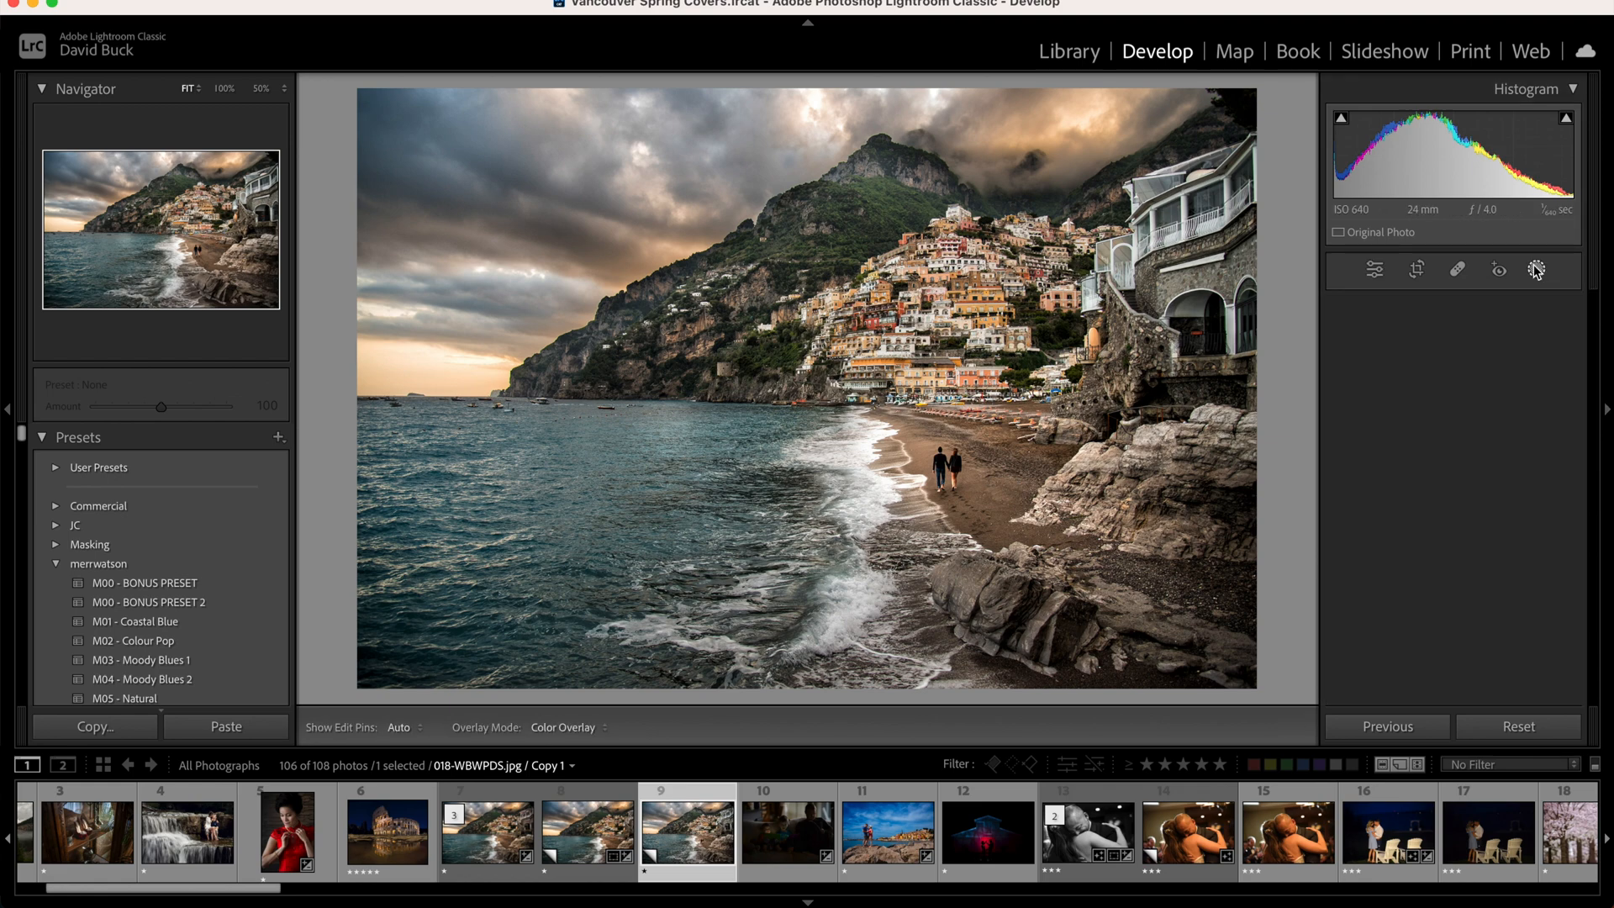
left_click(1534, 269)
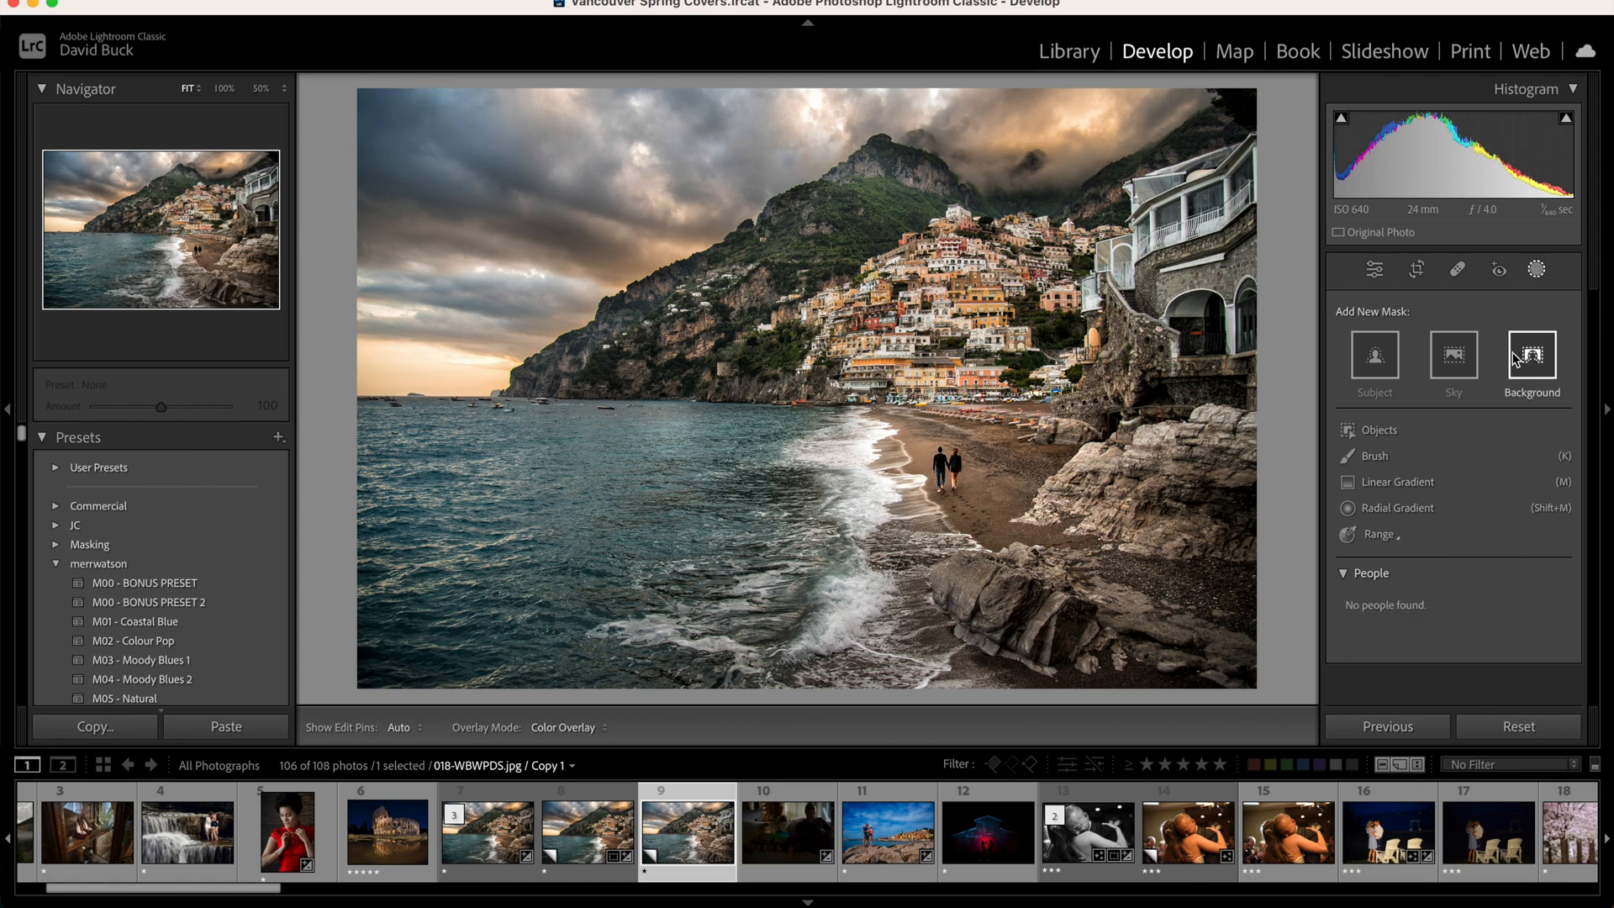
mouse_move(1498, 320)
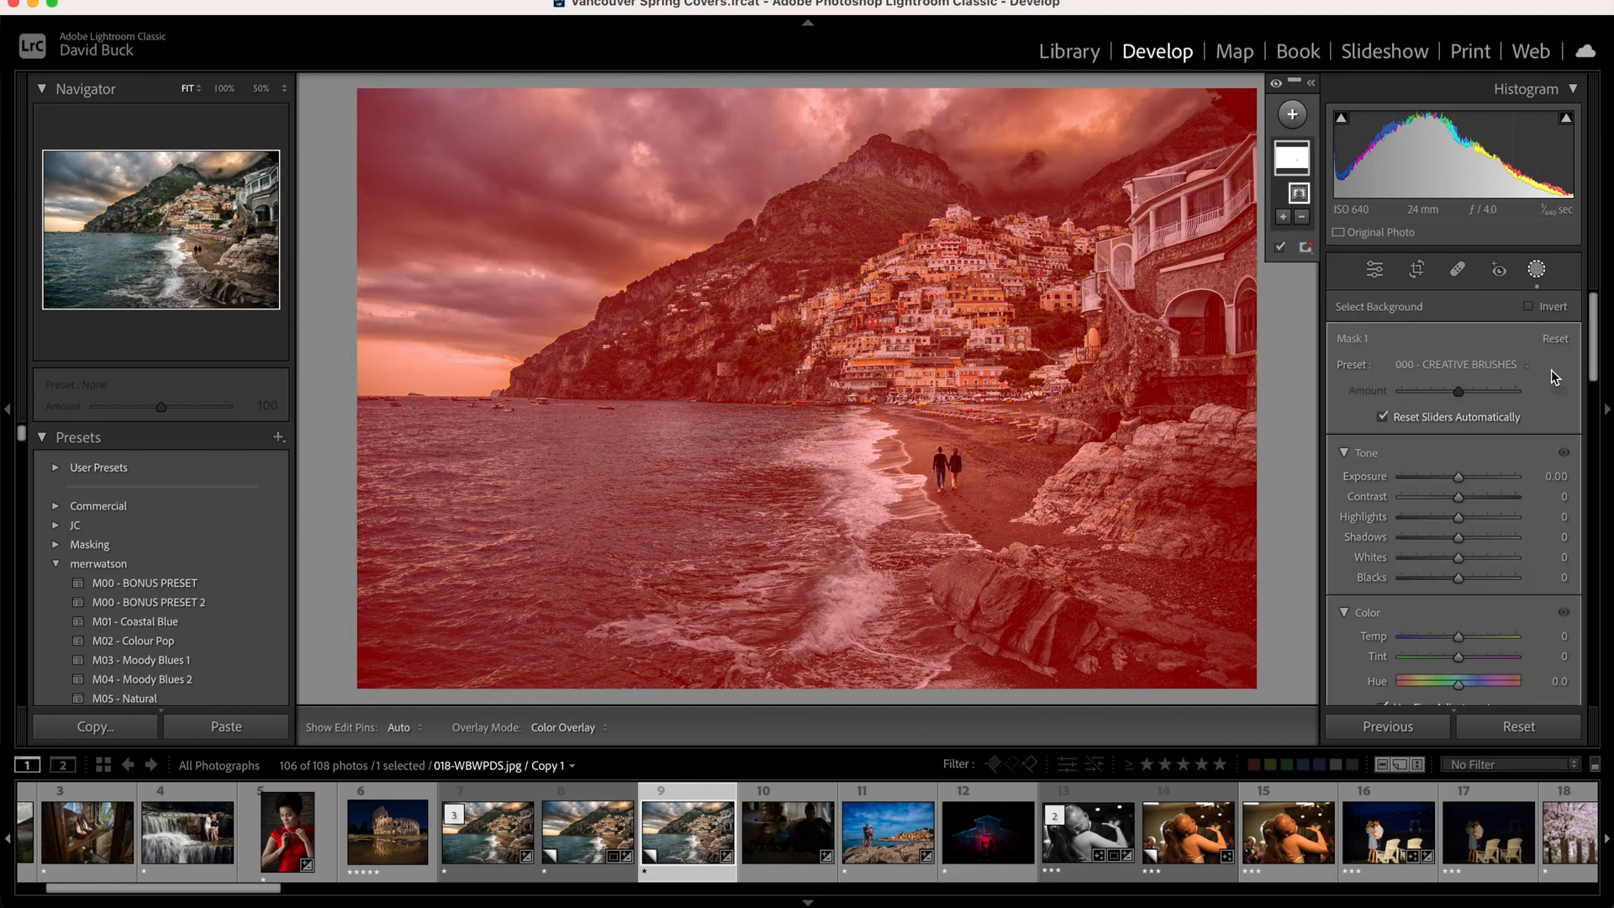
scroll("down", 3)
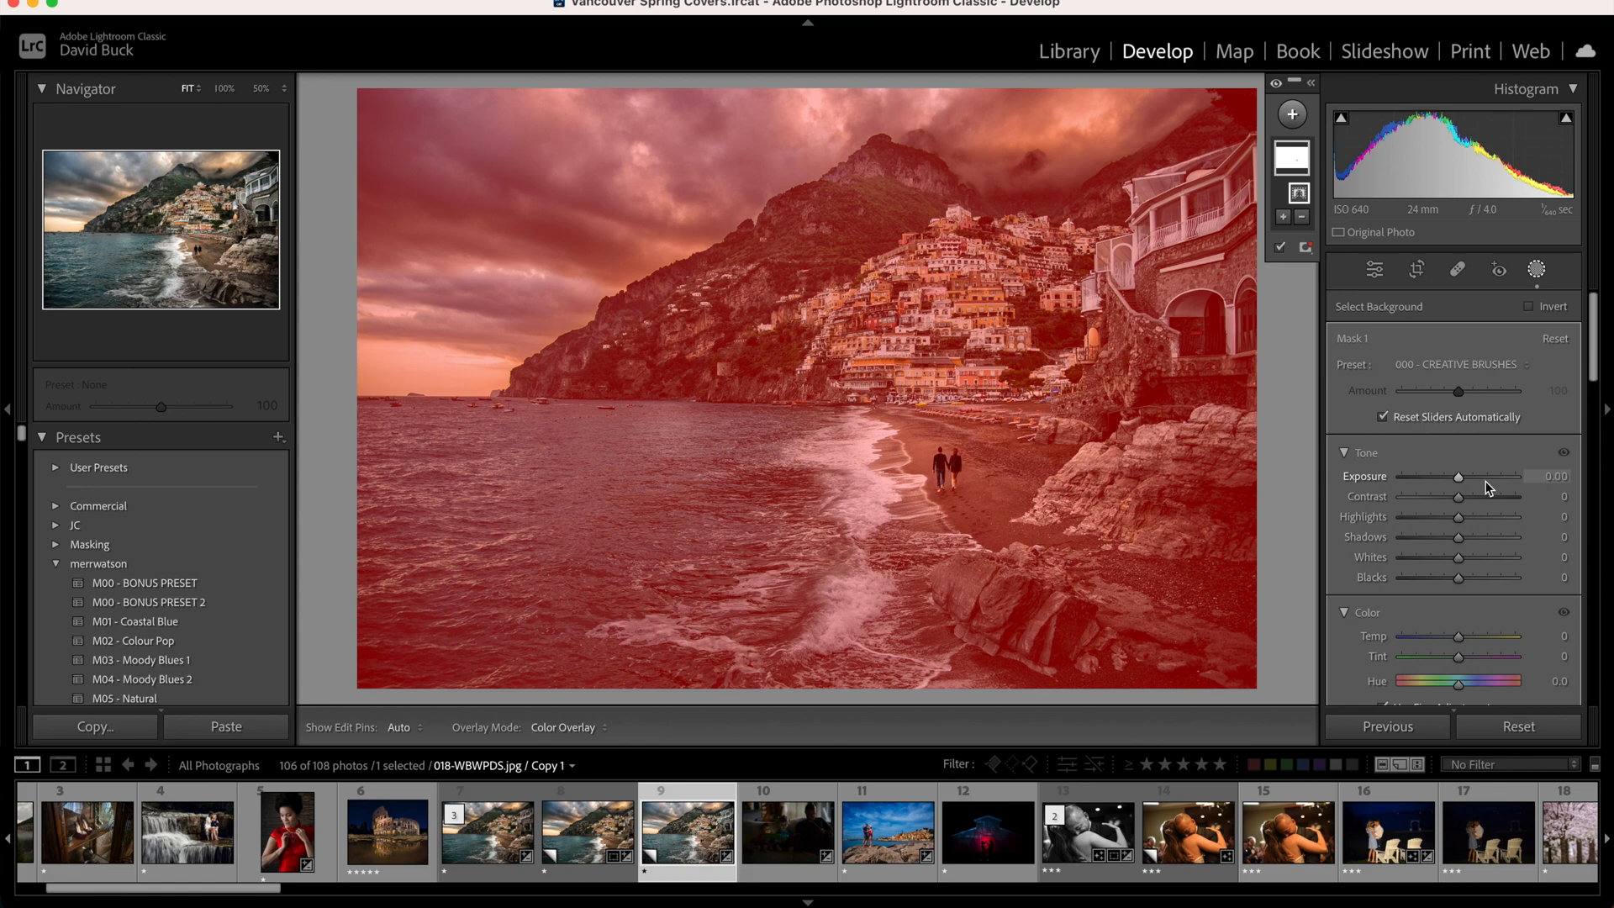
left_click(1538, 269)
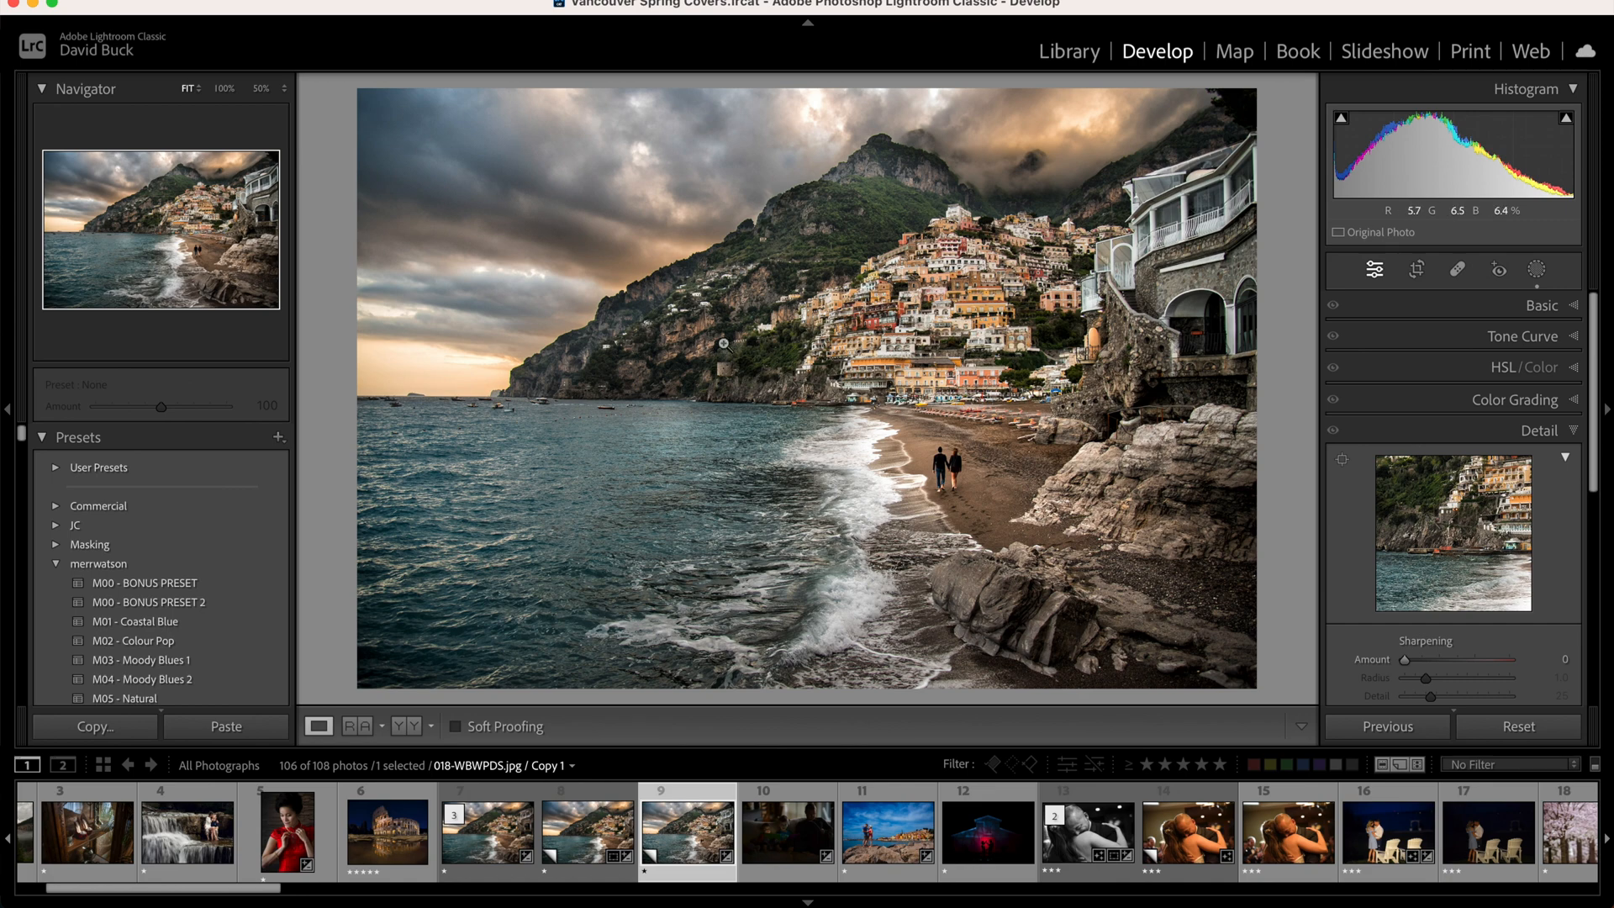
left_click(723, 345)
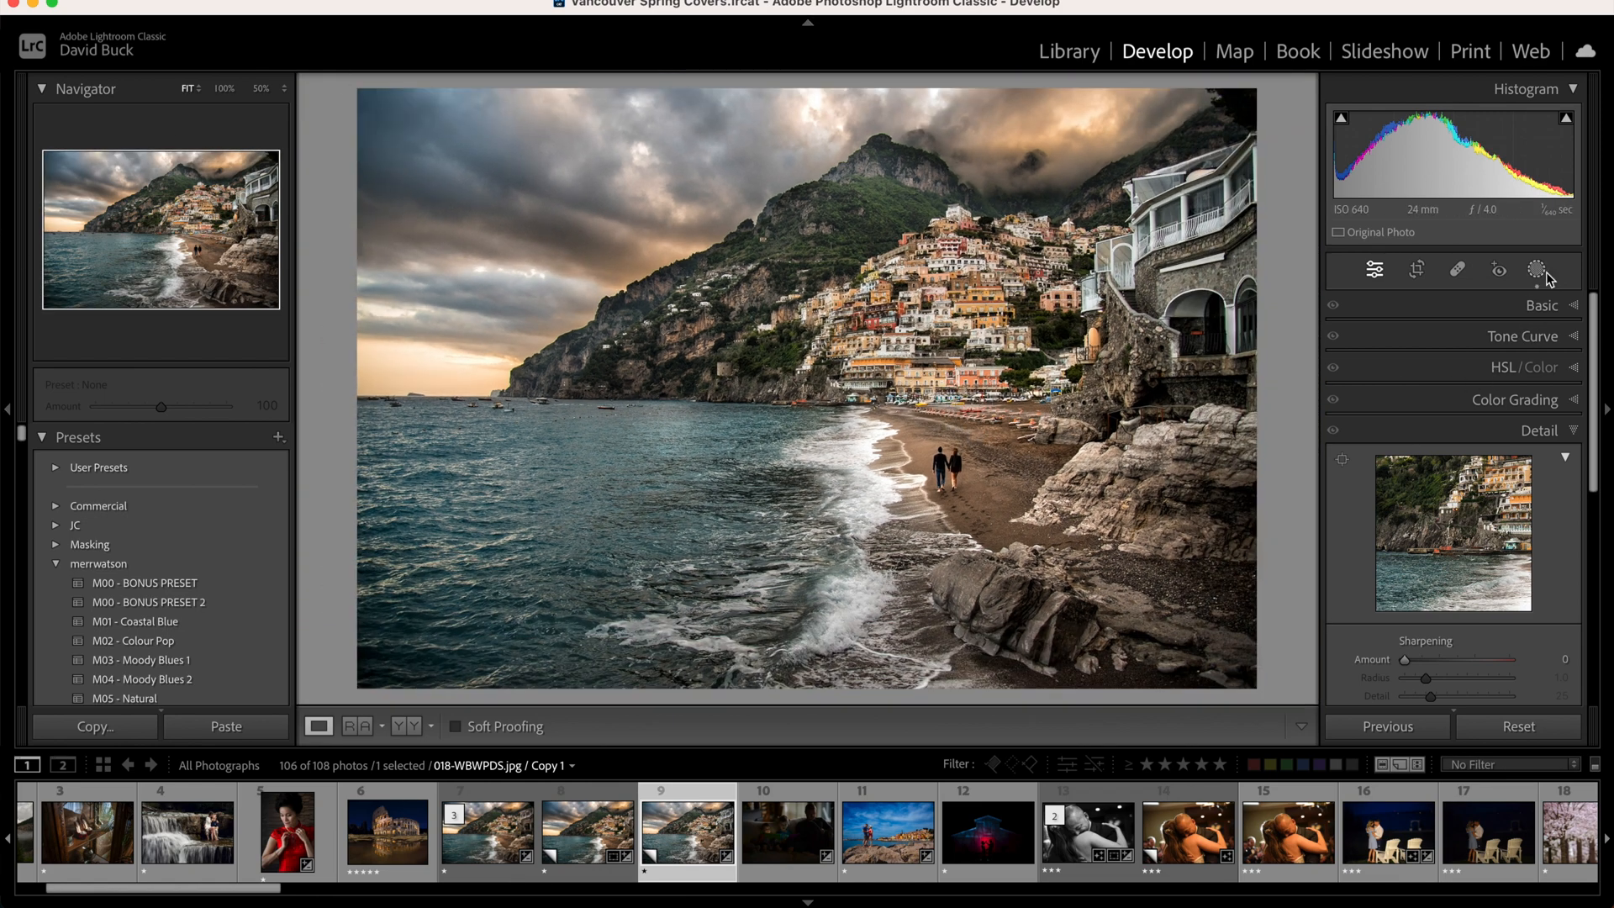
Reopen the background mask and subtract a Luminance Range from it.
left_click(1535, 269)
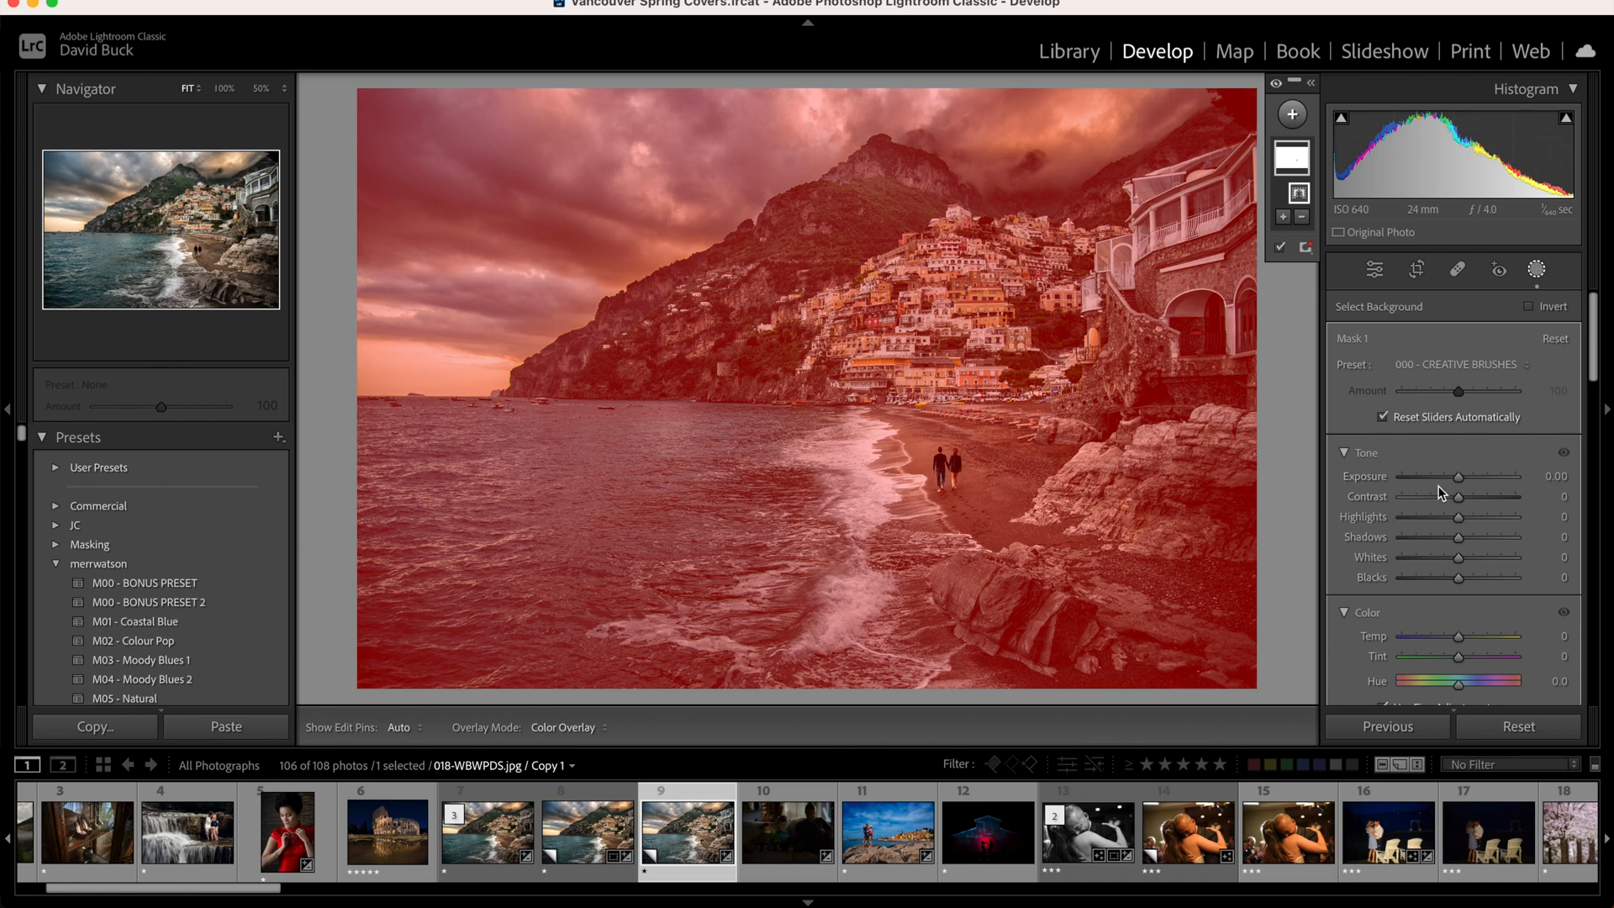
left_click(1300, 217)
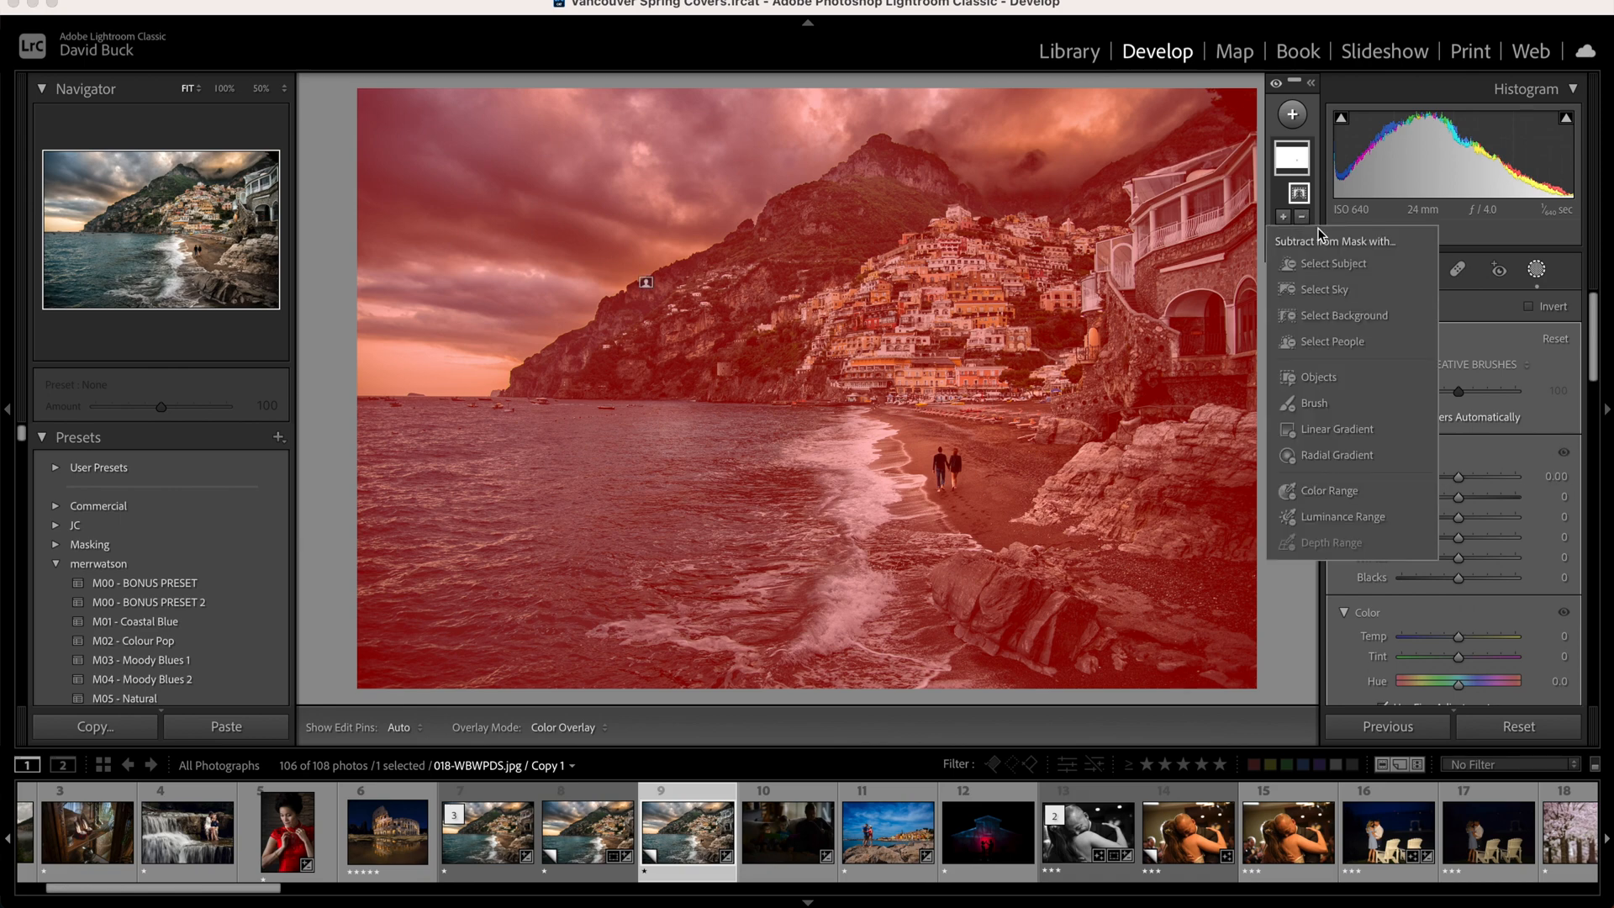
left_click(1344, 516)
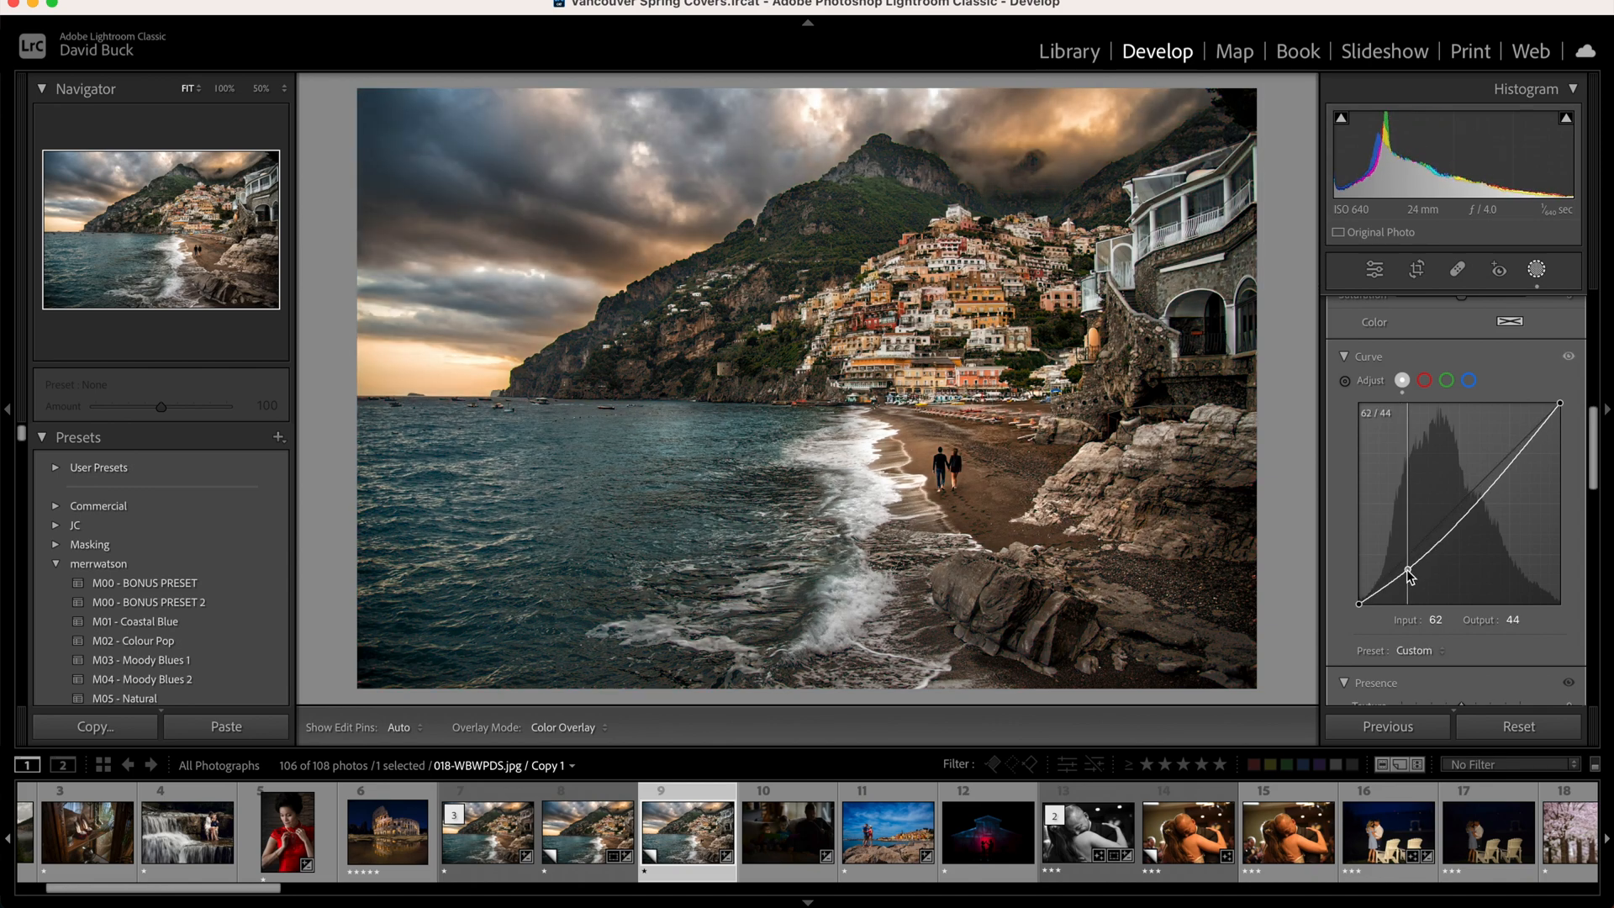
Shape the mask's tone curve to deepen the shadows while pinning brighter tones near original.
left_click_drag(1409, 573, 1409, 575)
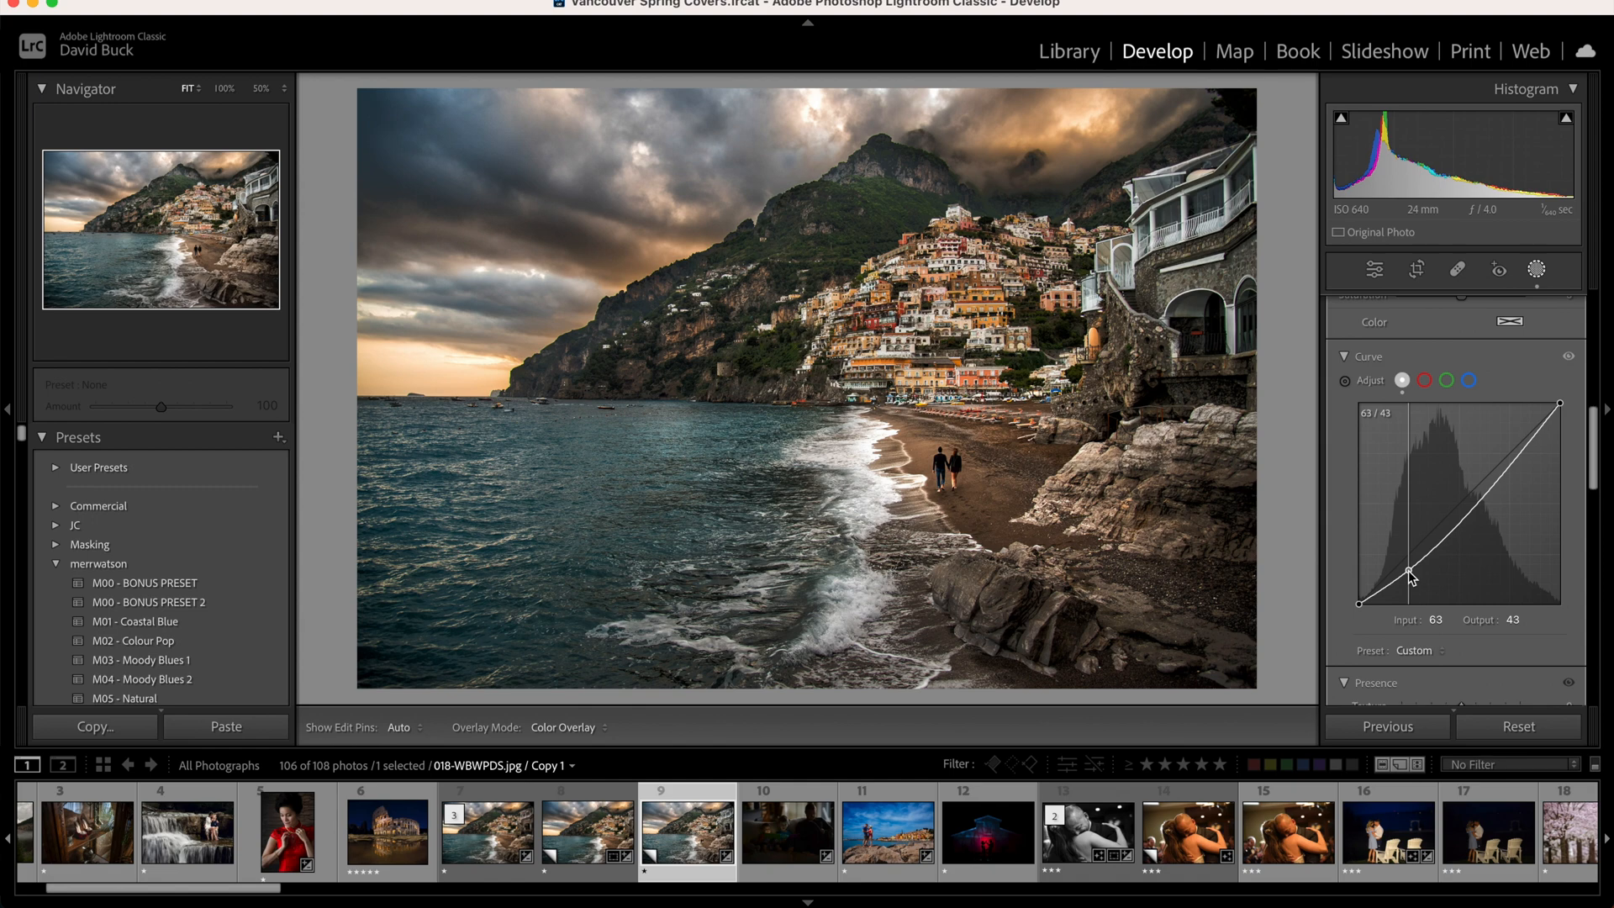
left_click_drag(1410, 575, 1419, 579)
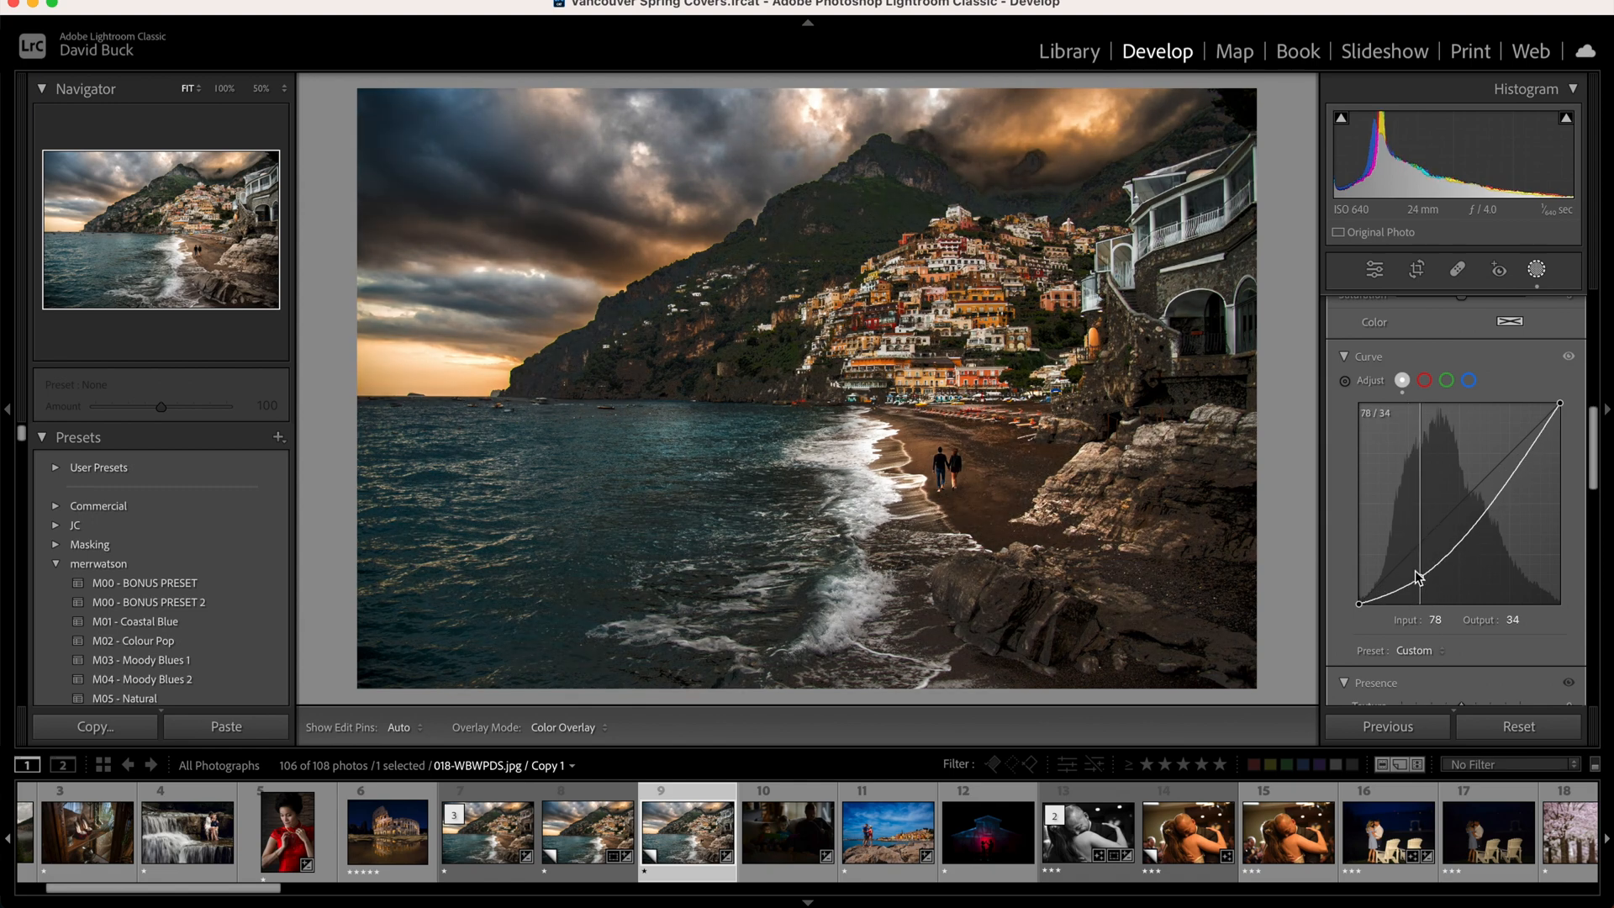
left_click_drag(1417, 576, 1454, 604)
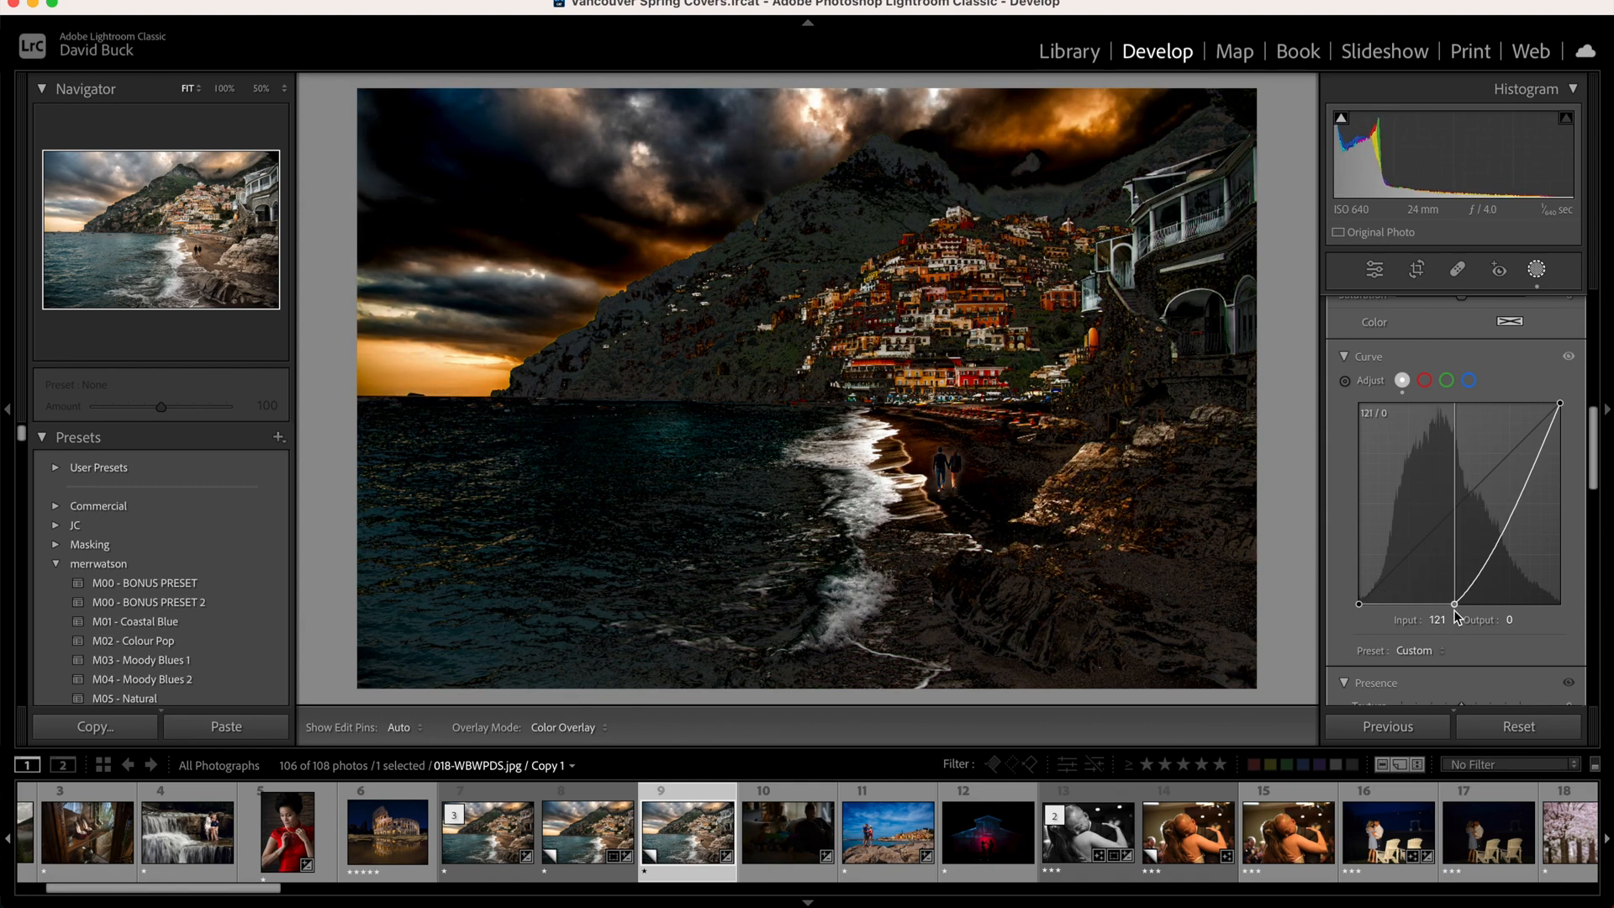
left_click_drag(1456, 602, 1417, 553)
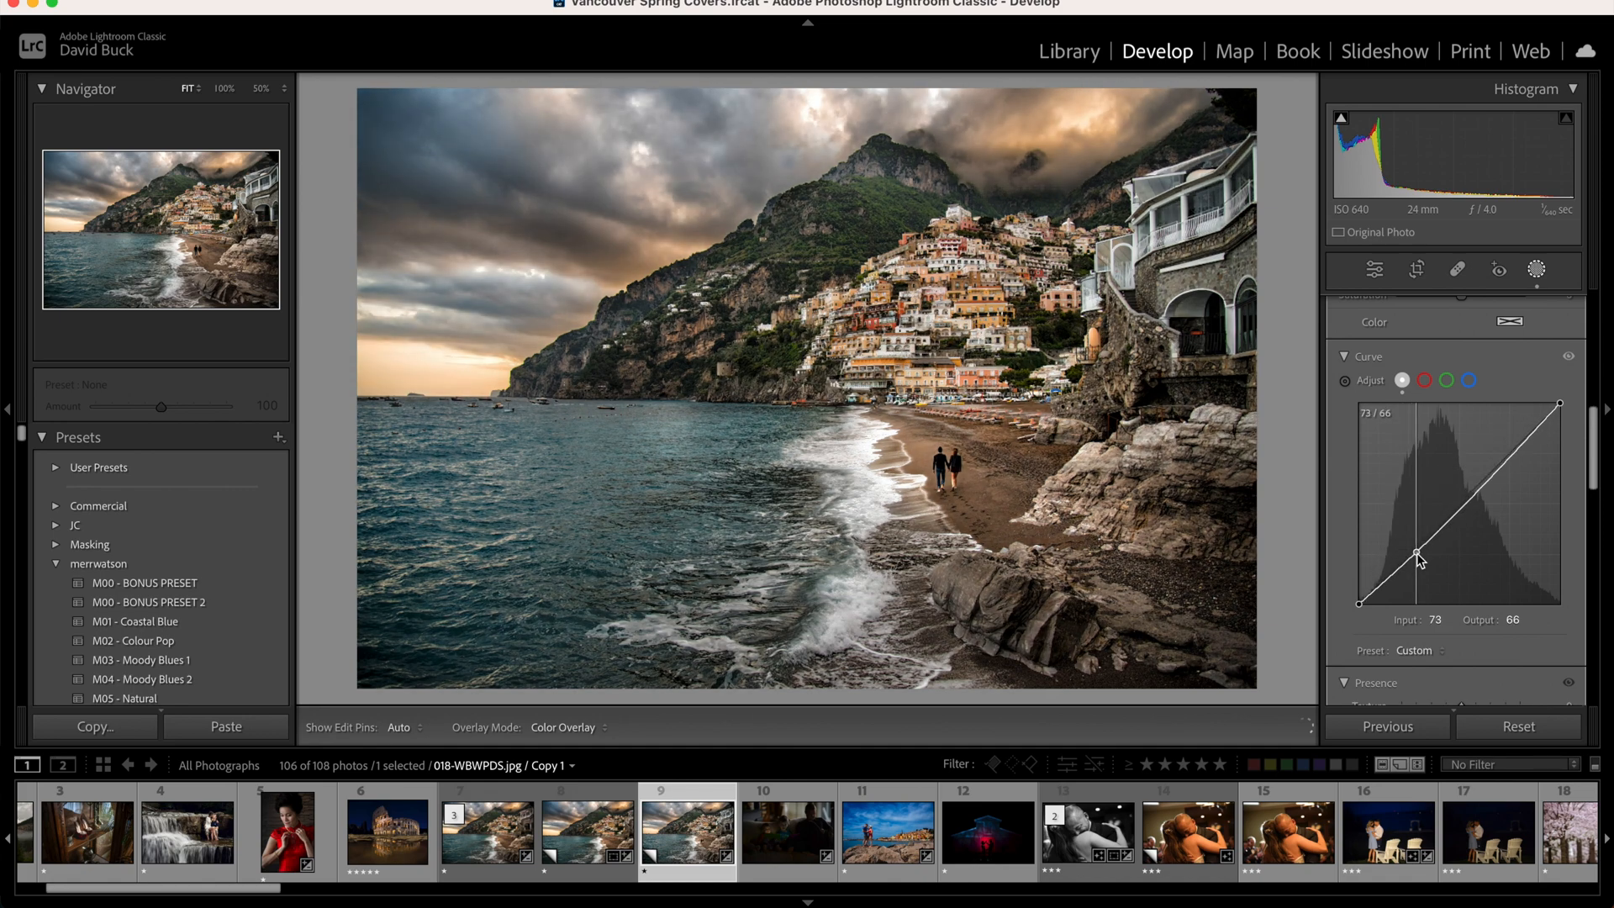
left_click_drag(1419, 552, 1419, 565)
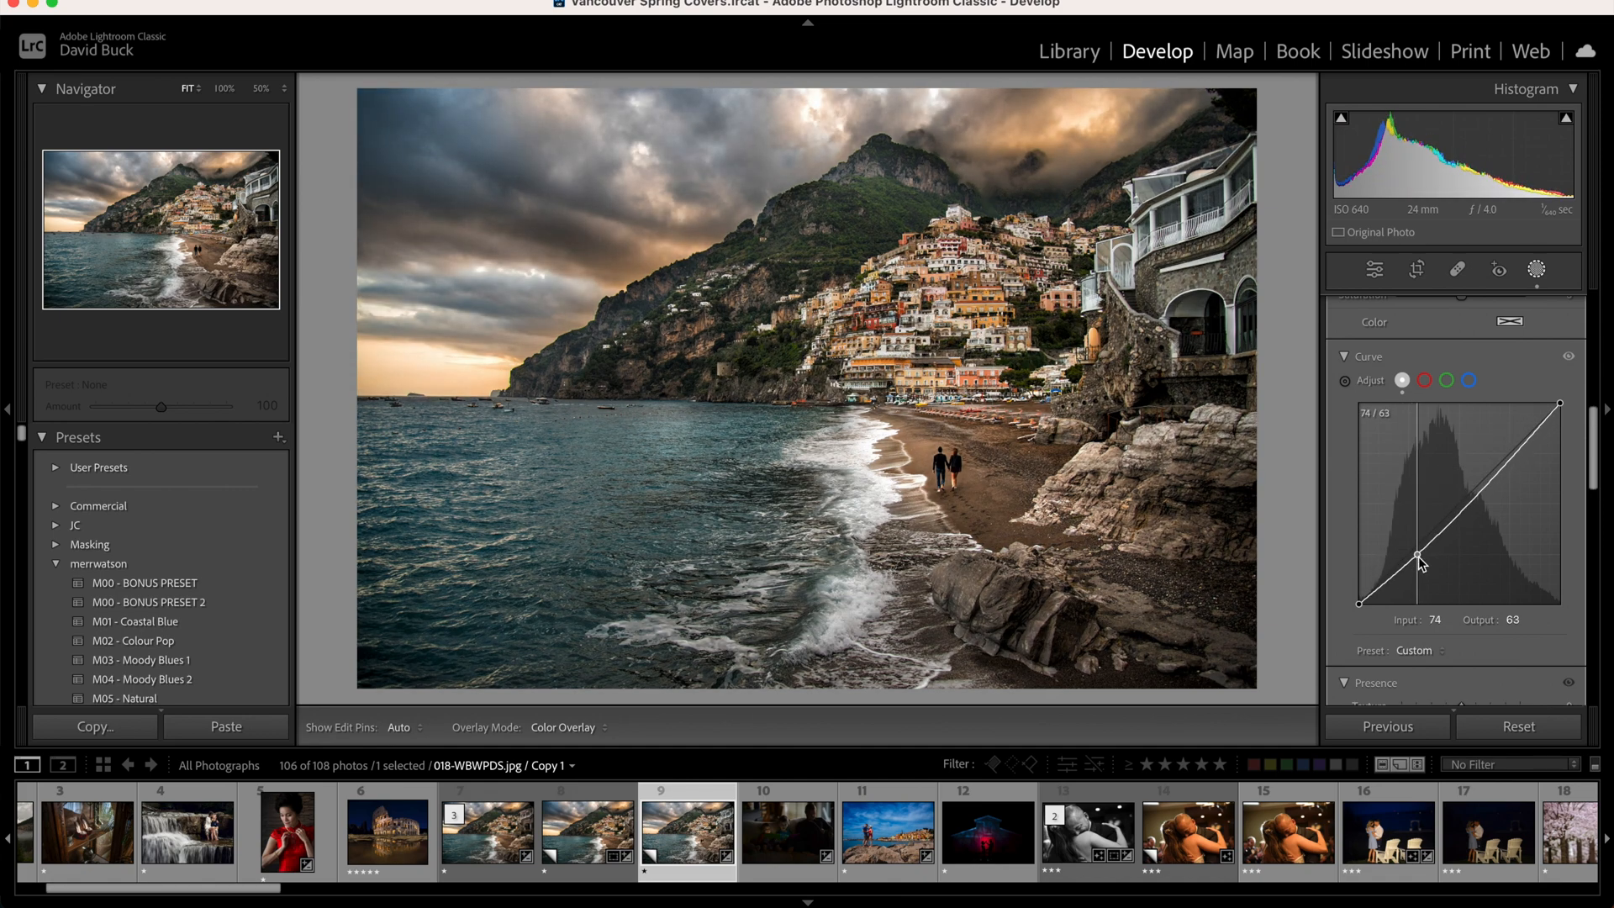
left_click_drag(1419, 565, 1415, 575)
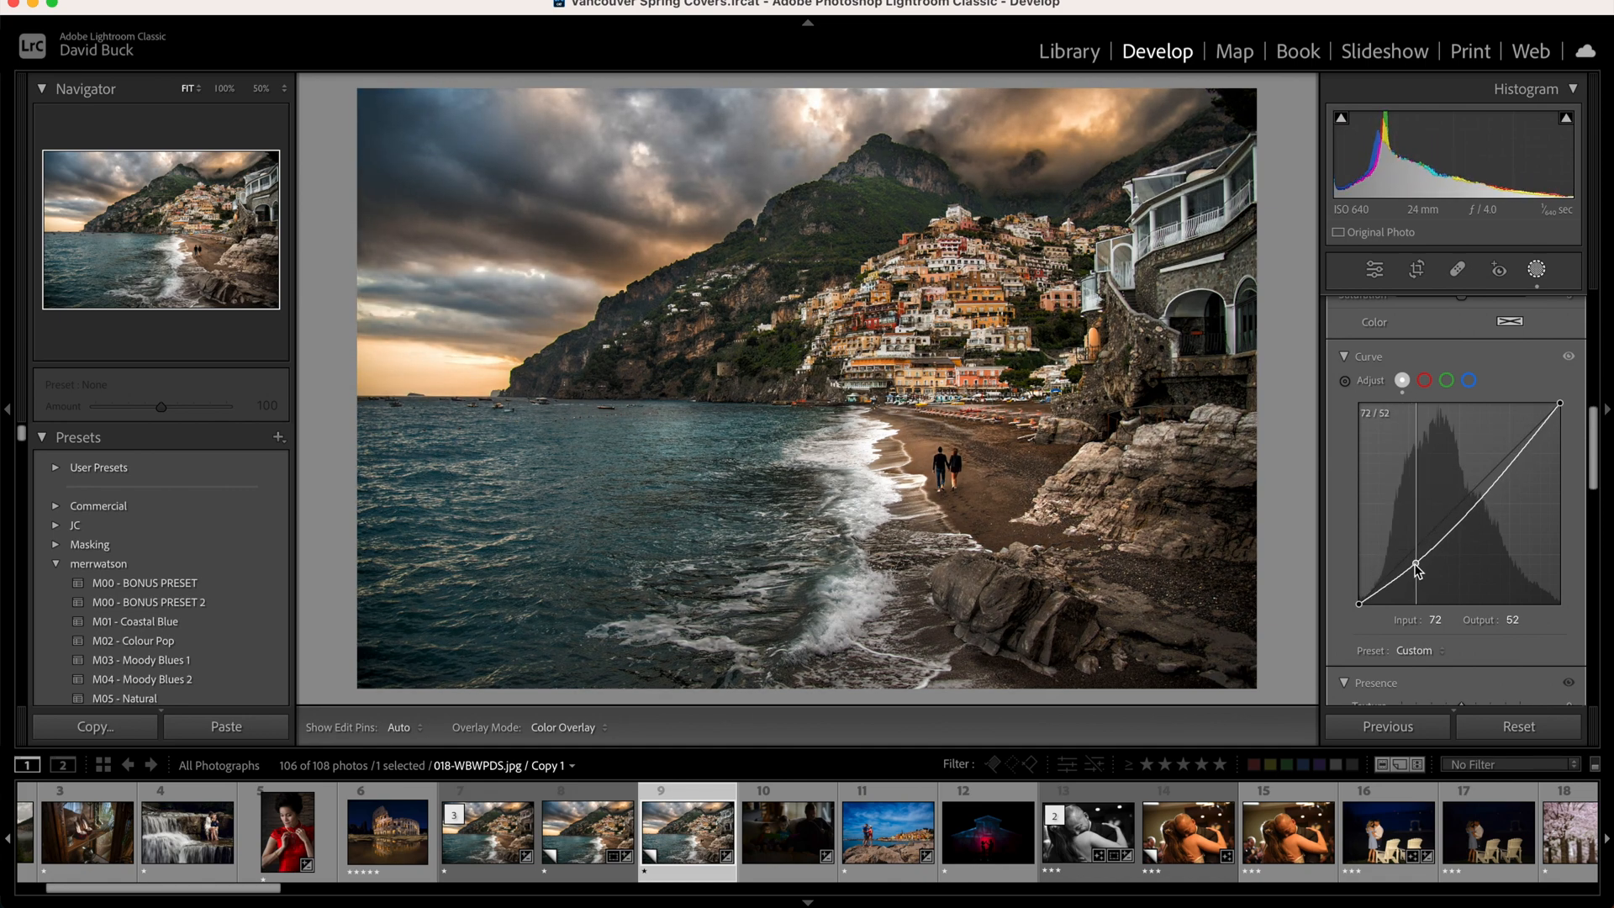
left_click_drag(1415, 571, 1443, 563)
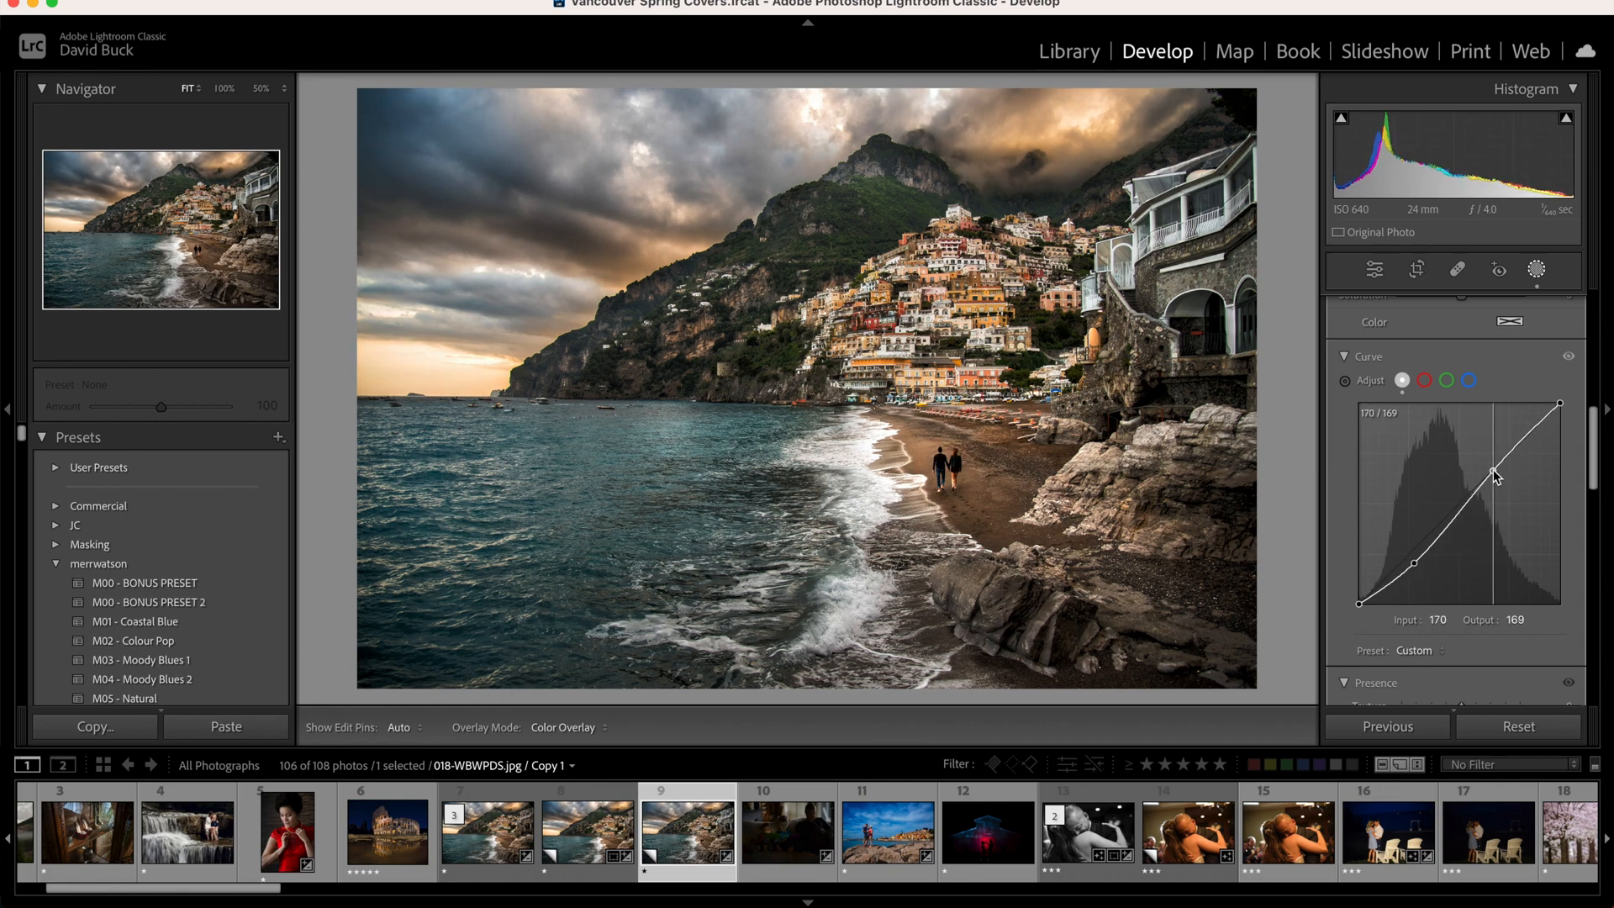
Raise the highlights point of the mask's curve to lift the brighter tones.
left_click_drag(1496, 475, 1493, 476)
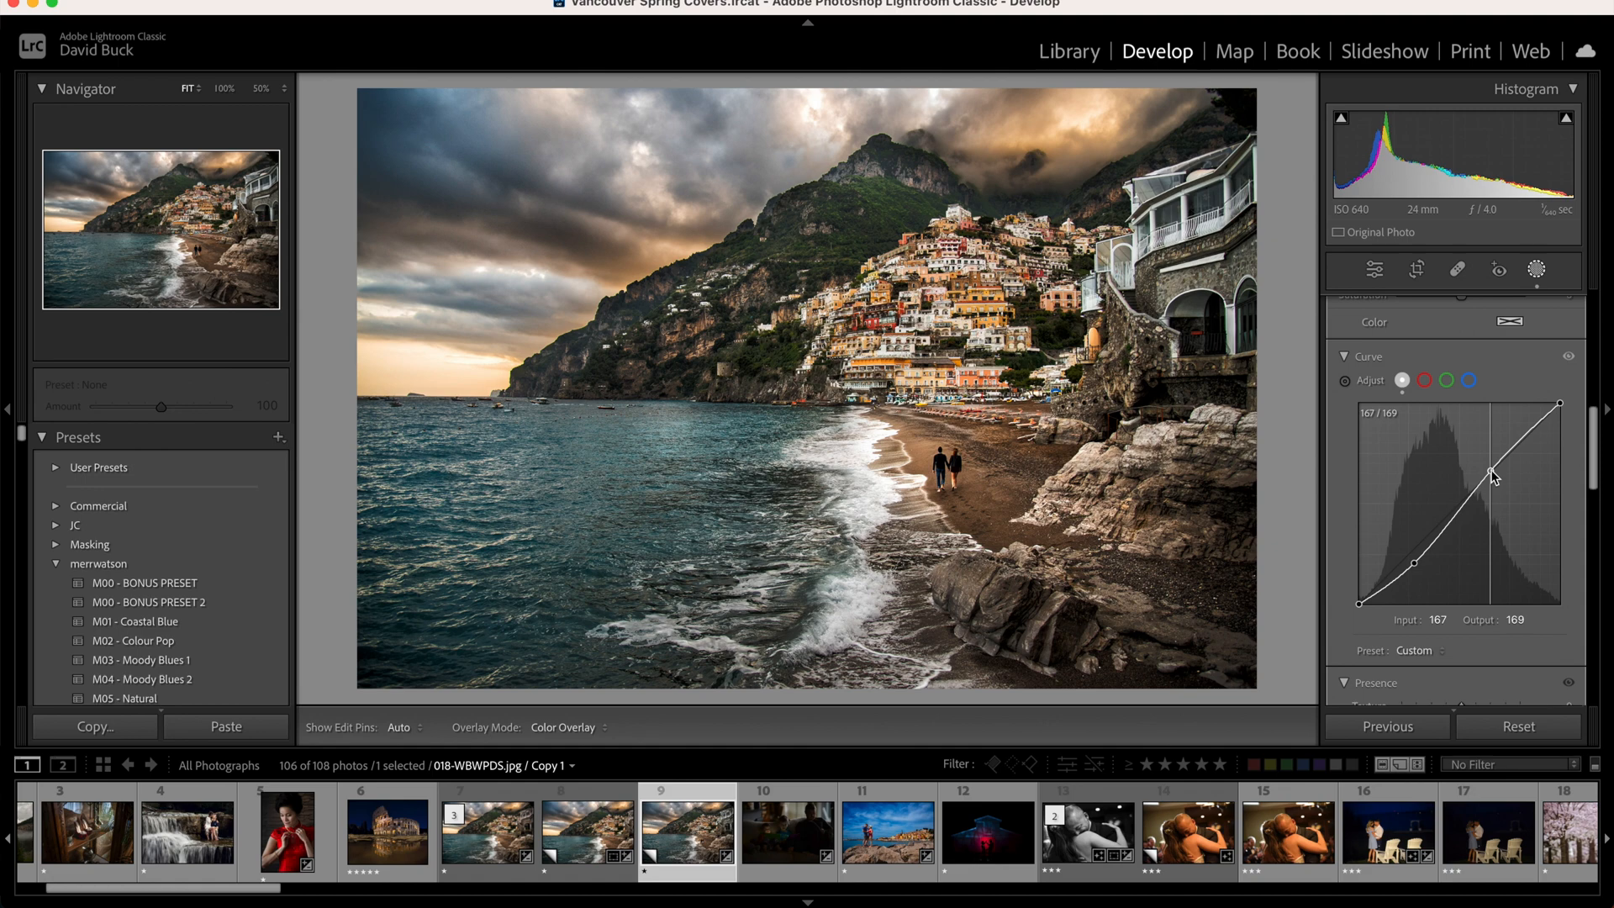
left_click_drag(1493, 476, 1486, 476)
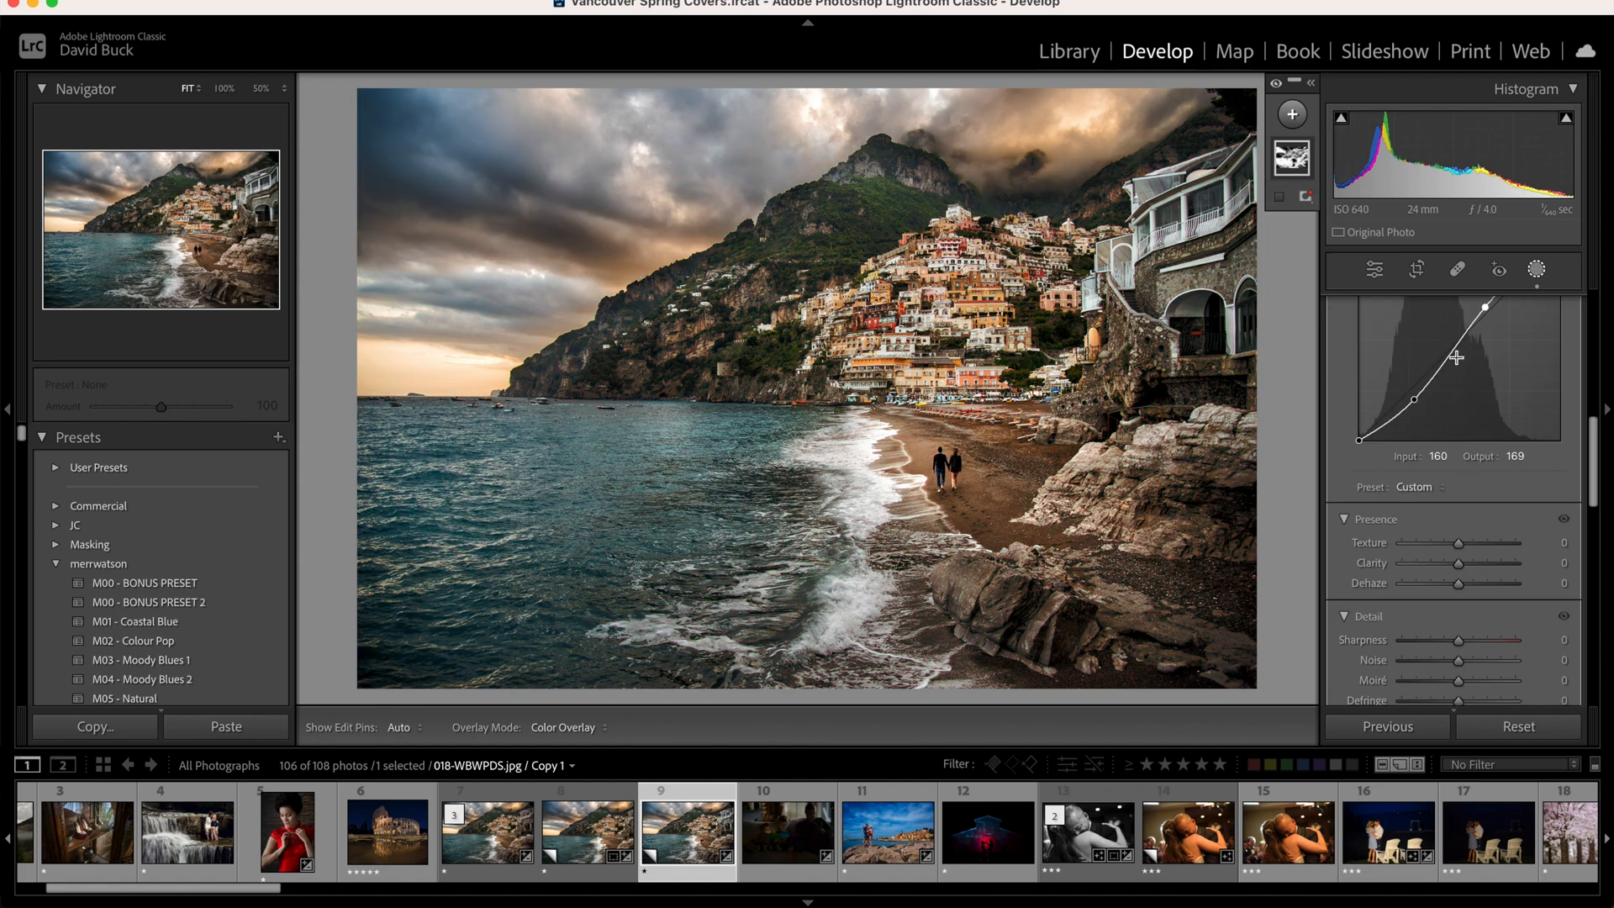
Pull the shadow point down, lift the black point to about 15, and toggle the curve to compare.
scroll("down", 3)
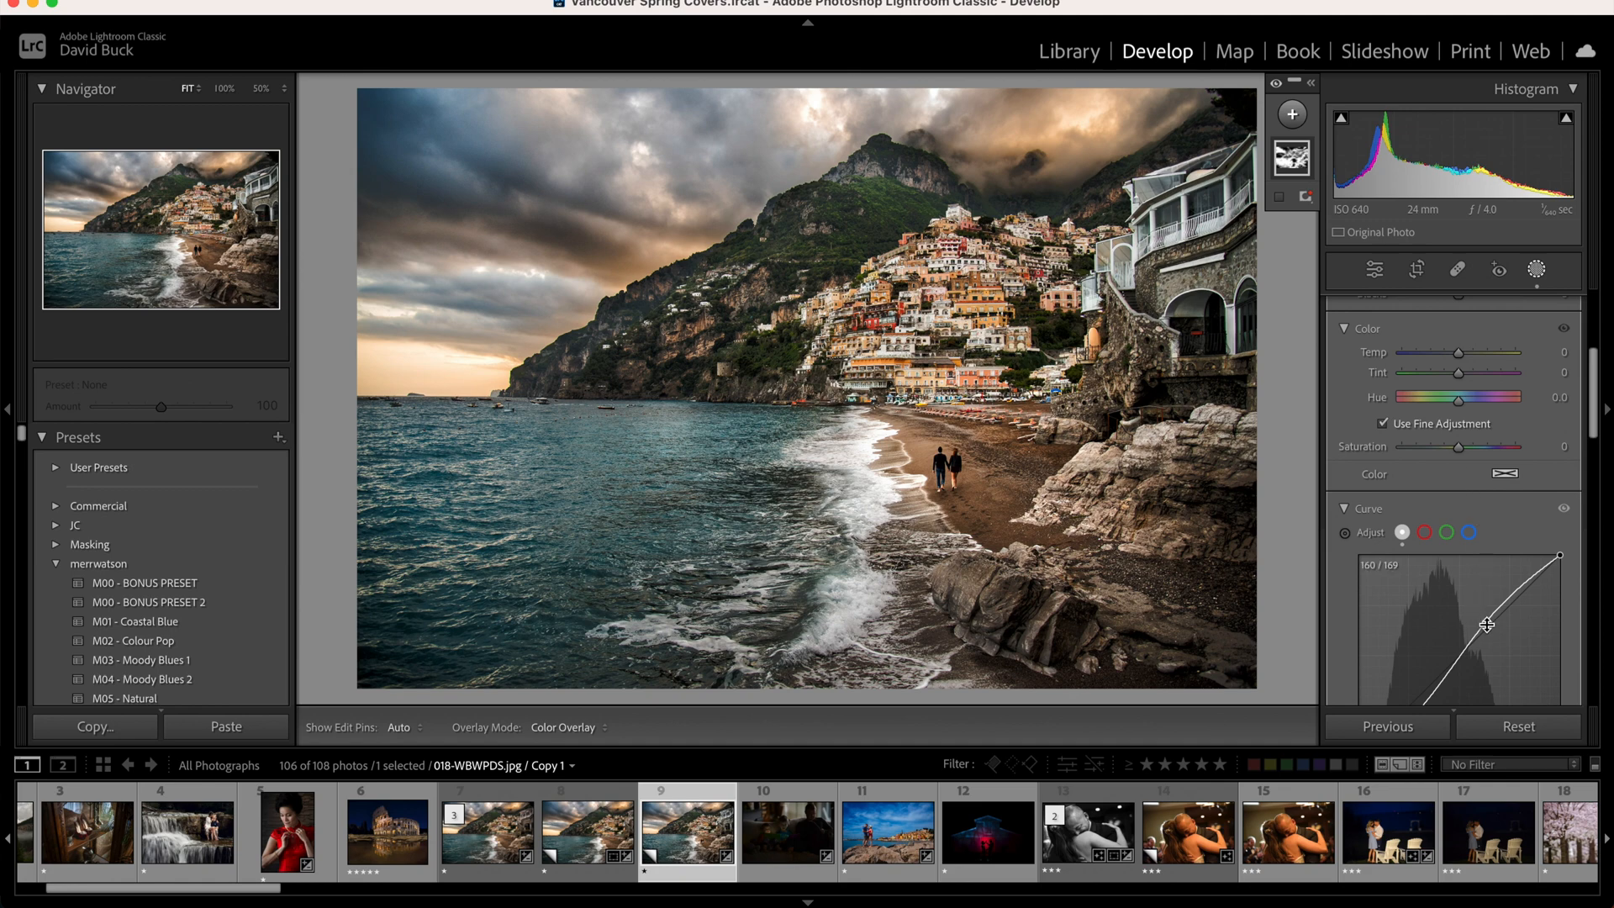
left_click_drag(1484, 625, 1480, 628)
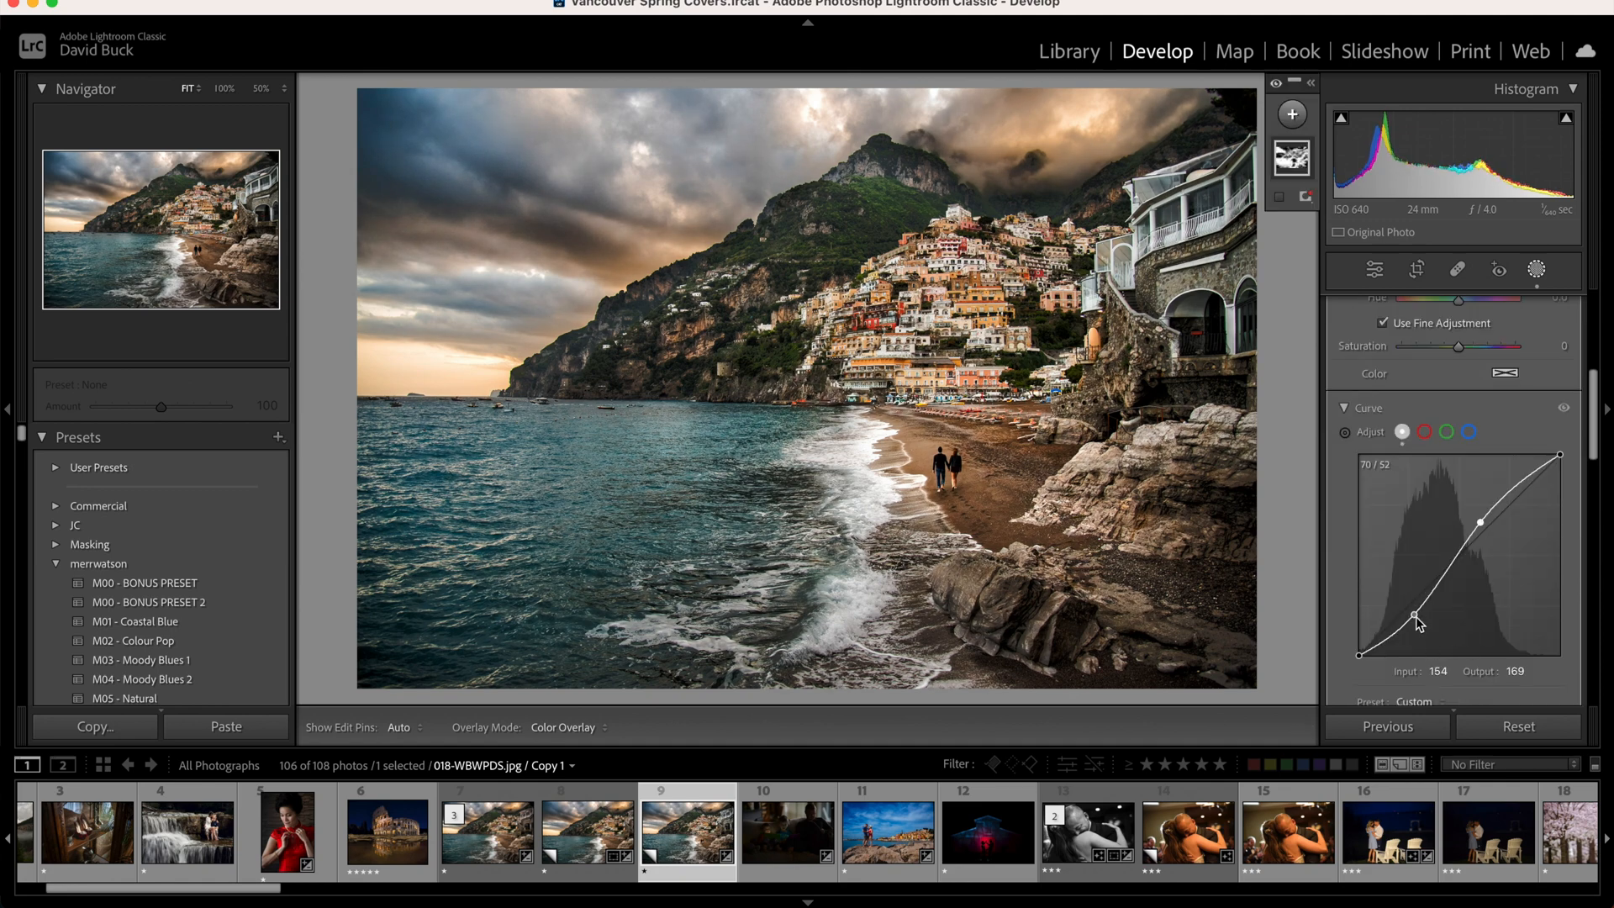
left_click_drag(1412, 620, 1396, 629)
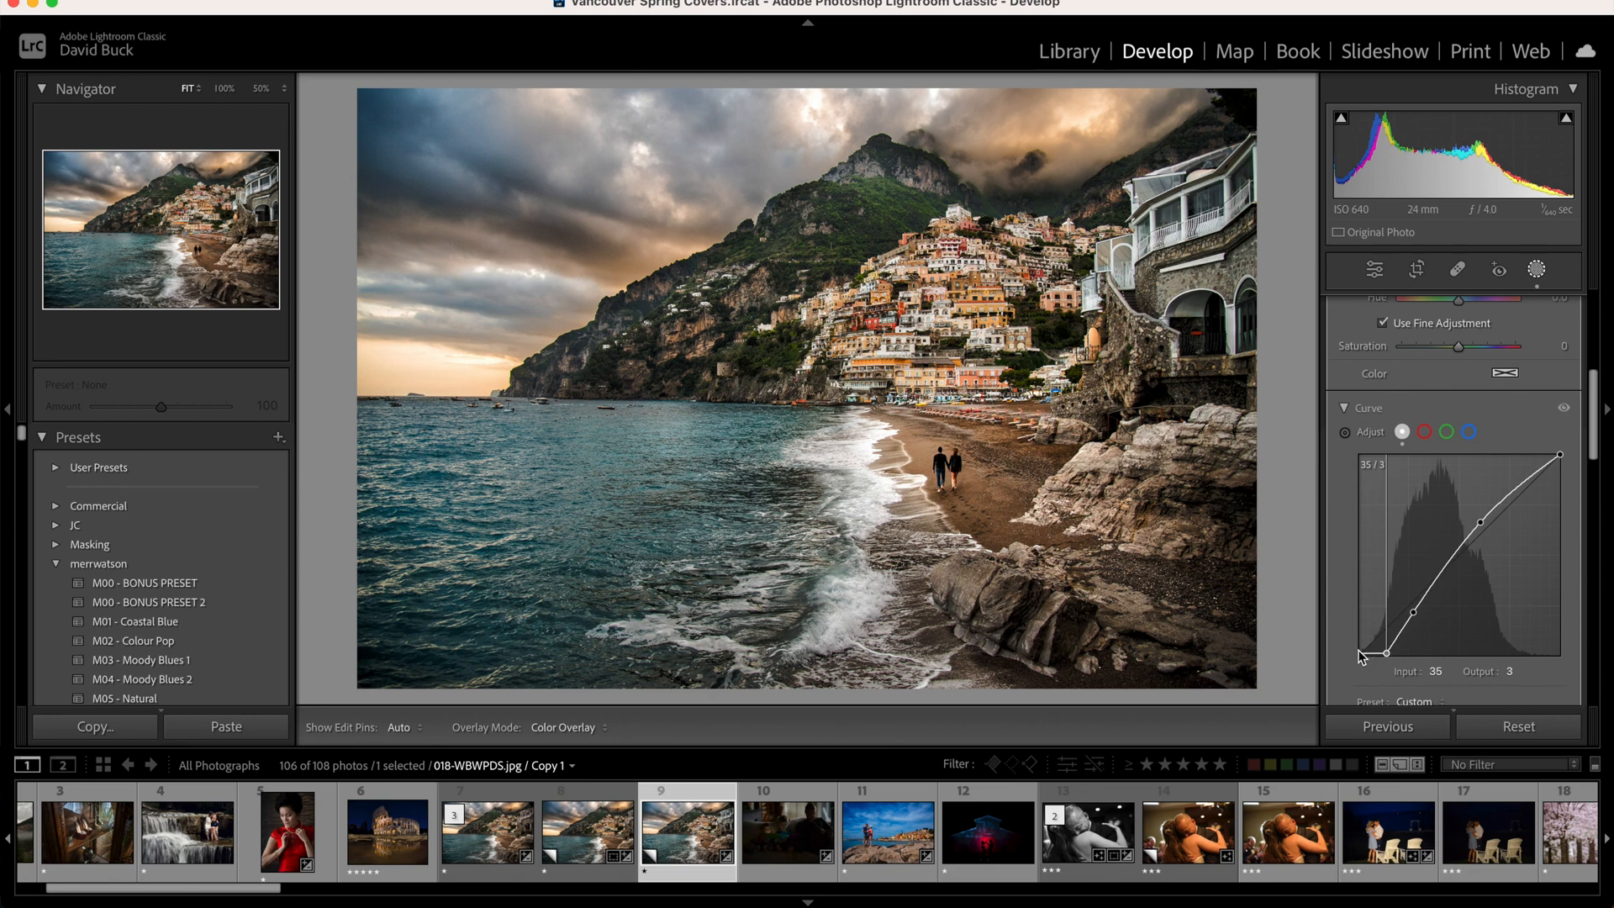
left_click_drag(1407, 642, 1388, 636)
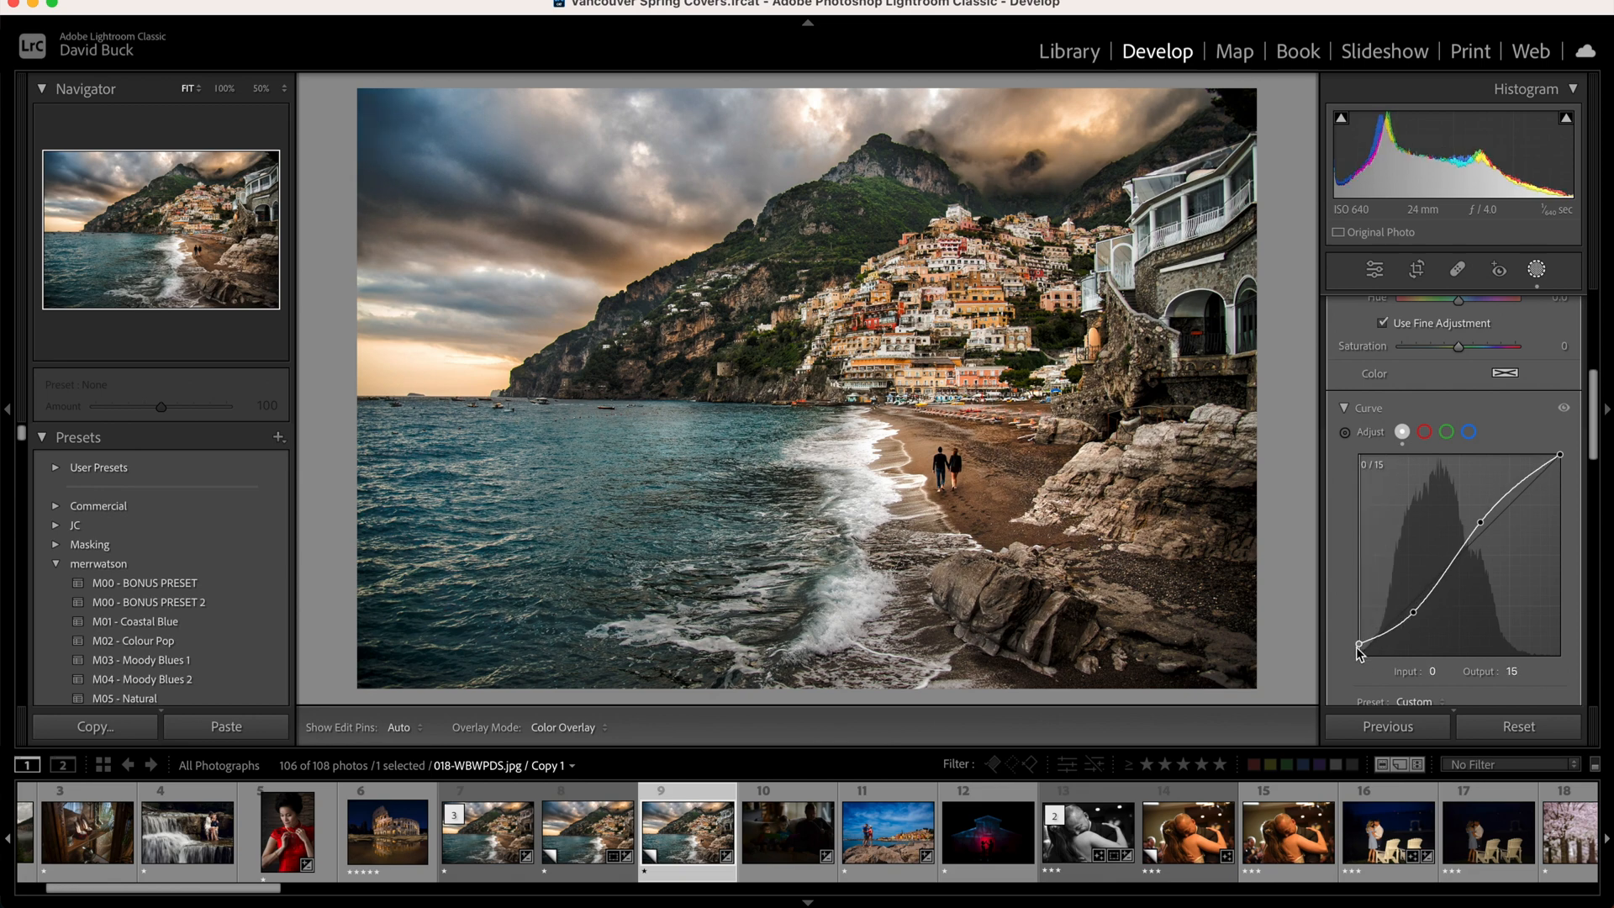
left_click_drag(1359, 654, 1360, 650)
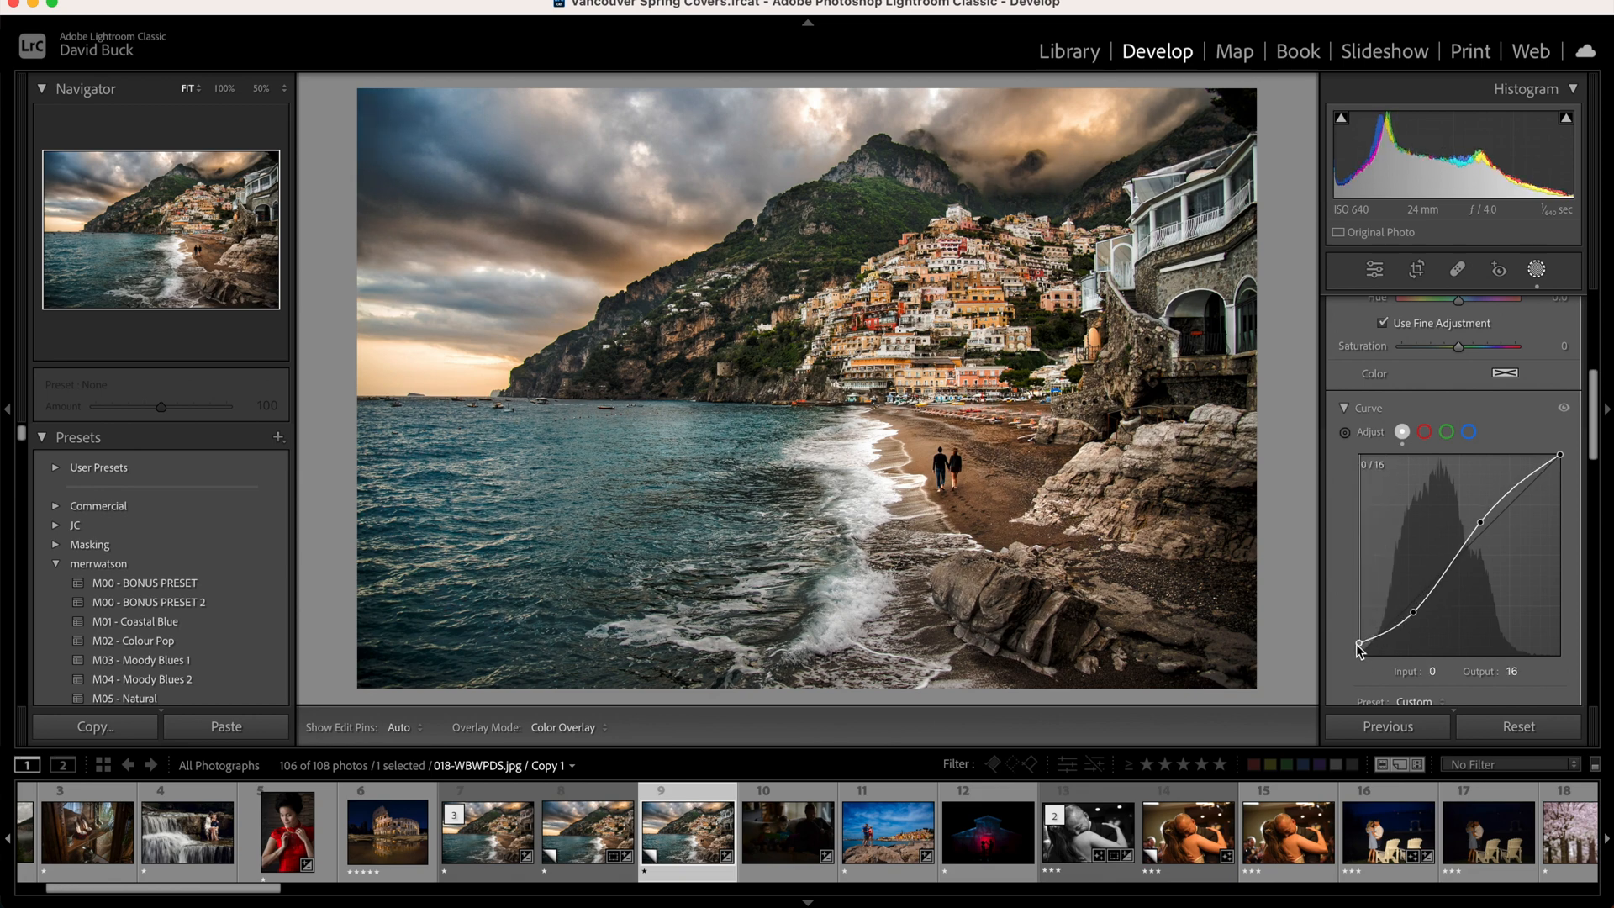
left_click_drag(1359, 645, 1358, 651)
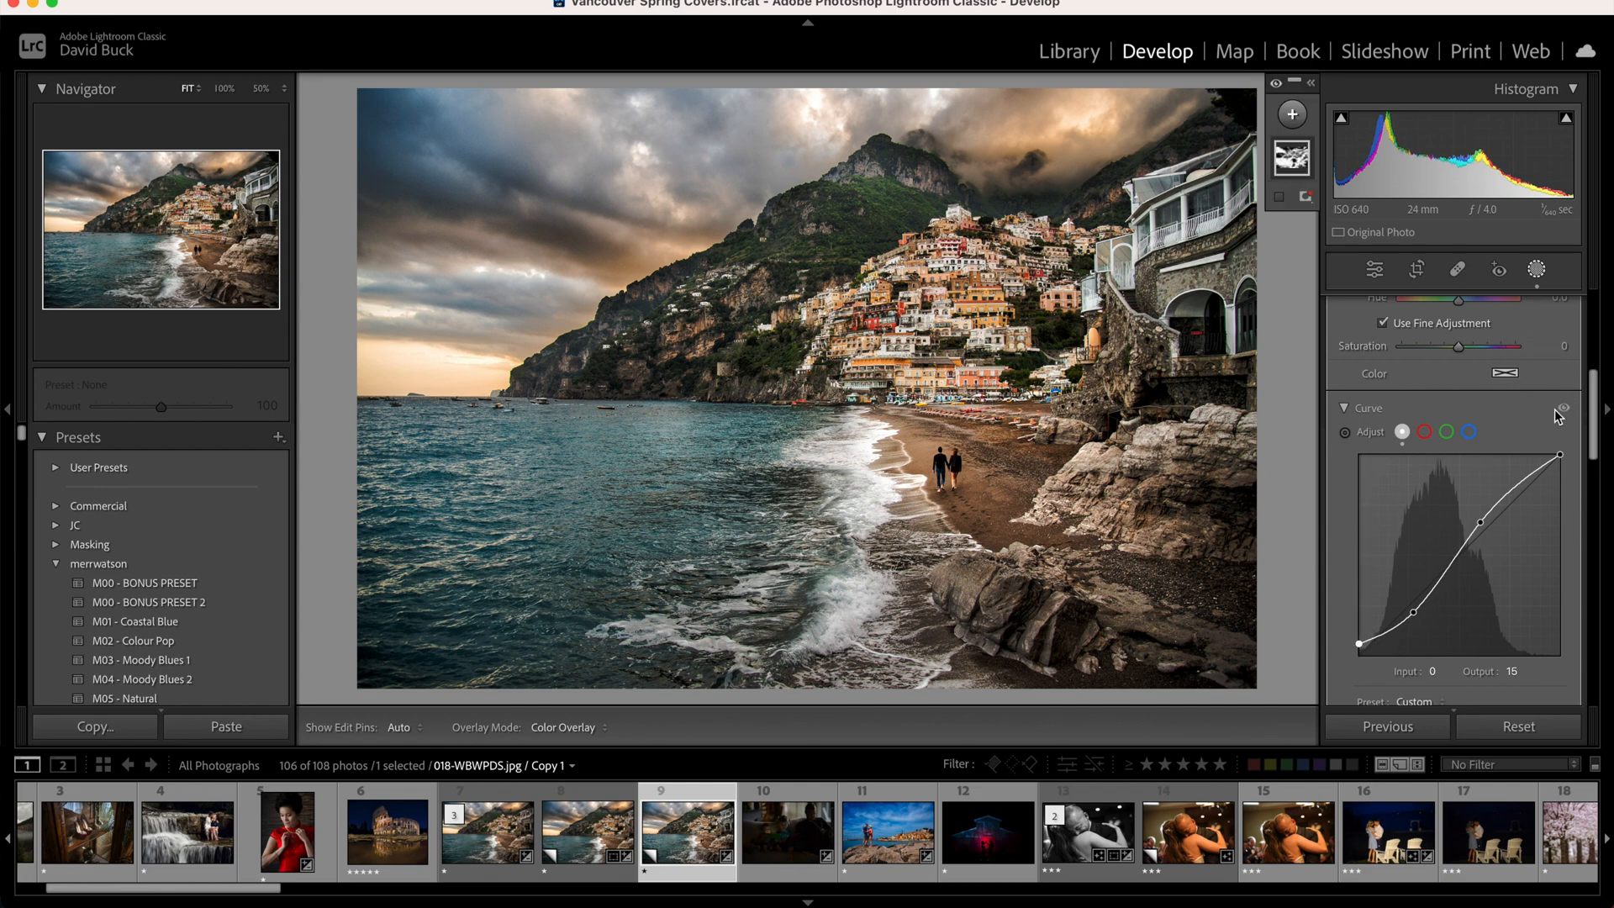
left_click(1562, 411)
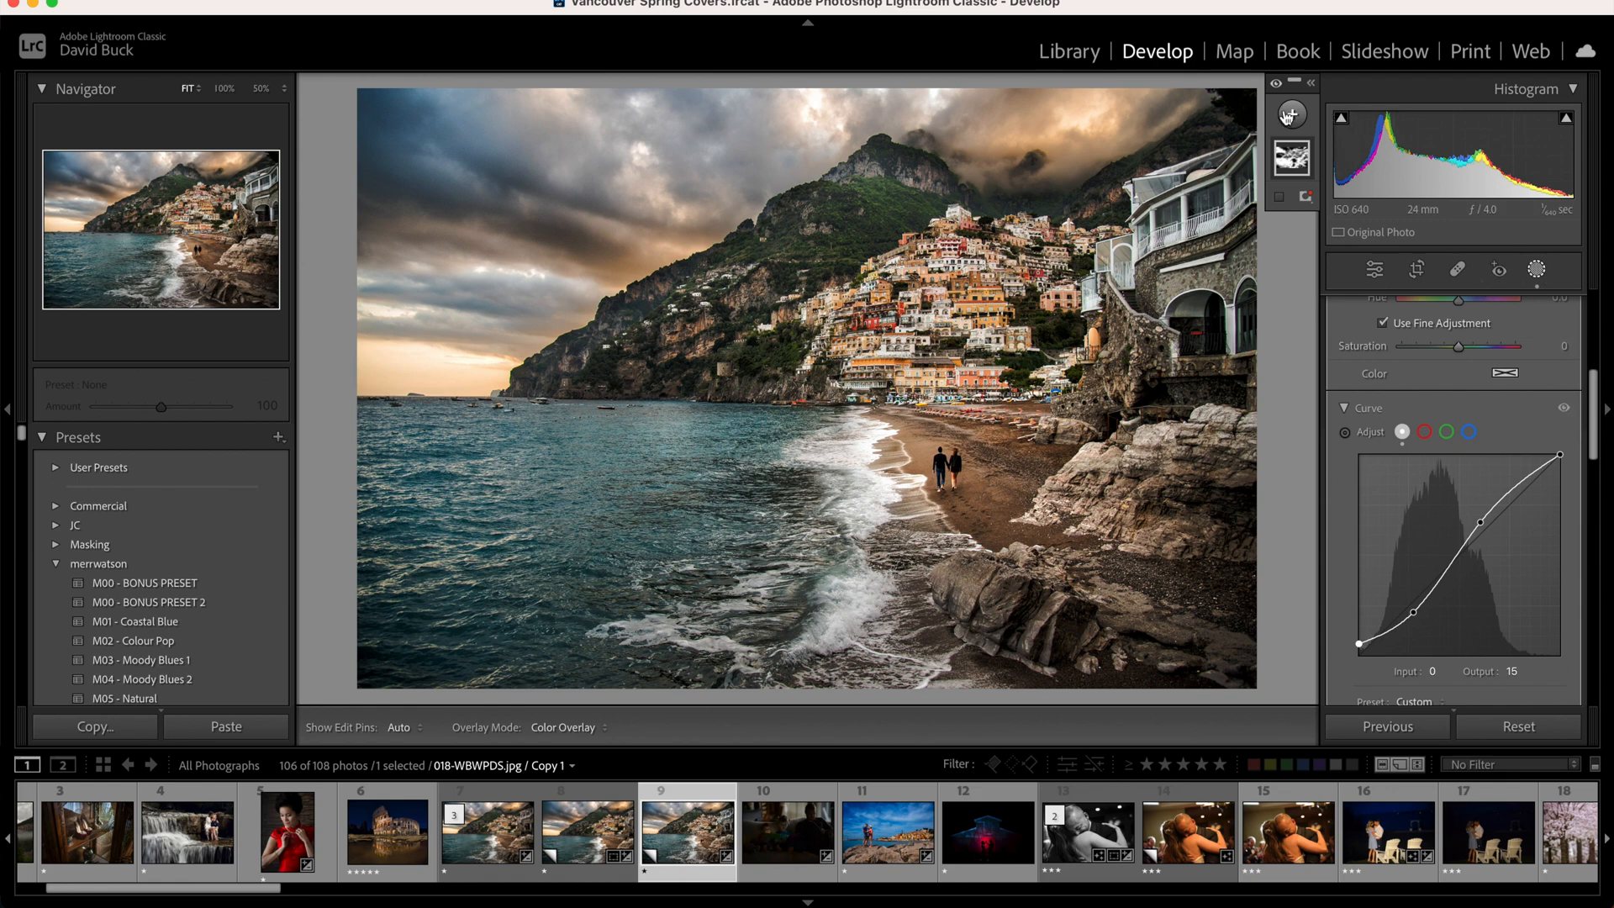
Add a Linear Gradient mask over the upper sky and gently lower its tone curve to darken it.
left_click(1291, 113)
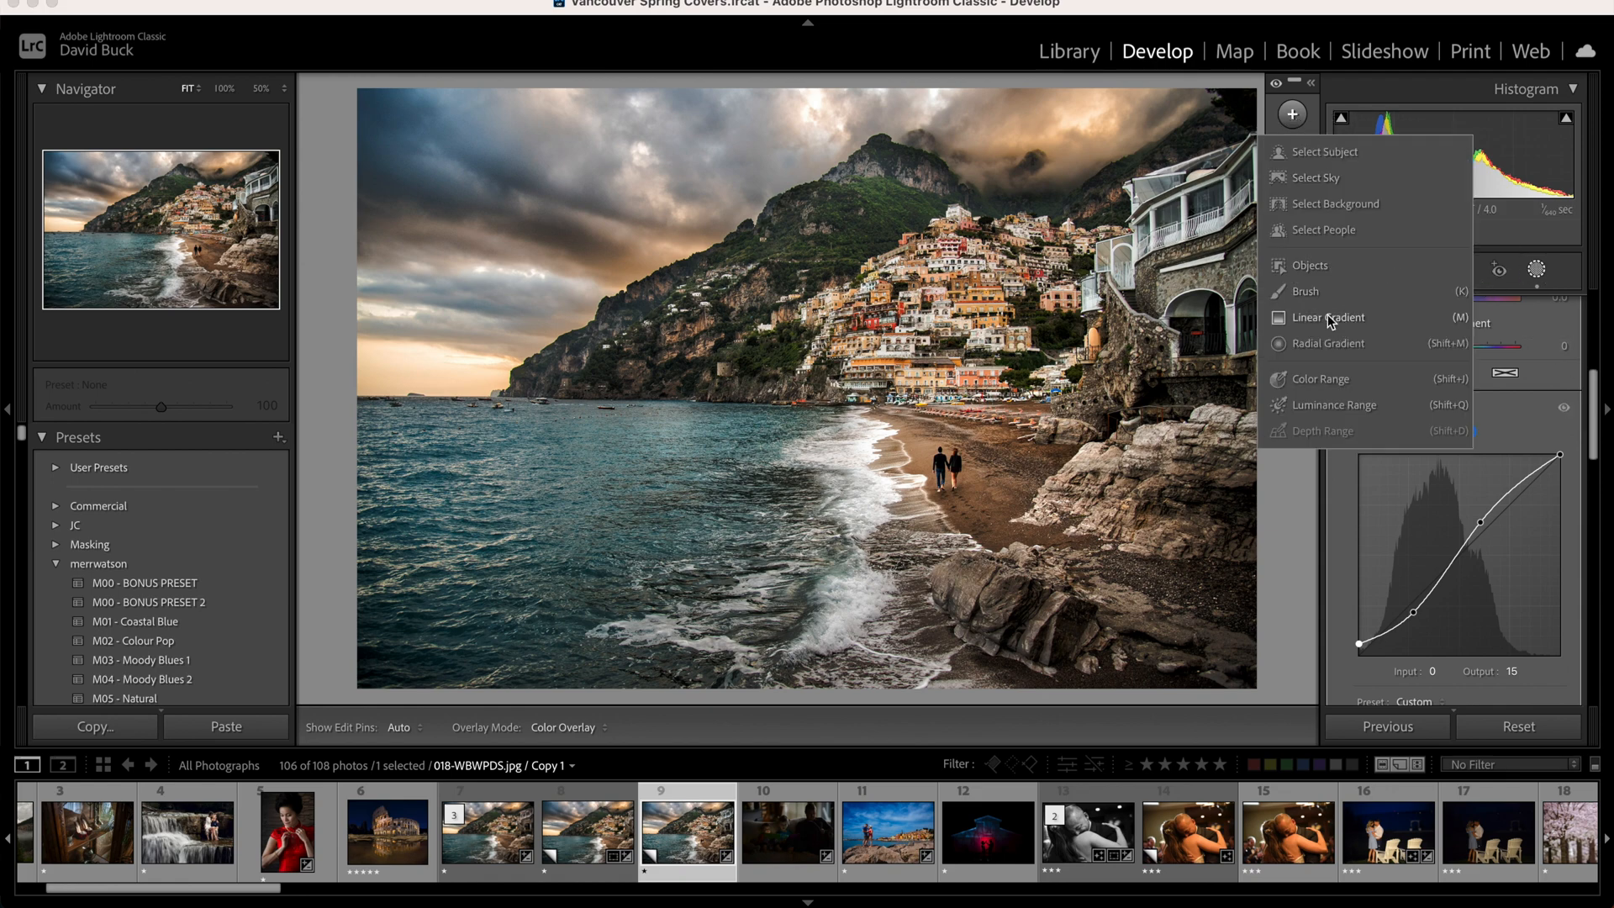
left_click(1328, 318)
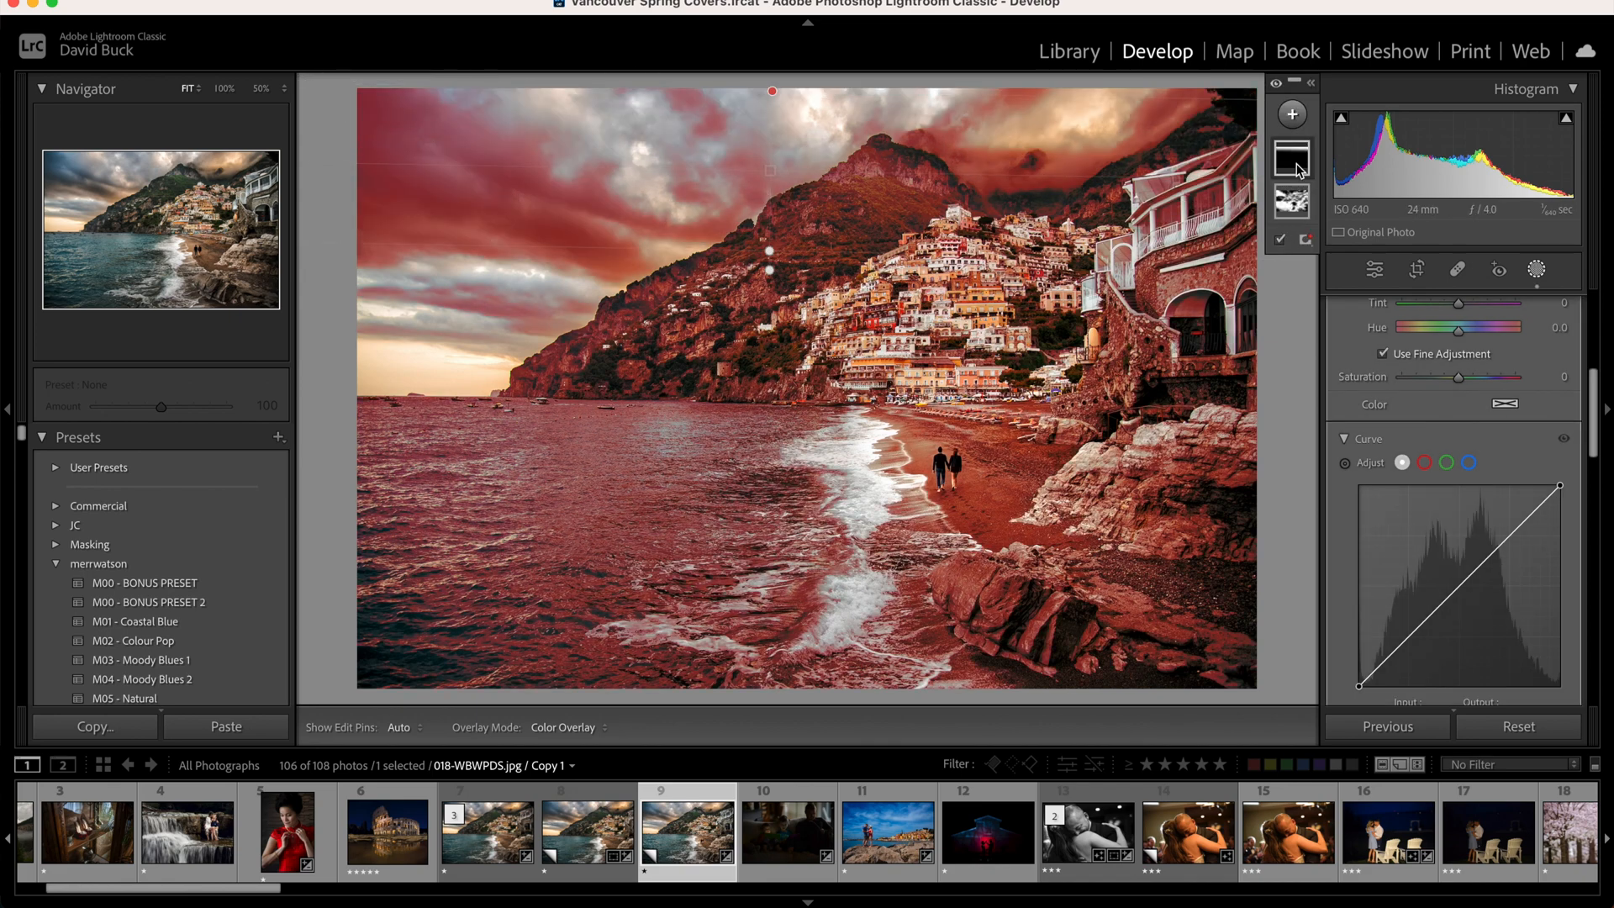
left_click(1302, 216)
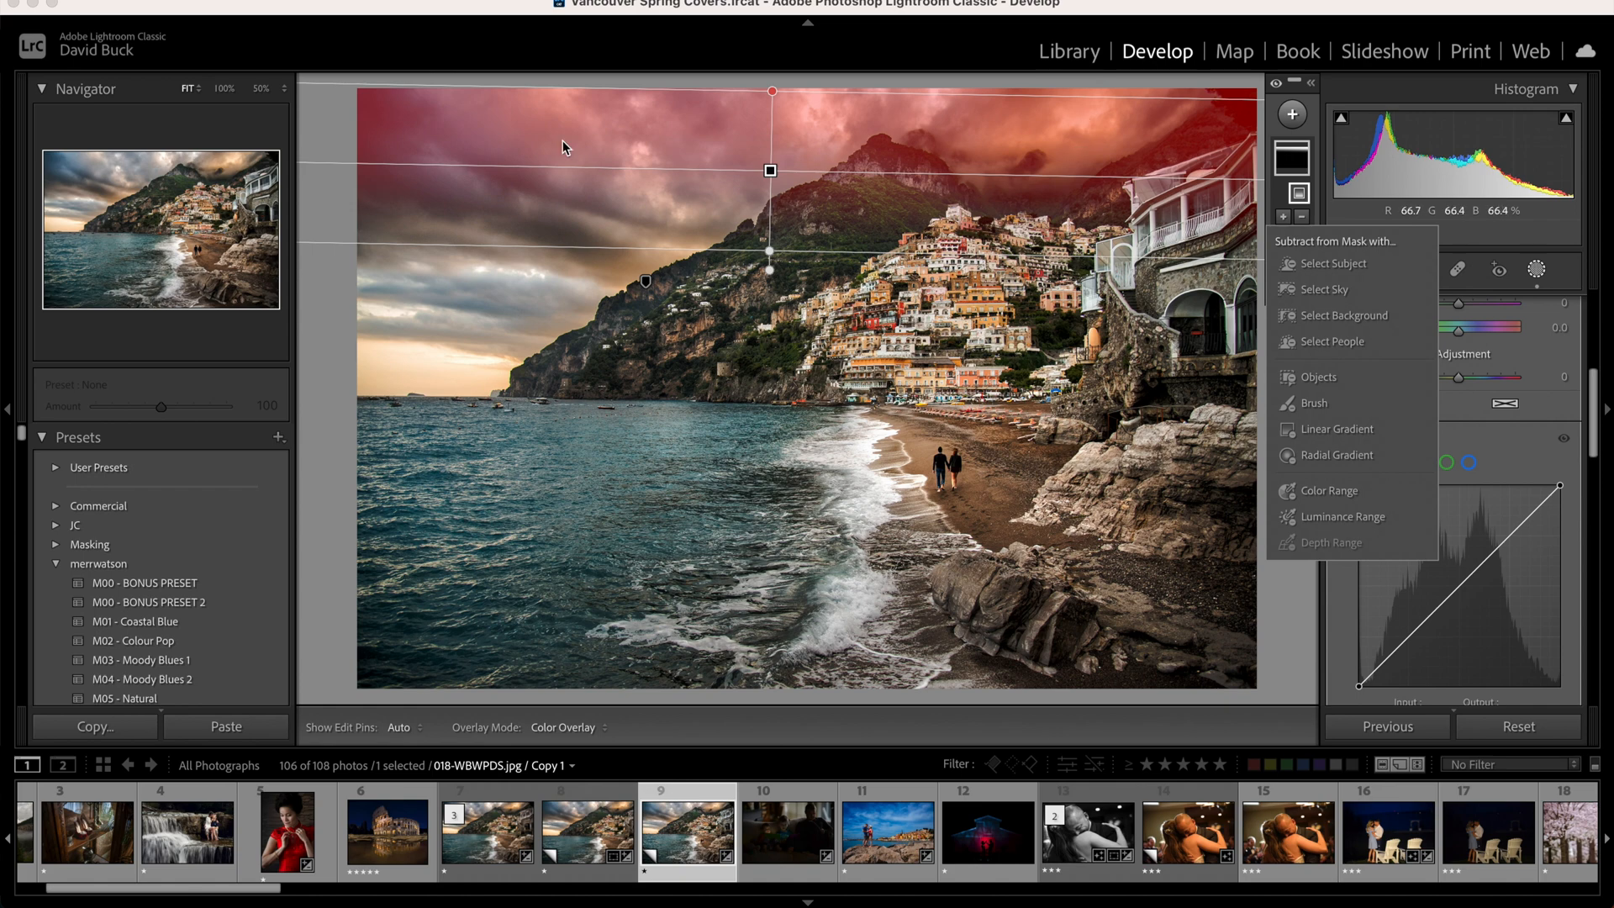
mouse_move(372, 126)
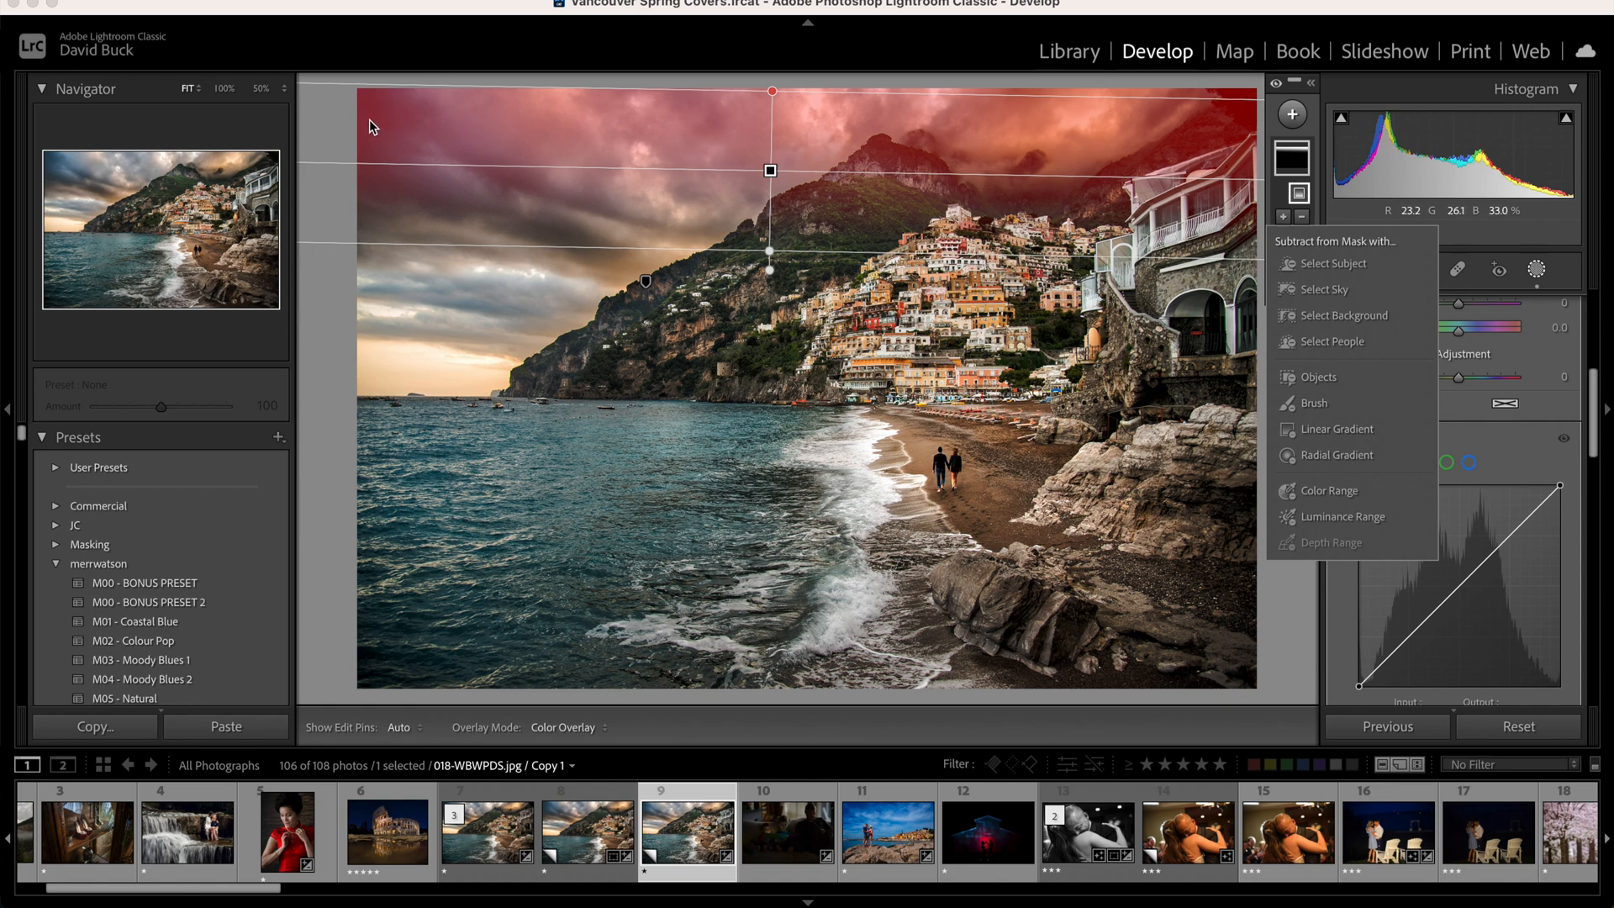
mouse_move(1331, 455)
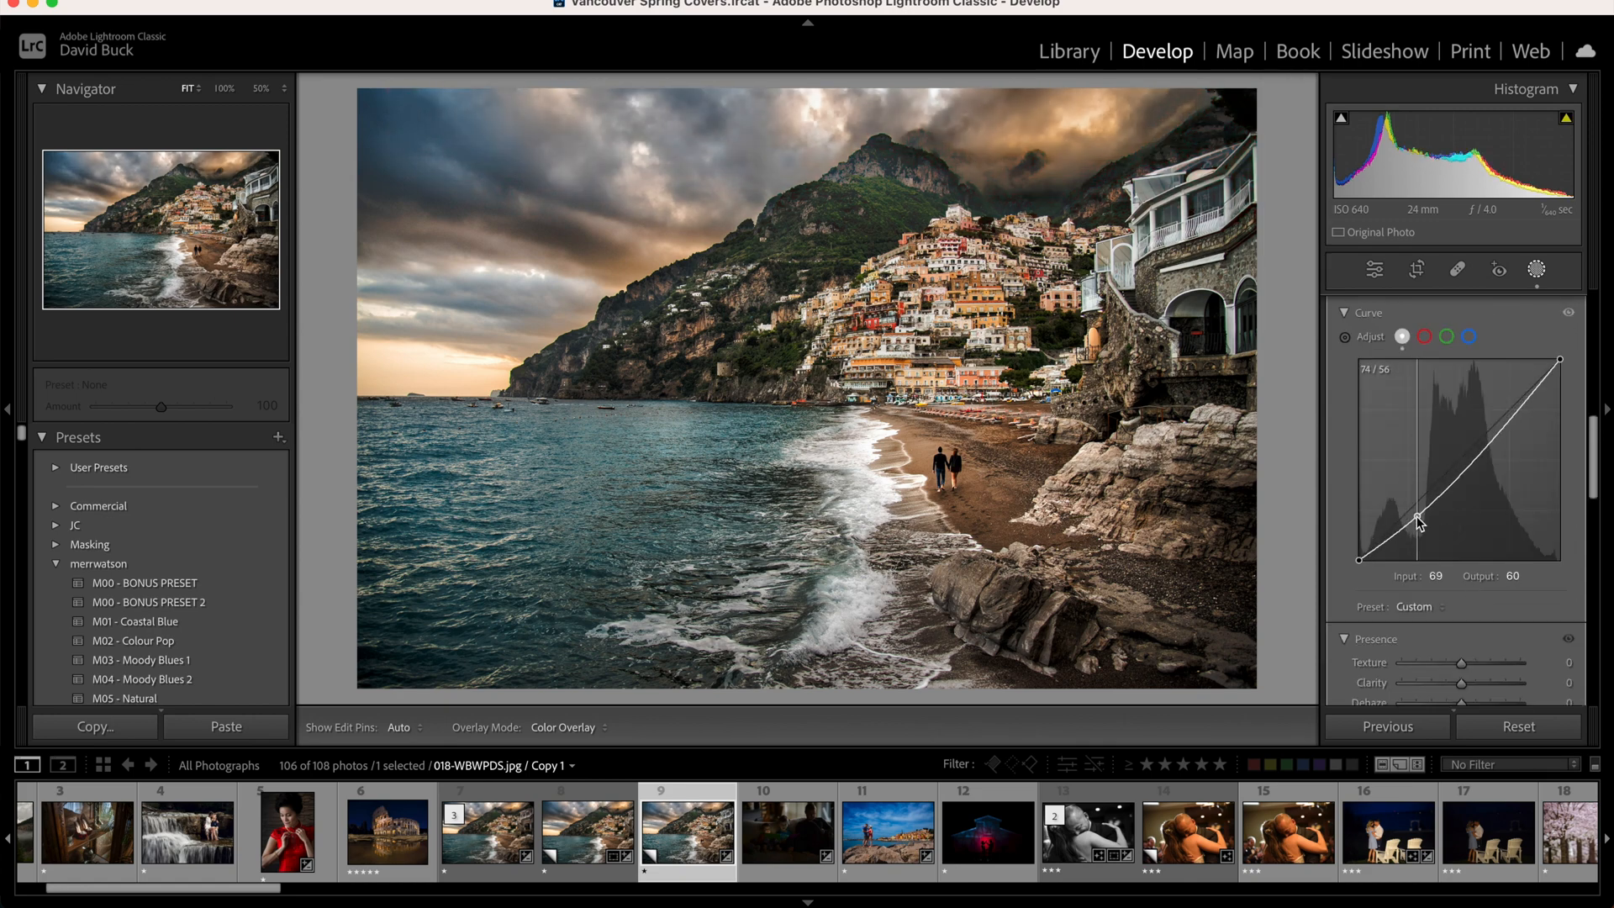
left_click_drag(1420, 519, 1492, 437)
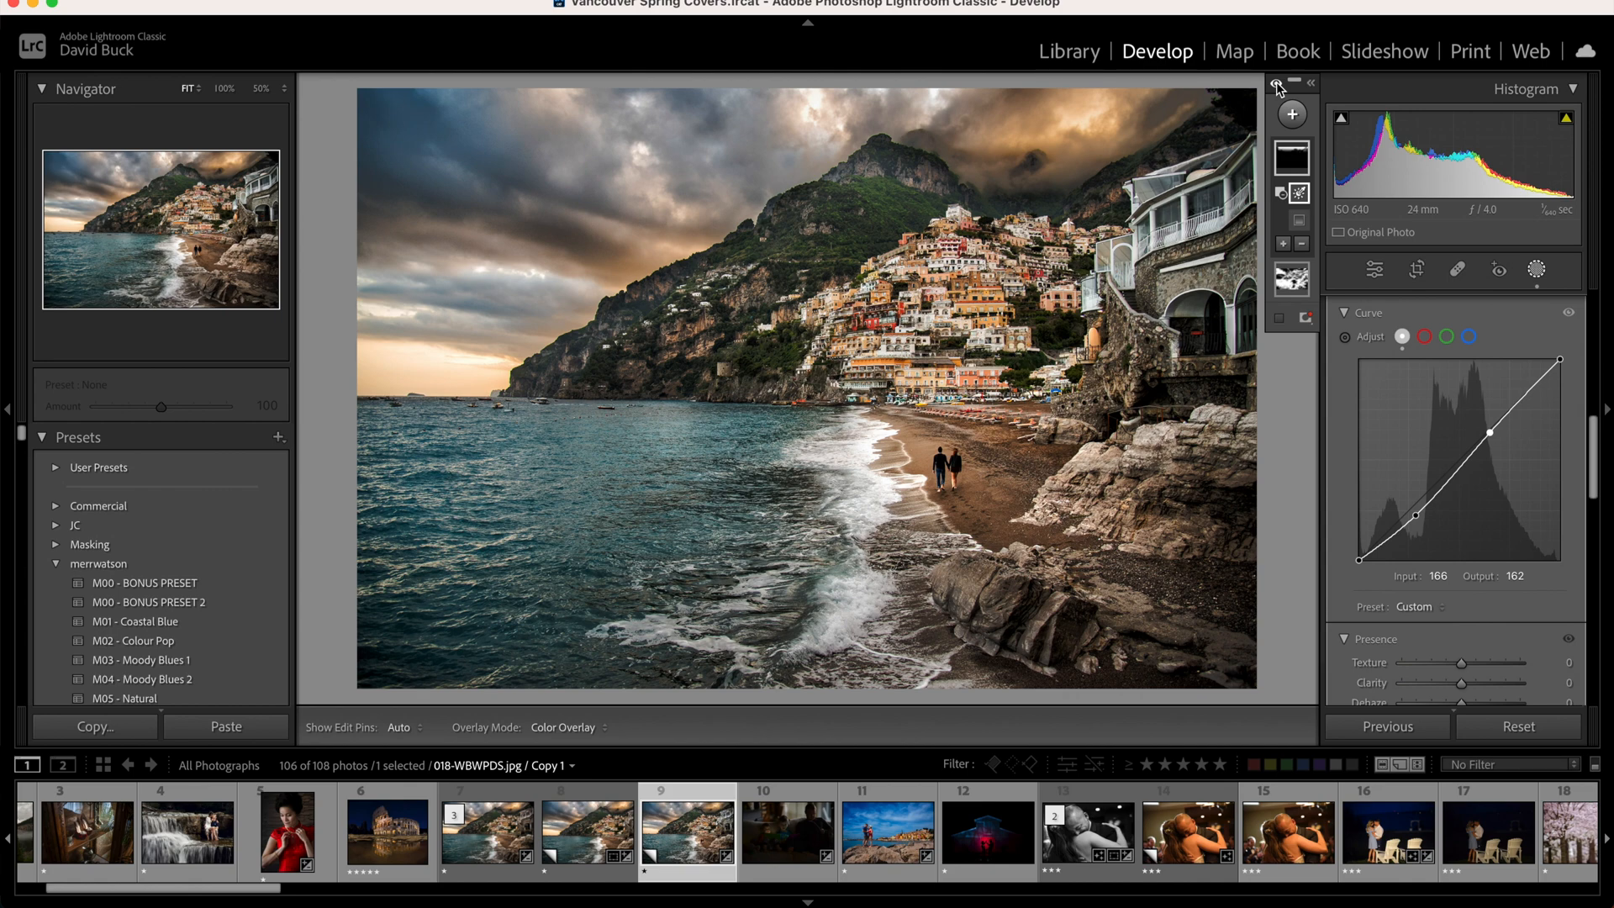
Create another new mask, leaving its curve at the Linear preset.
left_click(1293, 113)
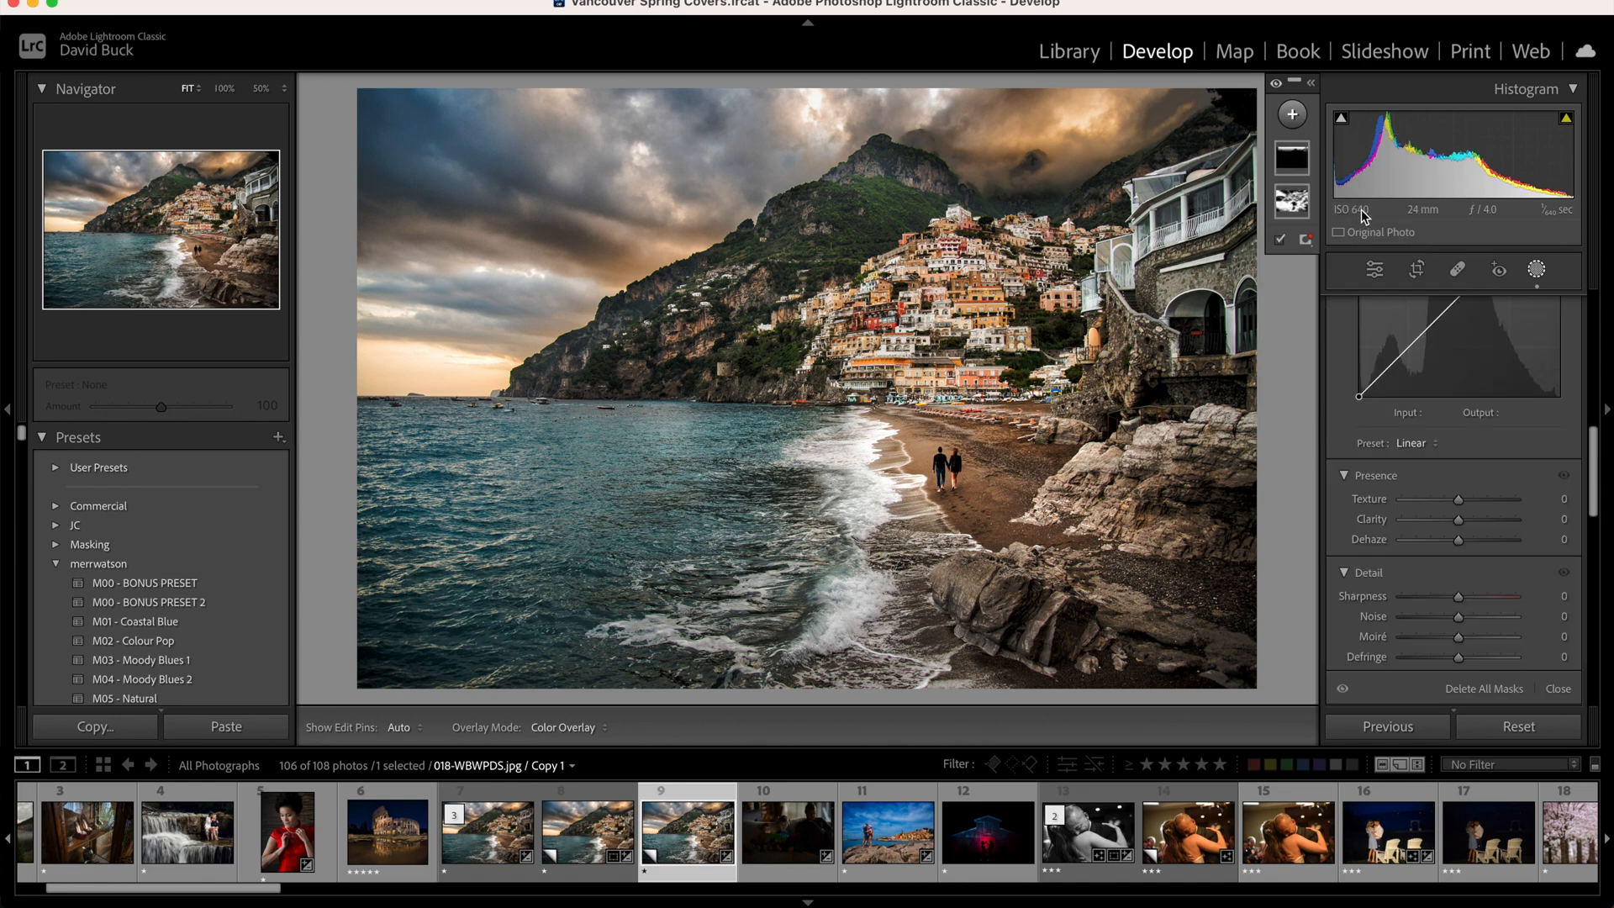
Subtract a gradient area to limit the new mask to the hillside village.
left_click(1296, 217)
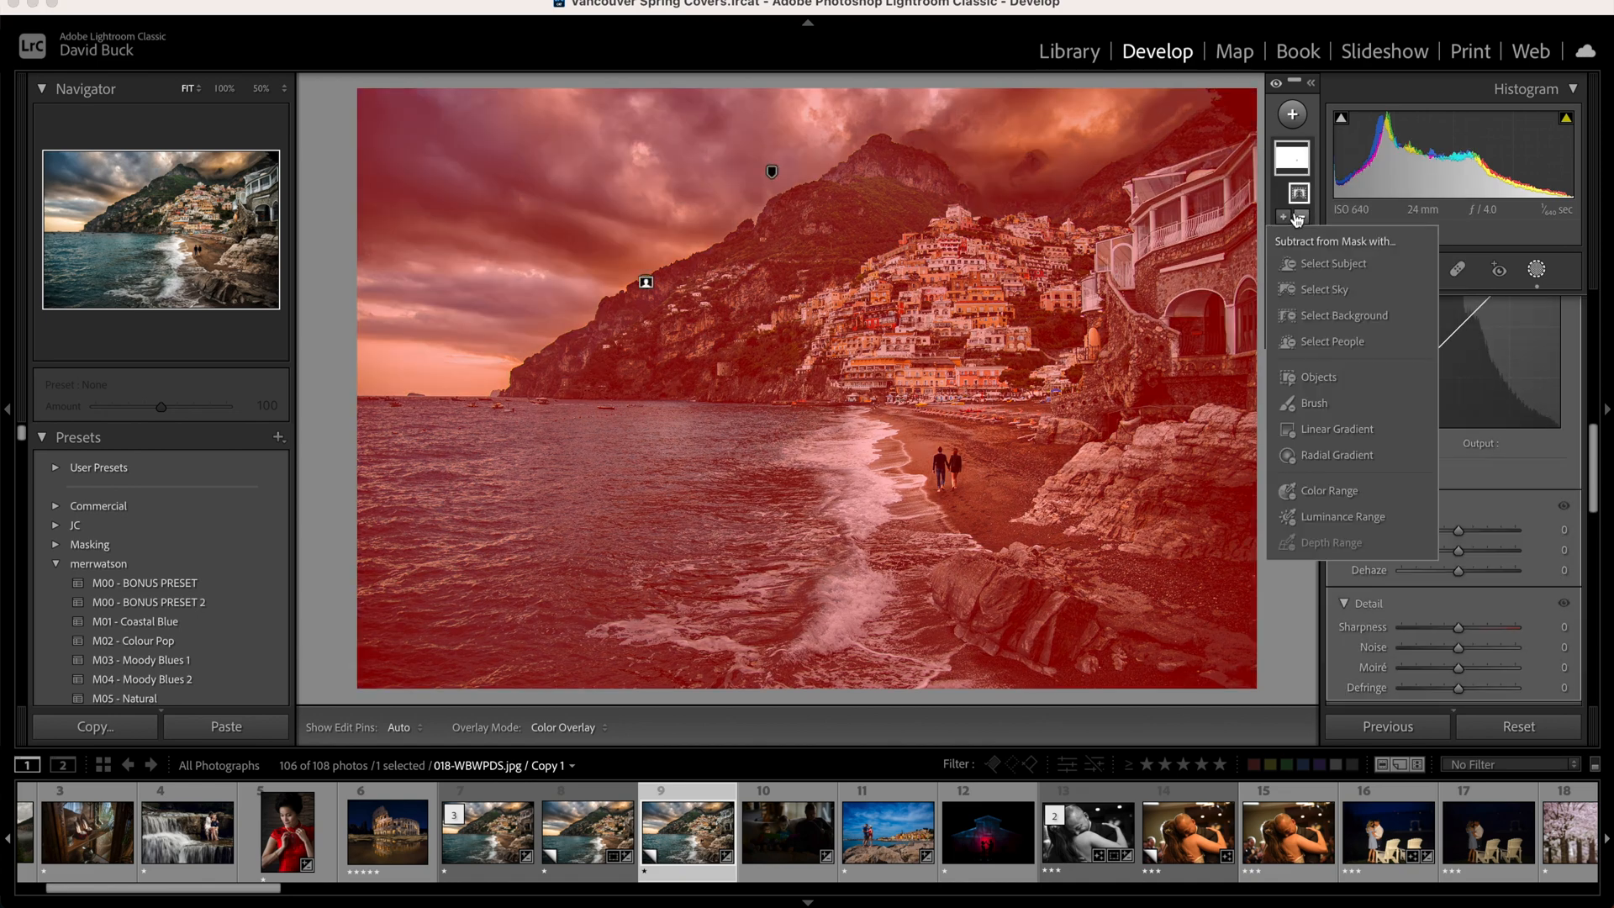
left_click(1282, 217)
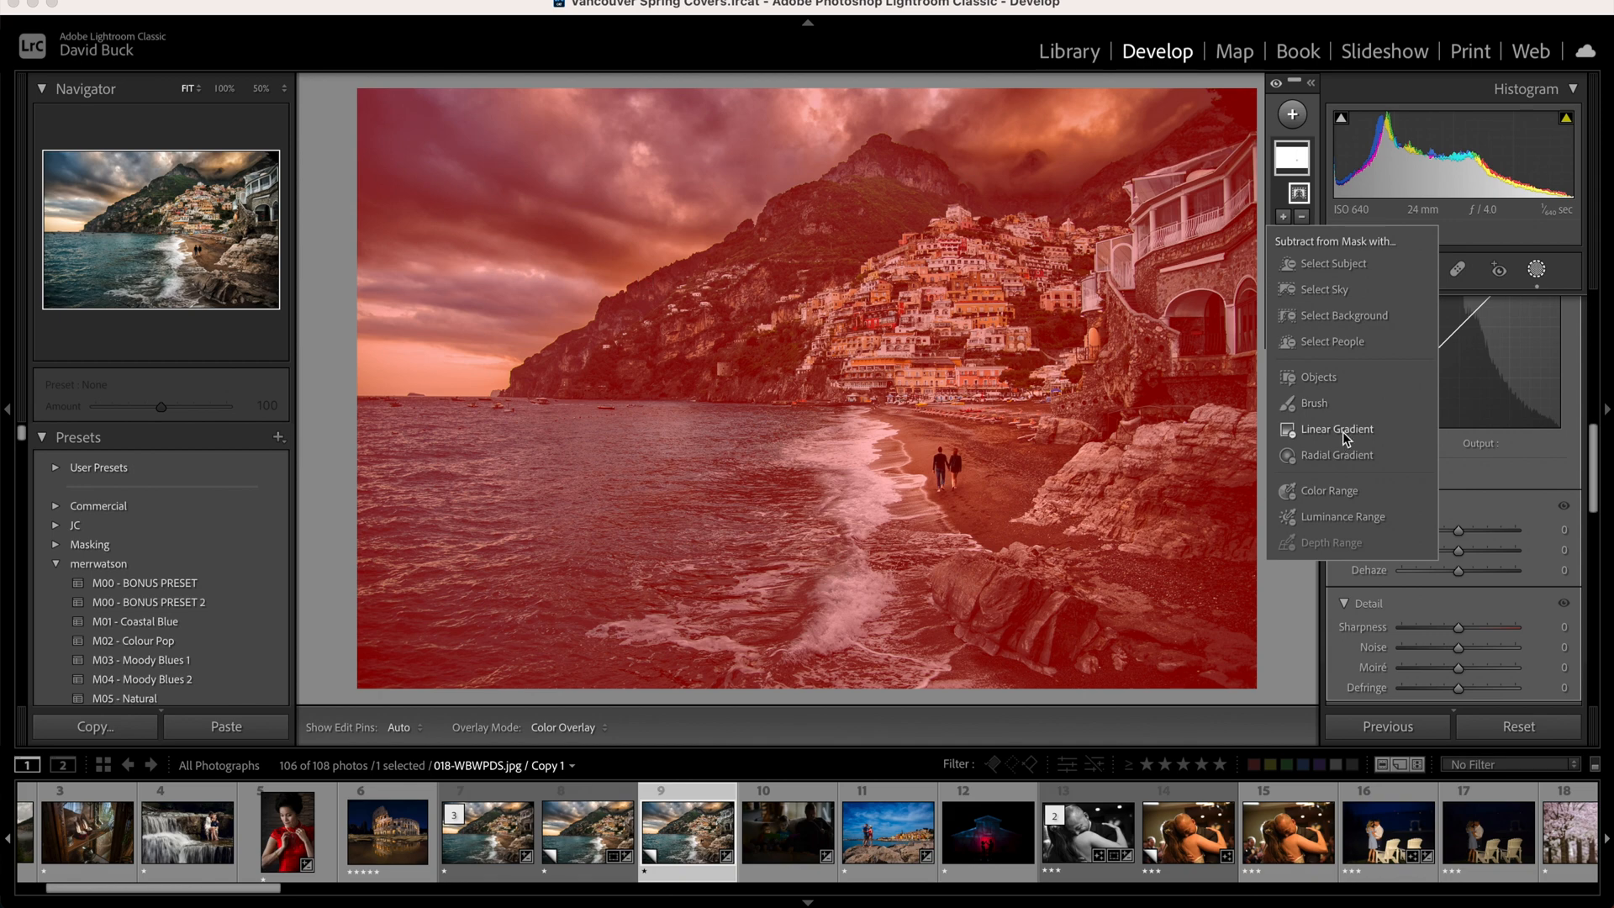
left_click(1340, 429)
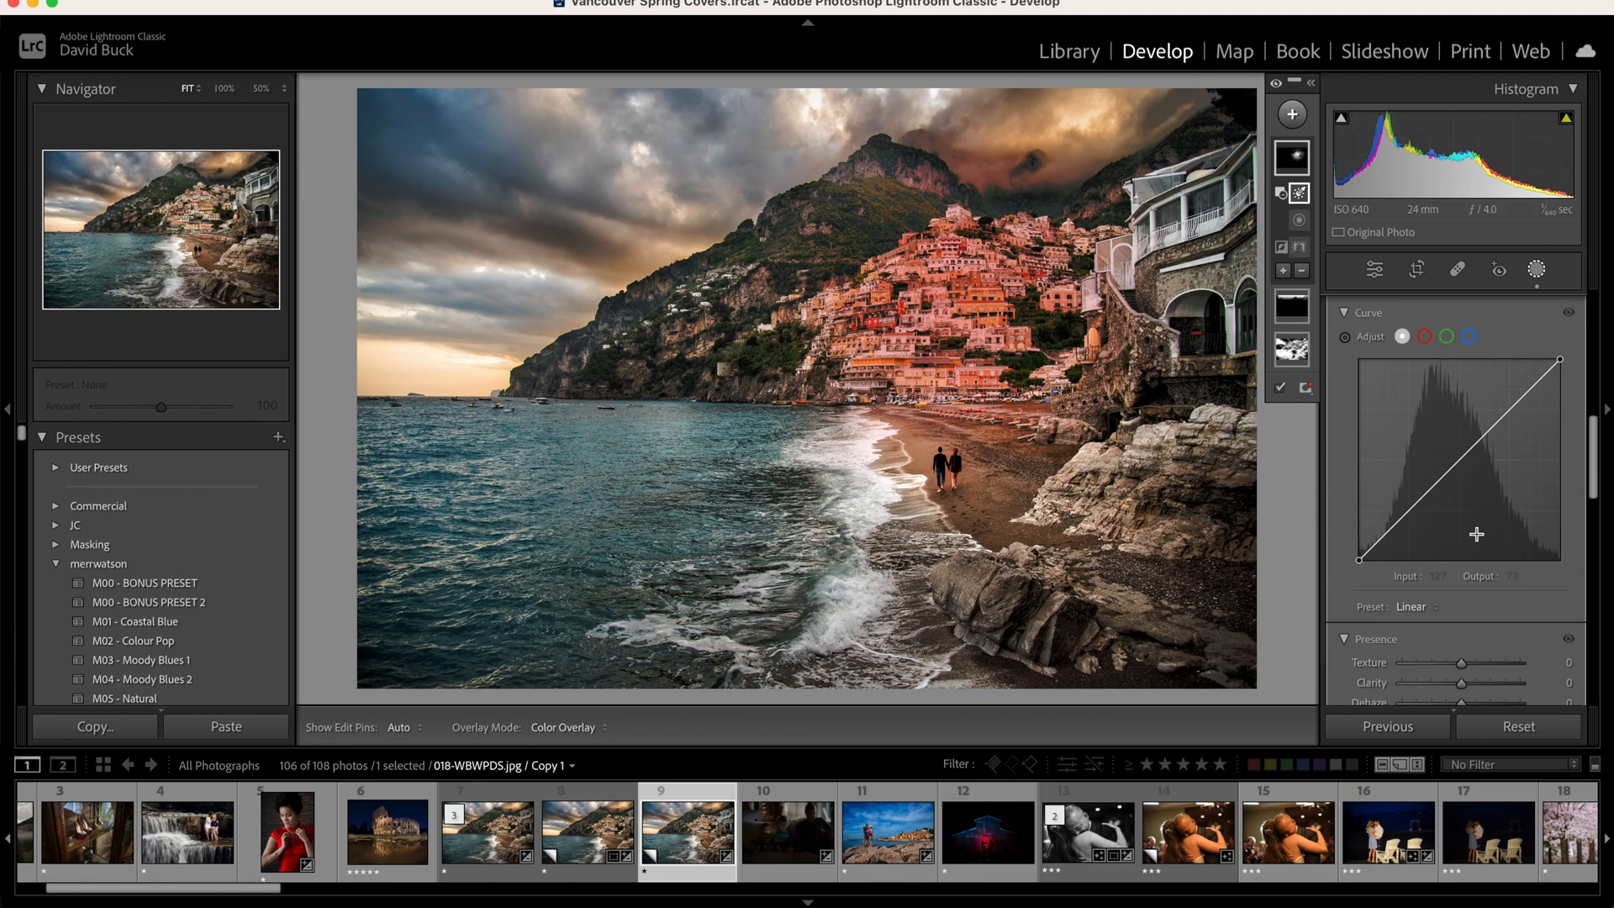
Shape the village mask's curve into an S with deeper shadows and raised midtones.
left_click_drag(1474, 533, 1409, 504)
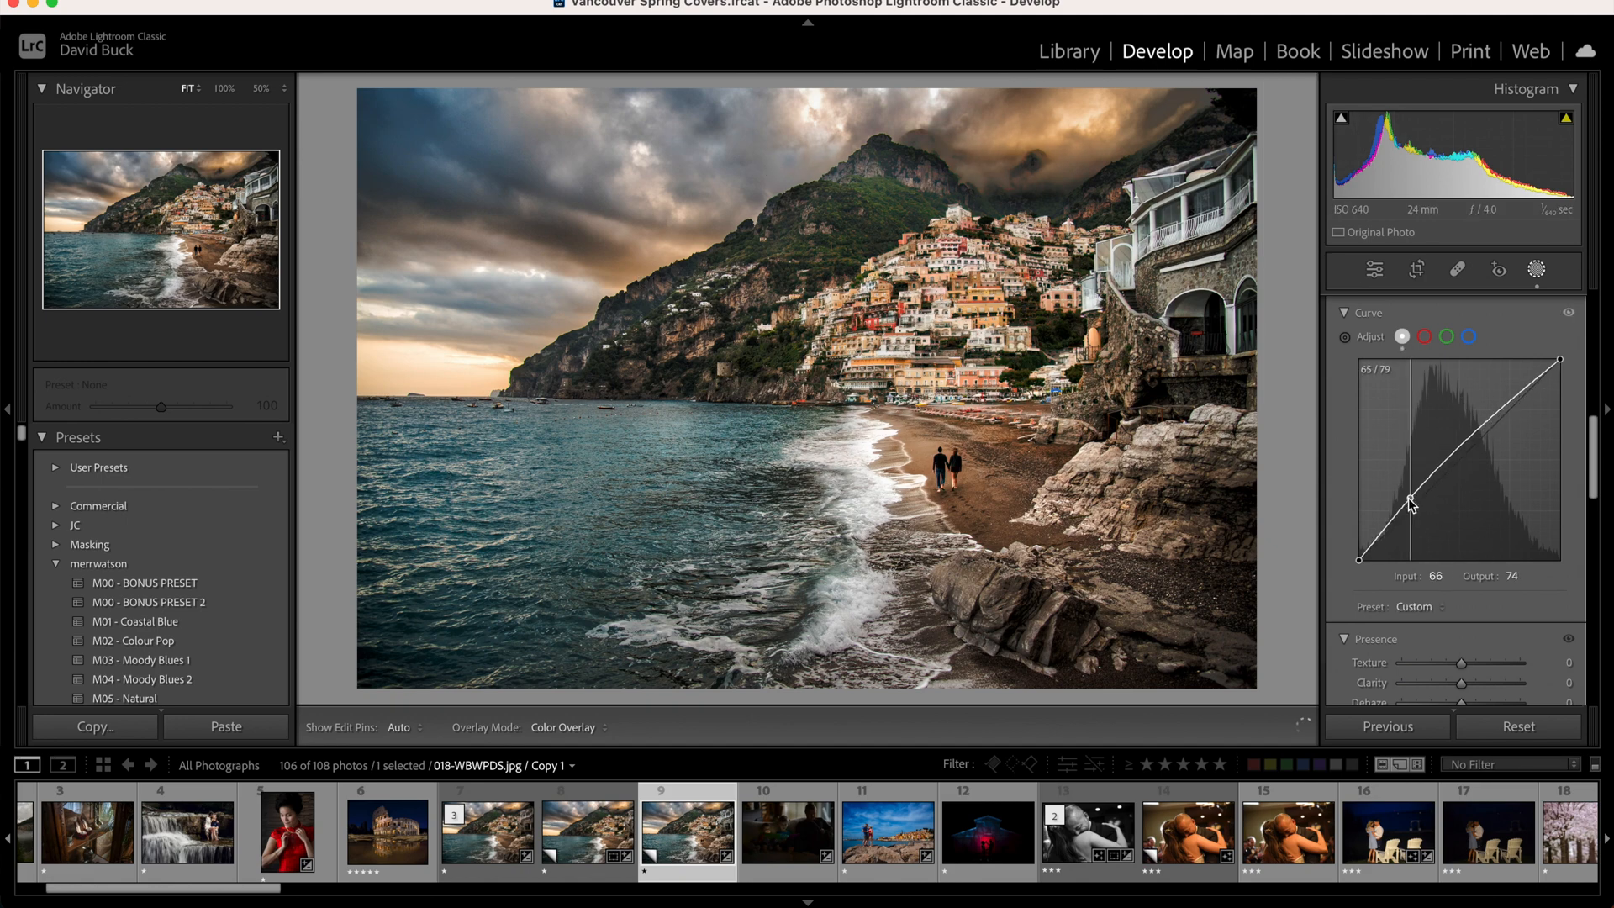
left_click_drag(1410, 505, 1411, 498)
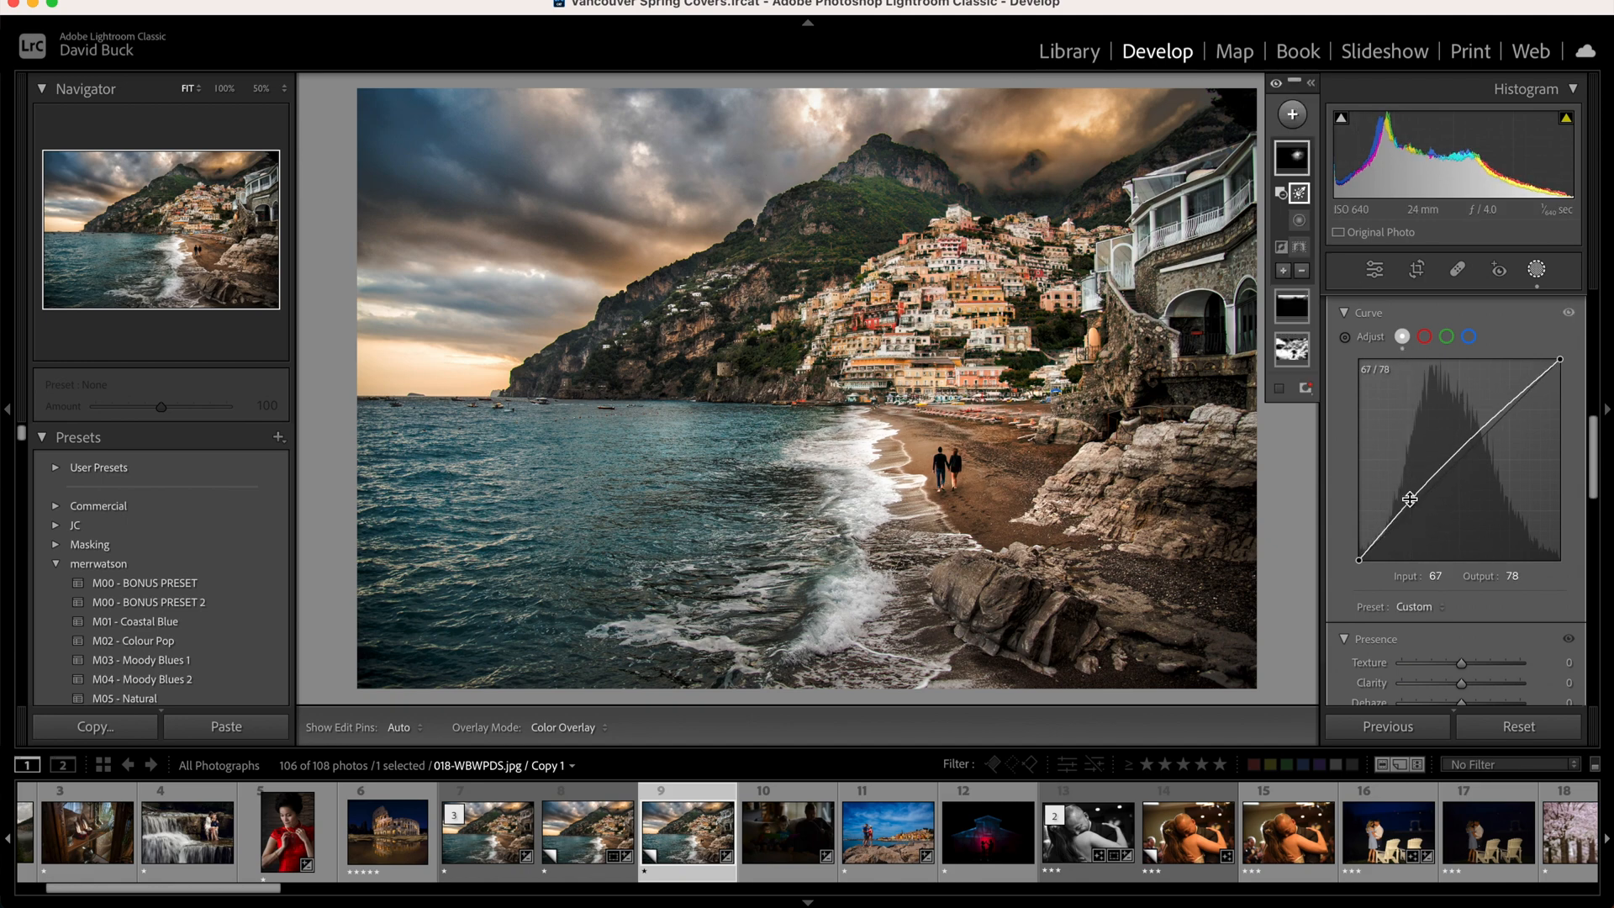
left_click_drag(1409, 497, 1422, 517)
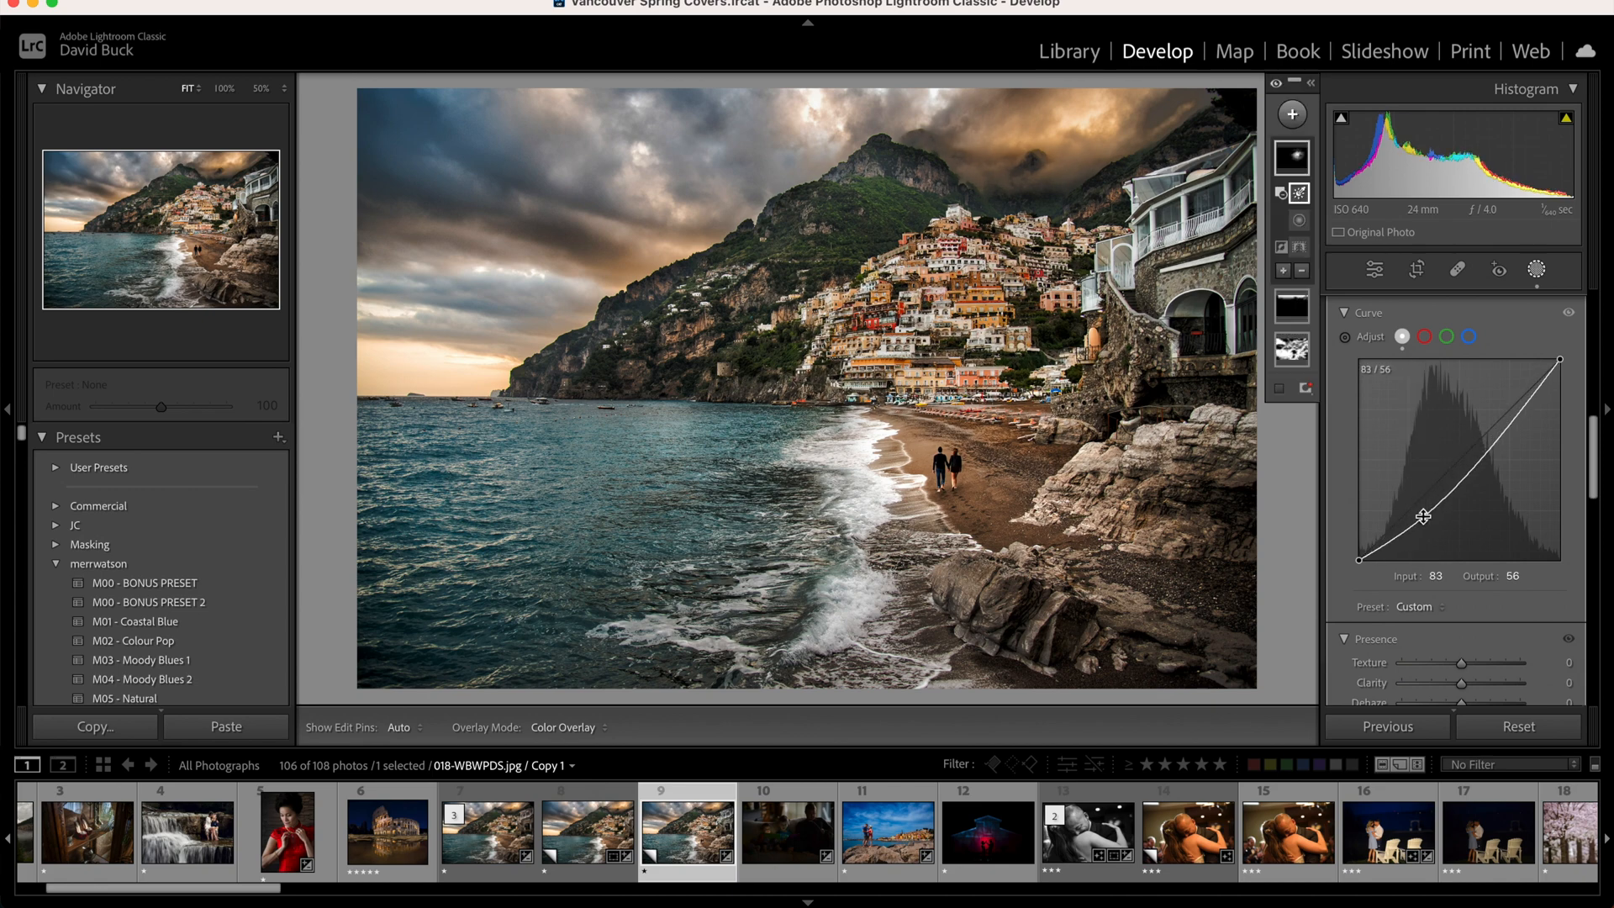
left_click_drag(1424, 516, 1469, 437)
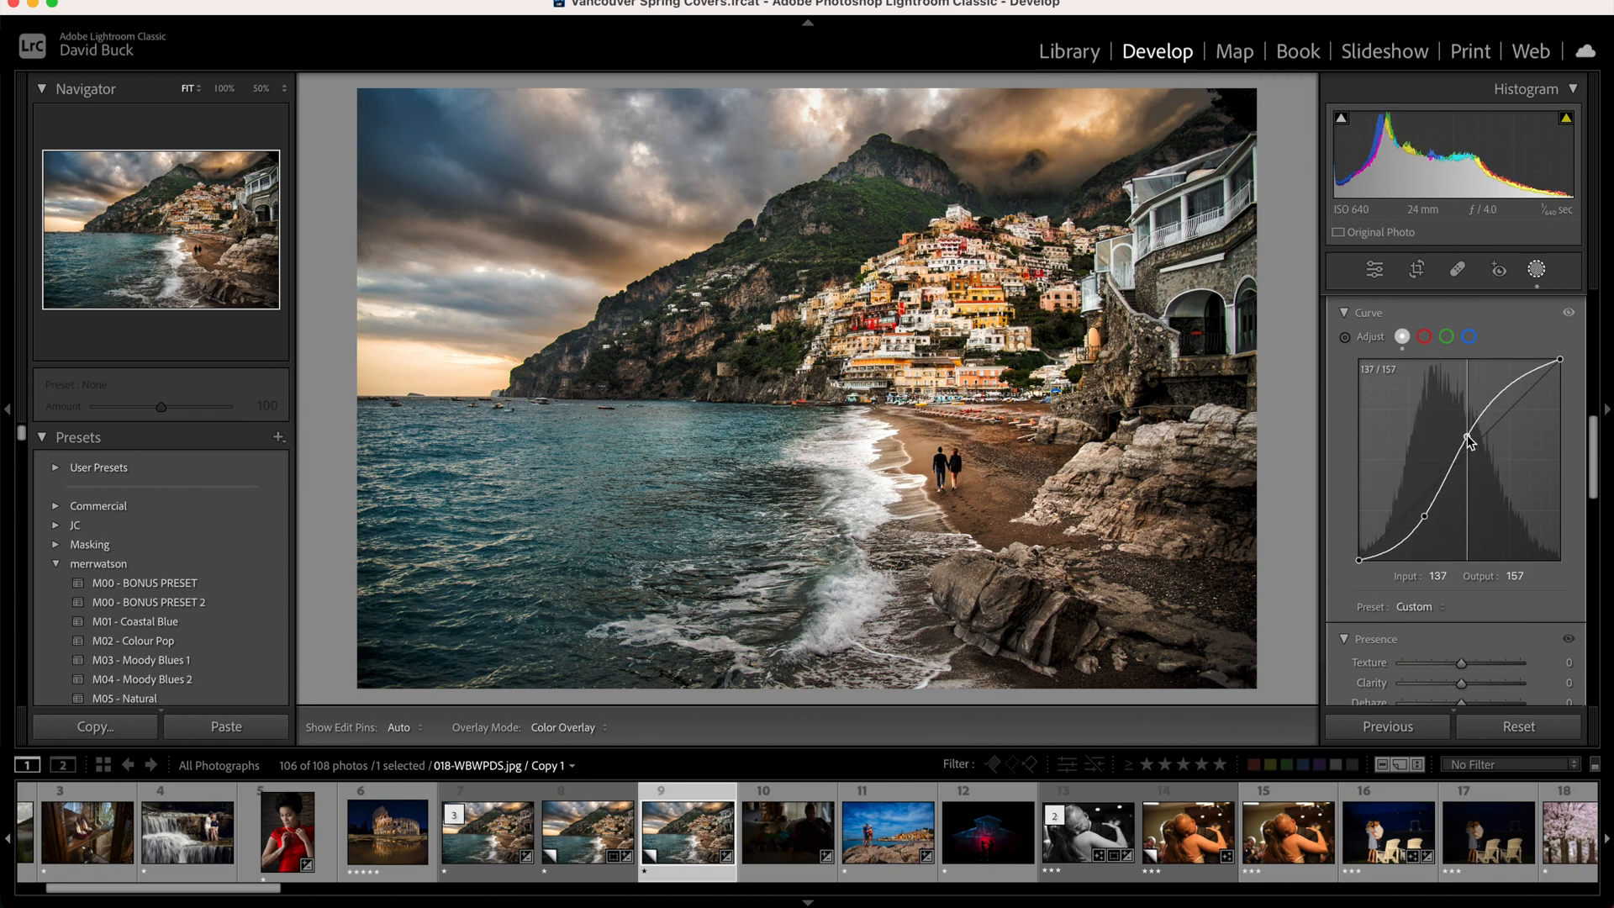
left_click_drag(1469, 437, 1485, 440)
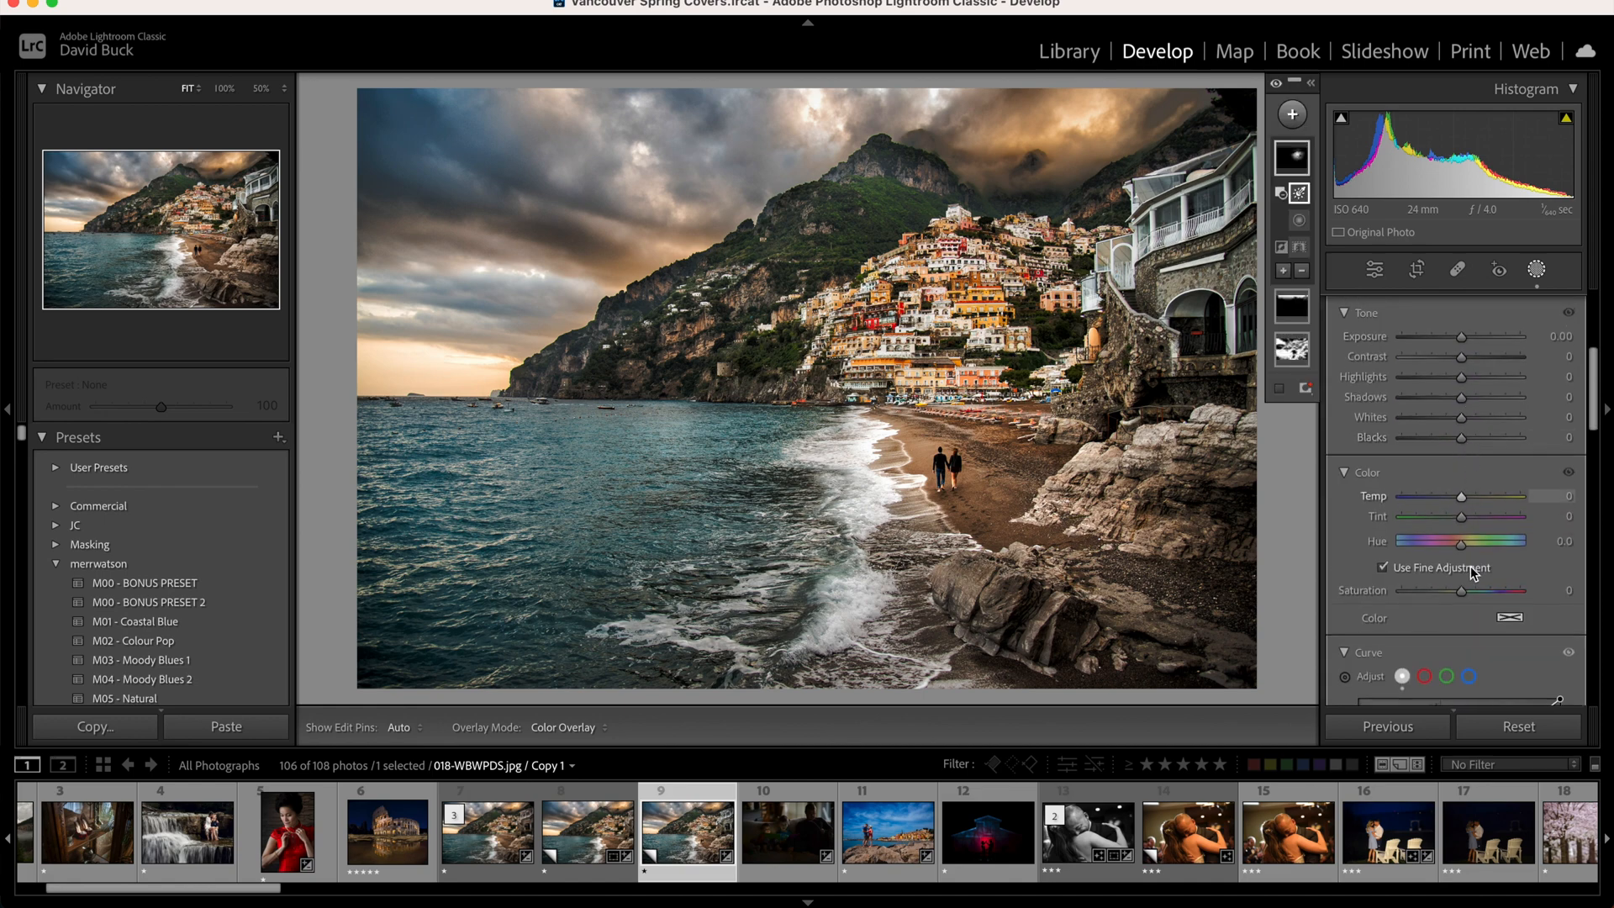
Raise the village mask's Whites to about +19 to brighten the houses' highlights.
left_click(1510, 617)
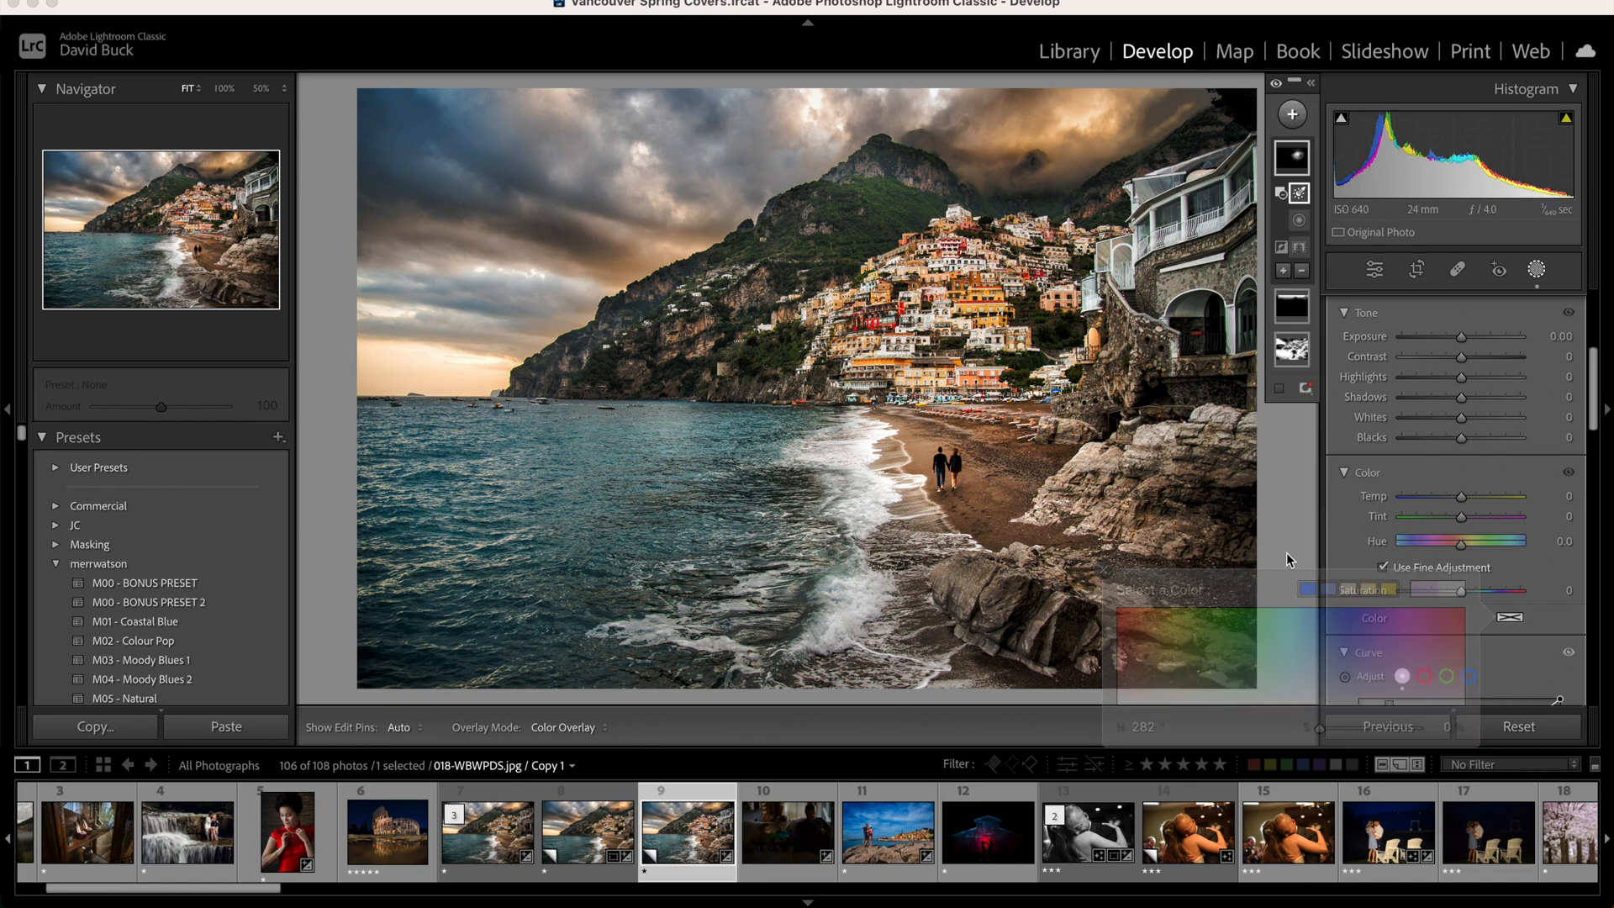
left_click_drag(1455, 417, 1472, 417)
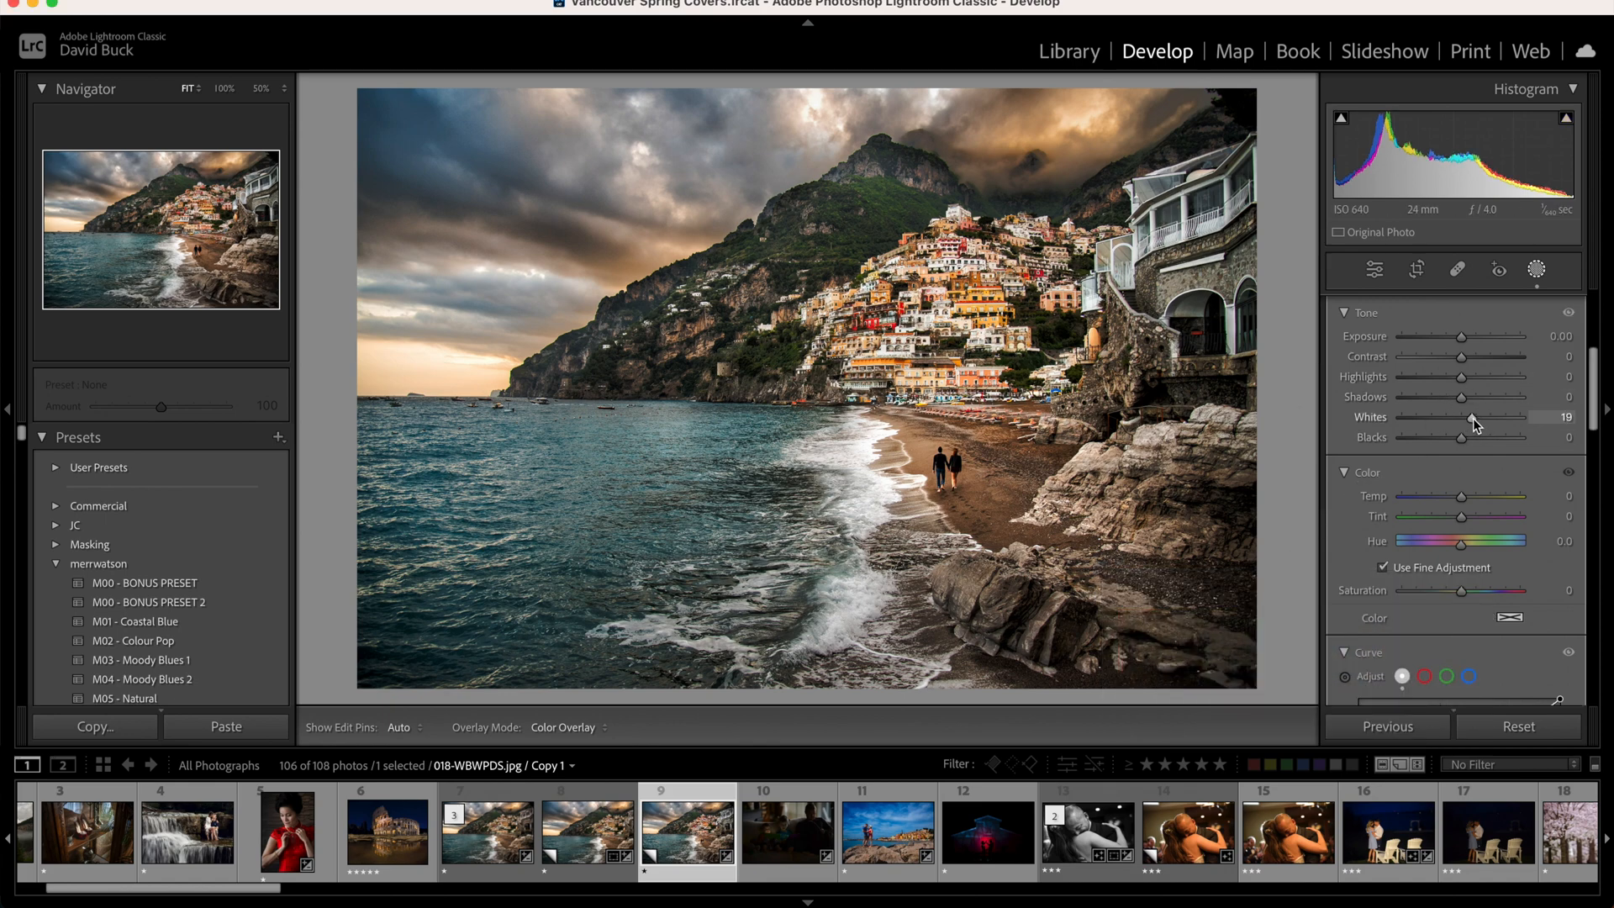